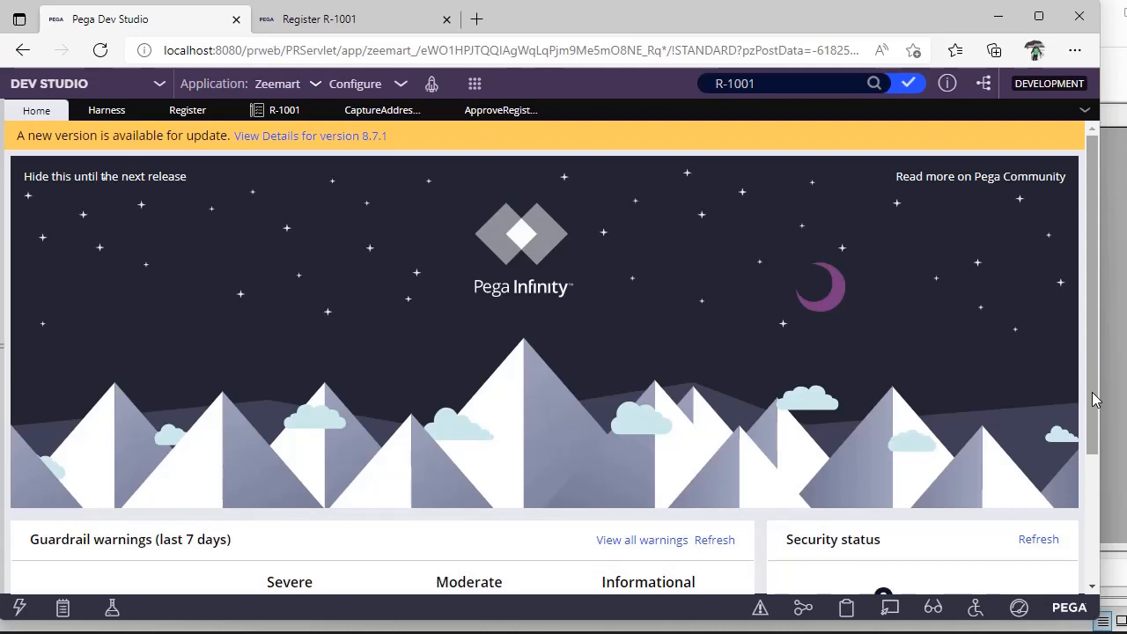
pyautogui.moveTo(1074, 396)
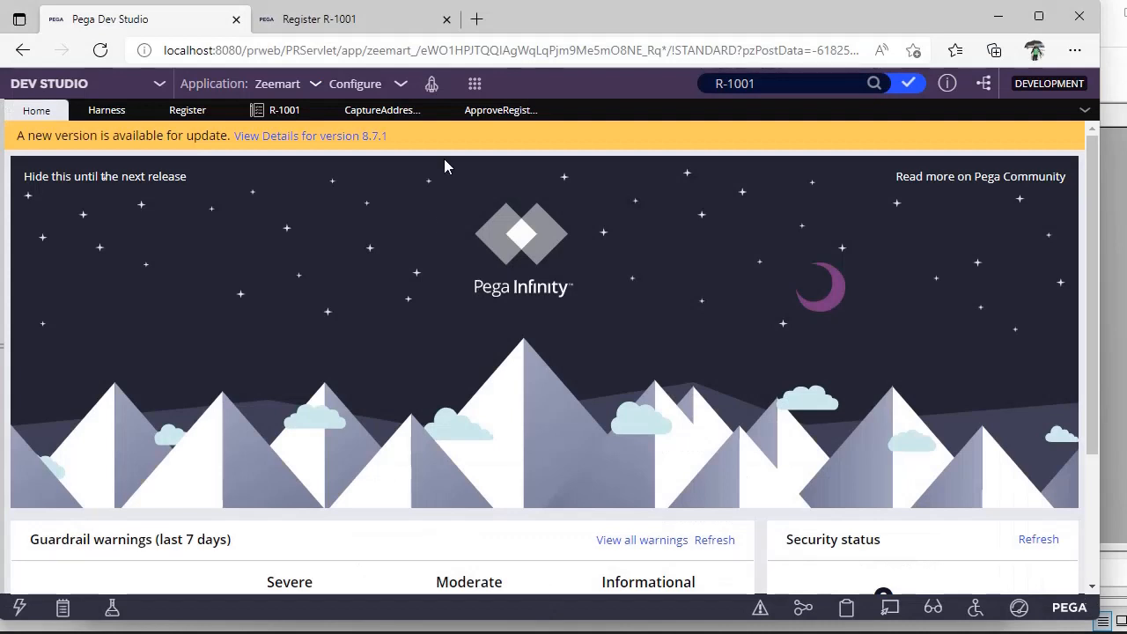
# Bring the Register R-1001 case form with its empty address fields to the front
pyautogui.click(352, 17)
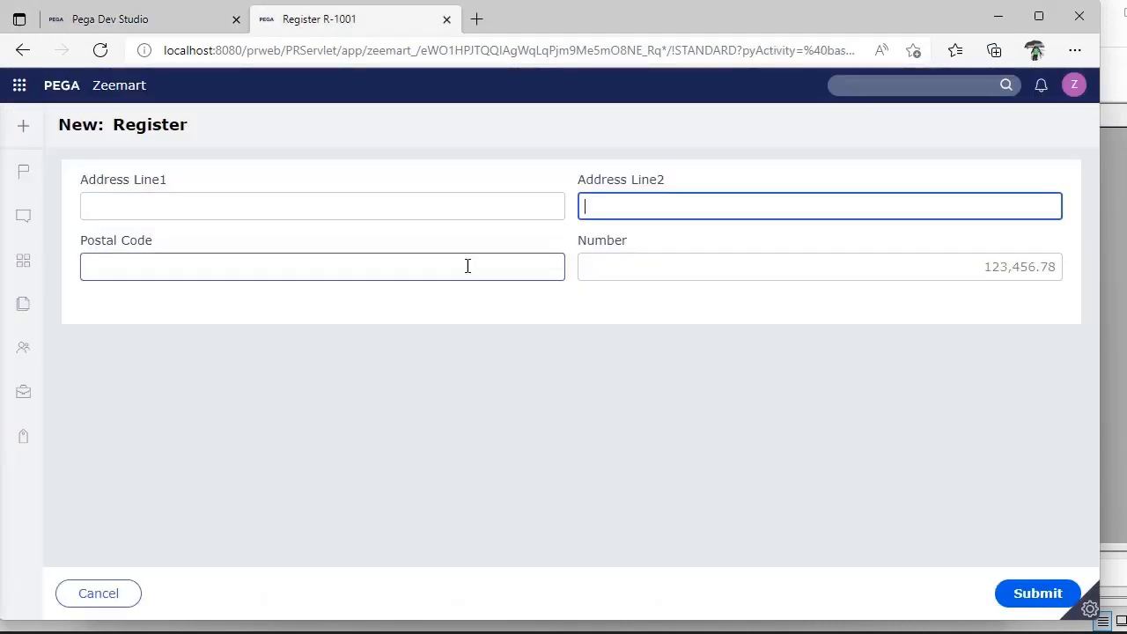
pyautogui.click(322, 266)
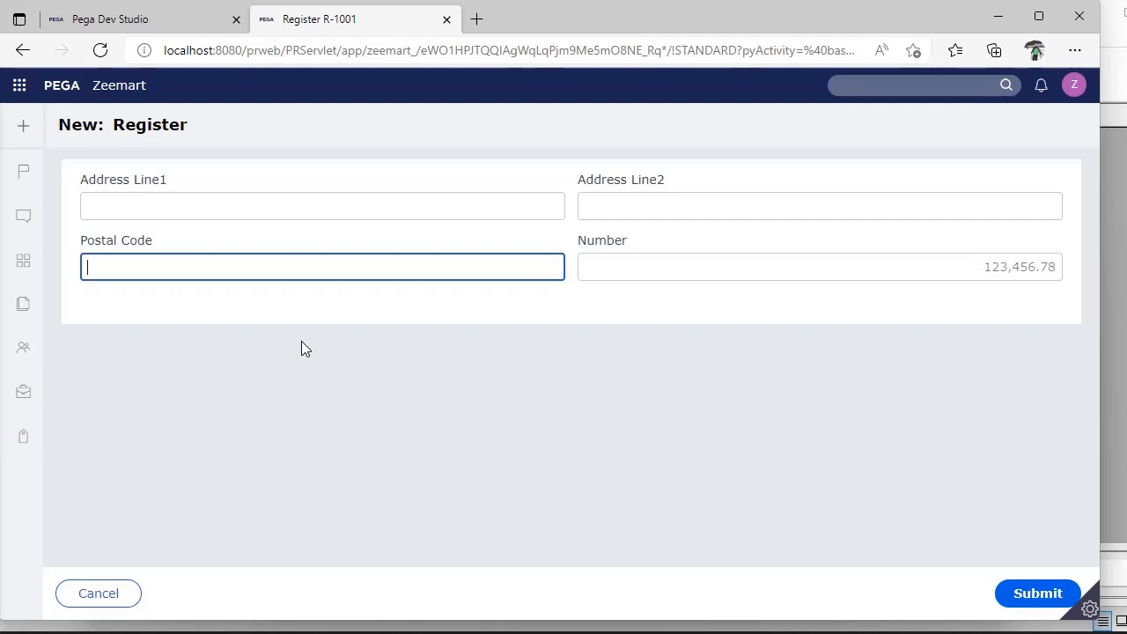
pyautogui.moveTo(592, 411)
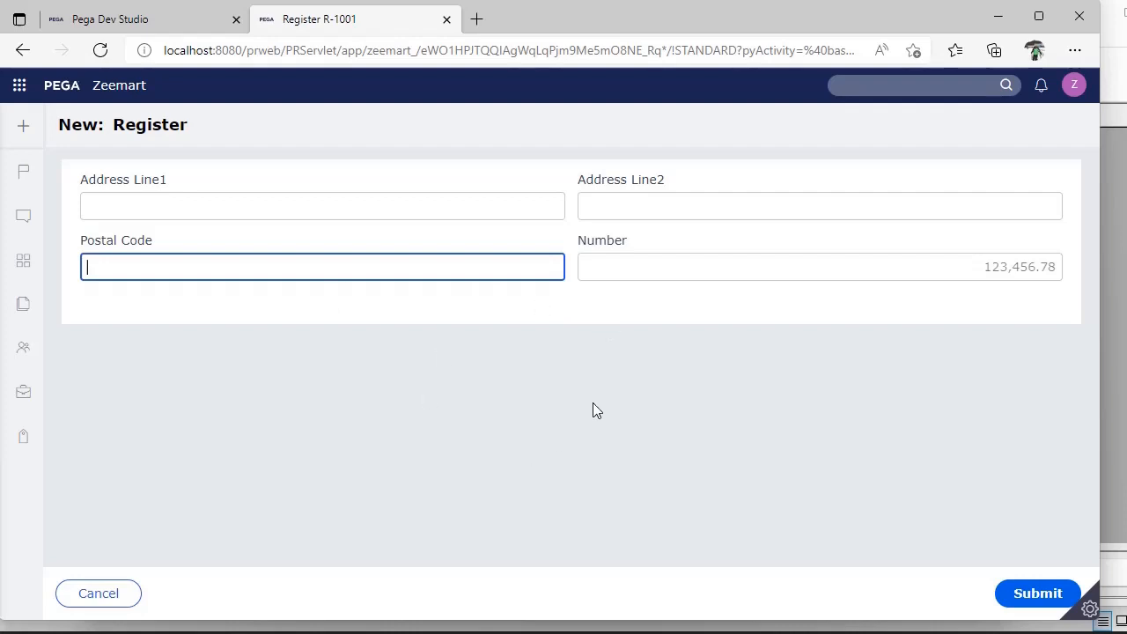
pyautogui.moveTo(831, 591)
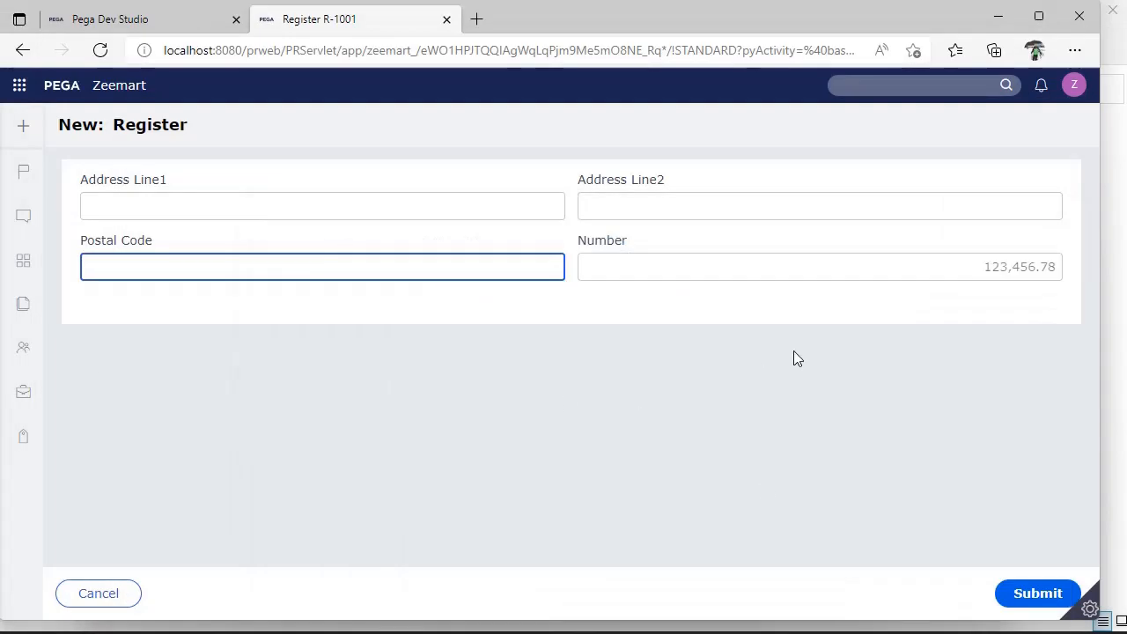
pyautogui.moveTo(344, 408)
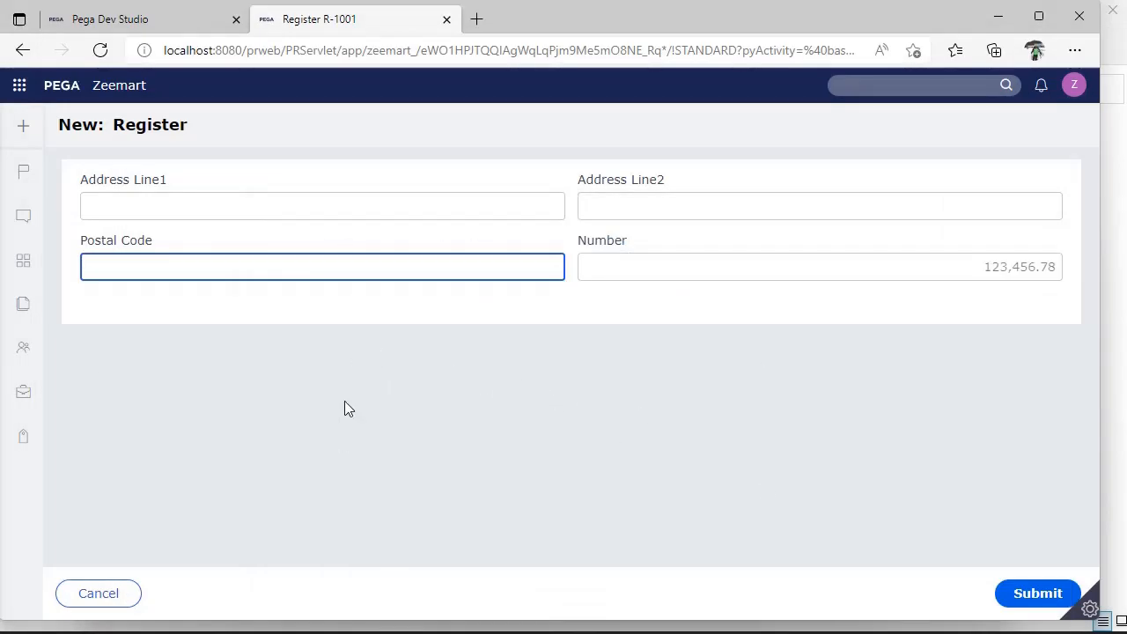
pyautogui.moveTo(609, 507)
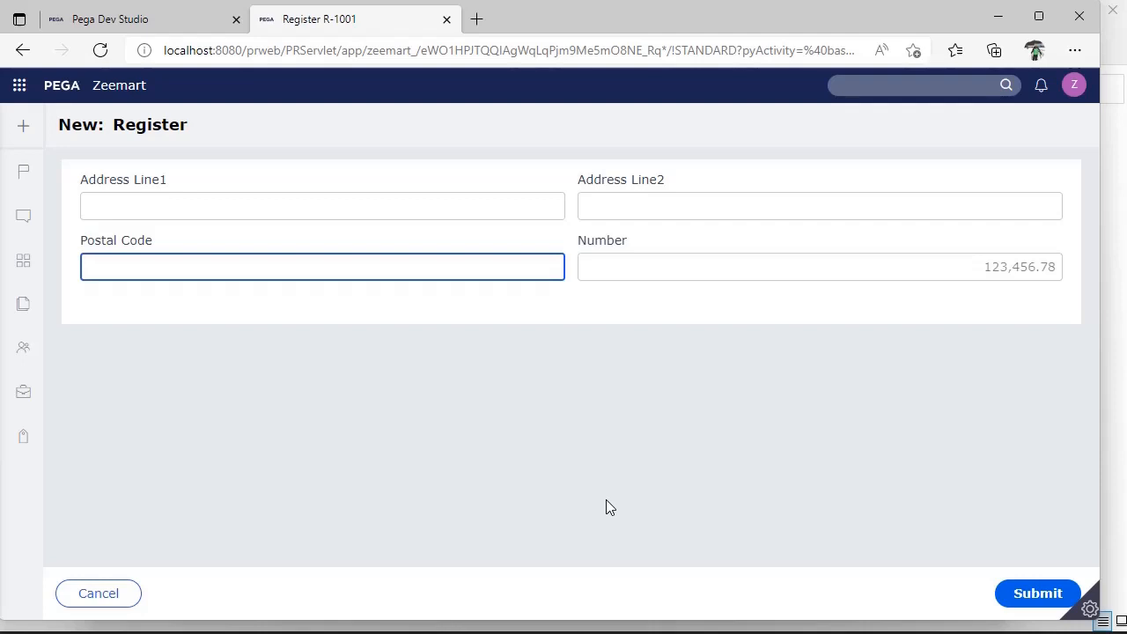
pyautogui.moveTo(1123, 292)
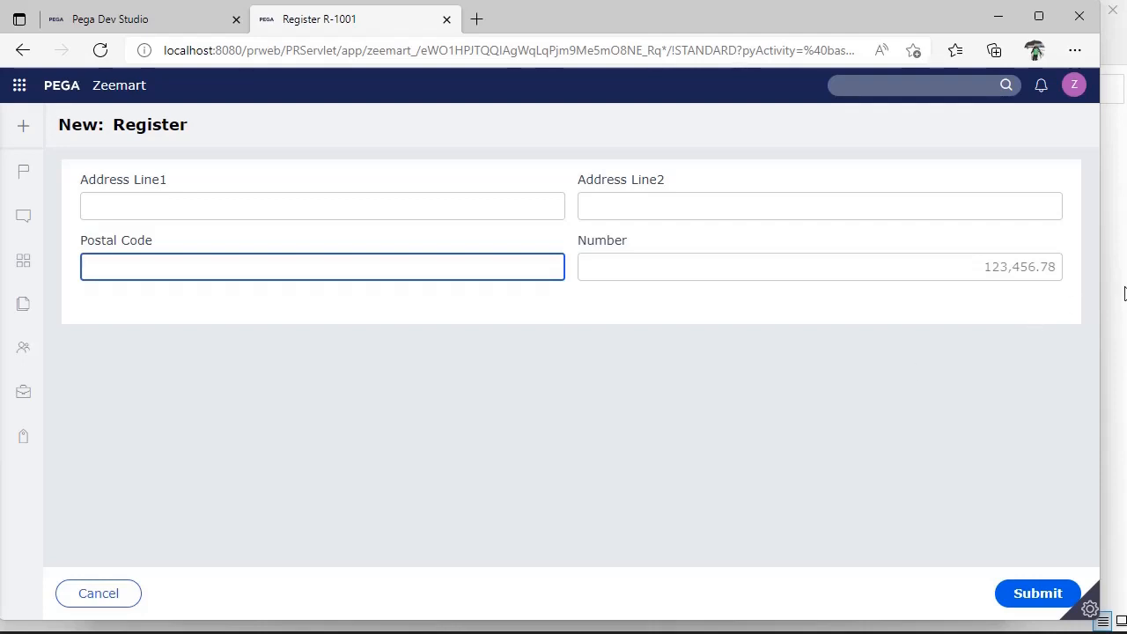
pyautogui.moveTo(1056, 549)
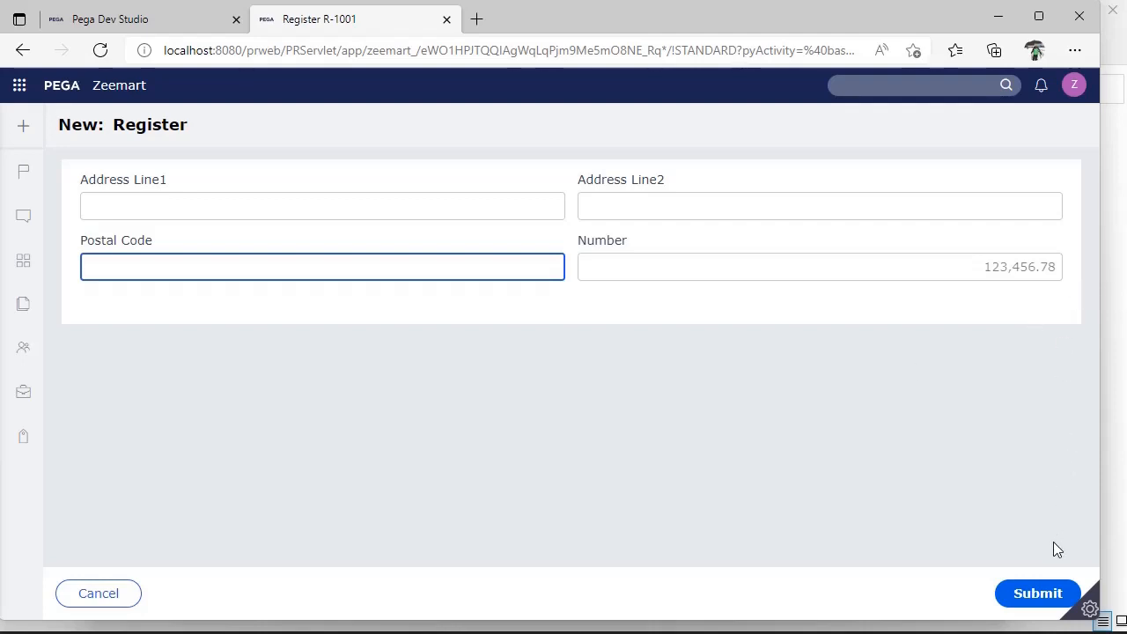
pyautogui.moveTo(1084, 497)
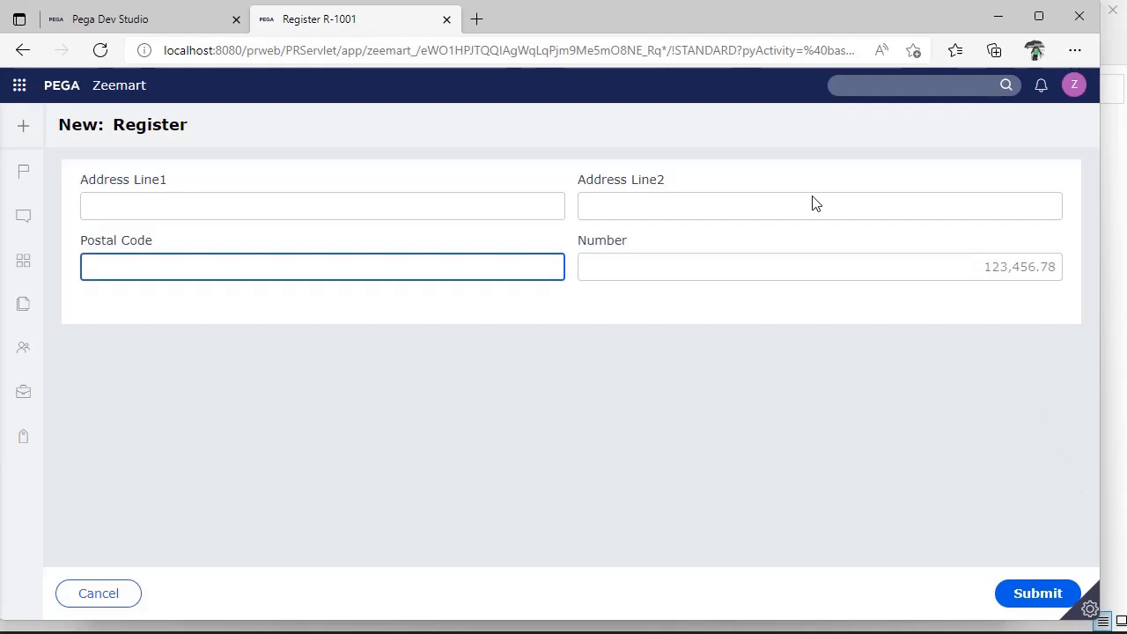
pyautogui.moveTo(602, 396)
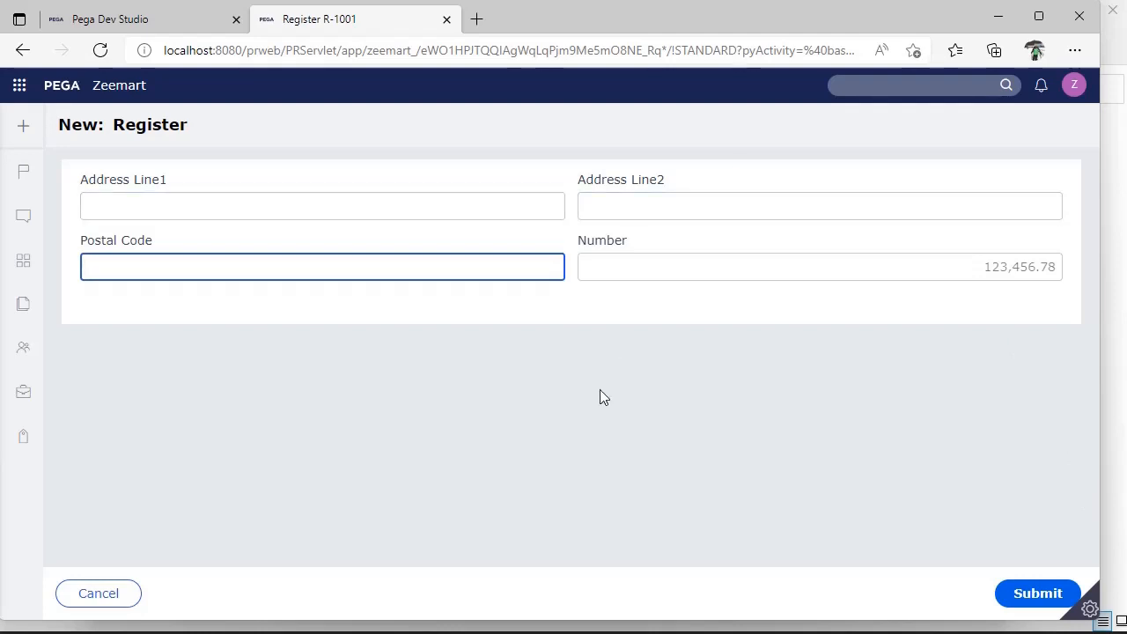
pyautogui.moveTo(990, 507)
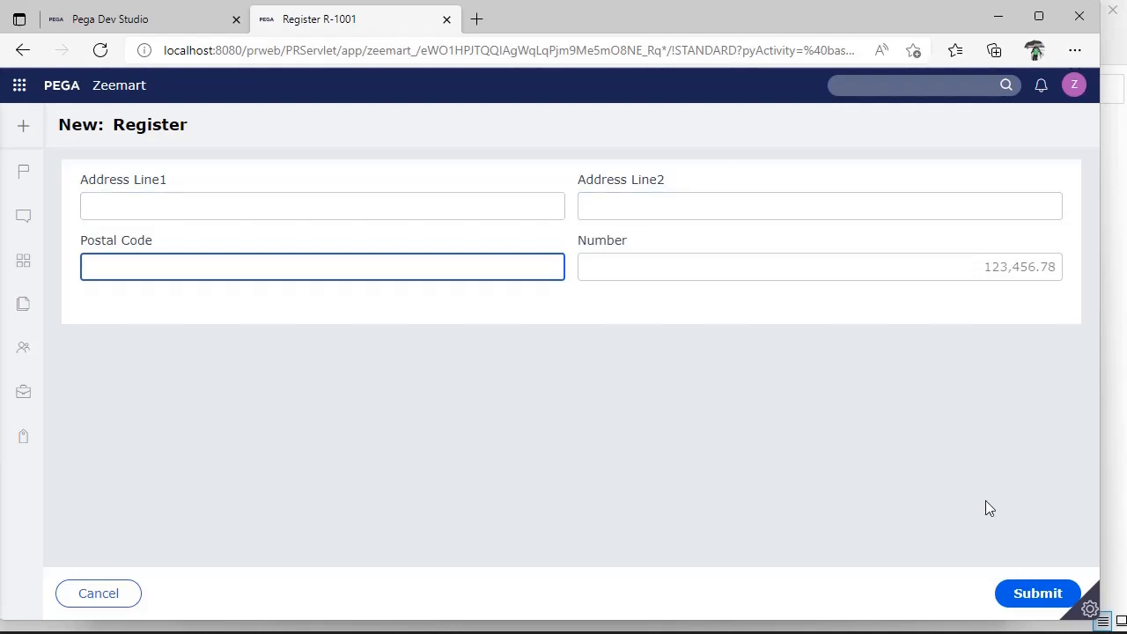
pyautogui.click(320, 267)
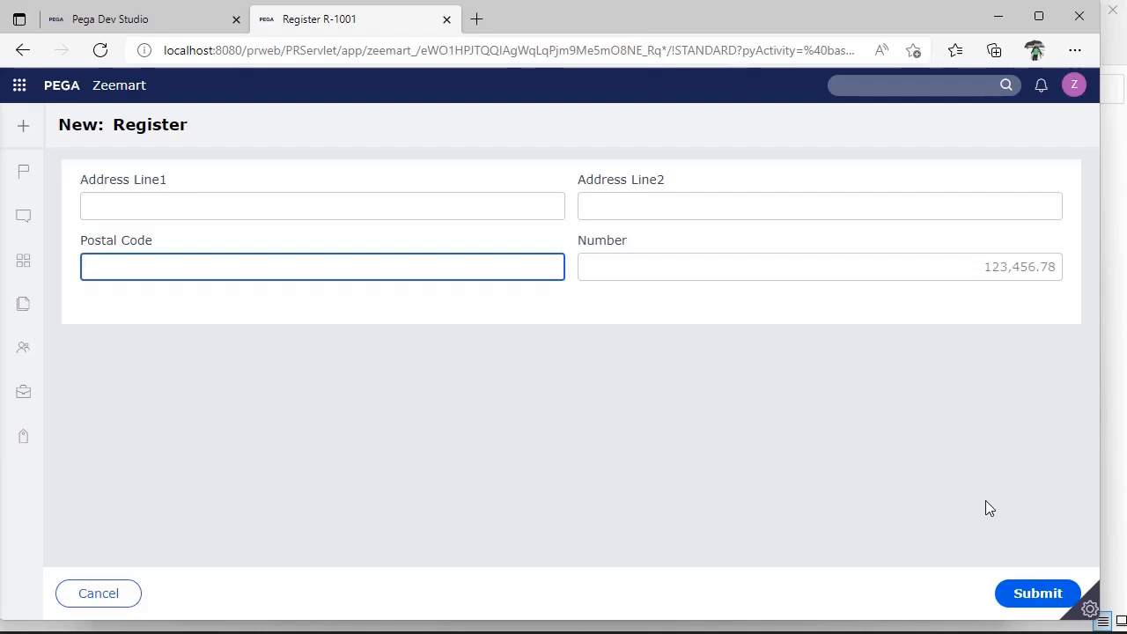
pyautogui.moveTo(215, 171)
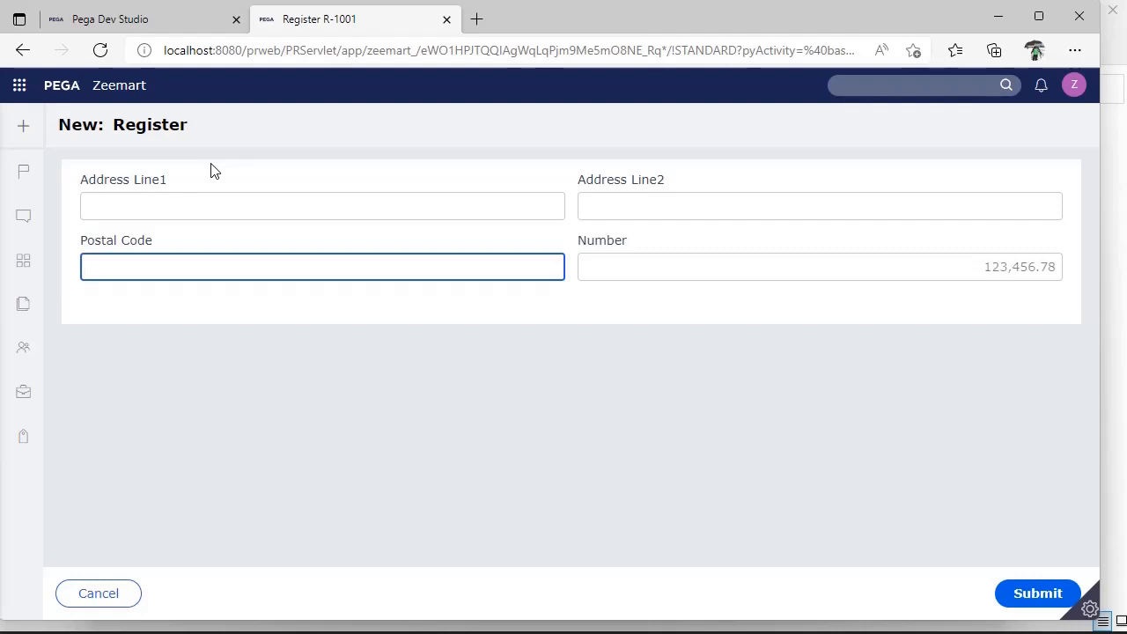
# Enter test values 'n' in Address Line1 and 'hjk' in Address Line2
pyautogui.write('n')
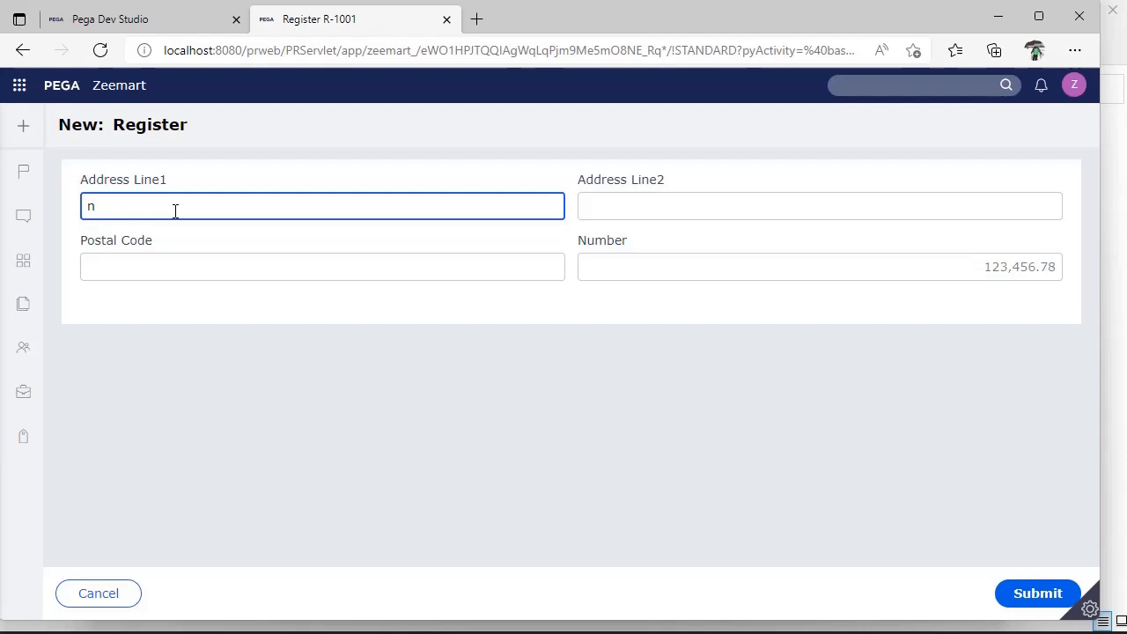
pyautogui.click(818, 204)
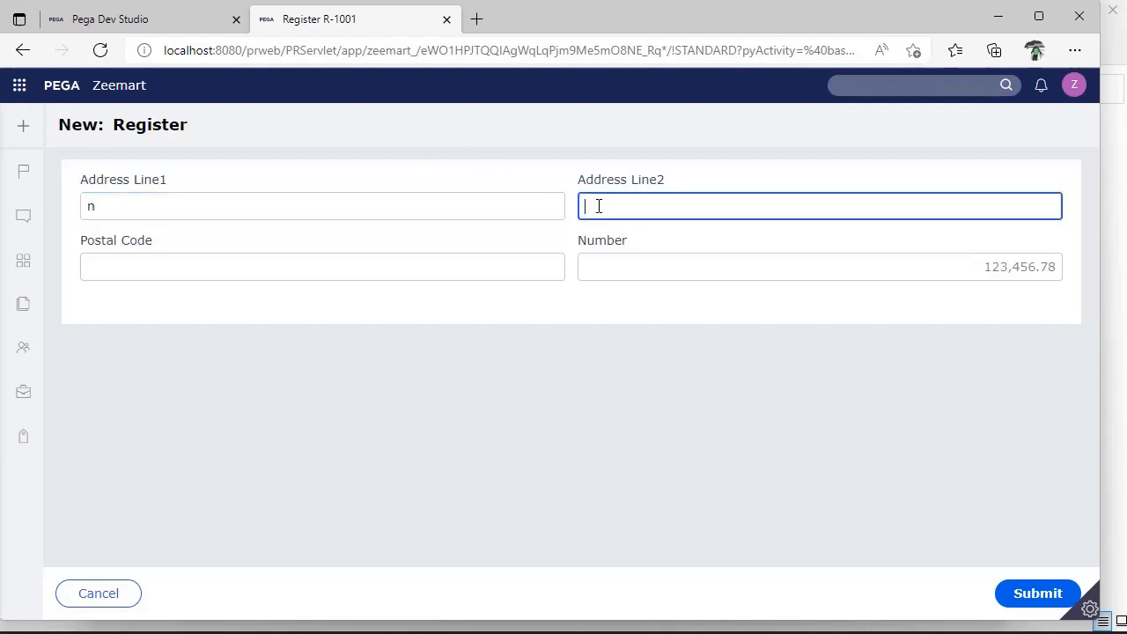
pyautogui.write('hjk')
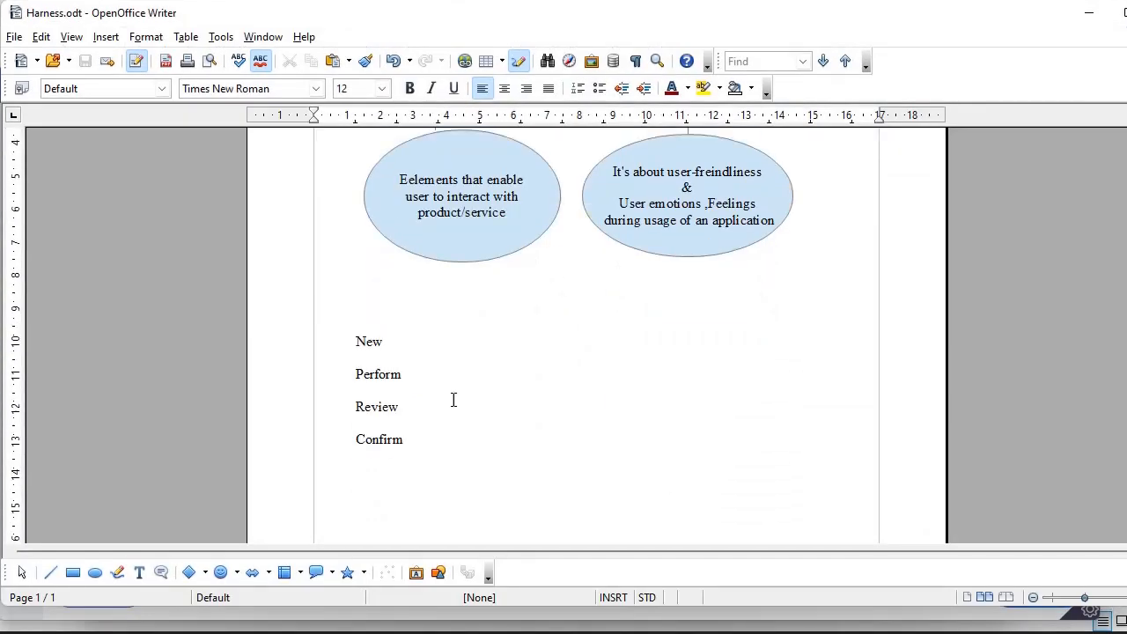
pyautogui.click(398, 407)
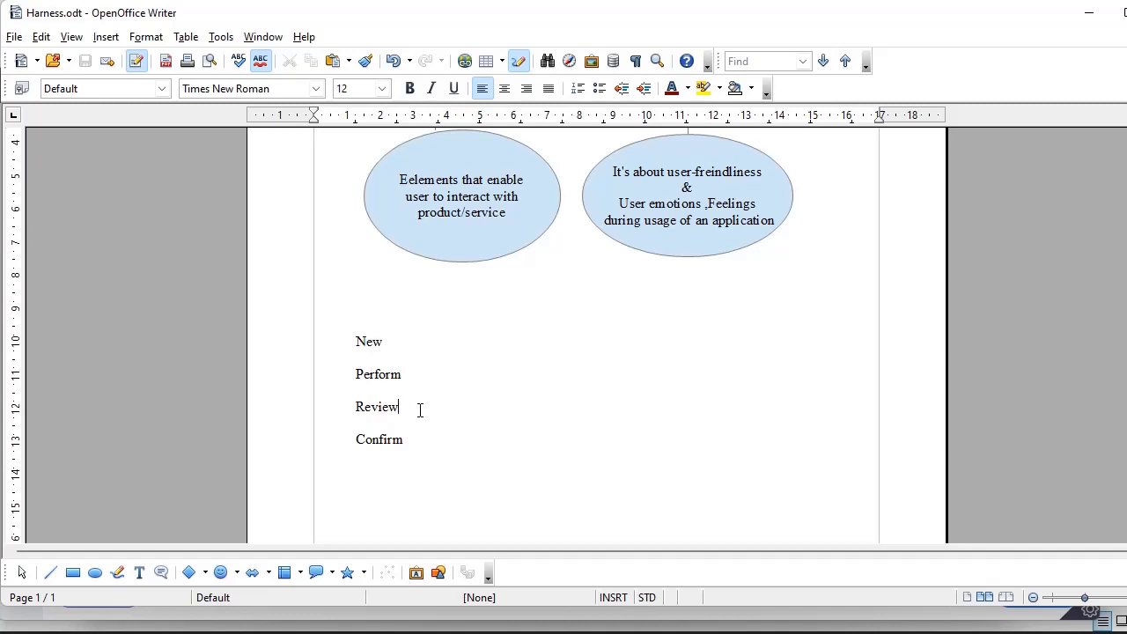
pyautogui.click(419, 440)
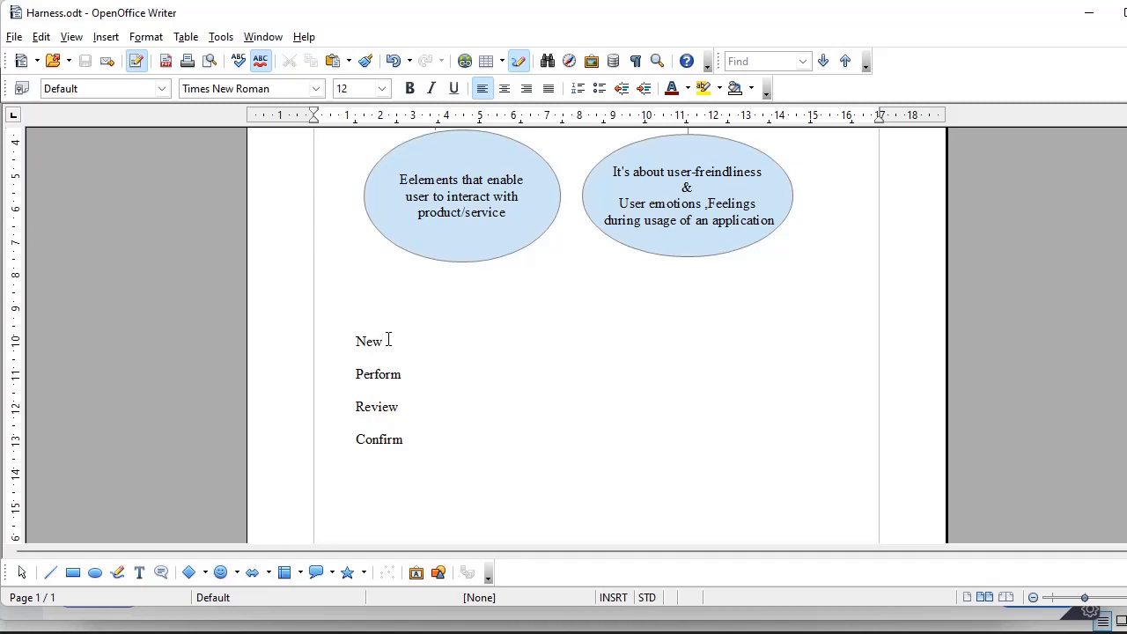
pyautogui.click(423, 373)
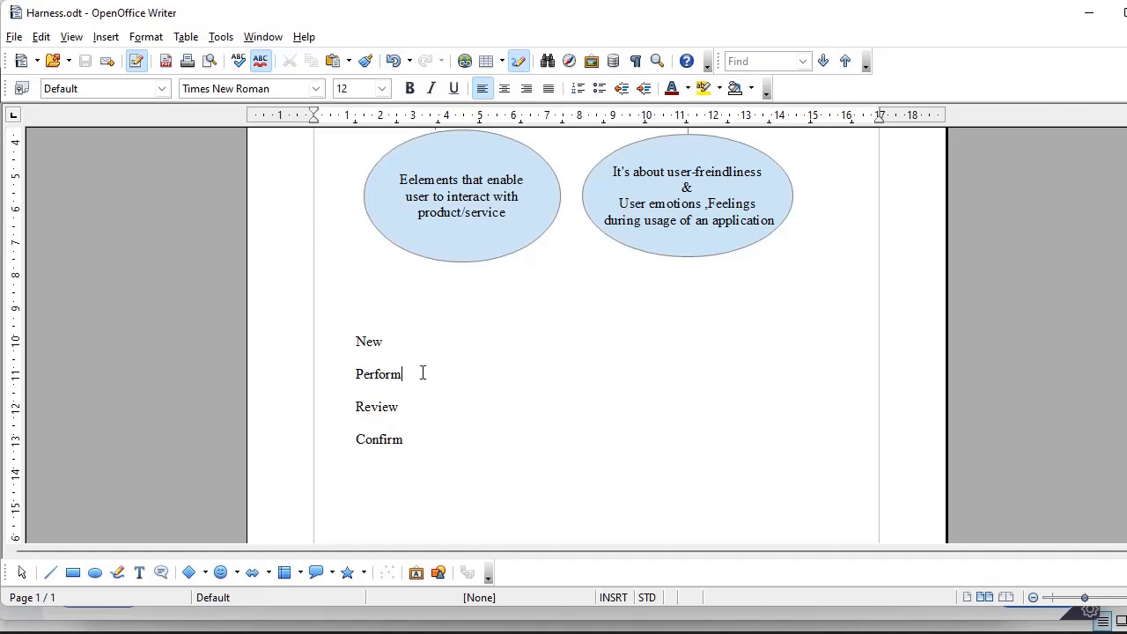
pyautogui.moveTo(402, 373)
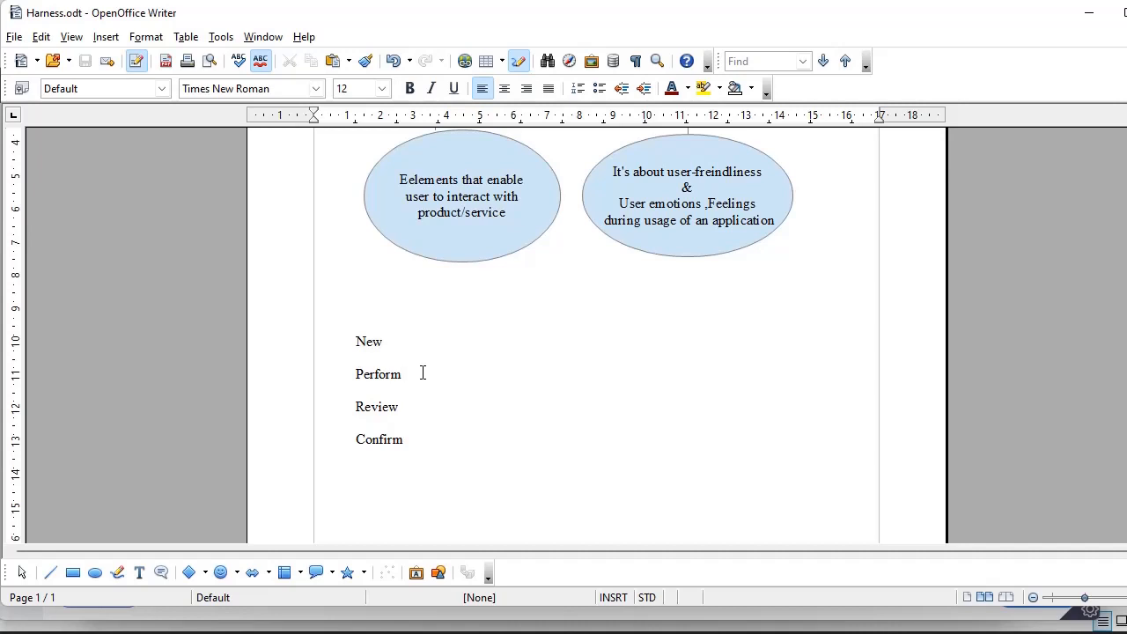
pyautogui.click(401, 373)
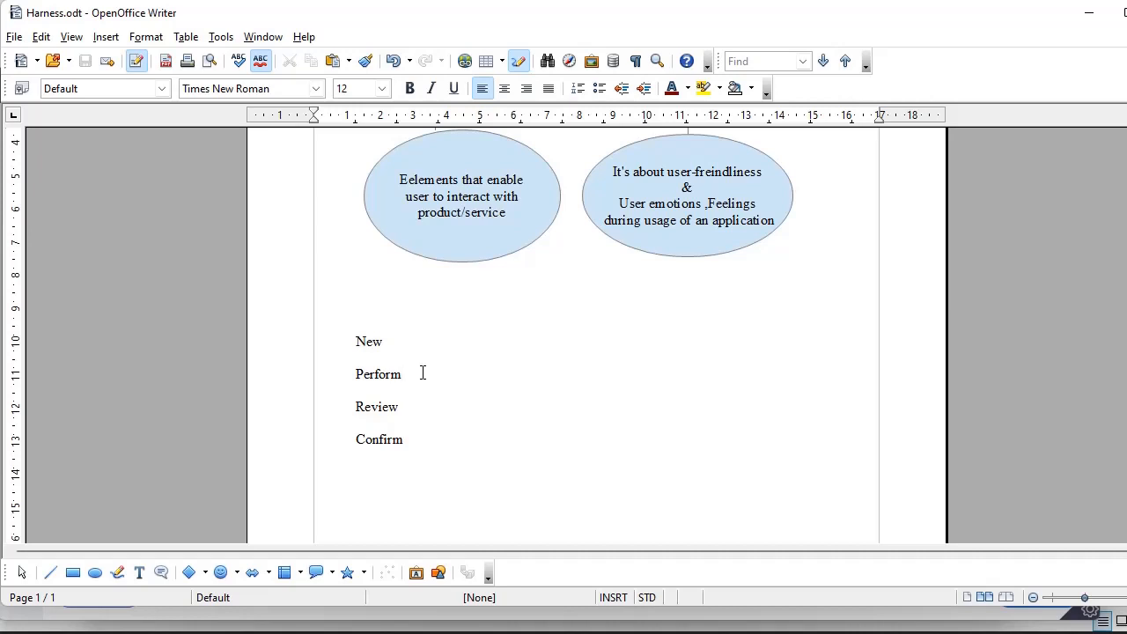
pyautogui.click(401, 404)
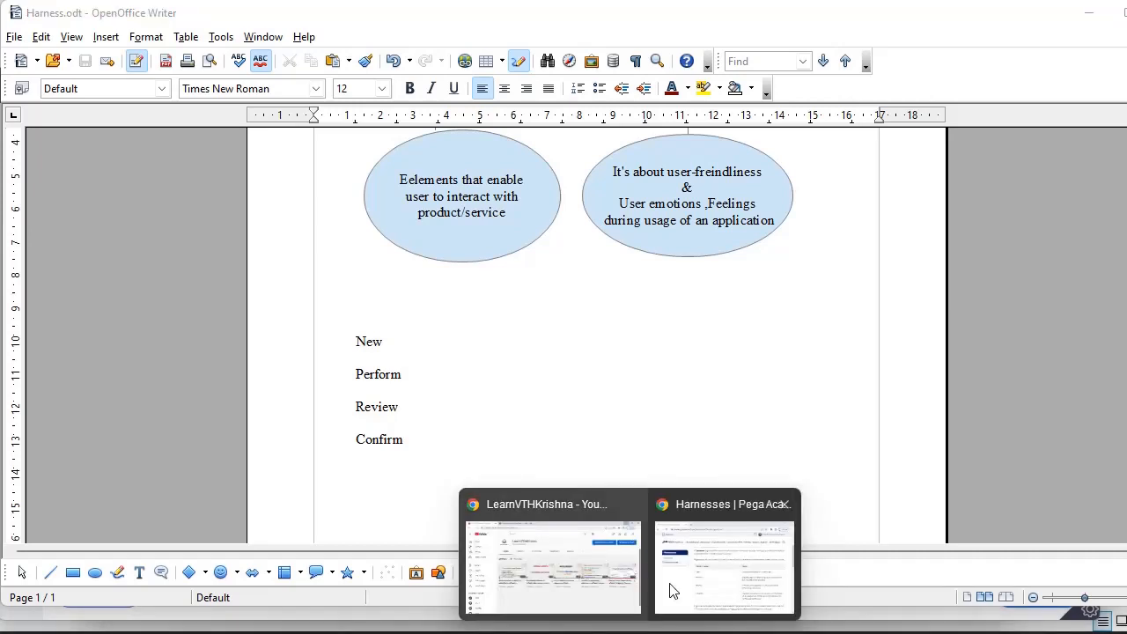
# View the Pega Academy harness table describing New, Perform, Review and Confirm
pyautogui.click(724, 563)
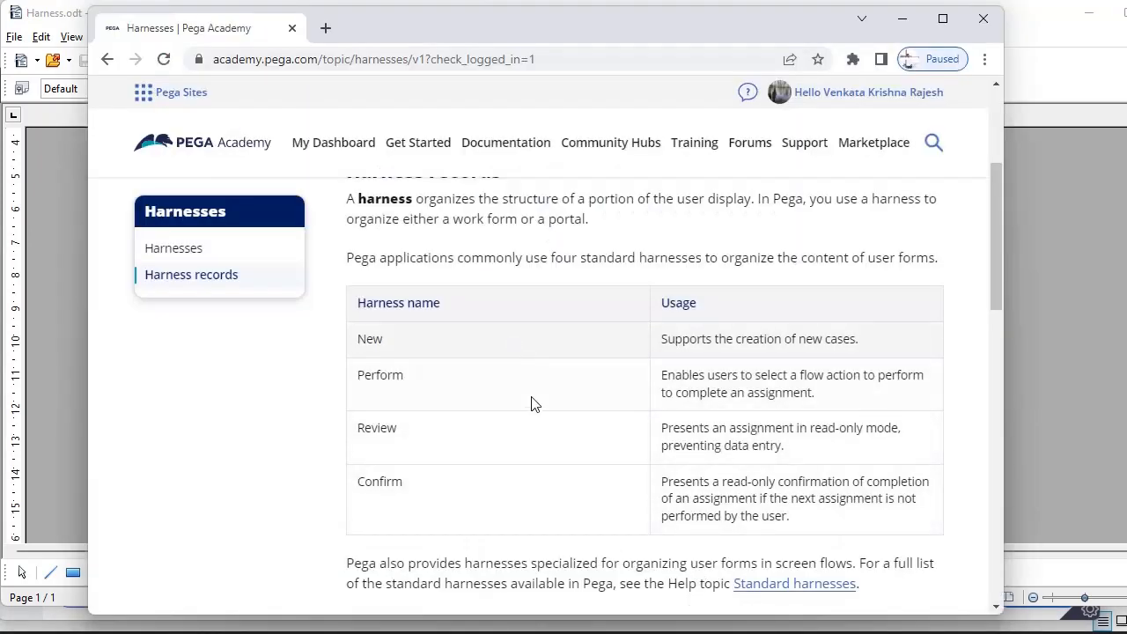
pyautogui.moveTo(518, 419)
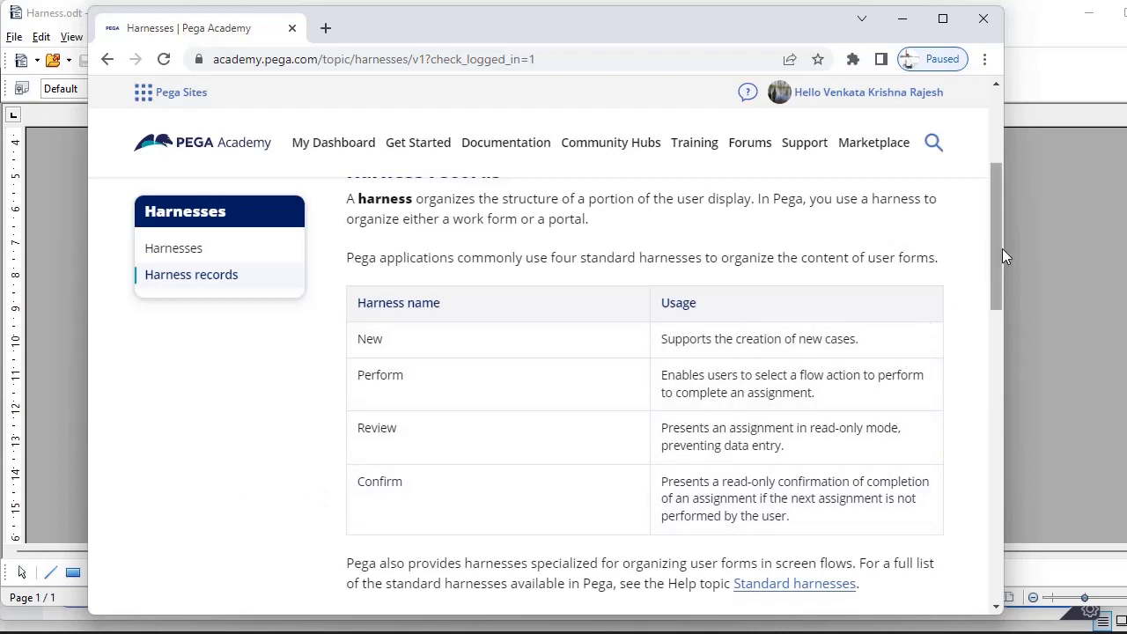
pyautogui.scroll(-3)
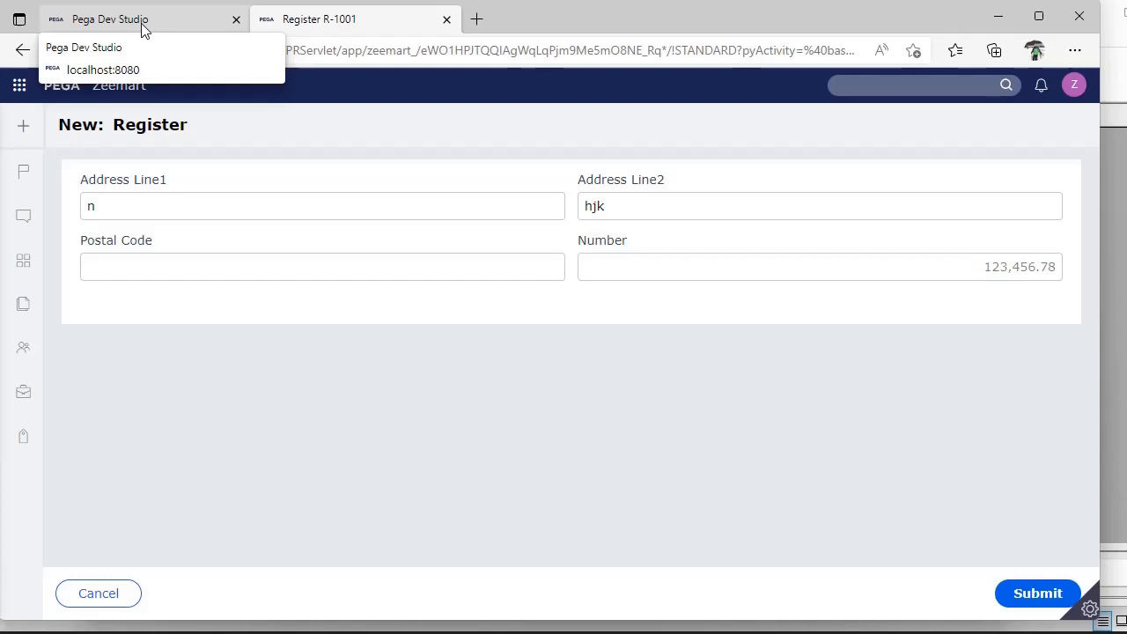
# From the operator profile, open the Zeemart Administrators access group and reach its Available portals
pyautogui.click(109, 18)
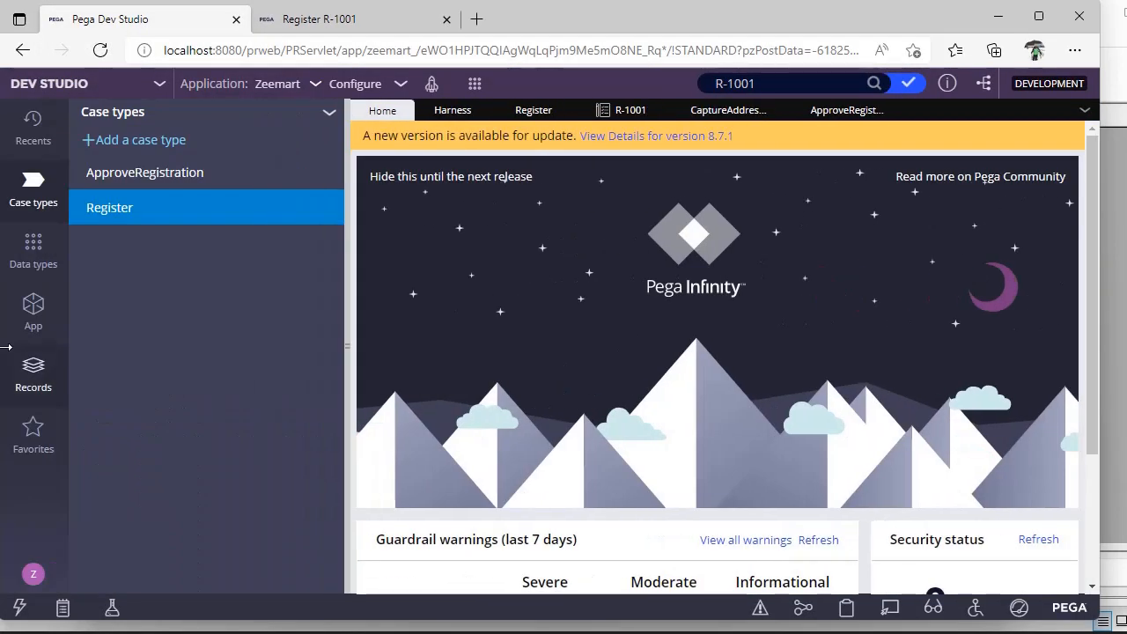
pyautogui.click(32, 574)
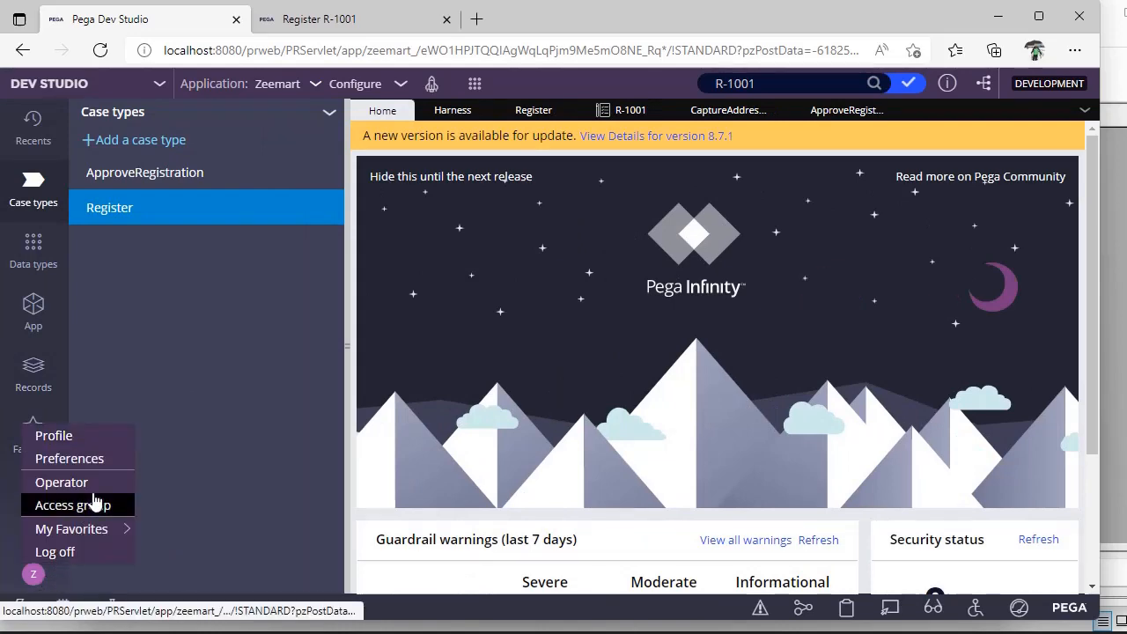
pyautogui.click(72, 504)
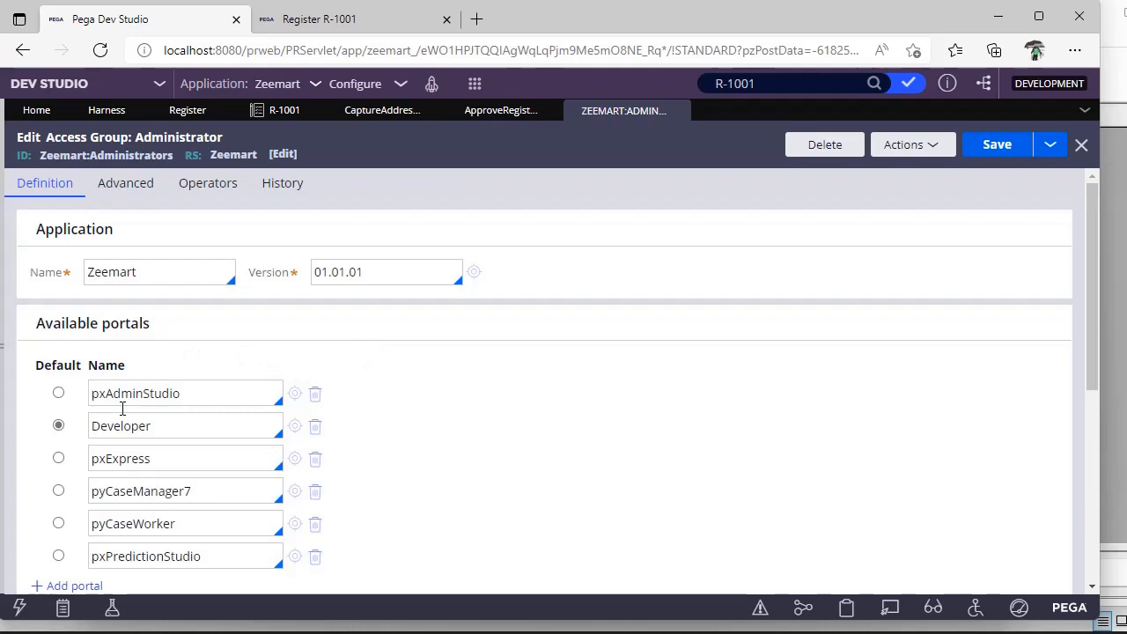
pyautogui.scroll(-3)
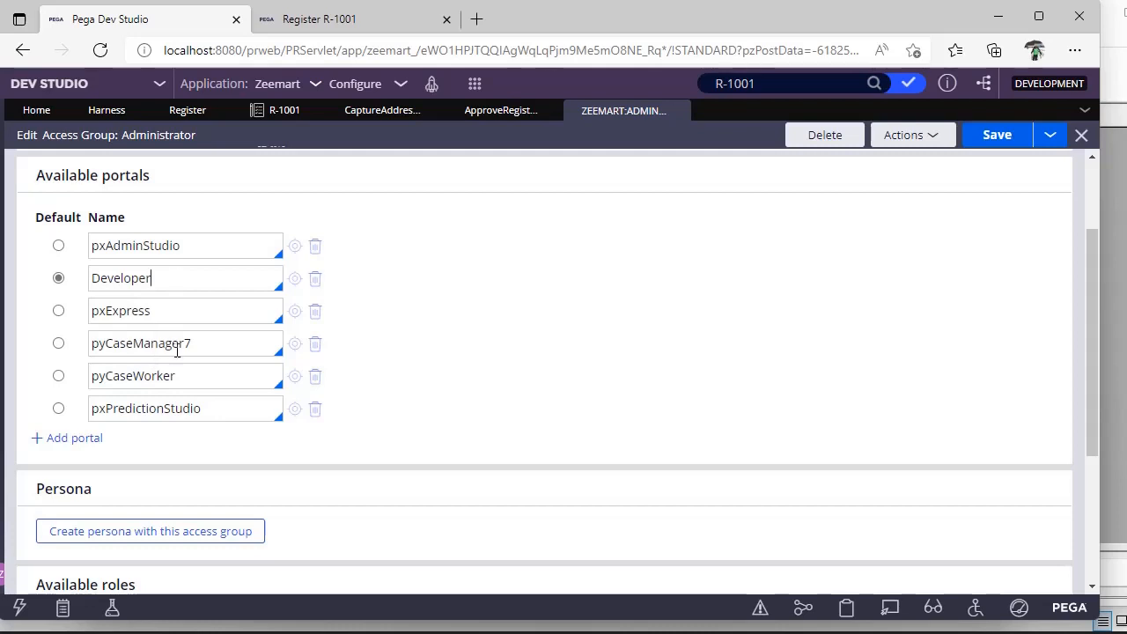
pyautogui.moveTo(290, 329)
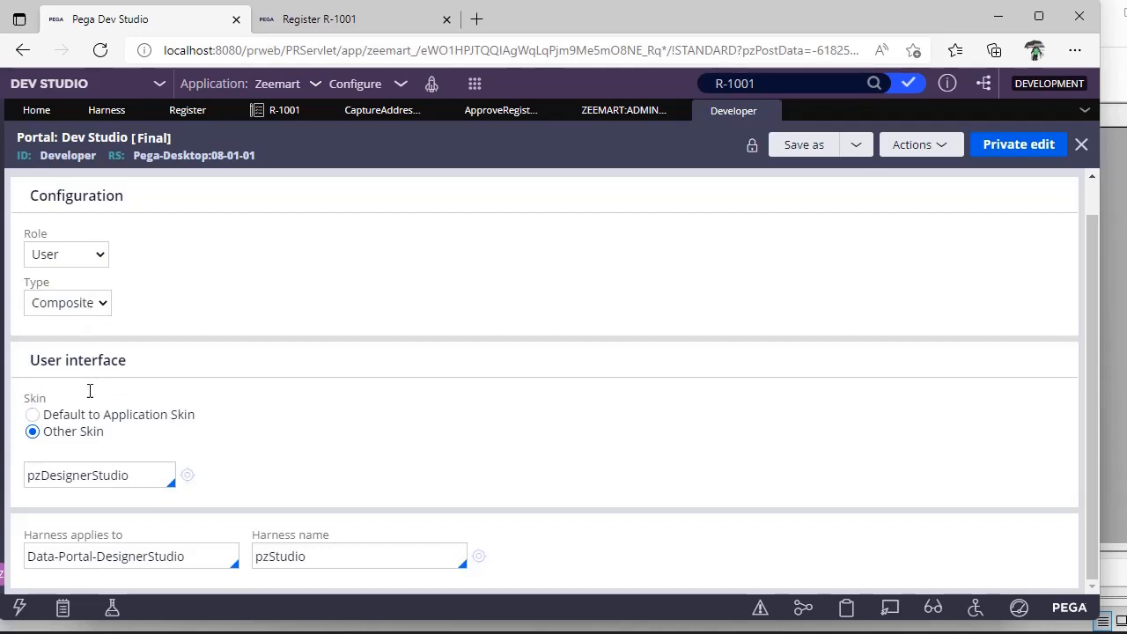
pyautogui.moveTo(126, 502)
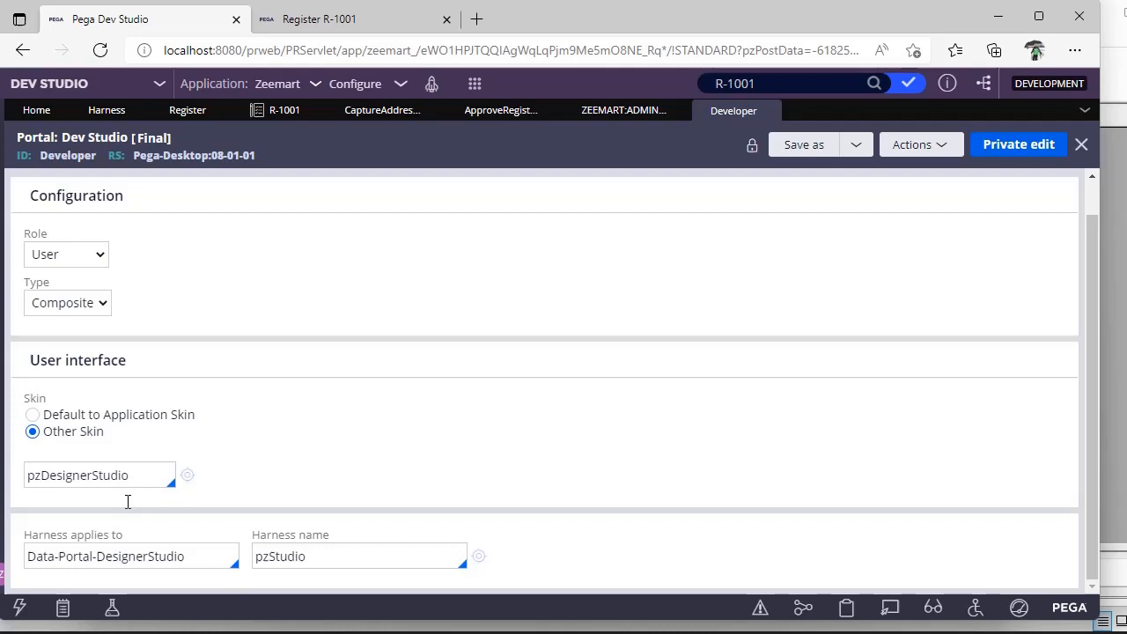
pyautogui.click(99, 476)
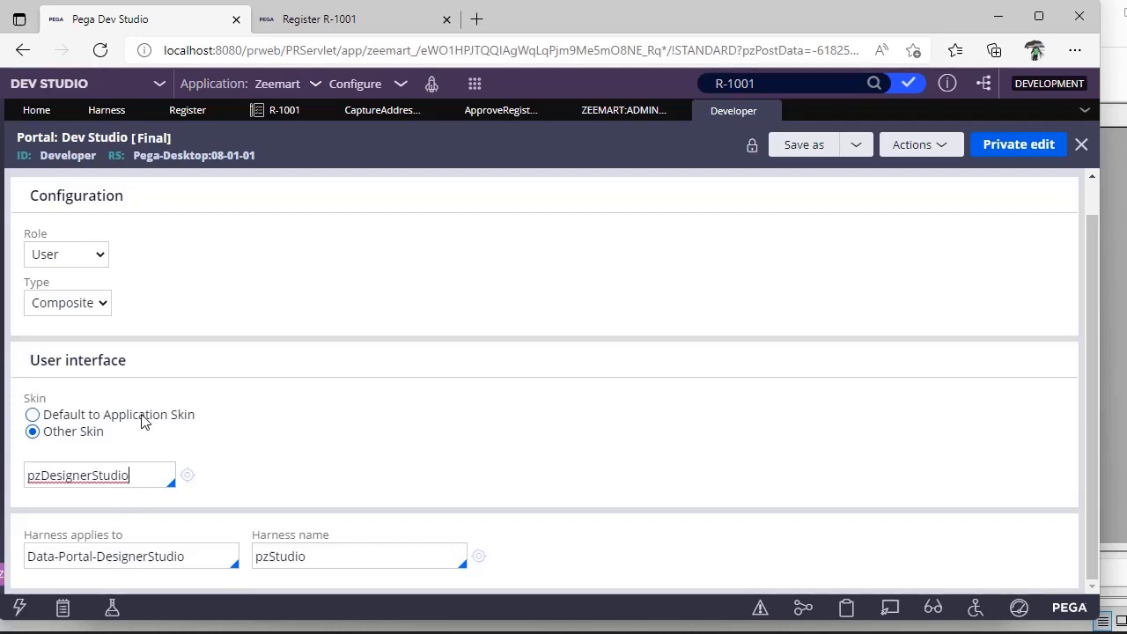
pyautogui.click(32, 415)
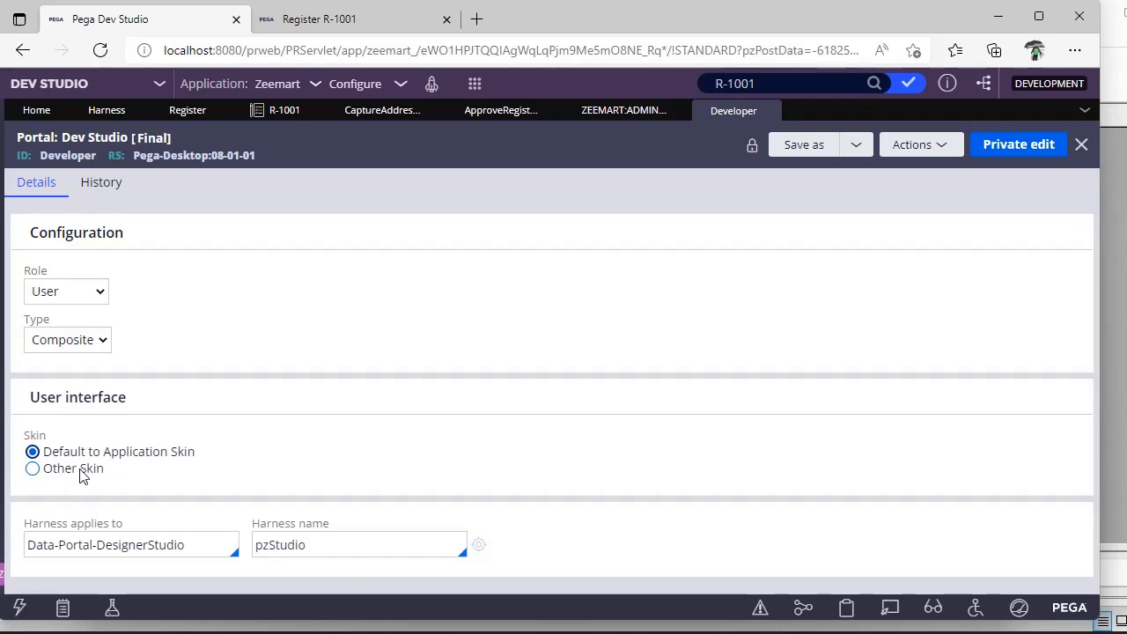
pyautogui.click(31, 468)
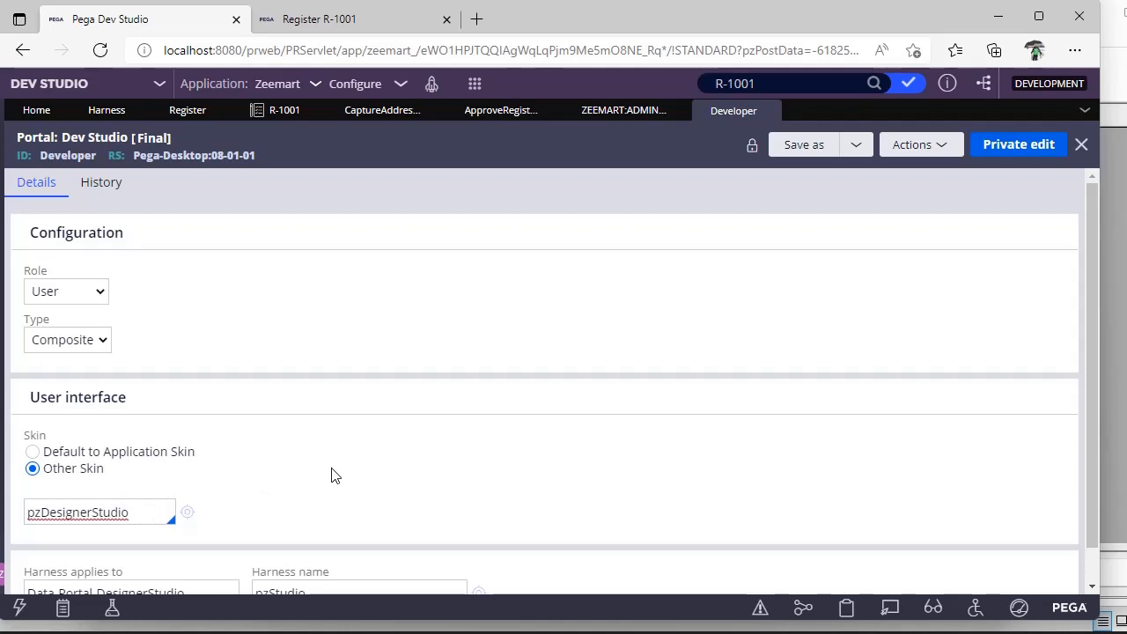
pyautogui.scroll(-3)
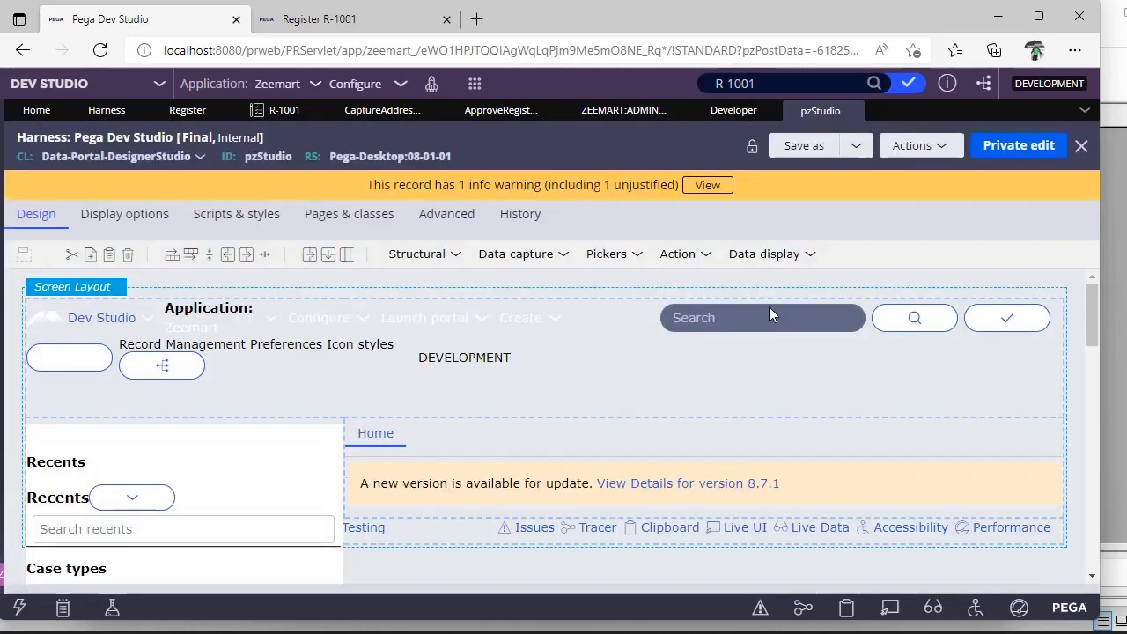
pyautogui.moveTo(773, 308)
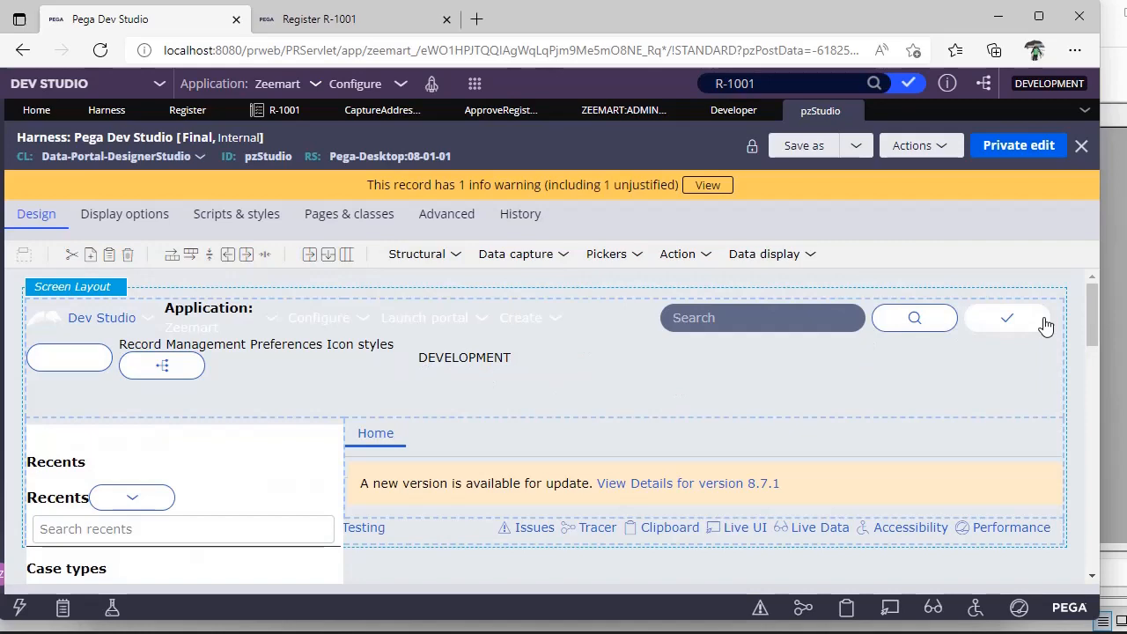
# Scroll through the pzStudio harness screen layout on its Design tab
pyautogui.scroll(-3)
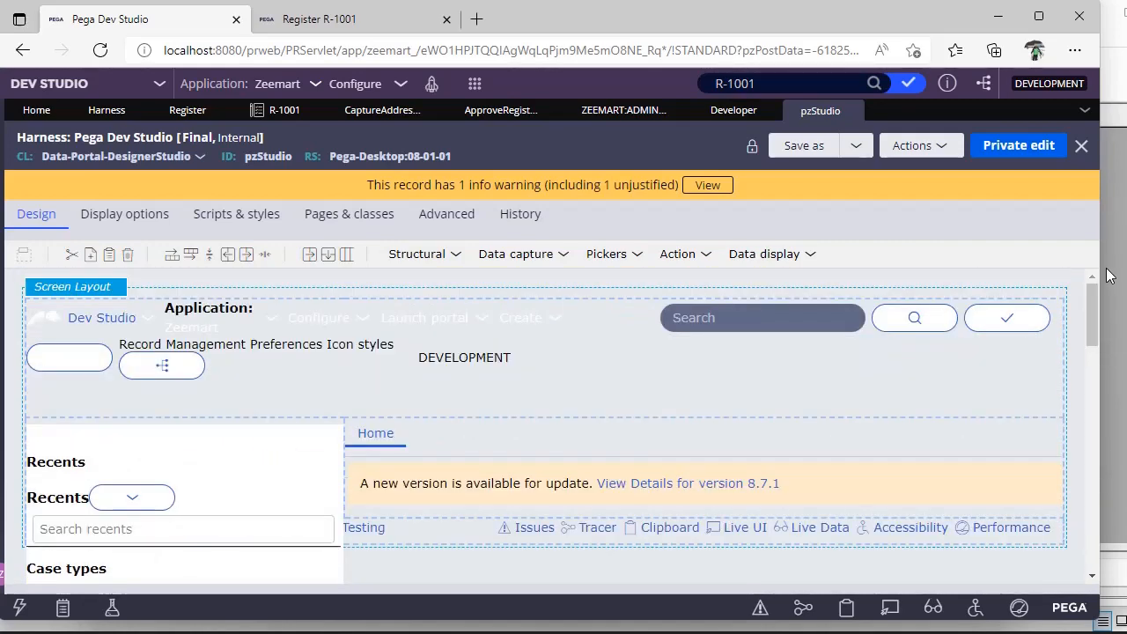
pyautogui.moveTo(131, 294)
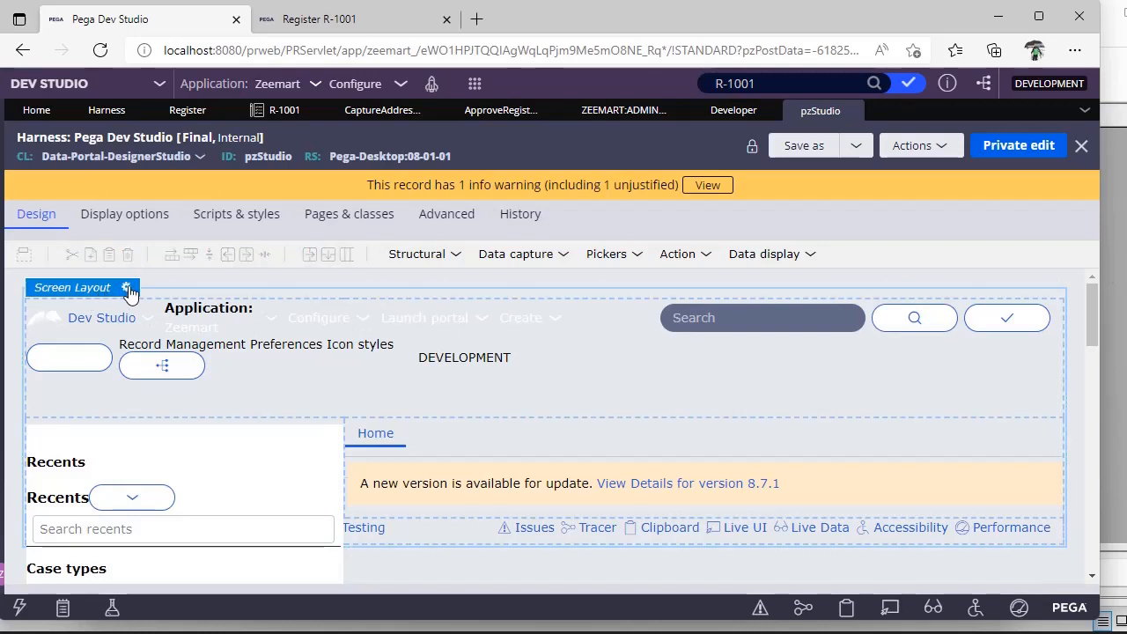
pyautogui.moveTo(128, 291)
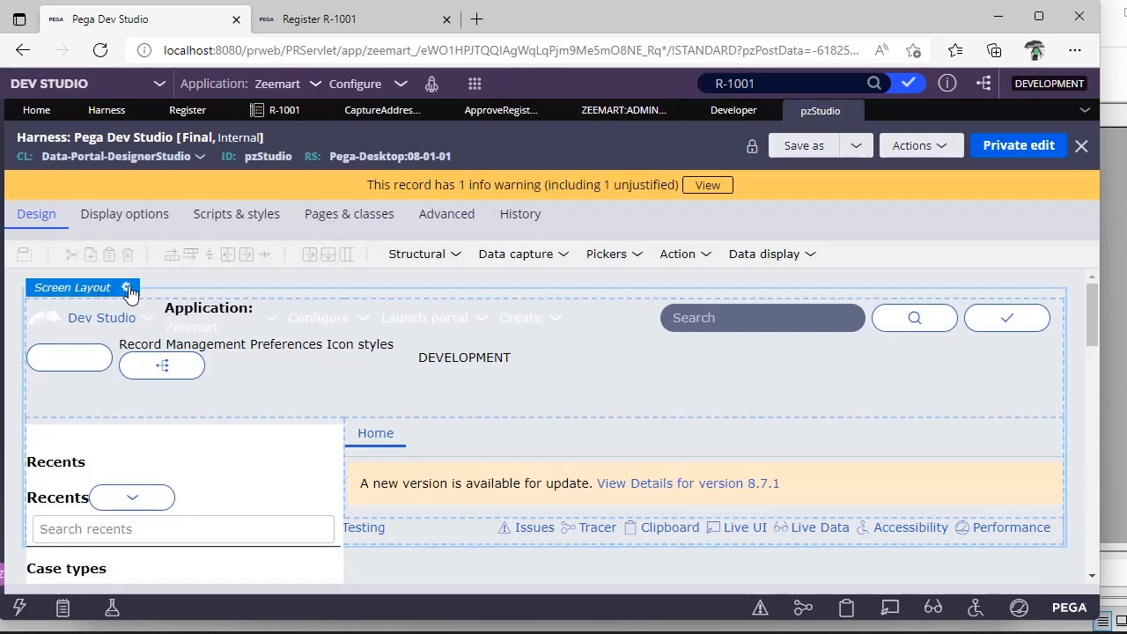
pyautogui.click(127, 288)
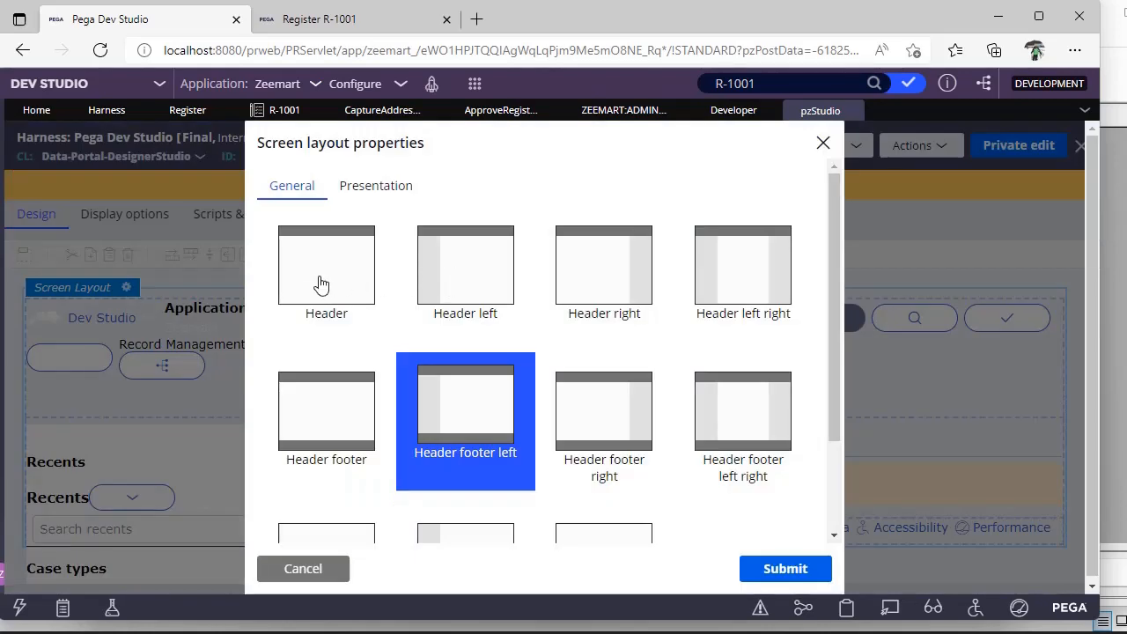
pyautogui.moveTo(394, 343)
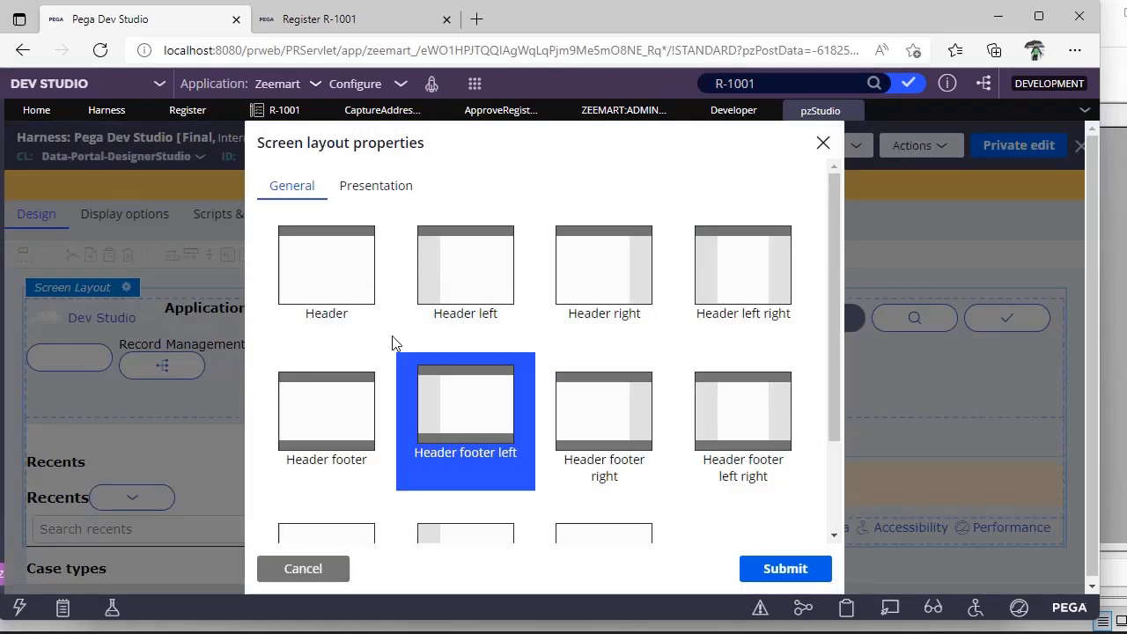
pyautogui.click(326, 409)
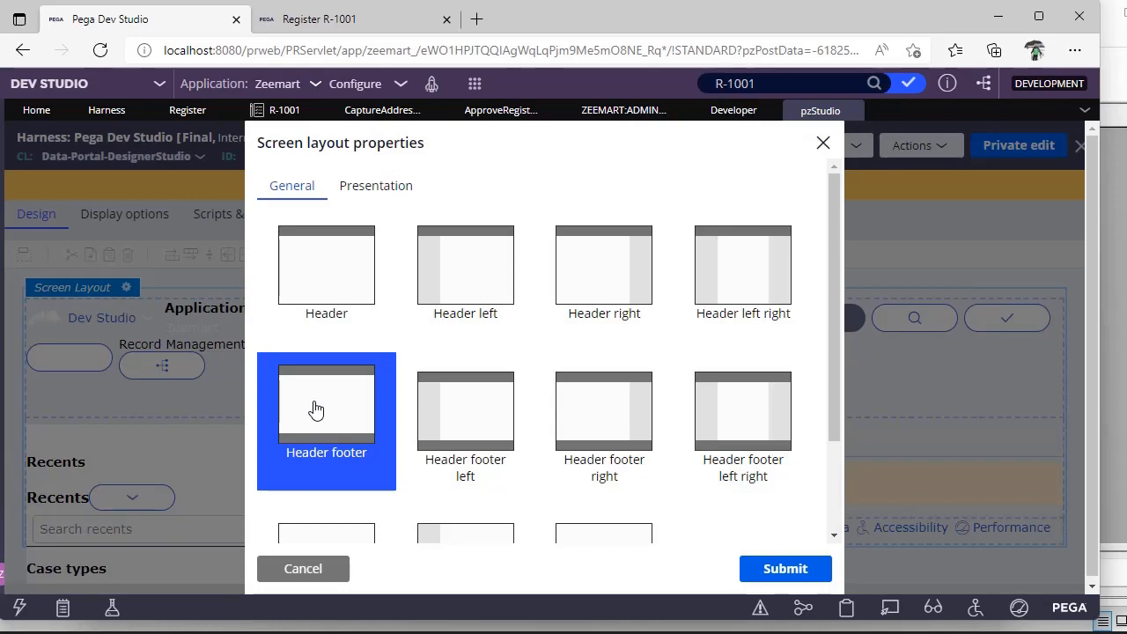
pyautogui.click(742, 409)
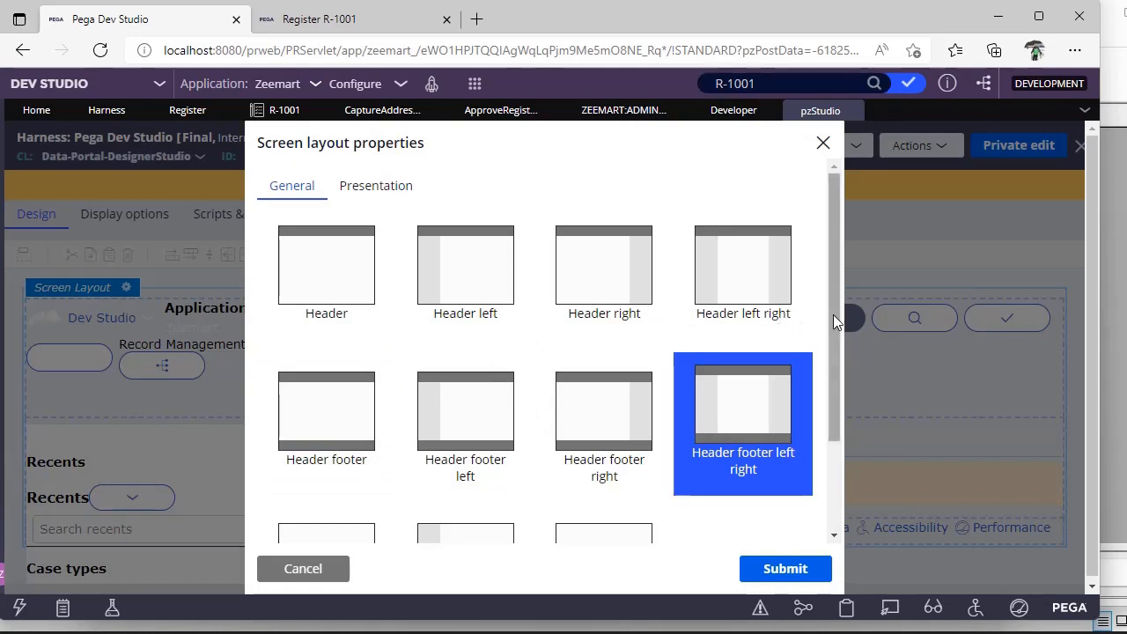
pyautogui.scroll(-3)
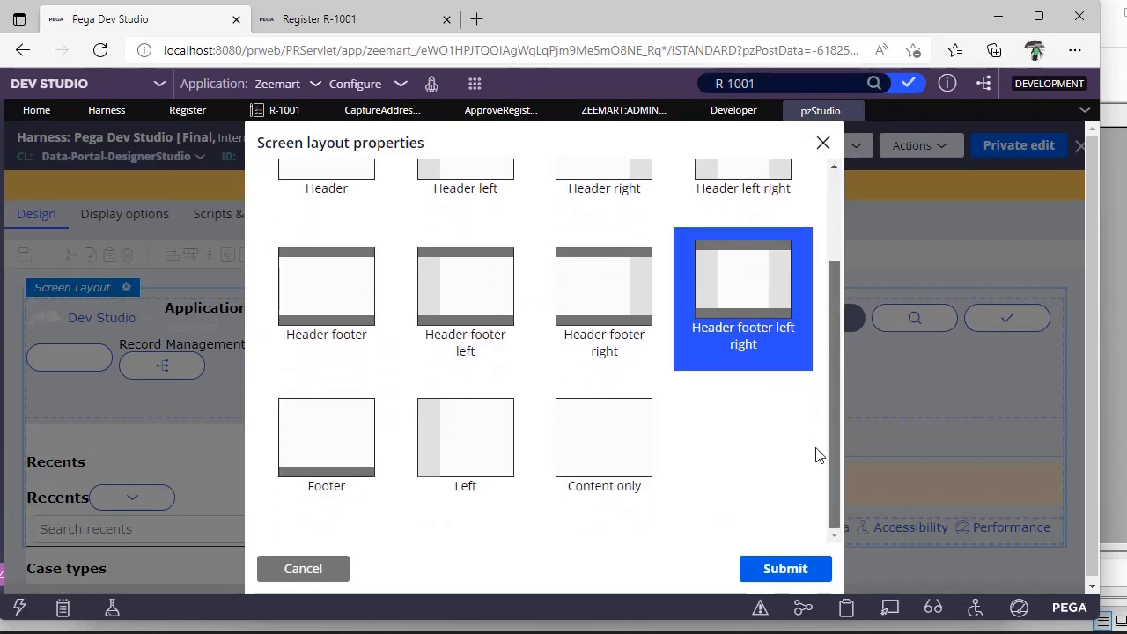
pyautogui.scroll(3)
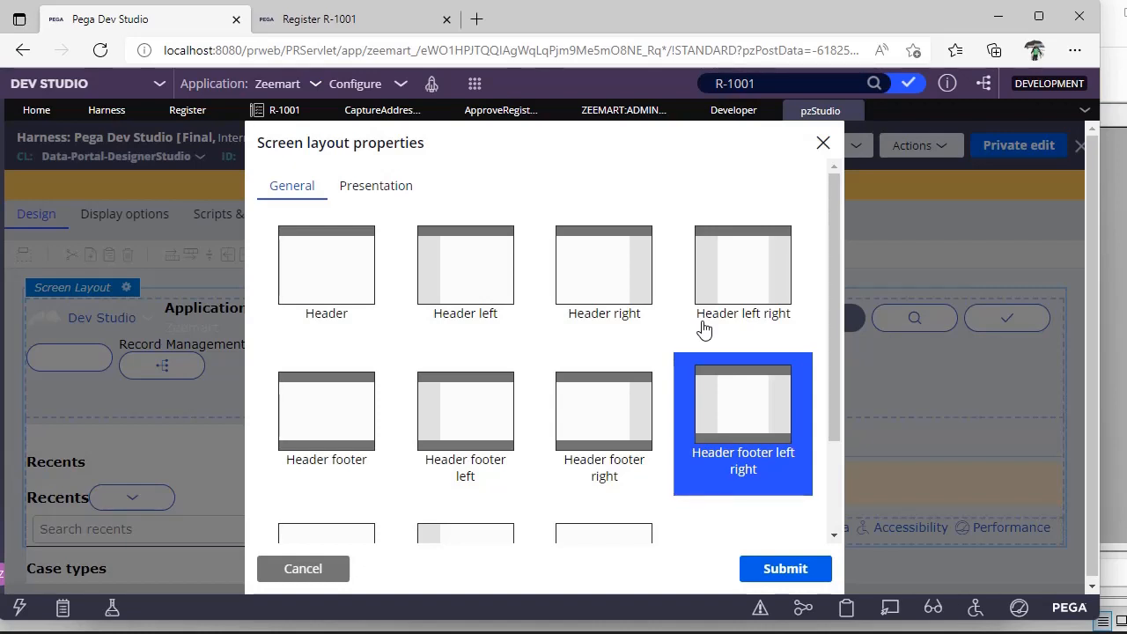
pyautogui.moveTo(785, 567)
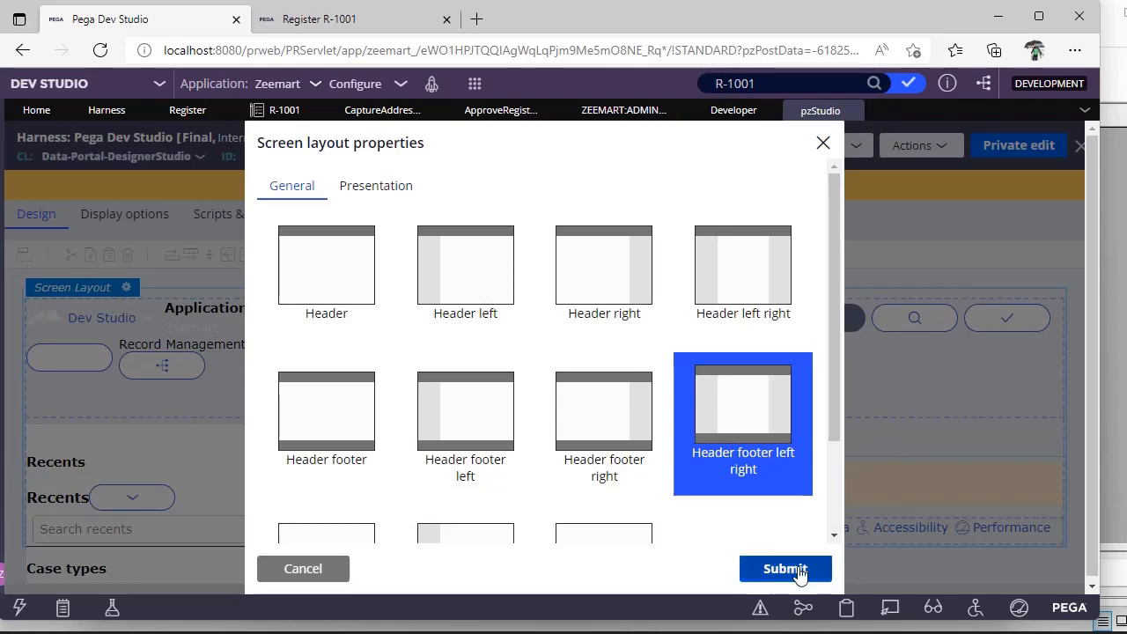
pyautogui.moveTo(774, 247)
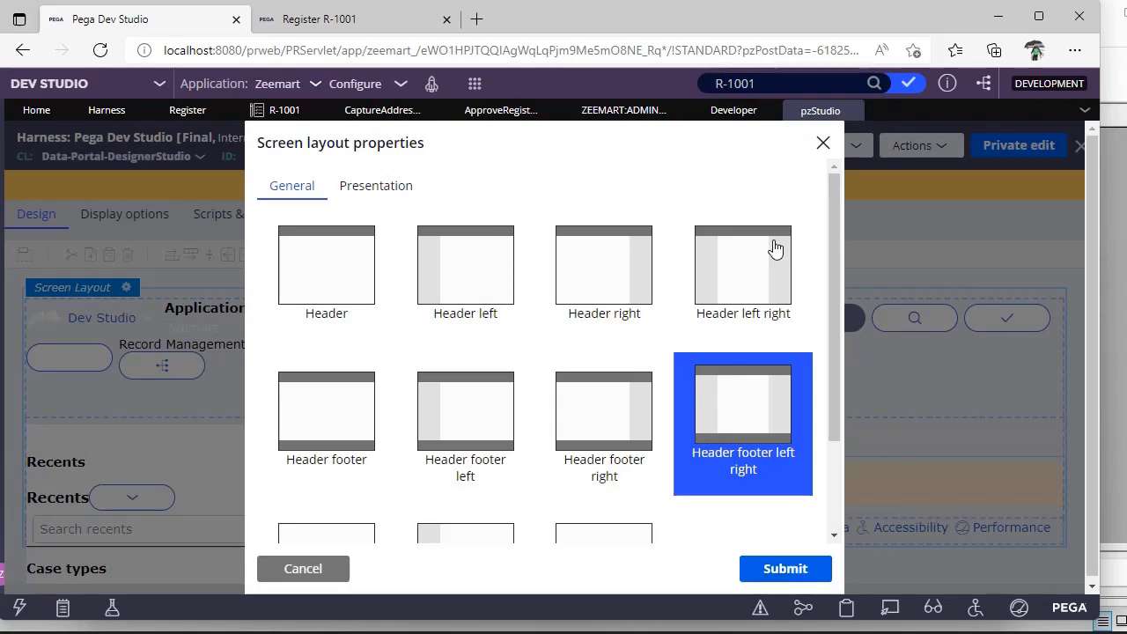
pyautogui.moveTo(377, 215)
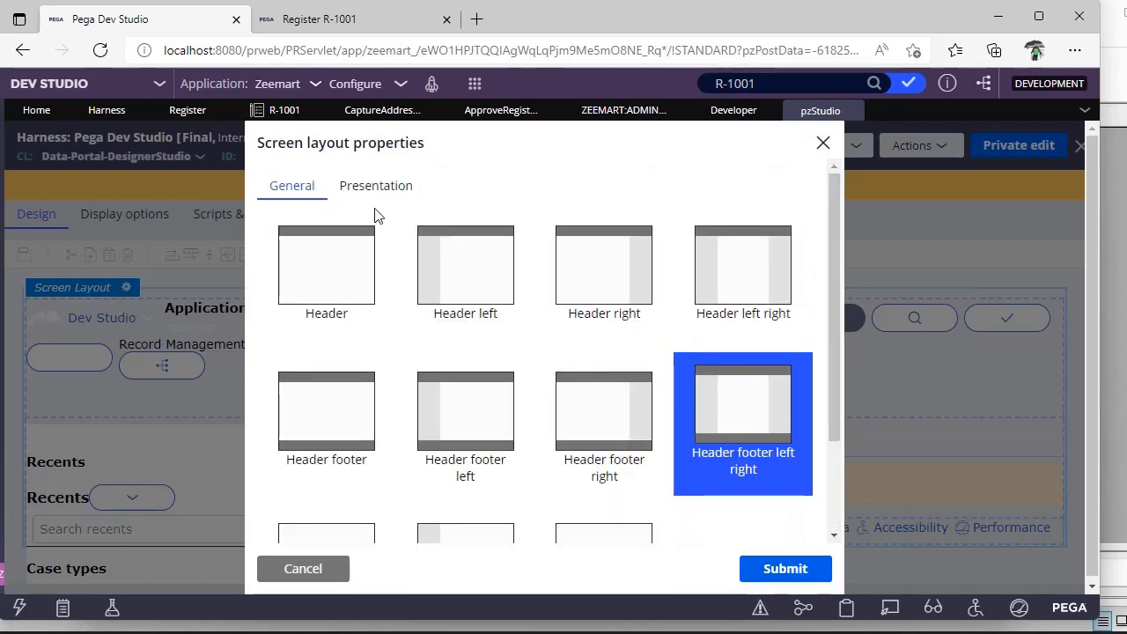
pyautogui.click(377, 187)
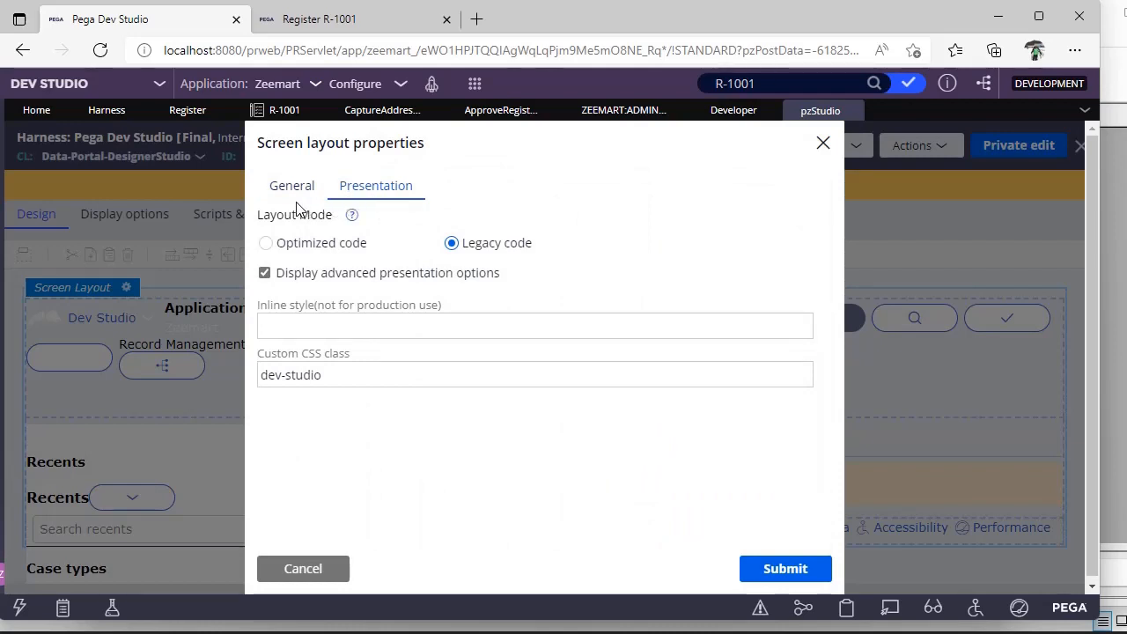
pyautogui.click(292, 185)
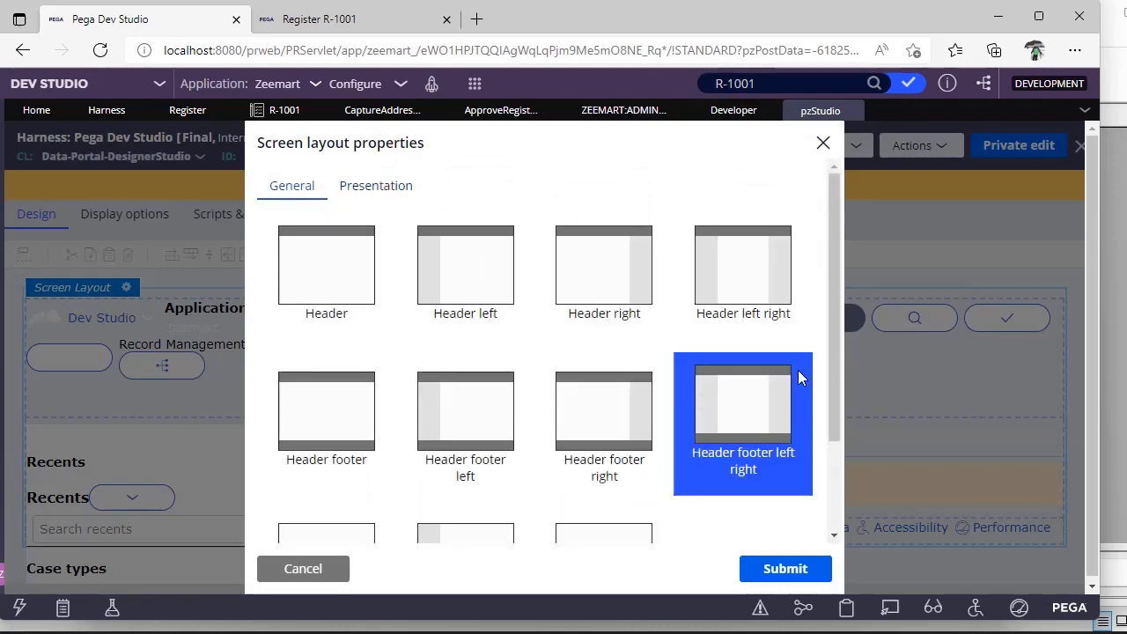
pyautogui.click(743, 264)
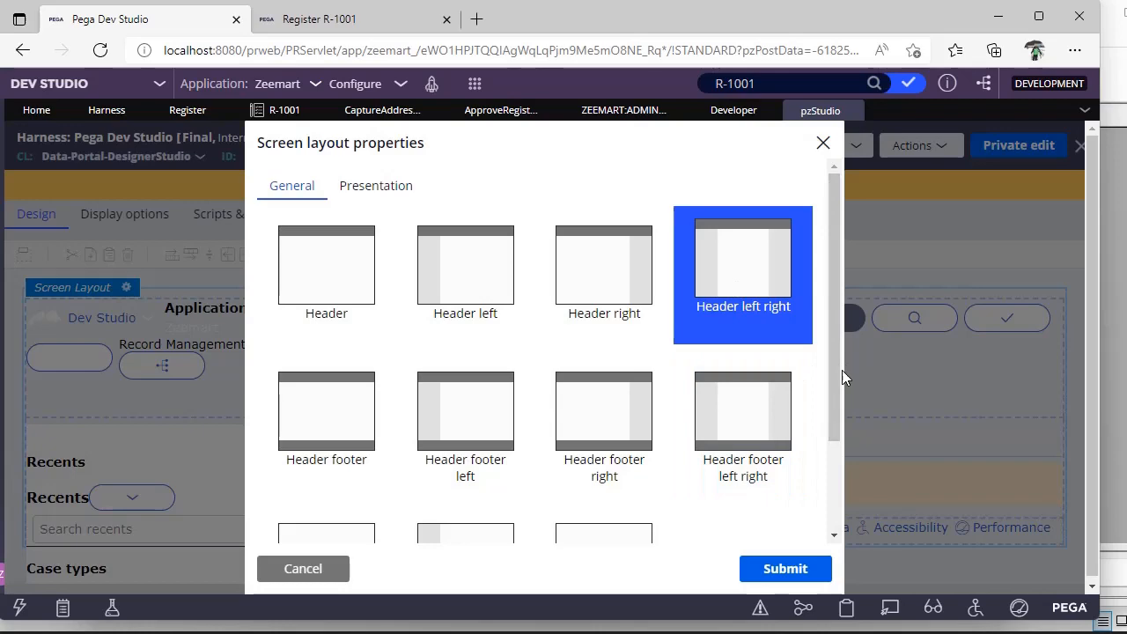
pyautogui.click(783, 567)
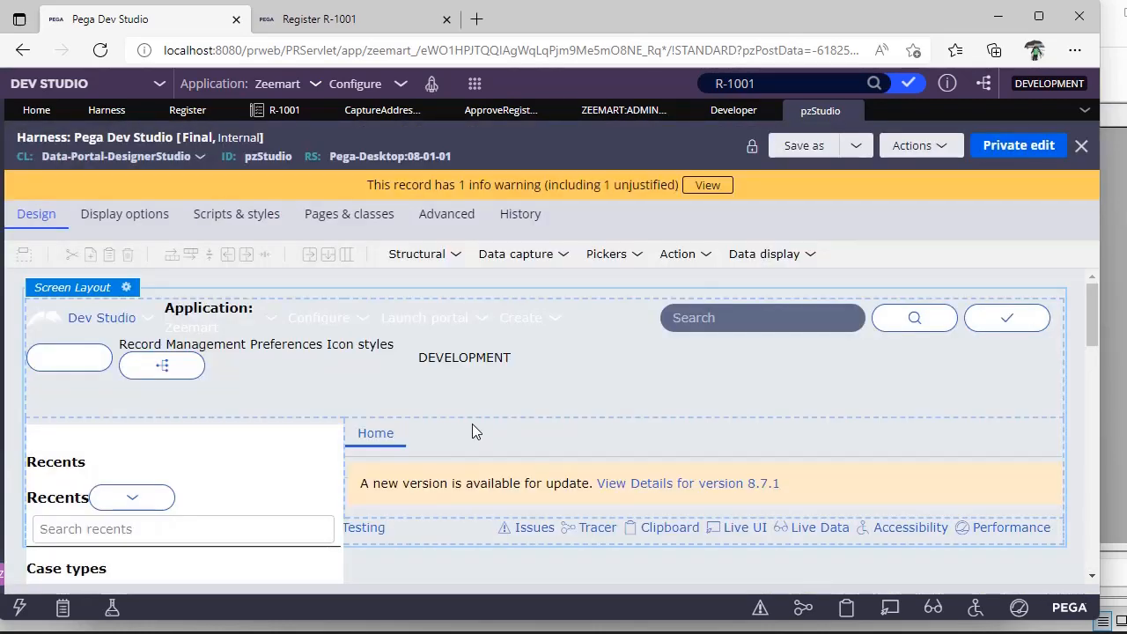
# Check the Register form, then close the ZEEMART:ADMIN access group record
pyautogui.click(352, 18)
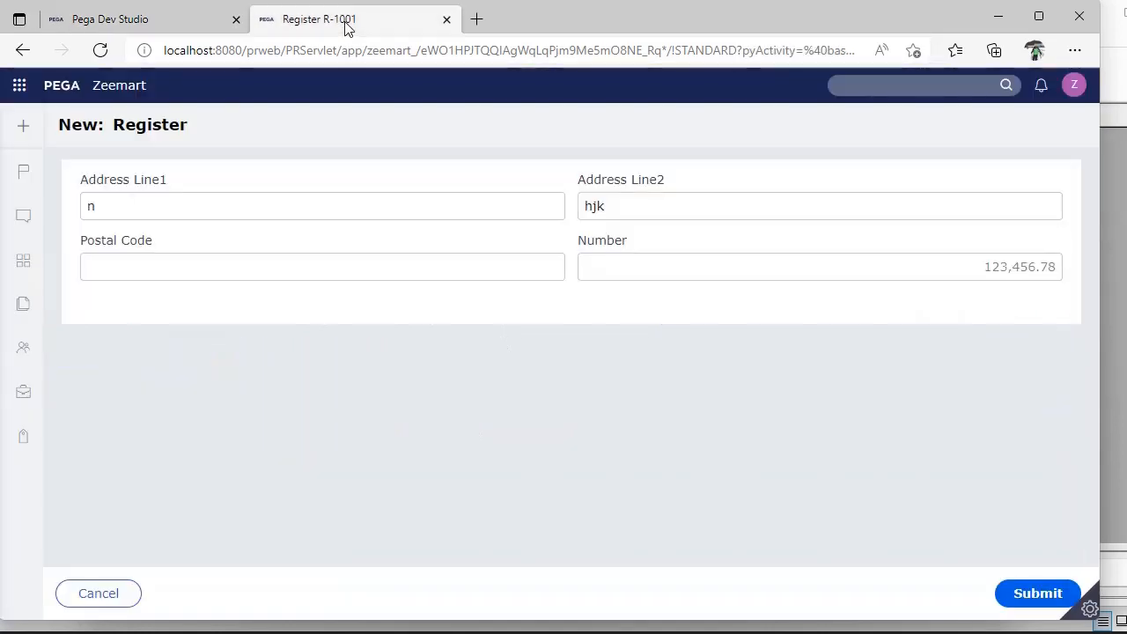
pyautogui.moveTo(620, 364)
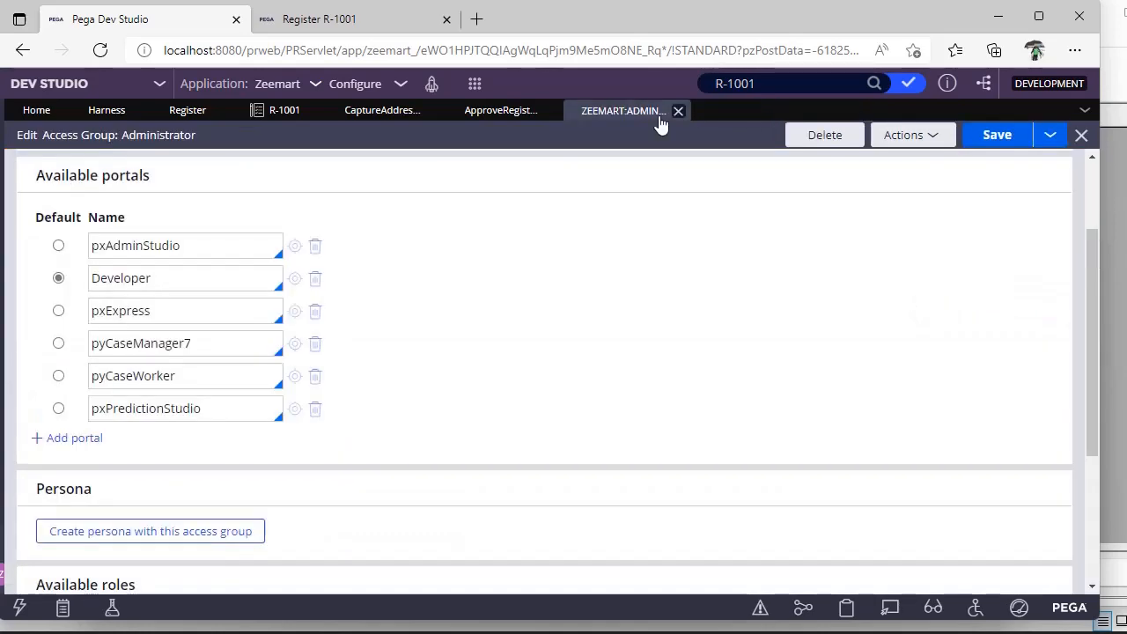
pyautogui.click(678, 109)
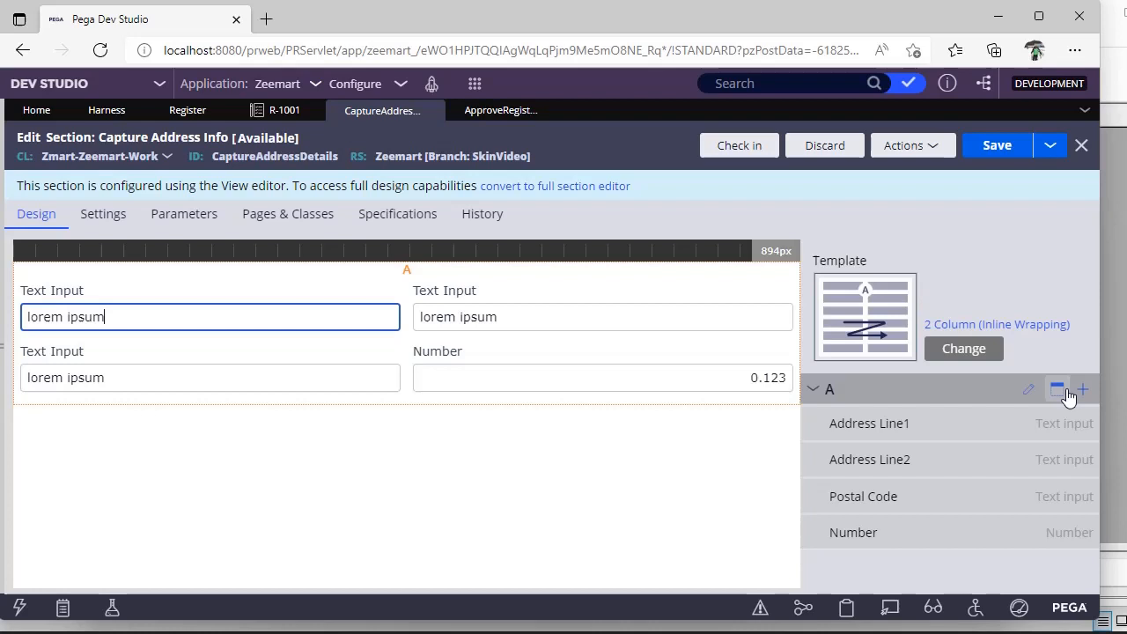
pyautogui.moveTo(1083, 389)
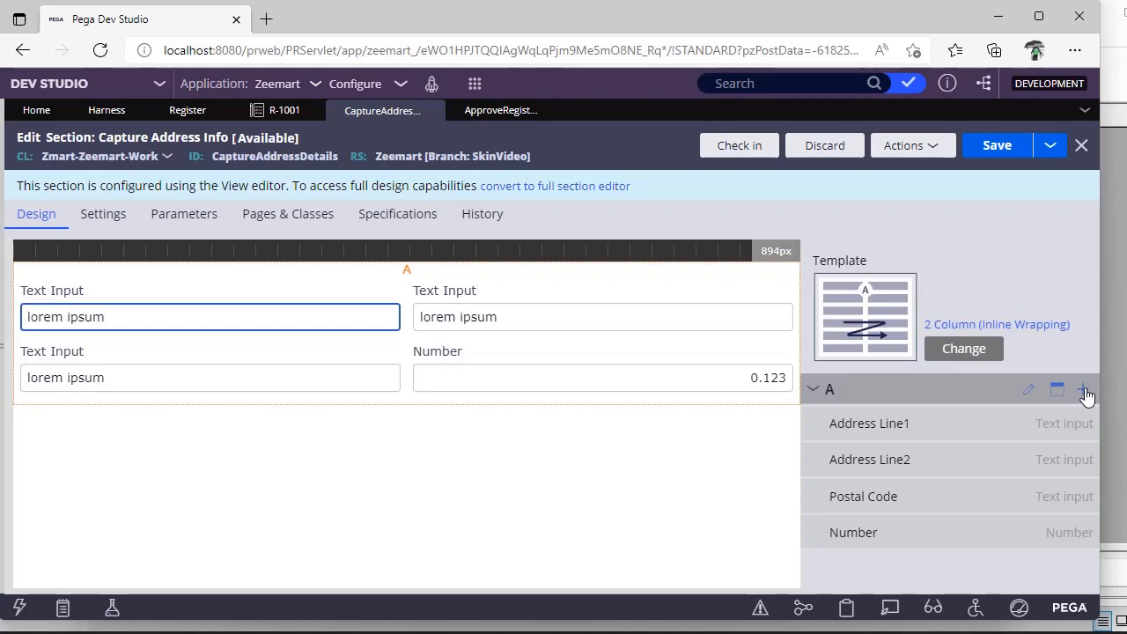
# Browse the add-field list in region A, expanding the Action group to find the Image field
pyautogui.click(1084, 389)
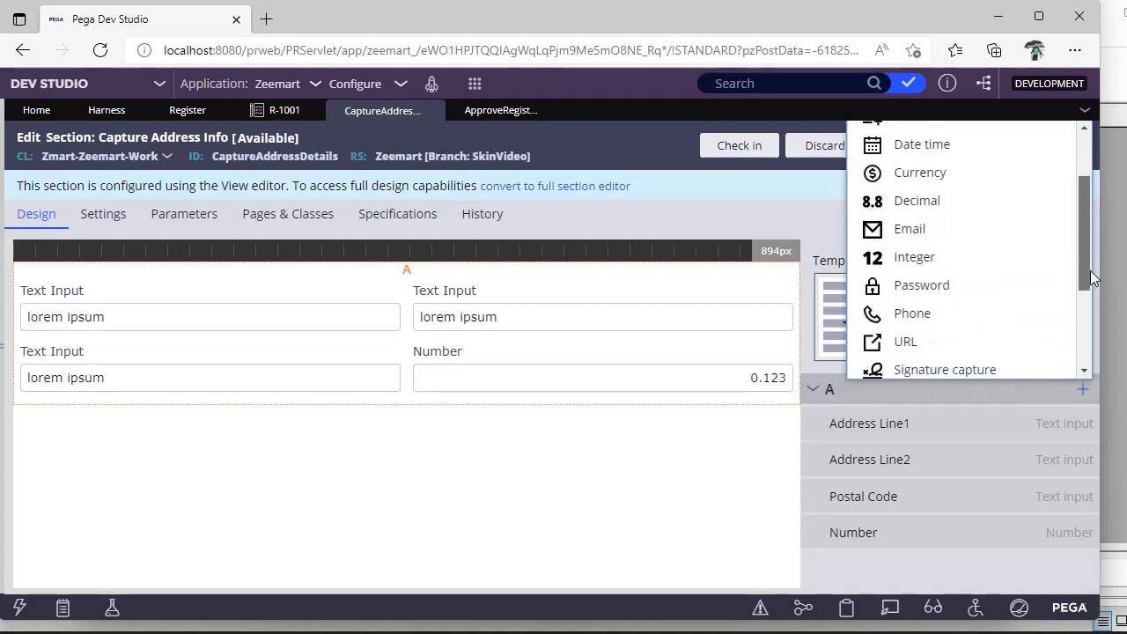
pyautogui.scroll(-3)
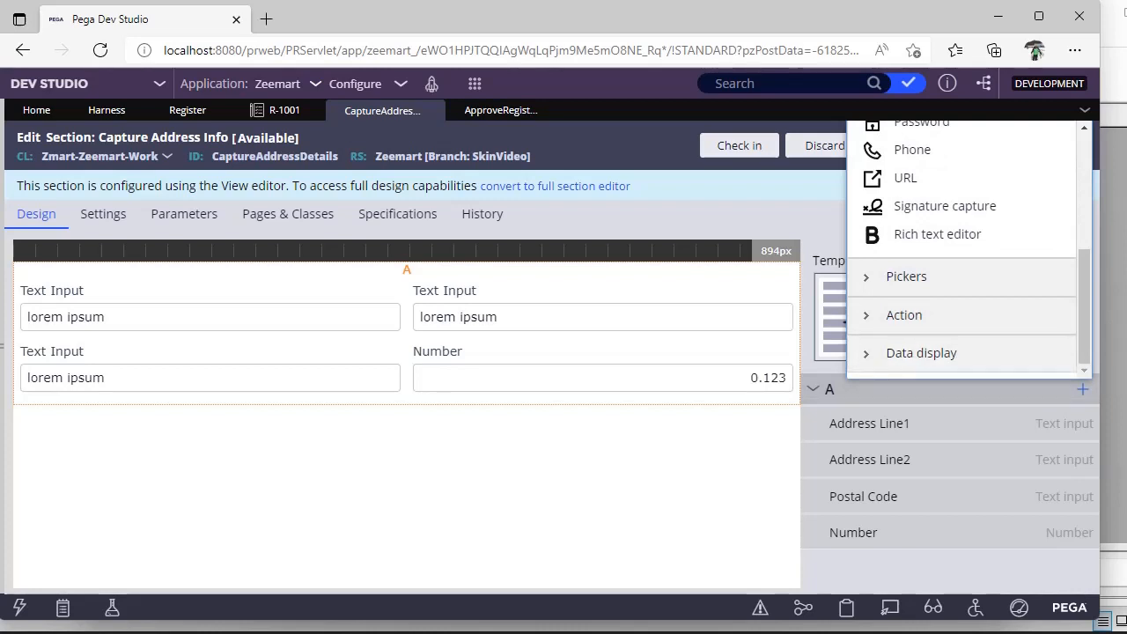
pyautogui.click(903, 314)
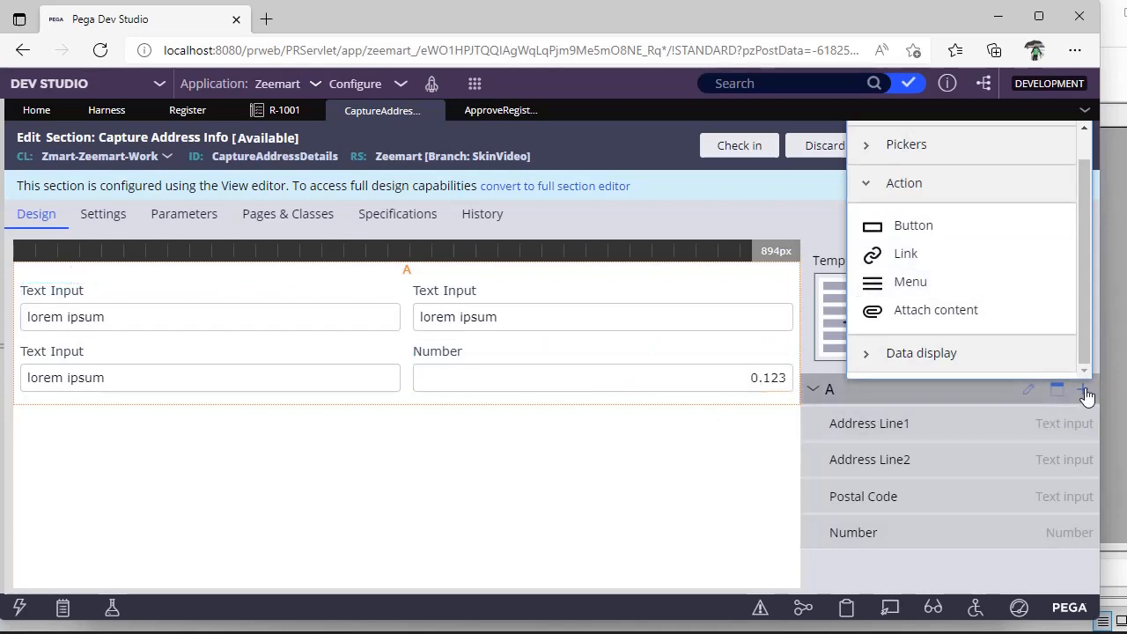
pyautogui.scroll(-3)
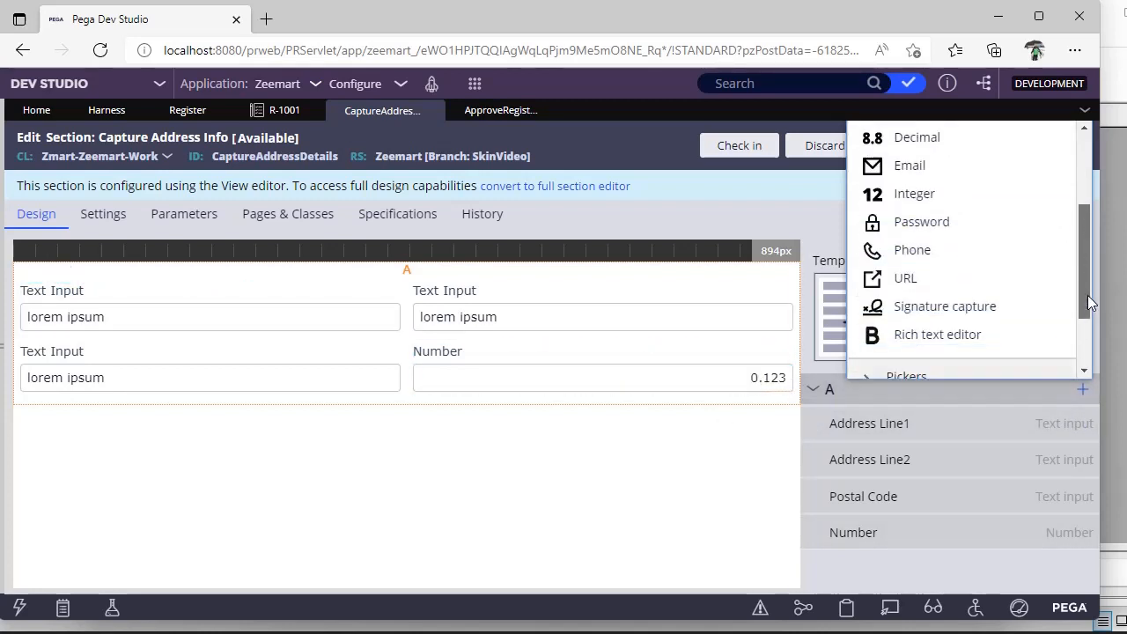
pyautogui.scroll(-3)
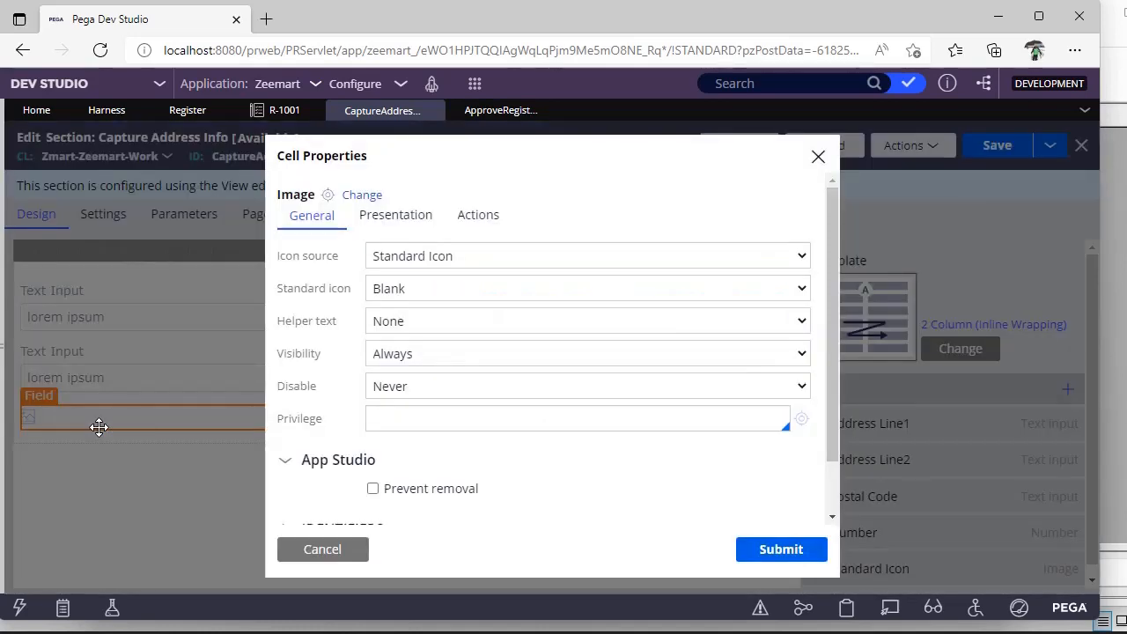
# Set the image field's Standard icon to History and submit the cell properties
pyautogui.click(586, 289)
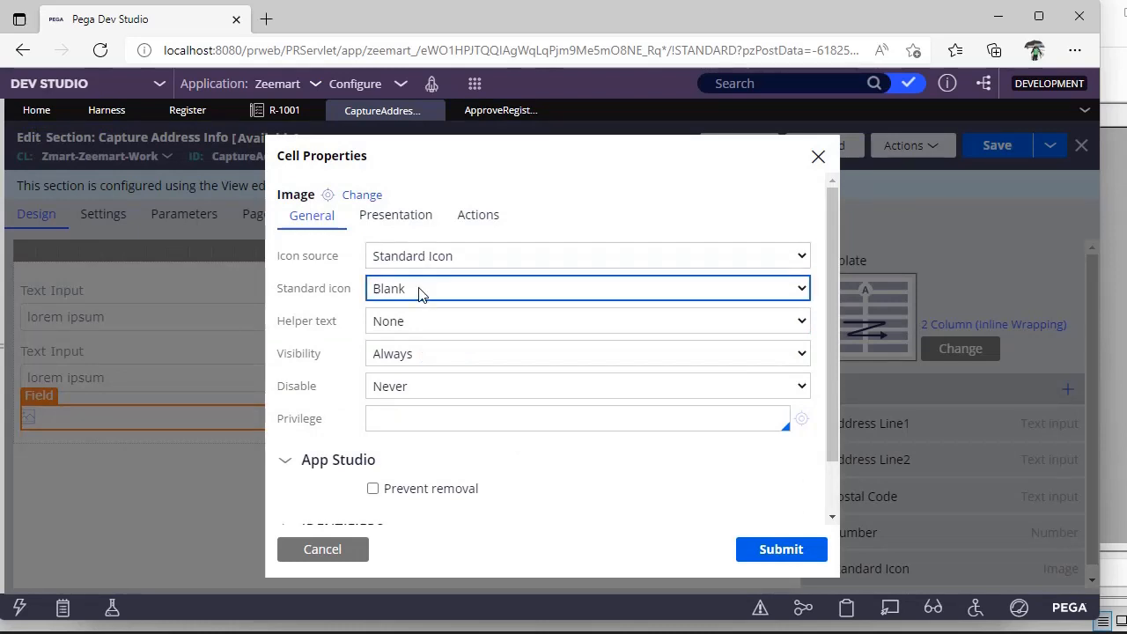
pyautogui.click(584, 288)
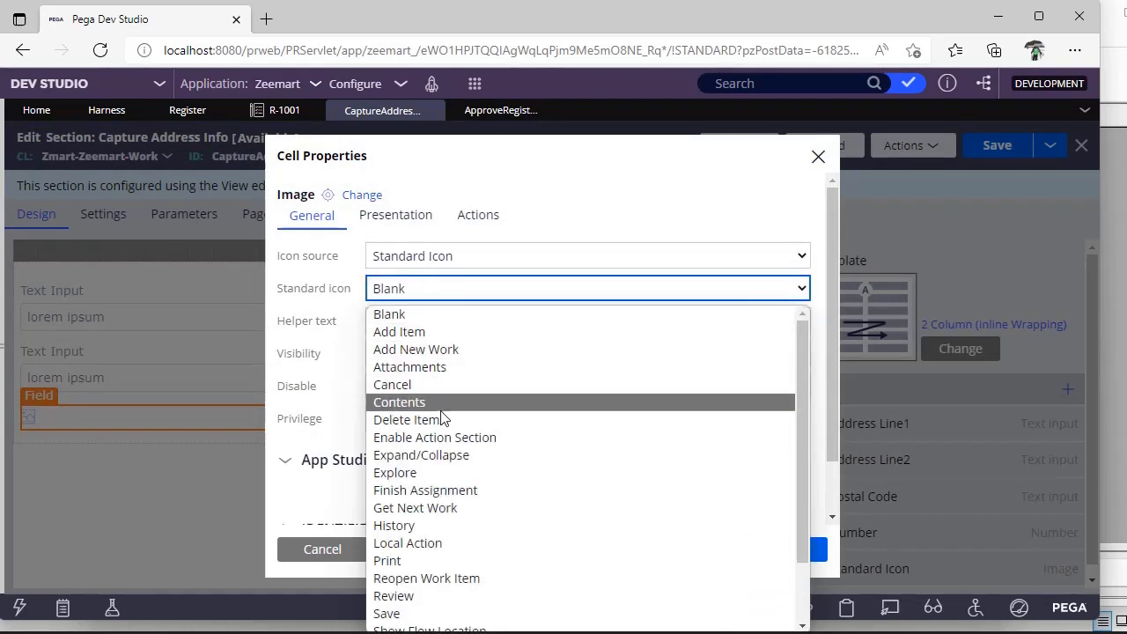
pyautogui.scroll(-3)
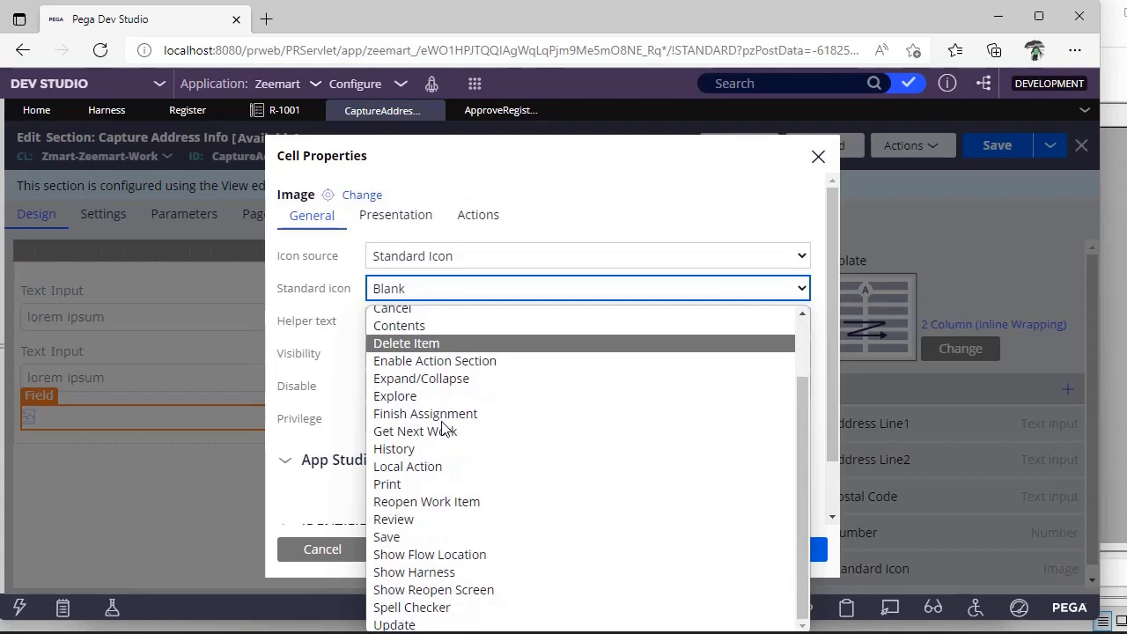
pyautogui.click(395, 449)
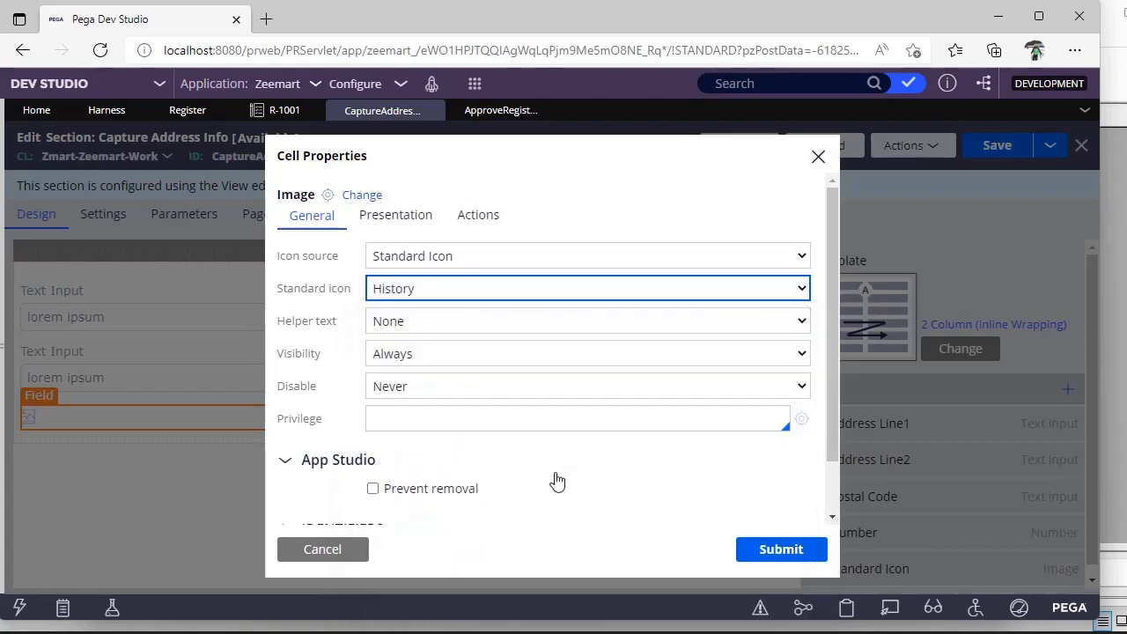
pyautogui.click(780, 549)
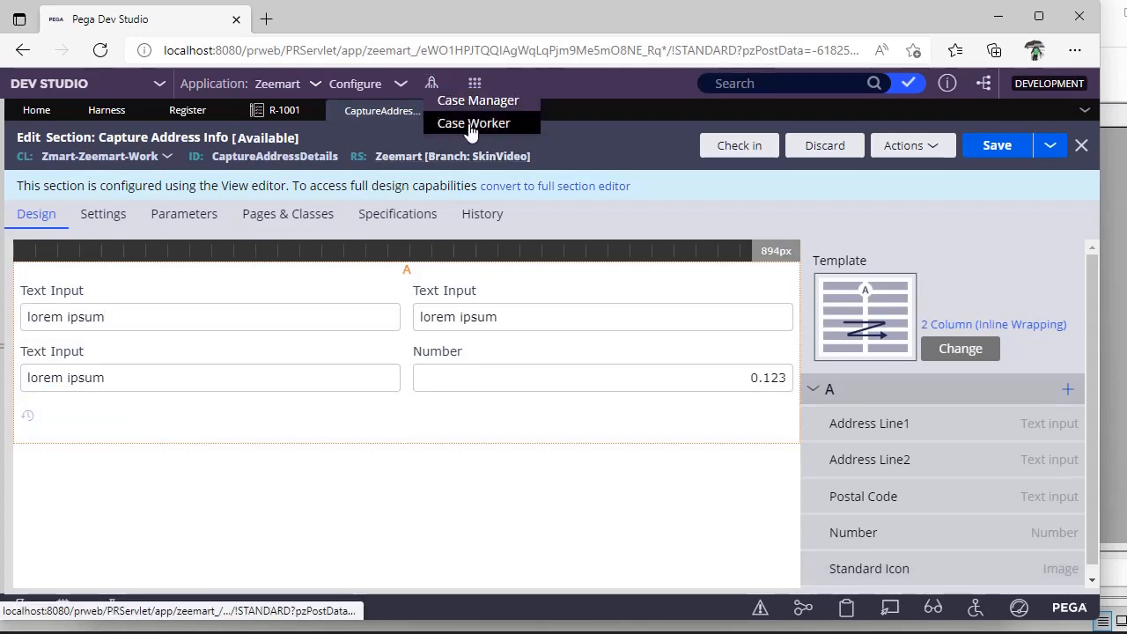
# Launch the Case Worker portal showing the Register form, then return to the section editor
pyautogui.click(474, 124)
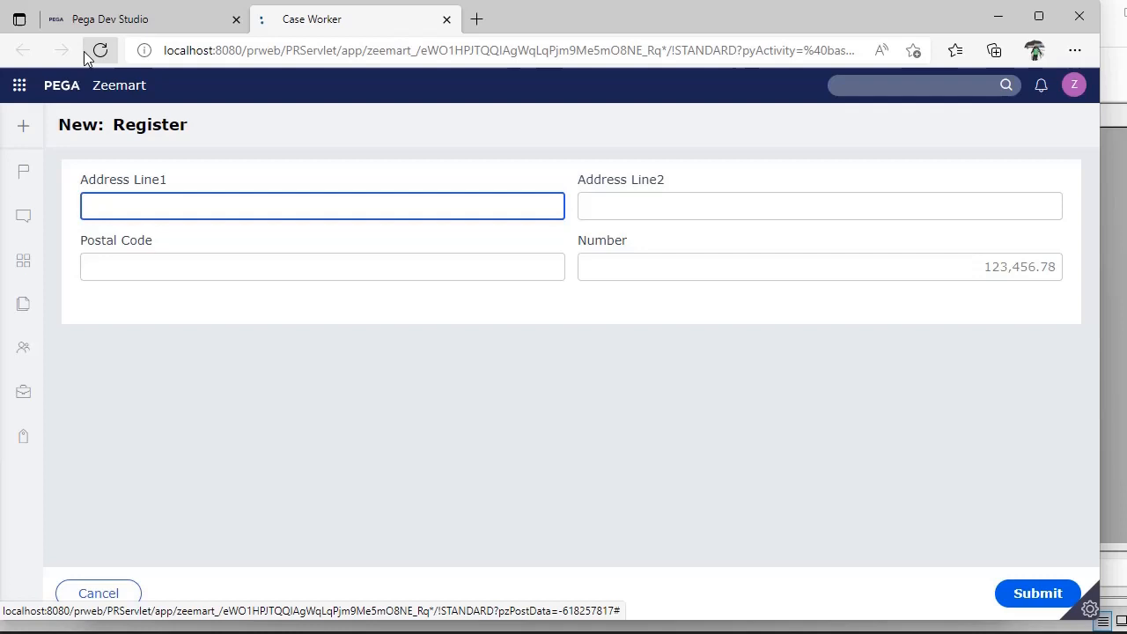
pyautogui.click(99, 49)
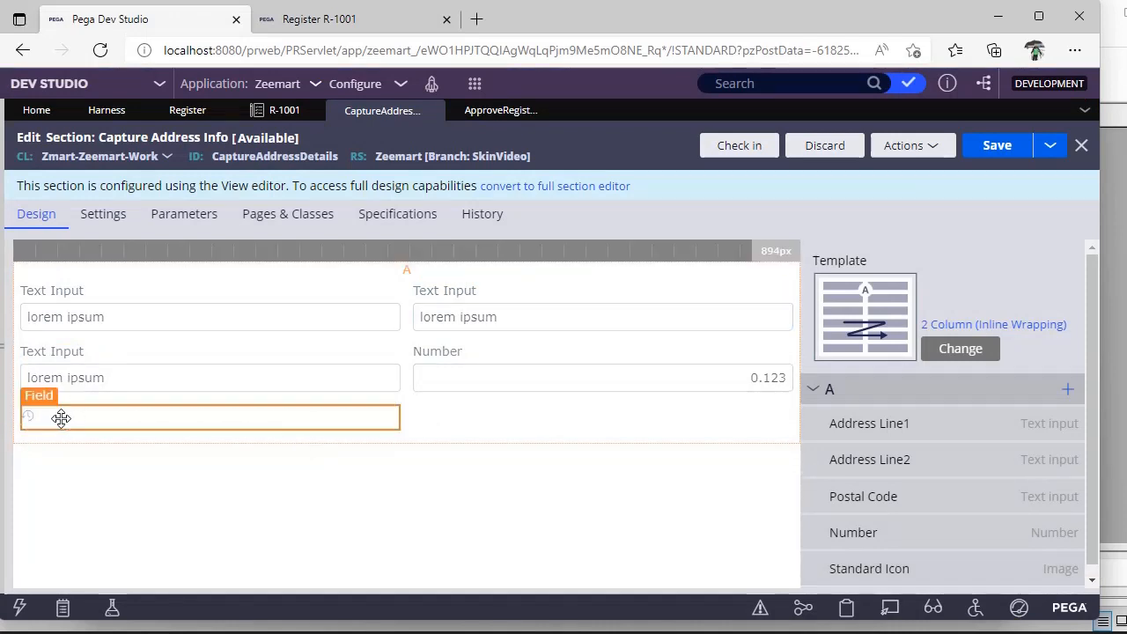
# Change the image field's Standard icon to Save, submit, and bring up the Records explorer
pyautogui.click(584, 289)
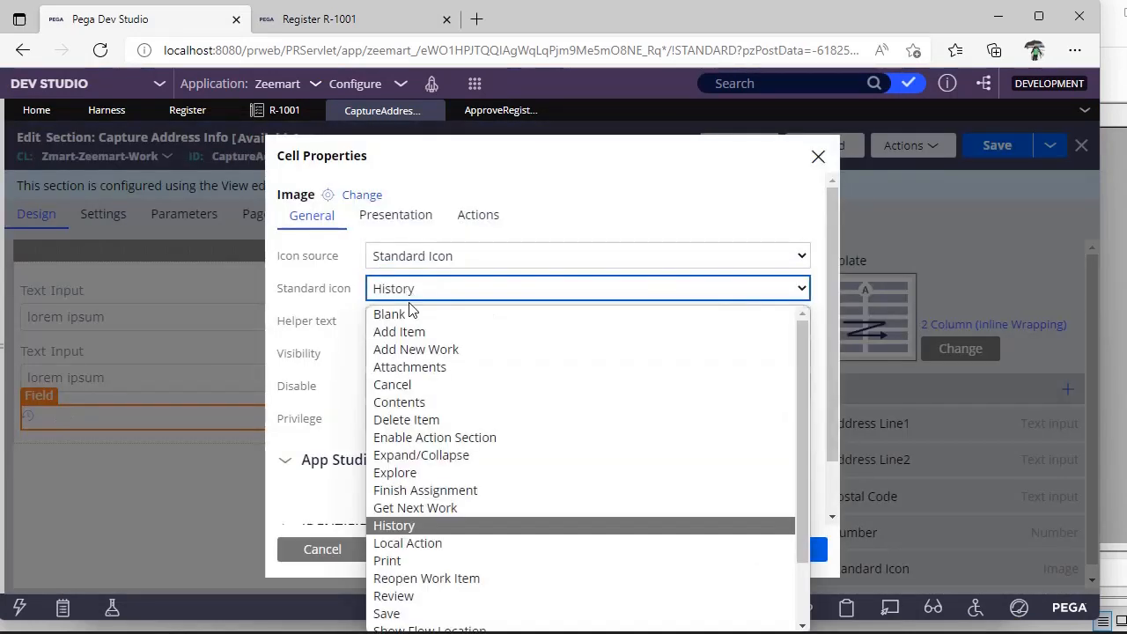
pyautogui.scroll(-3)
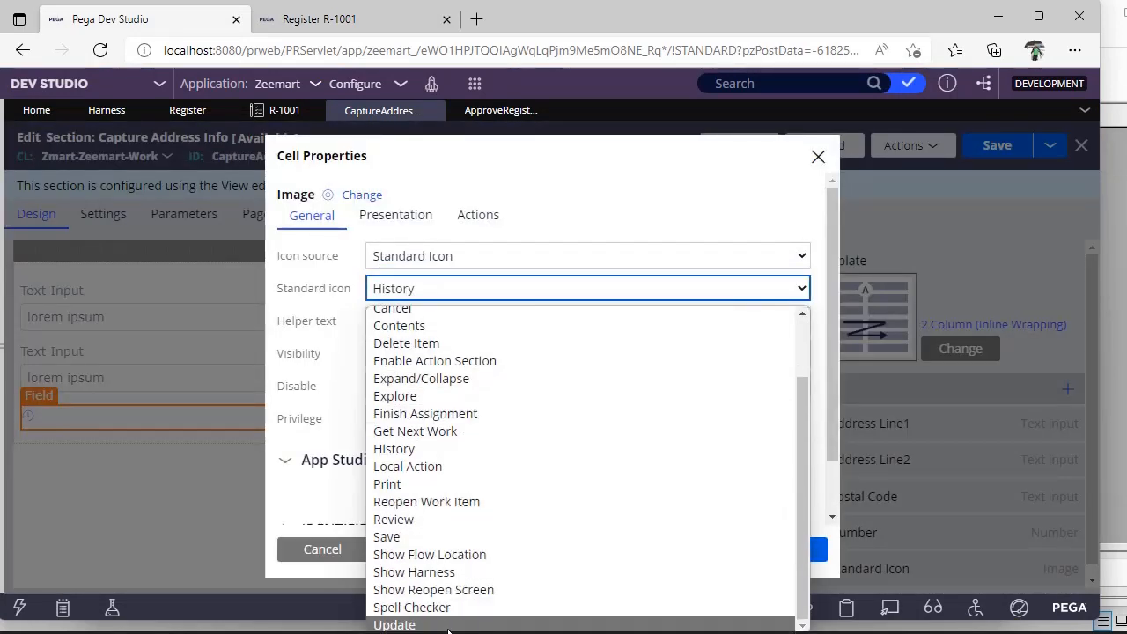
pyautogui.click(387, 535)
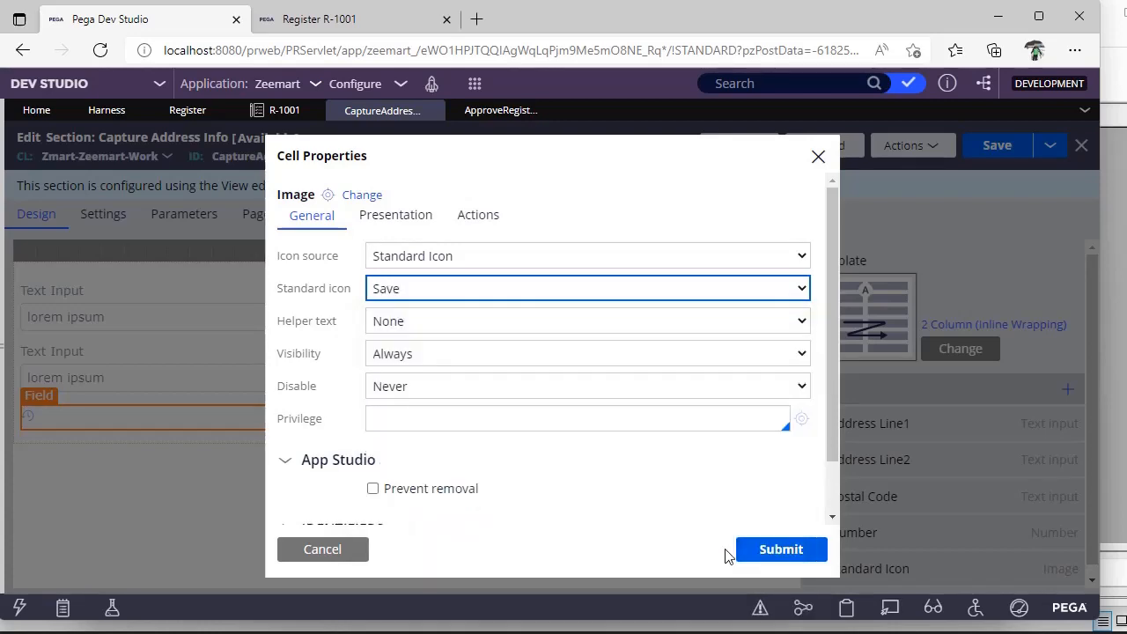
pyautogui.click(780, 549)
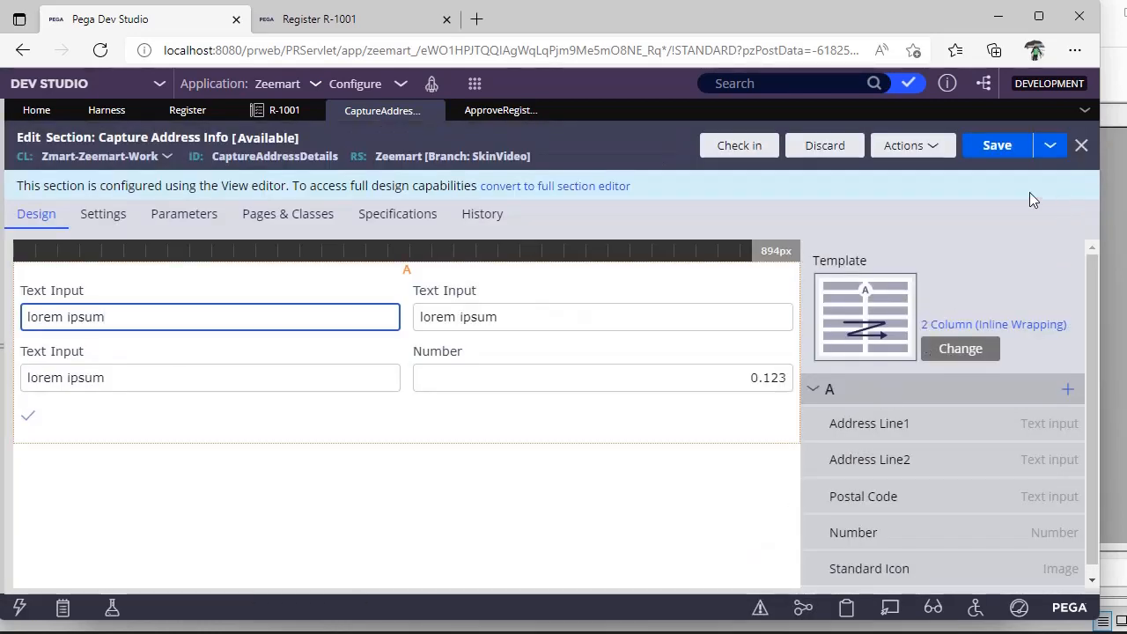
pyautogui.click(352, 18)
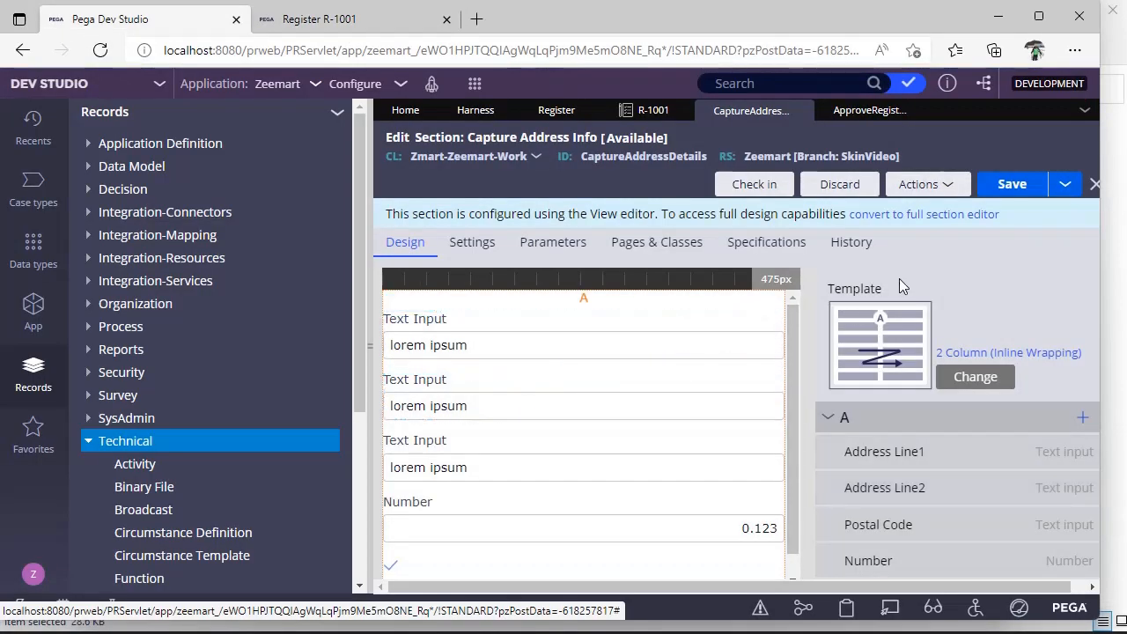
pyautogui.moveTo(56, 388)
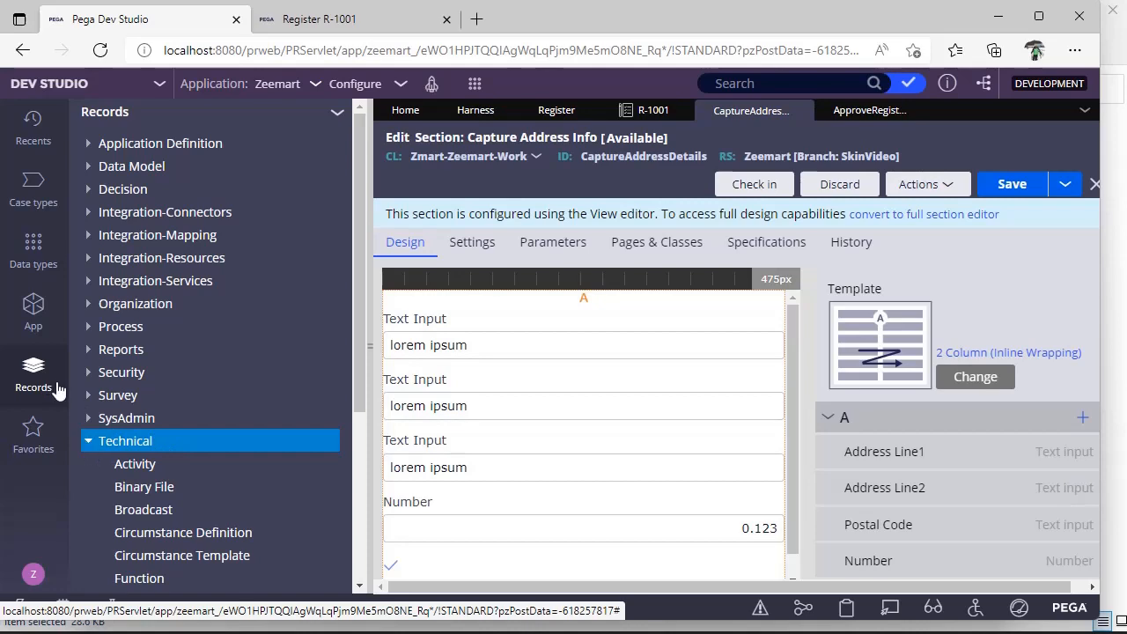
pyautogui.moveTo(144, 485)
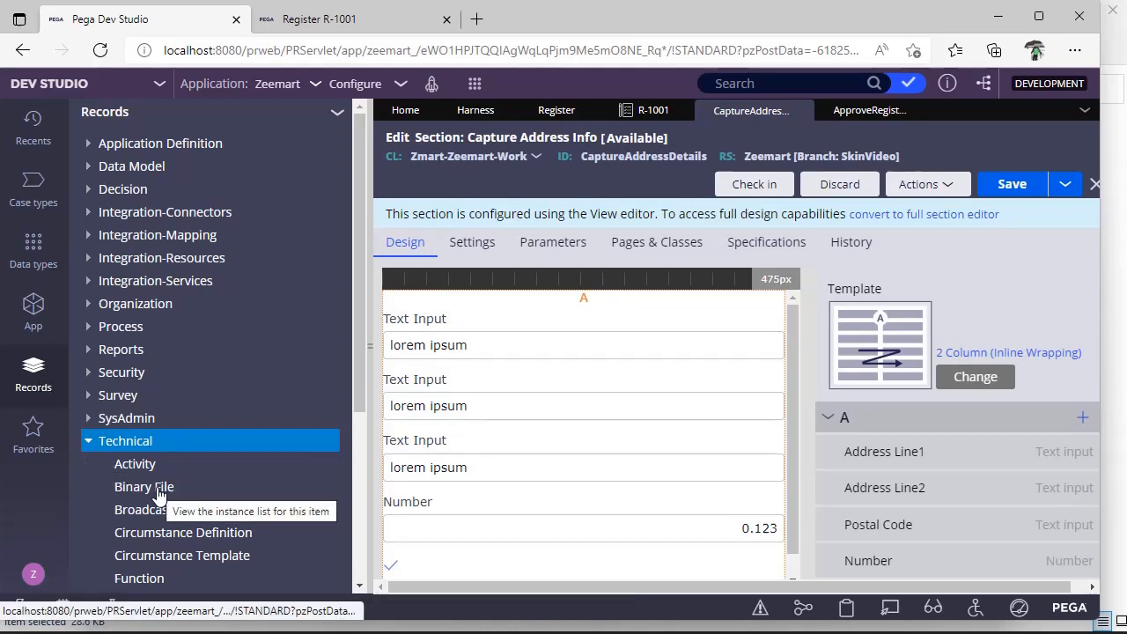
# Start a new Binary File record from the Records > Technical list
pyautogui.click(144, 486)
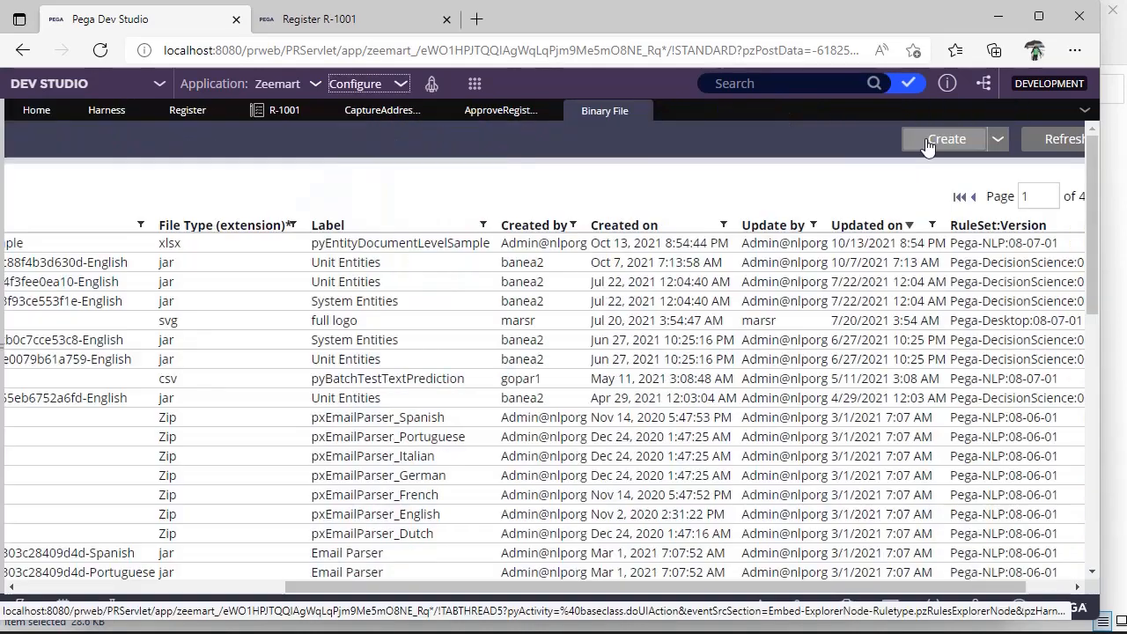
pyautogui.click(943, 138)
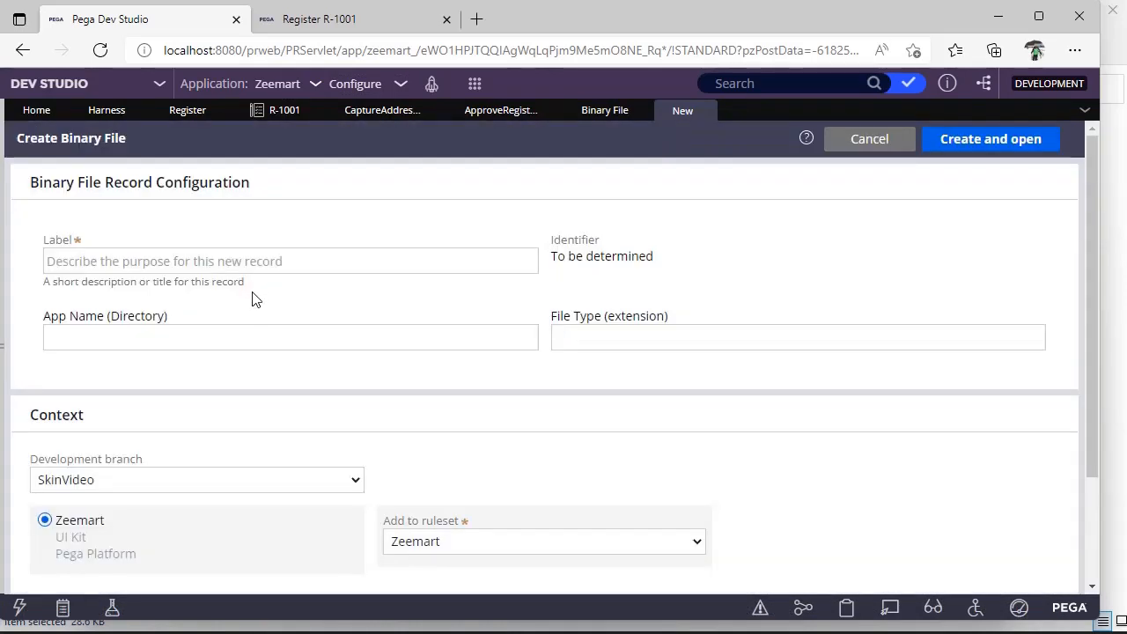
# Enter label Applogo, file type png and app name W for the binary file
pyautogui.click(291, 260)
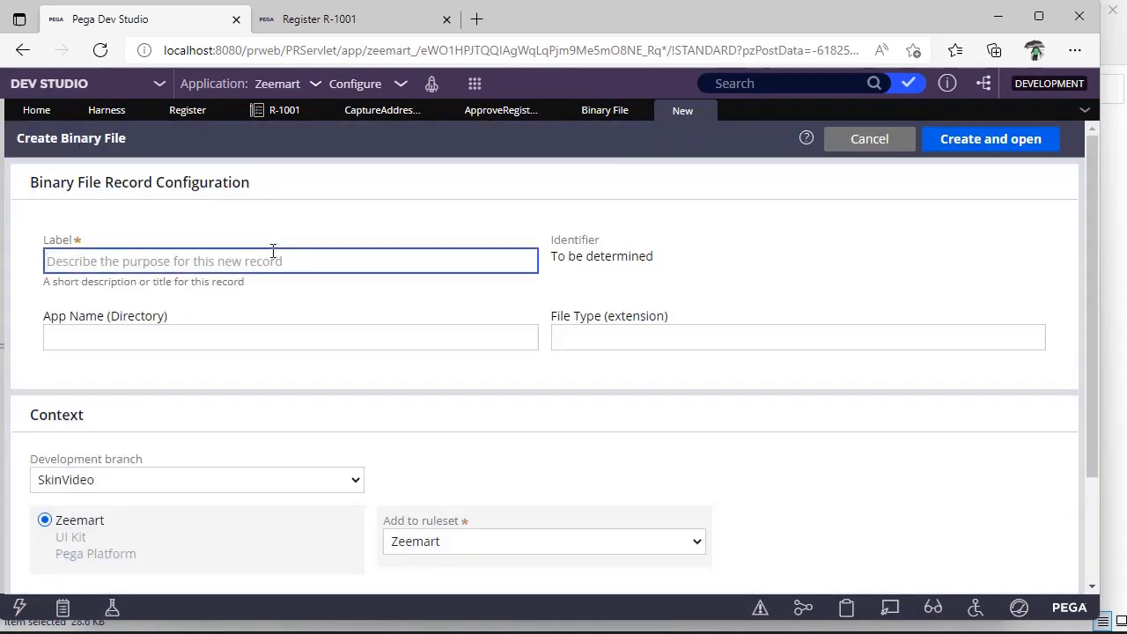
pyautogui.write('Applogo')
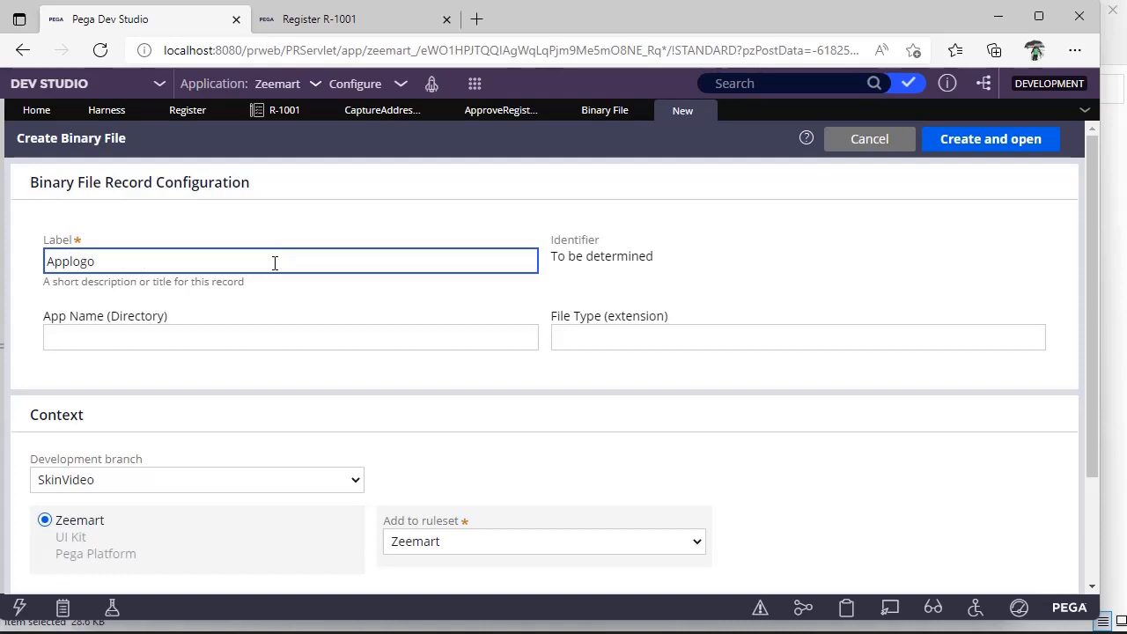
pyautogui.click(796, 338)
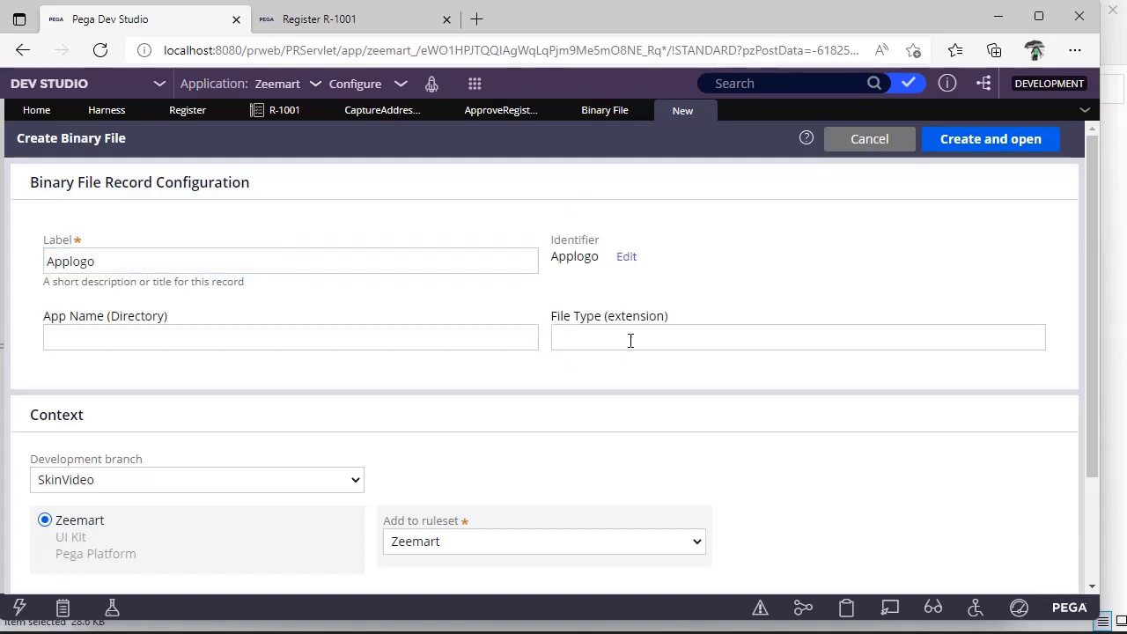
pyautogui.write('png')
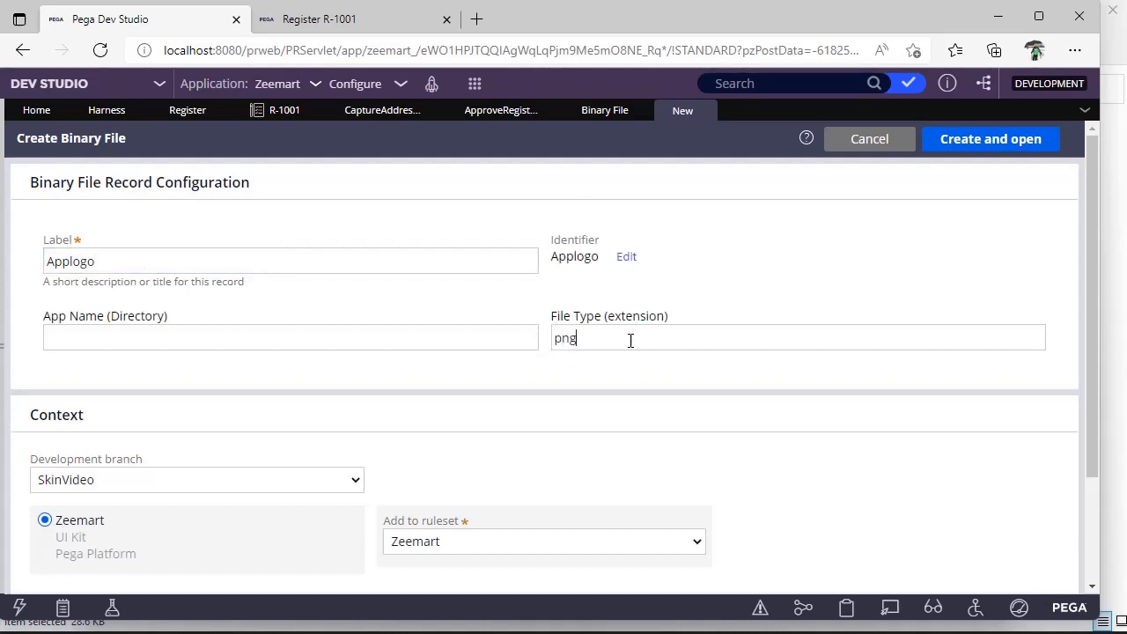
pyautogui.write('WebWb')
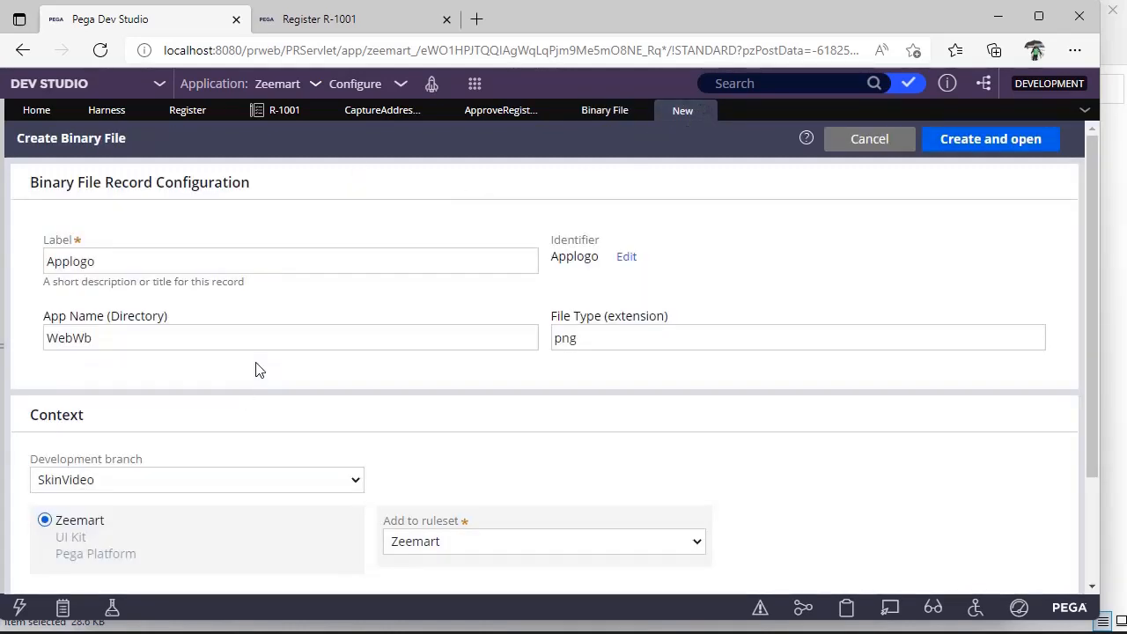
# Recheck the label and file type, then create and open the Applogo record
pyautogui.click(291, 260)
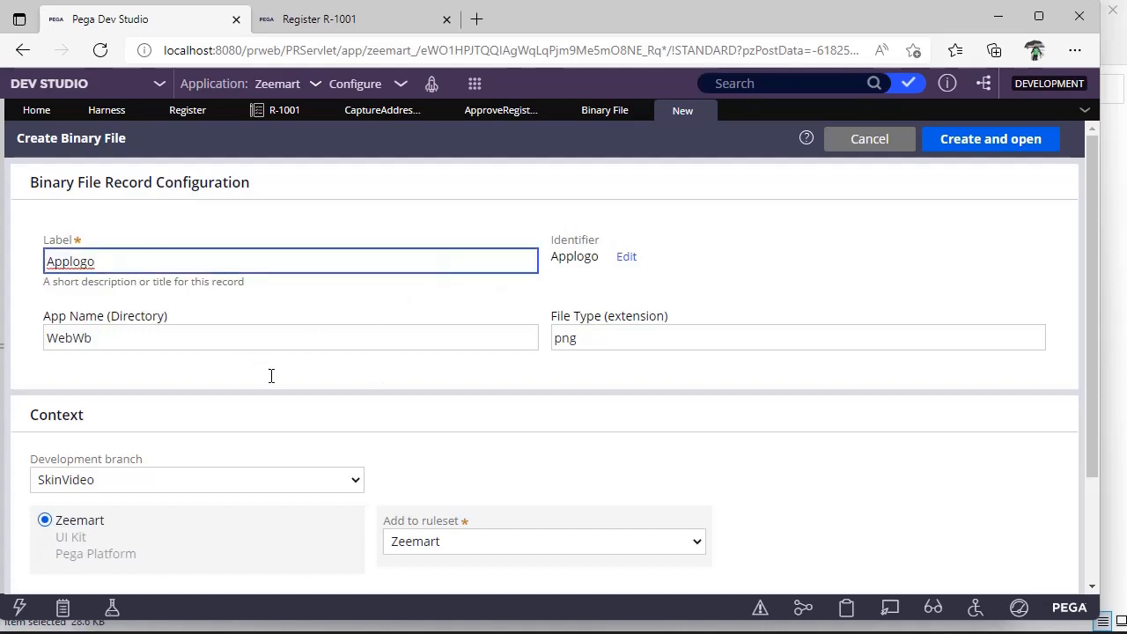
pyautogui.click(796, 338)
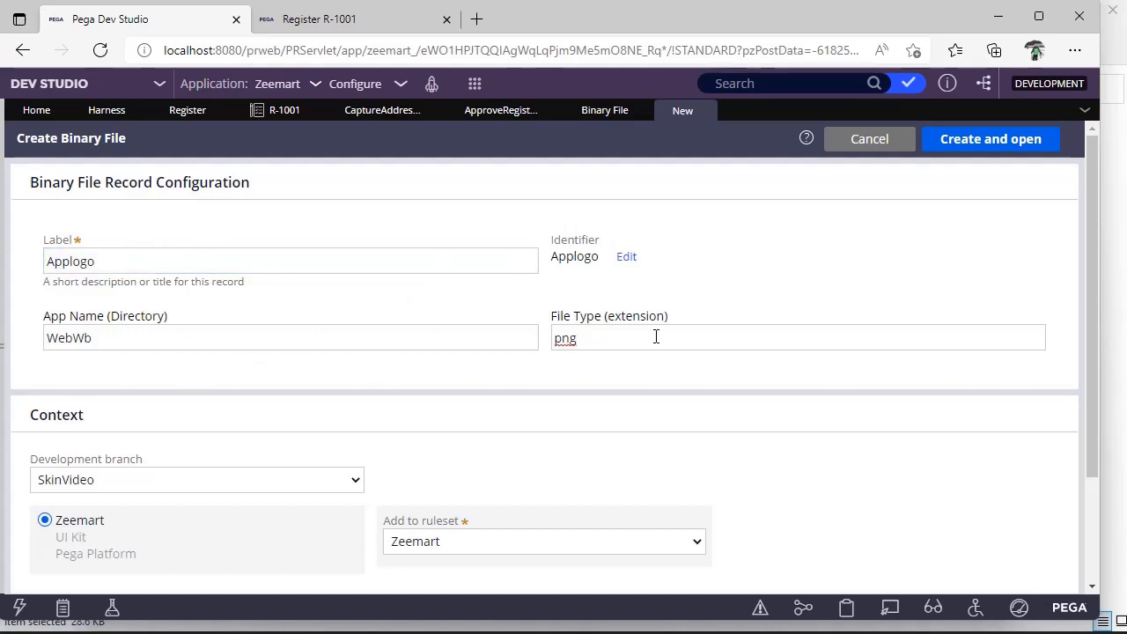
pyautogui.click(990, 138)
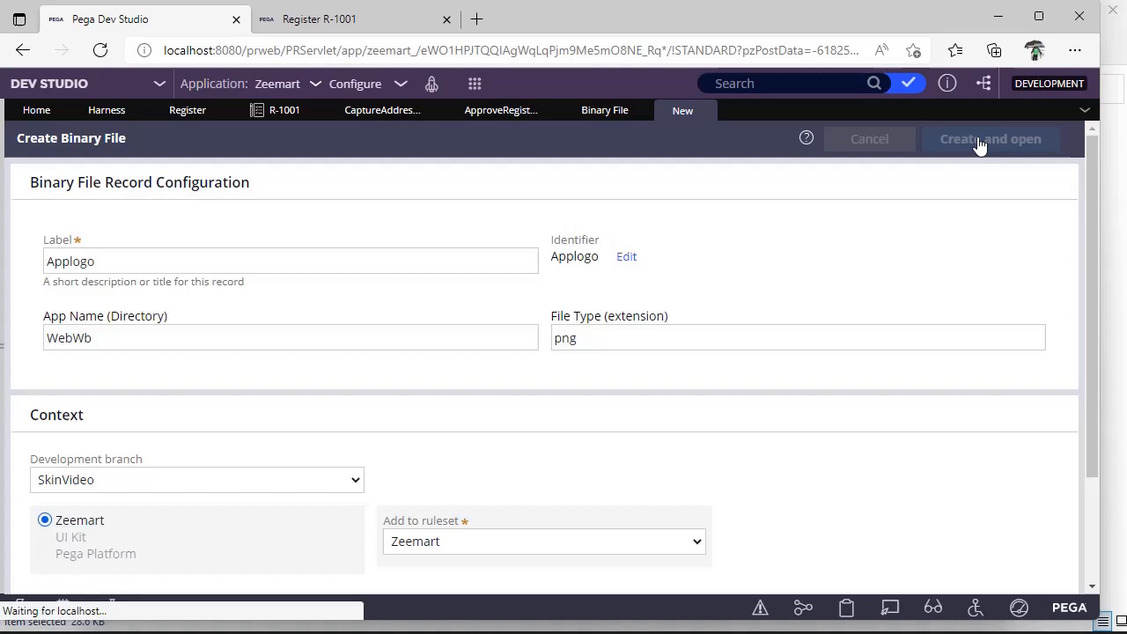
pyautogui.click(989, 139)
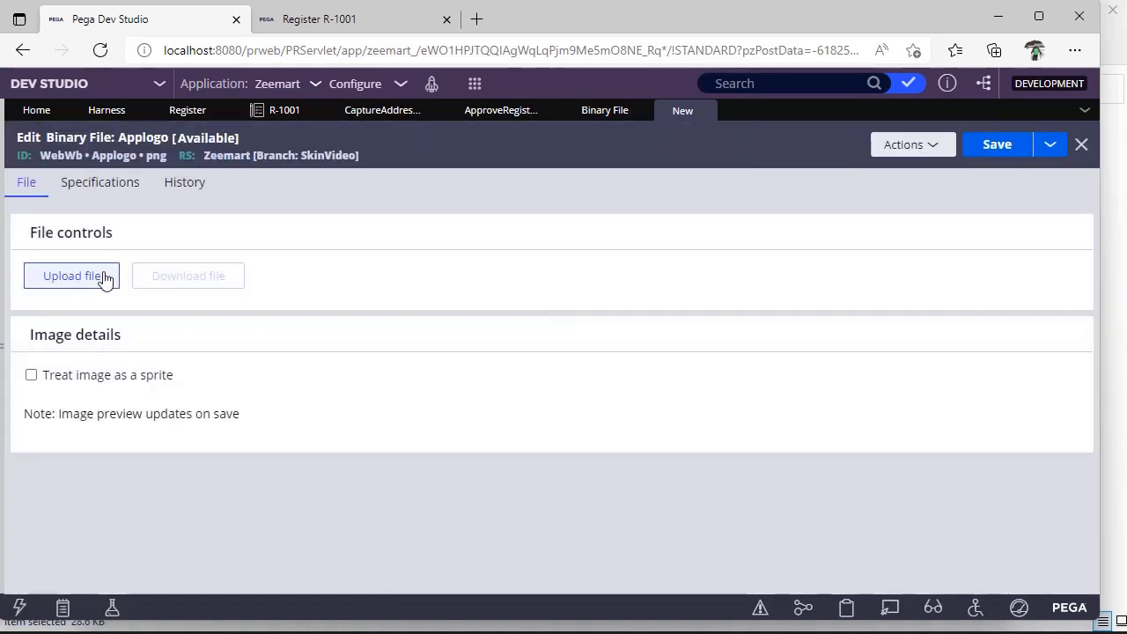
# Upload an image file to Applogo and return to the Capture Address Info section
pyautogui.click(70, 275)
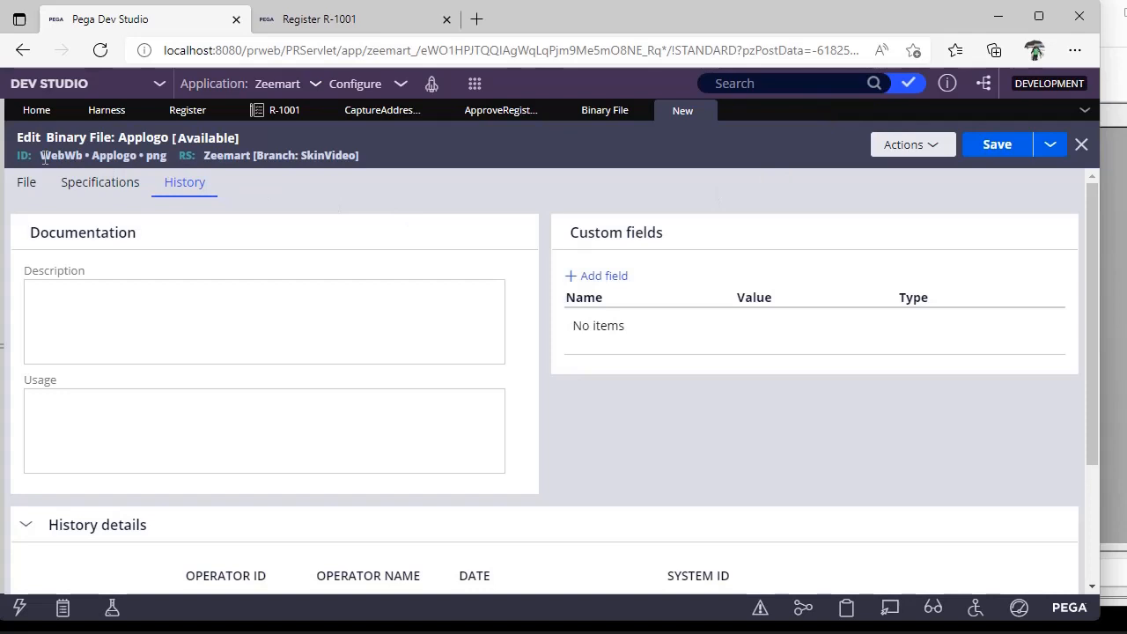
pyautogui.click(264, 320)
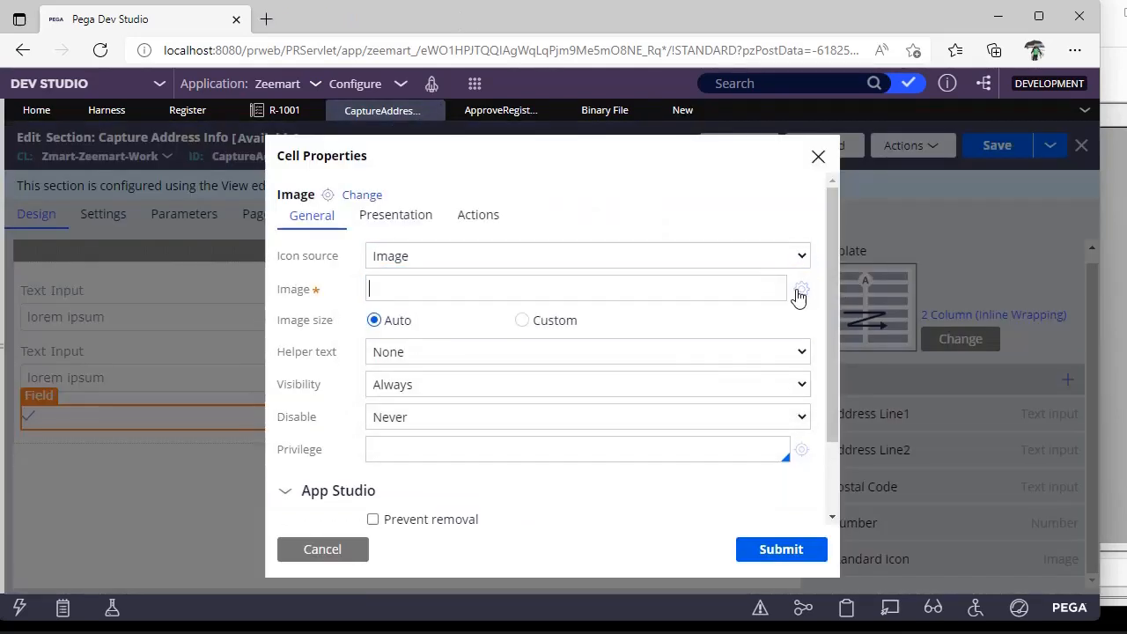
# Pick WebWb/Applogo.png from the image catalog and apply it to the image cell
pyautogui.click(799, 289)
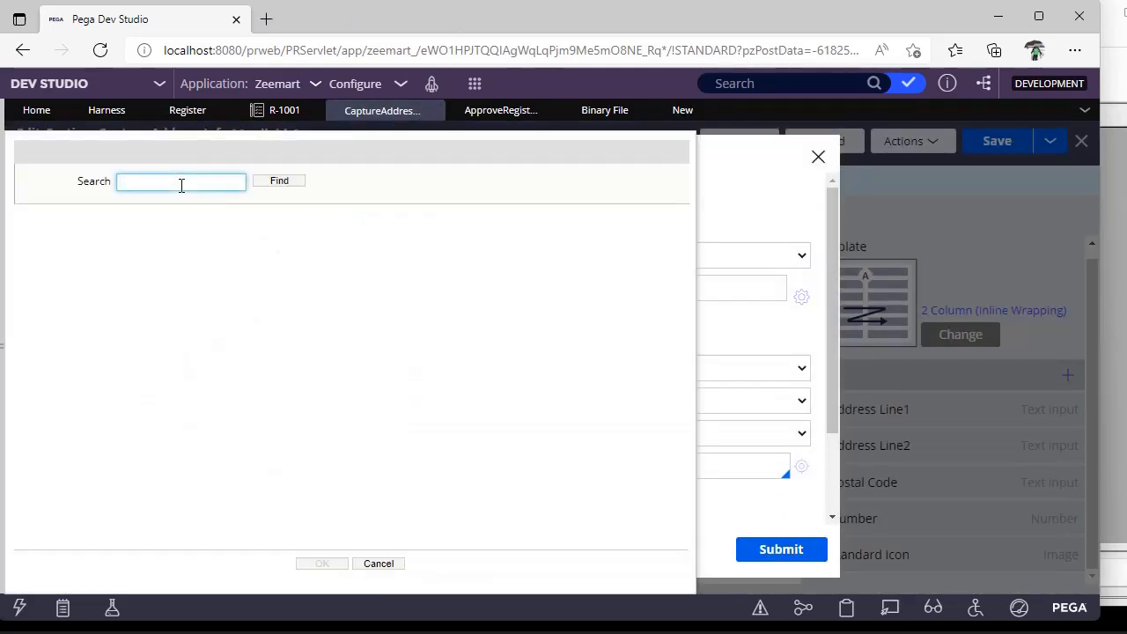
pyautogui.write('applogo')
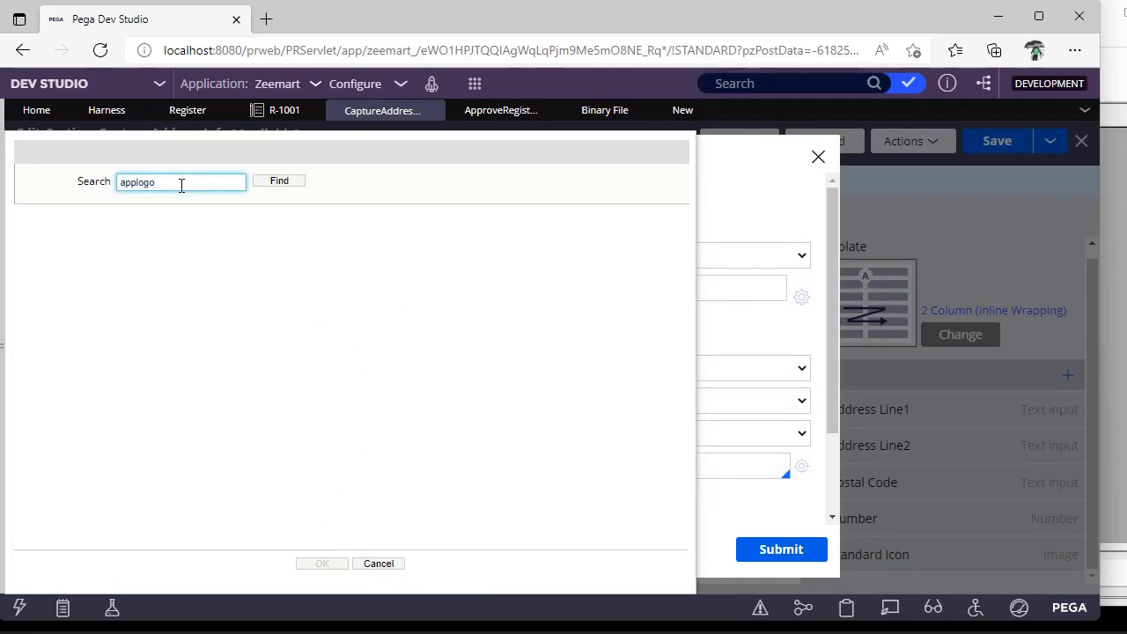
pyautogui.click(278, 179)
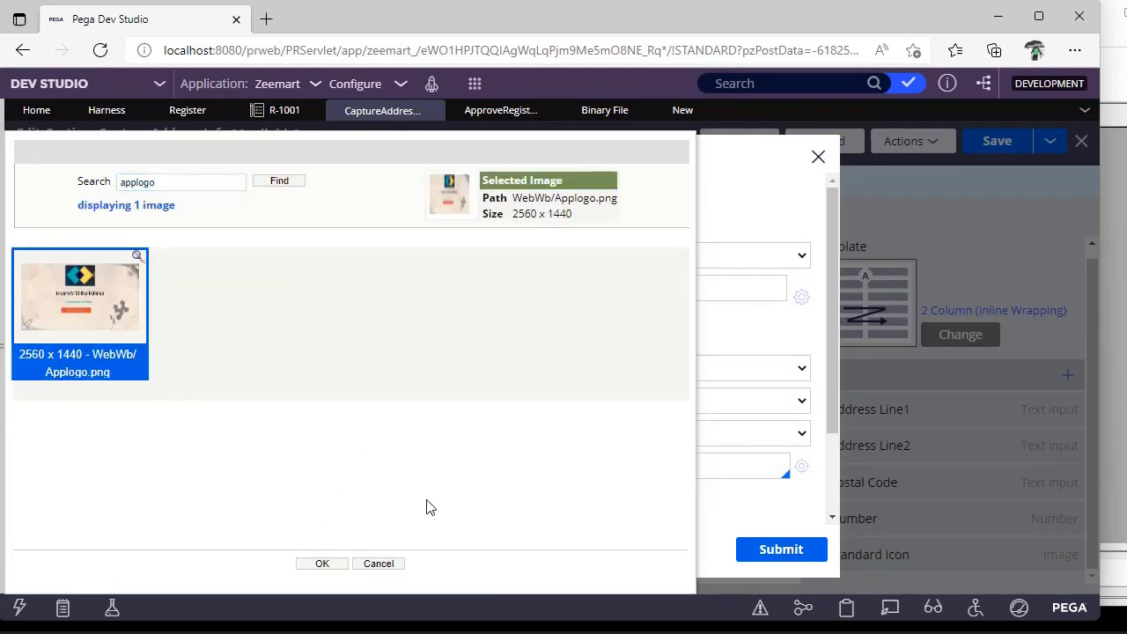
pyautogui.click(320, 563)
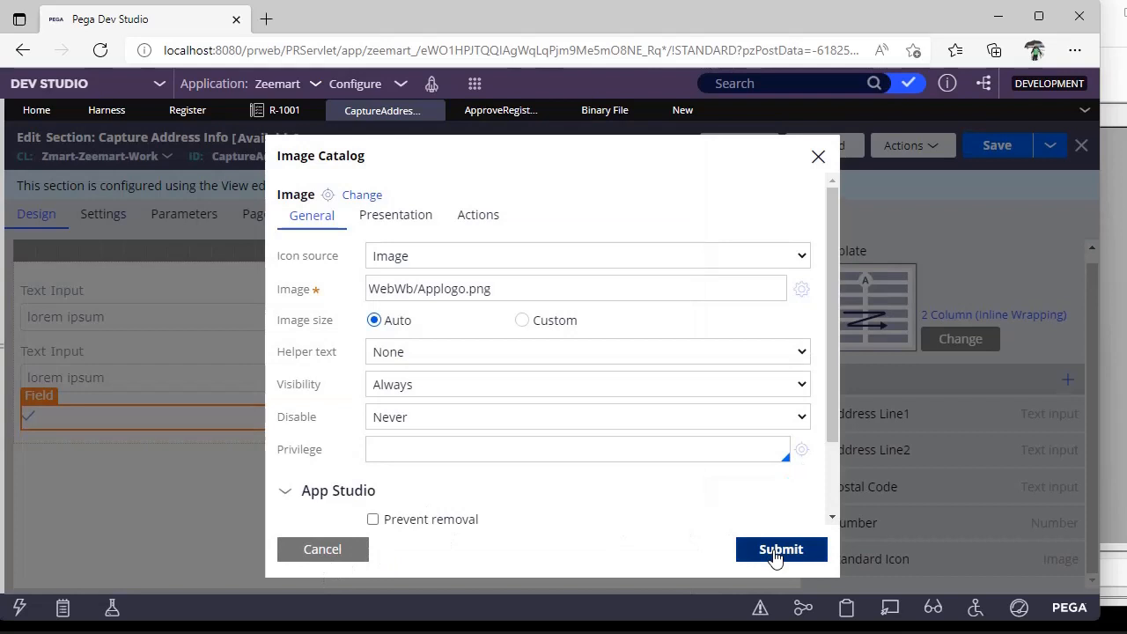
pyautogui.click(779, 549)
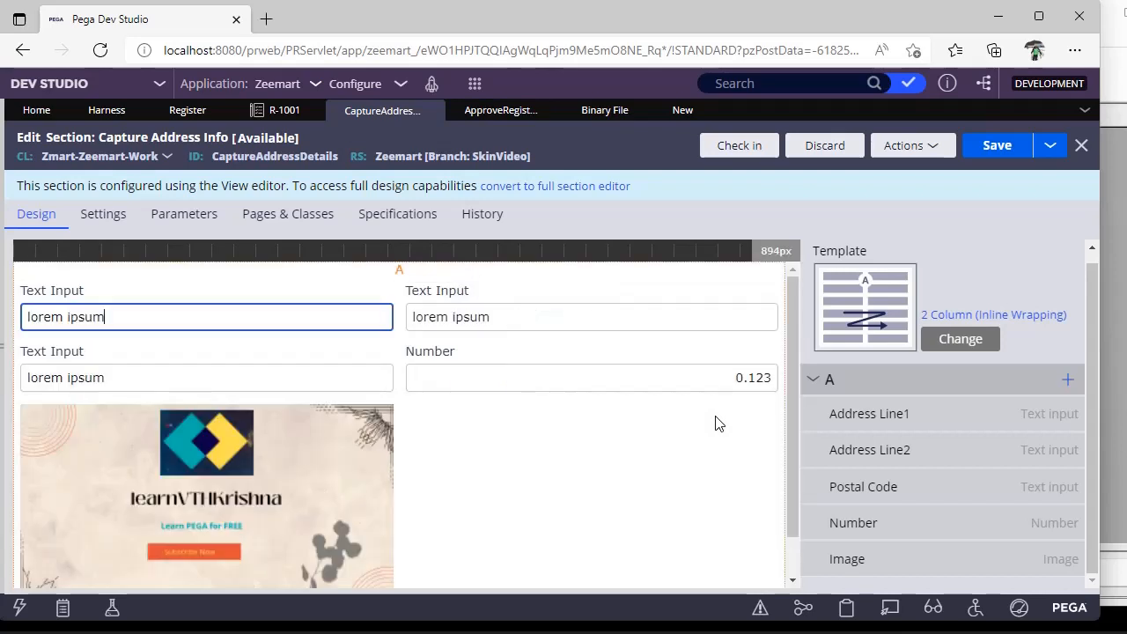
pyautogui.moveTo(1054, 366)
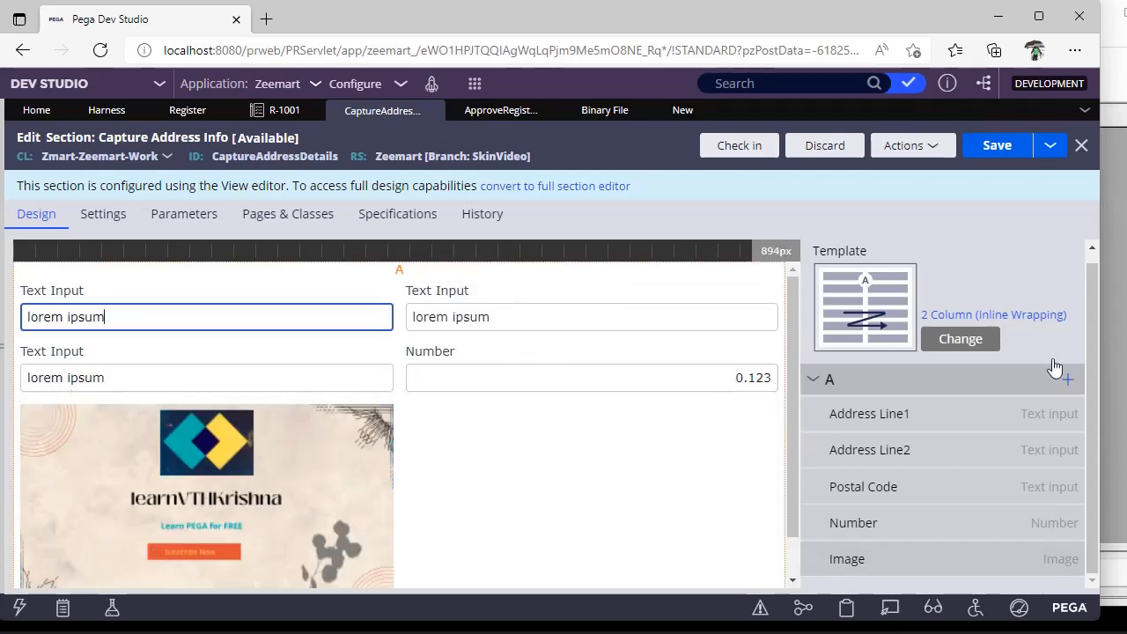
# Save the section and launch the Case Worker portal
pyautogui.click(997, 145)
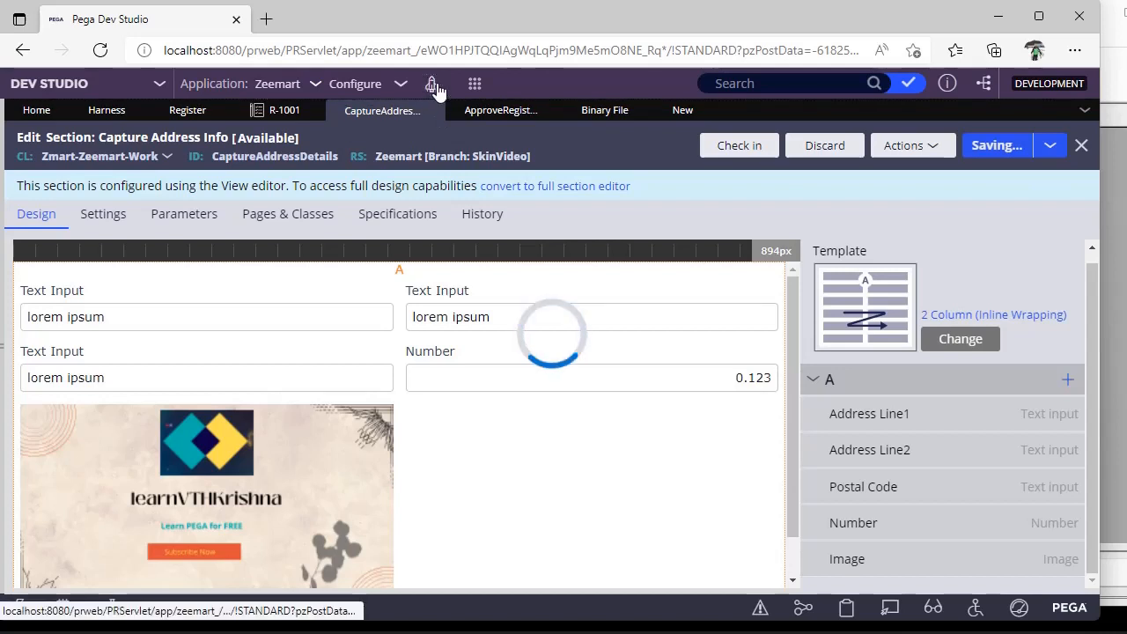
pyautogui.click(431, 83)
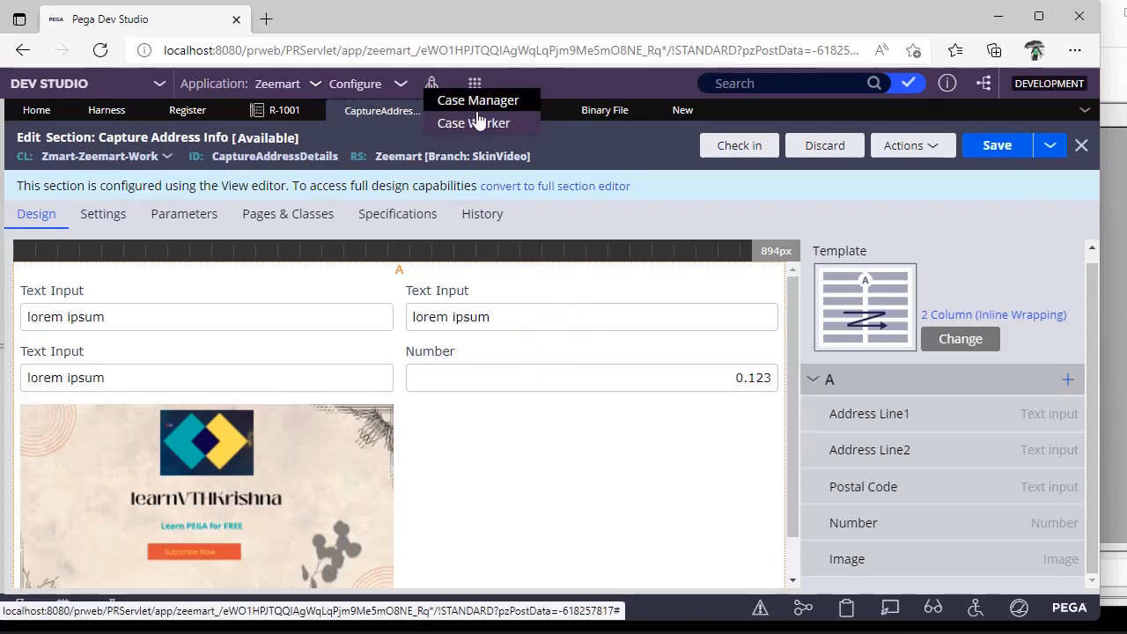
pyautogui.click(472, 123)
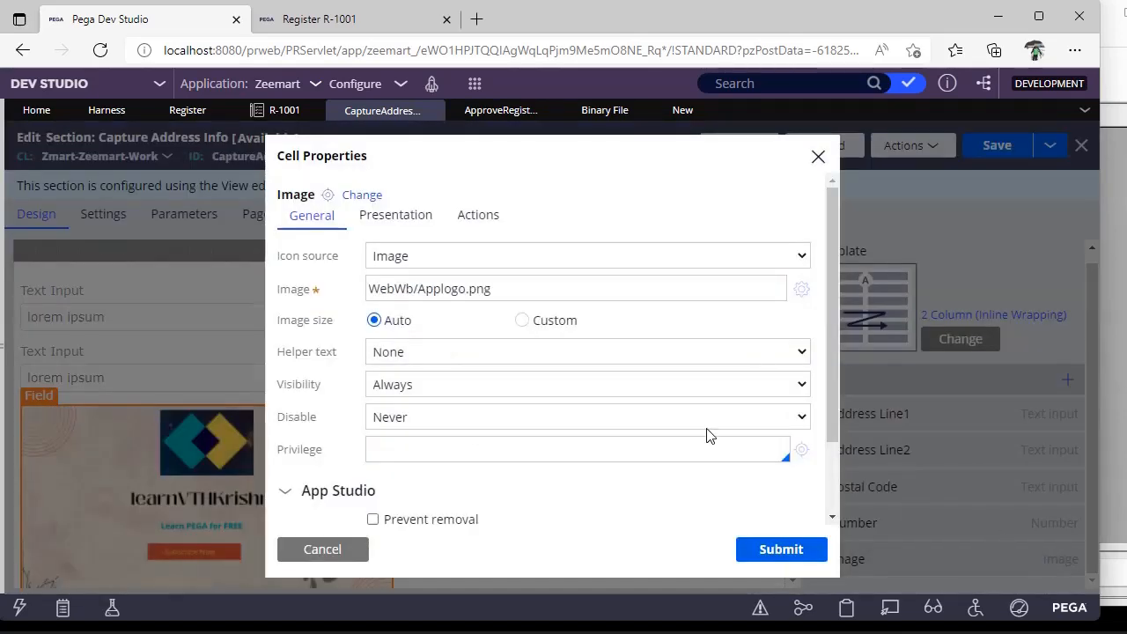
pyautogui.moveTo(800, 289)
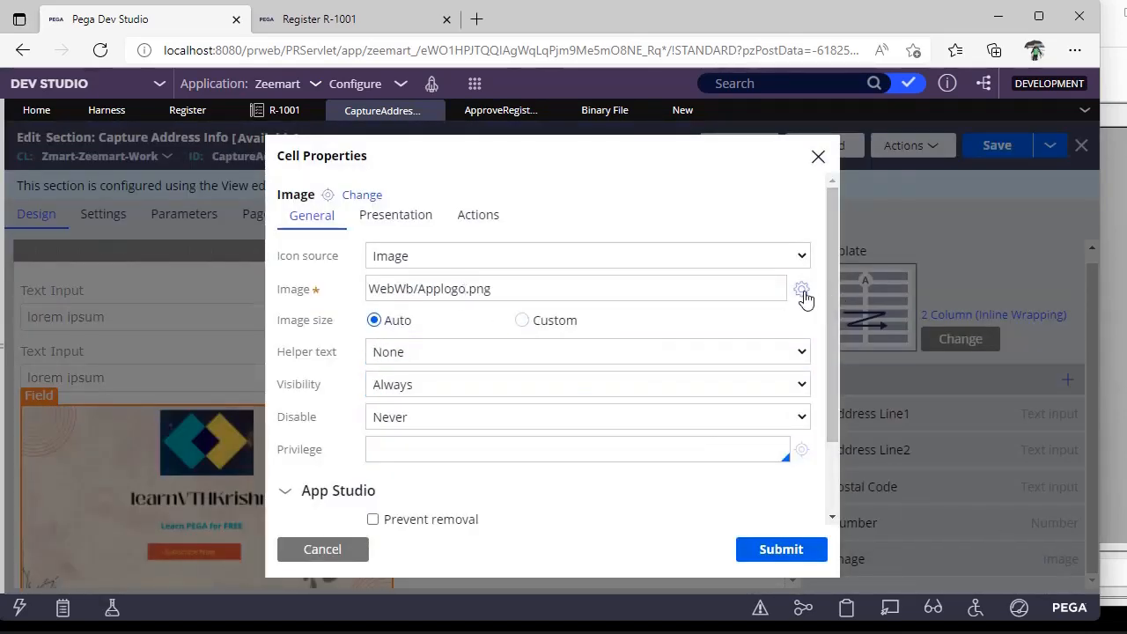
# Keep Image as icon source and give the image a custom size
pyautogui.click(800, 288)
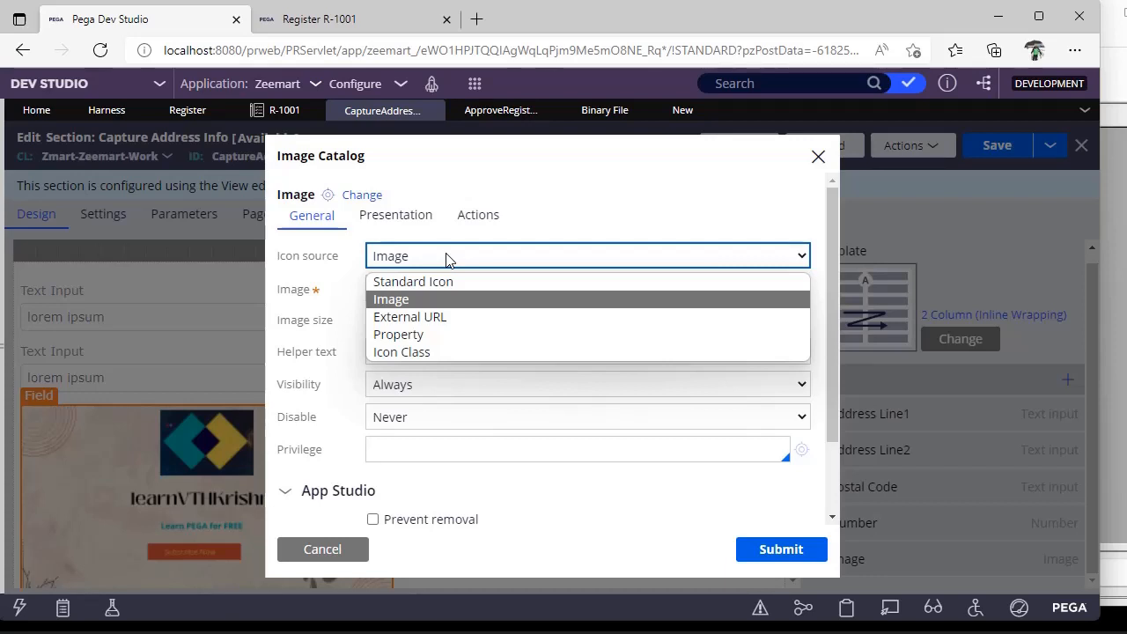
pyautogui.click(391, 299)
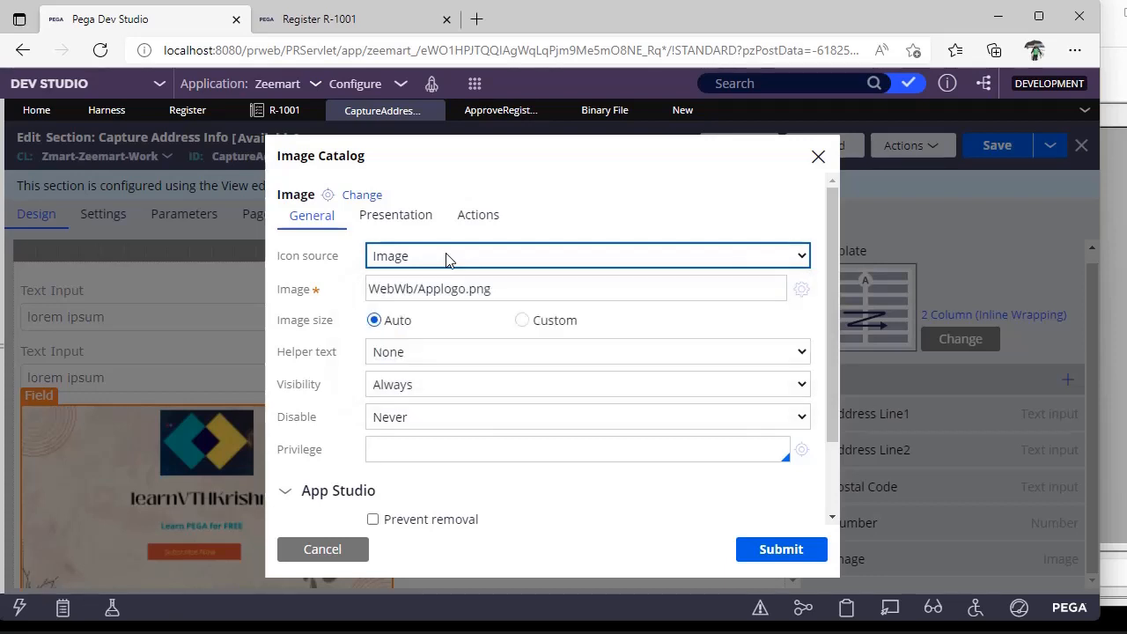
pyautogui.moveTo(60, 468)
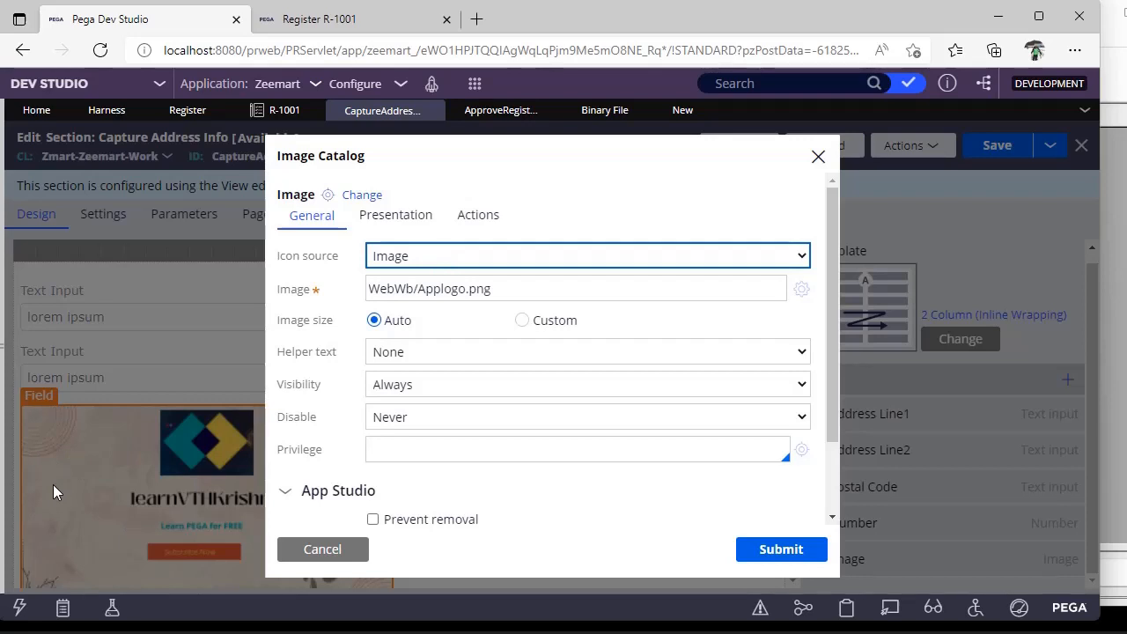
pyautogui.moveTo(521, 320)
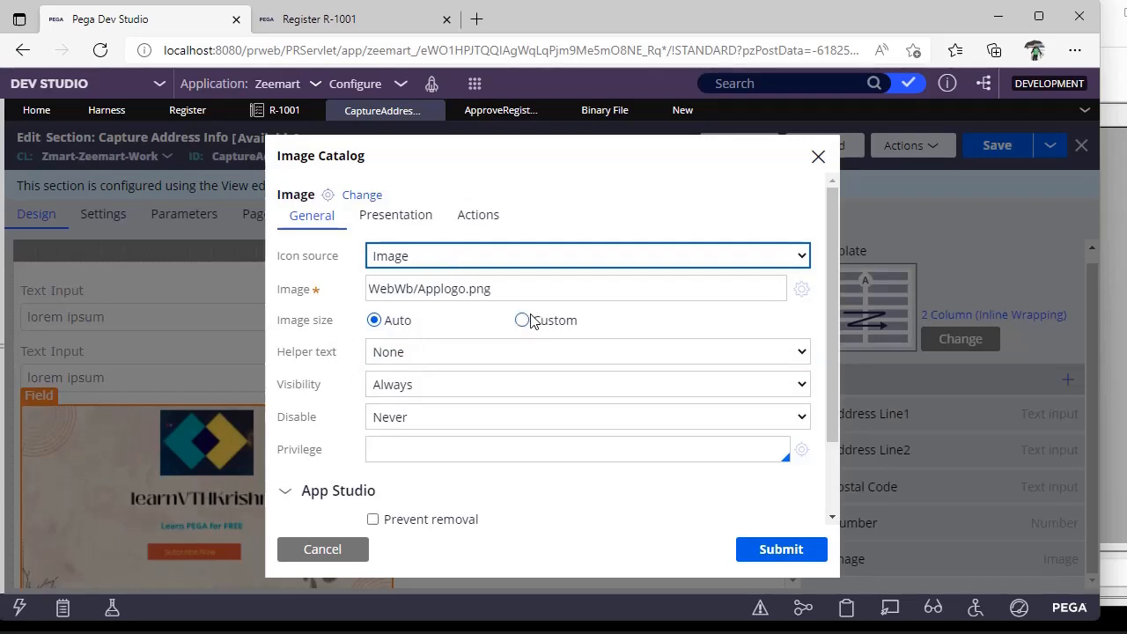
pyautogui.click(521, 320)
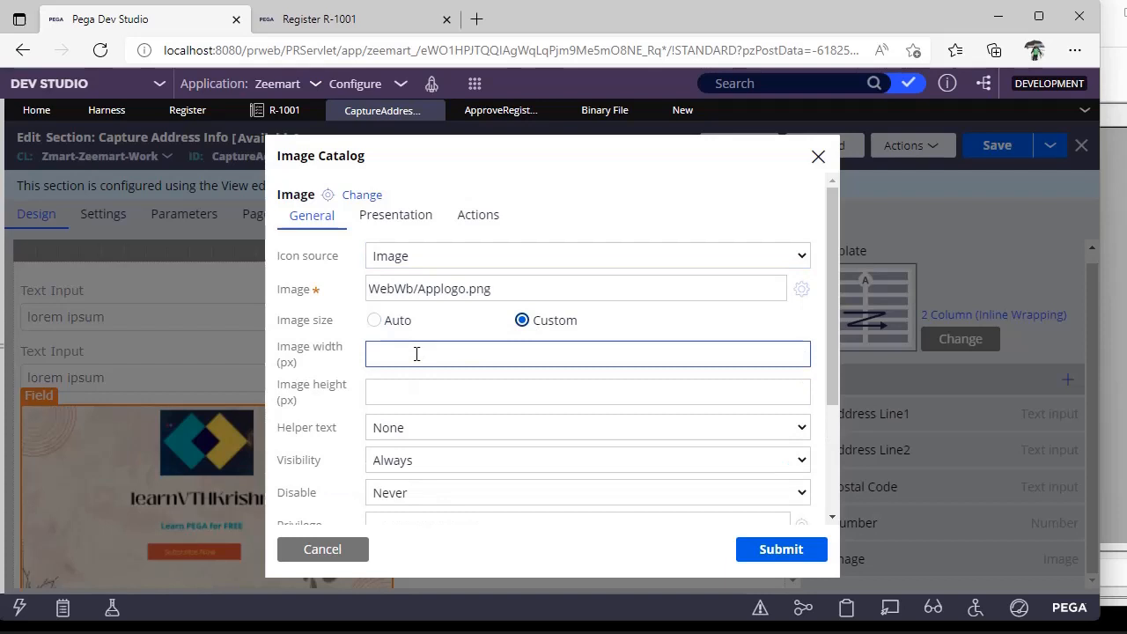
pyautogui.click(586, 391)
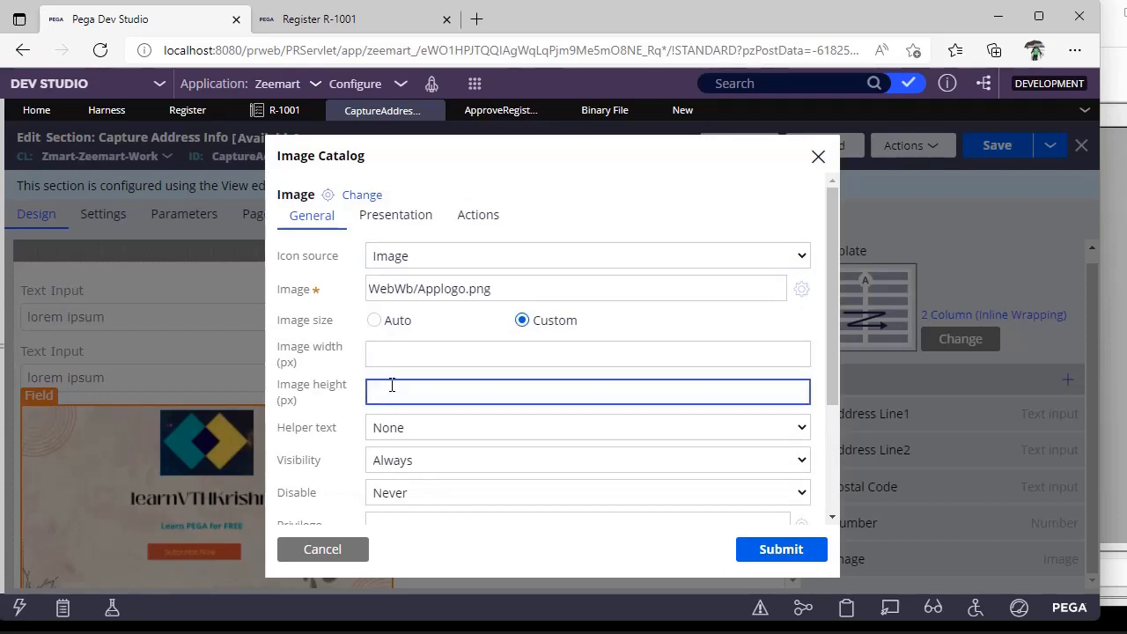
pyautogui.scroll(-3)
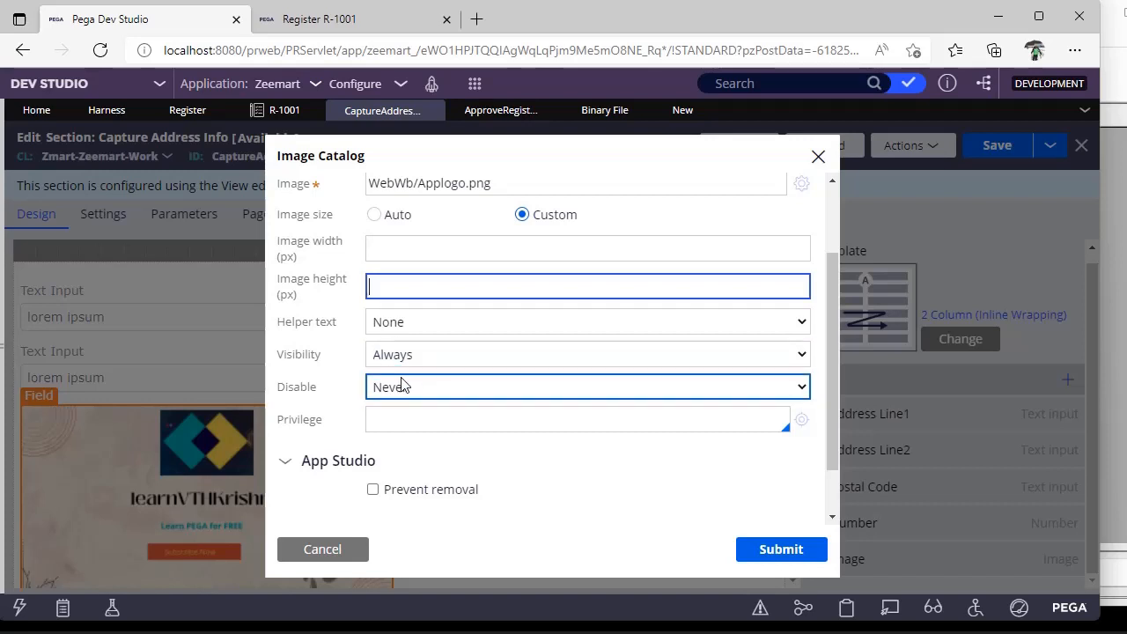
# Include a label with the image under Presentation and submit the cell properties
pyautogui.click(584, 354)
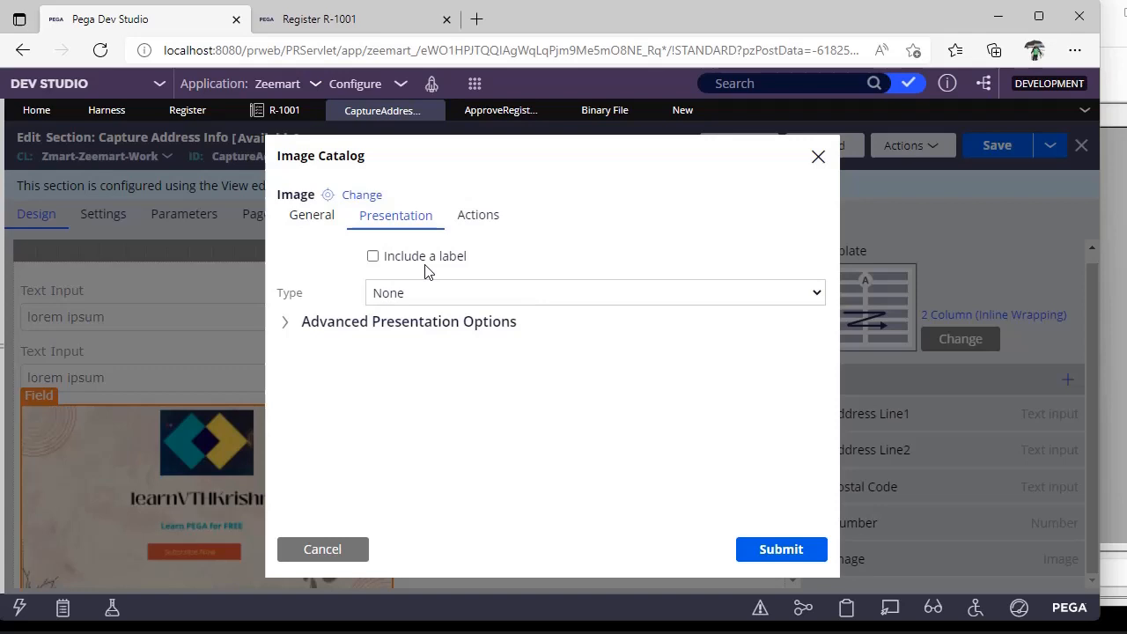
pyautogui.click(373, 256)
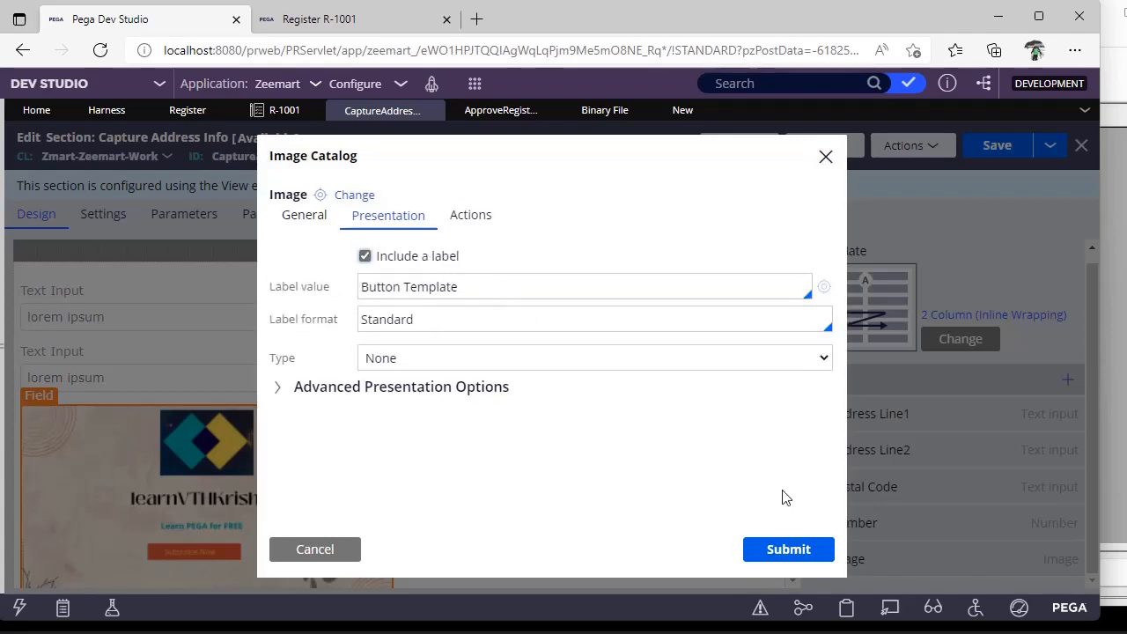
pyautogui.click(787, 549)
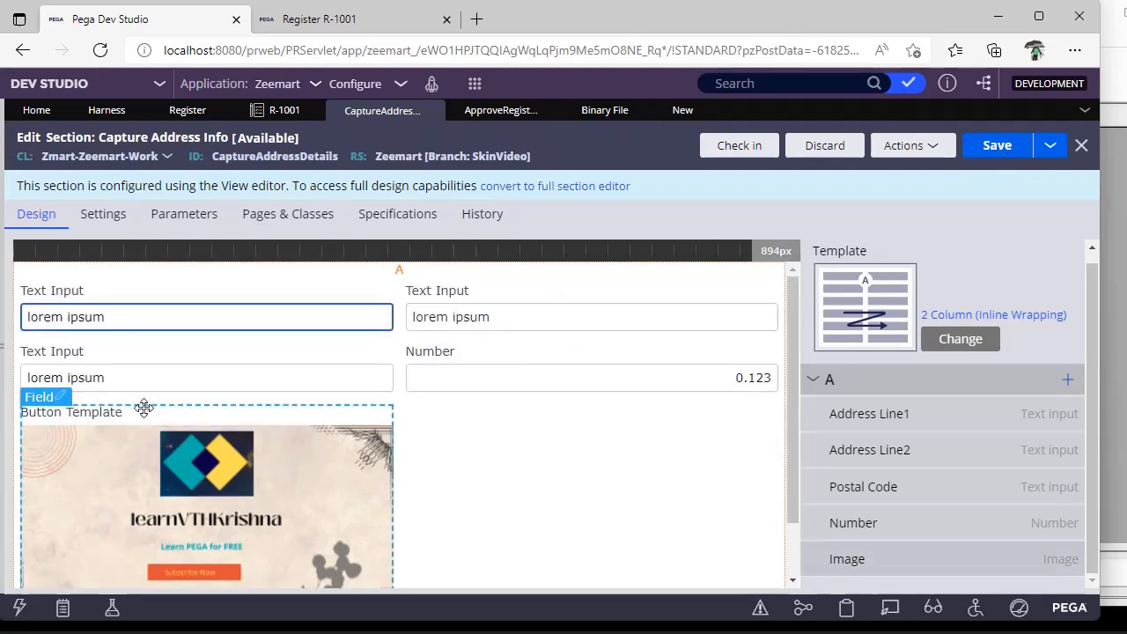
# Browse and close the template gallery, then convert the section to the full section editor
pyautogui.click(334, 17)
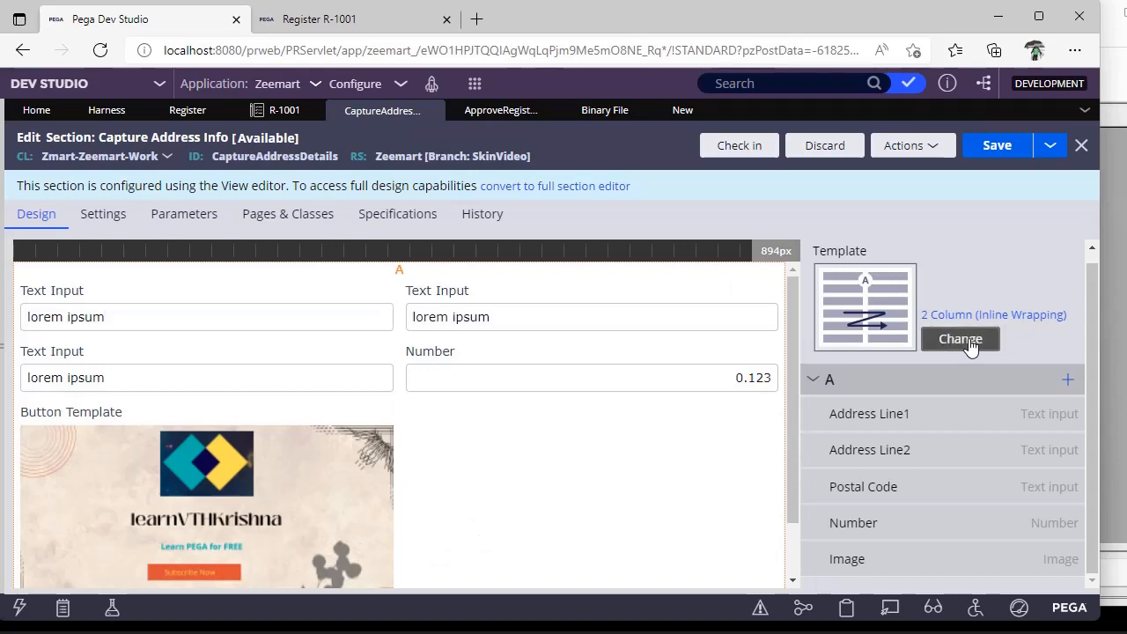
pyautogui.click(957, 338)
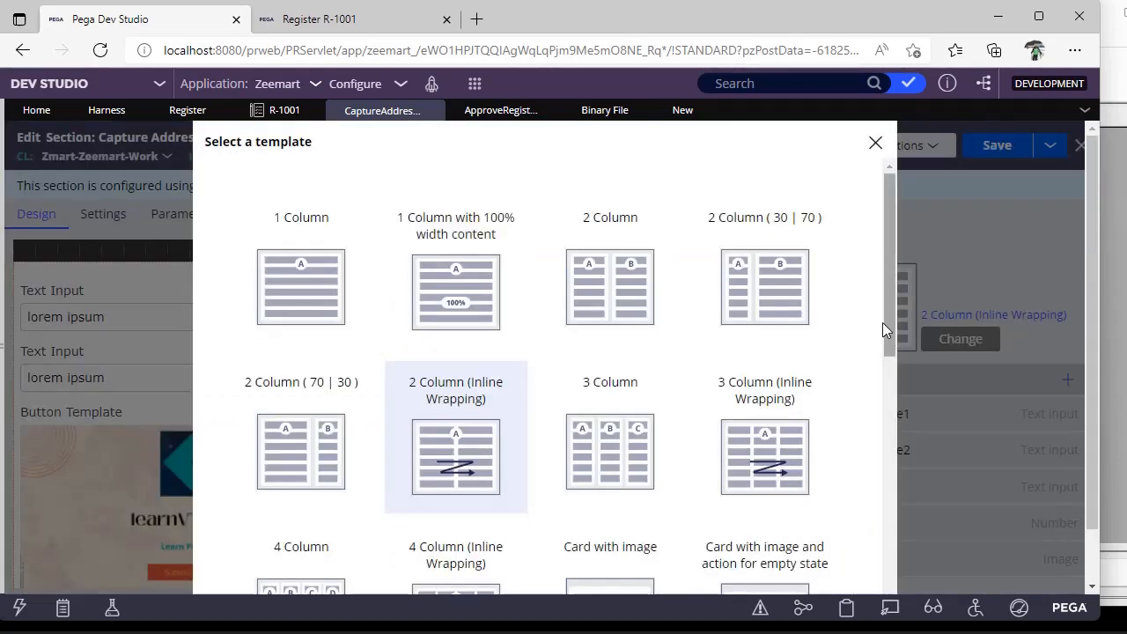
pyautogui.scroll(-3)
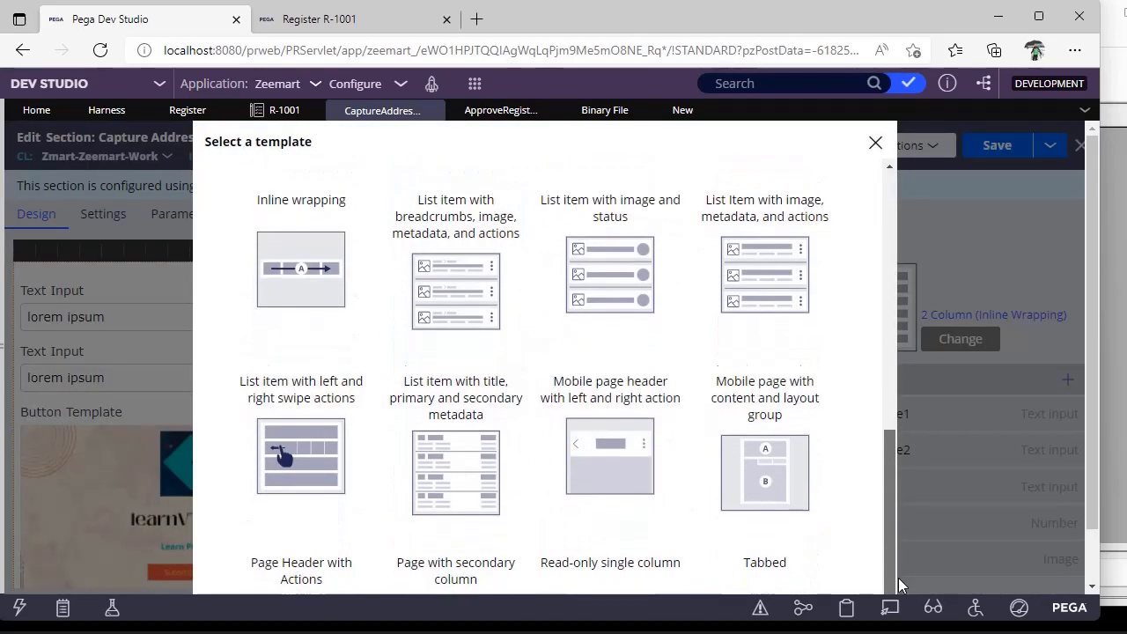
pyautogui.scroll(3)
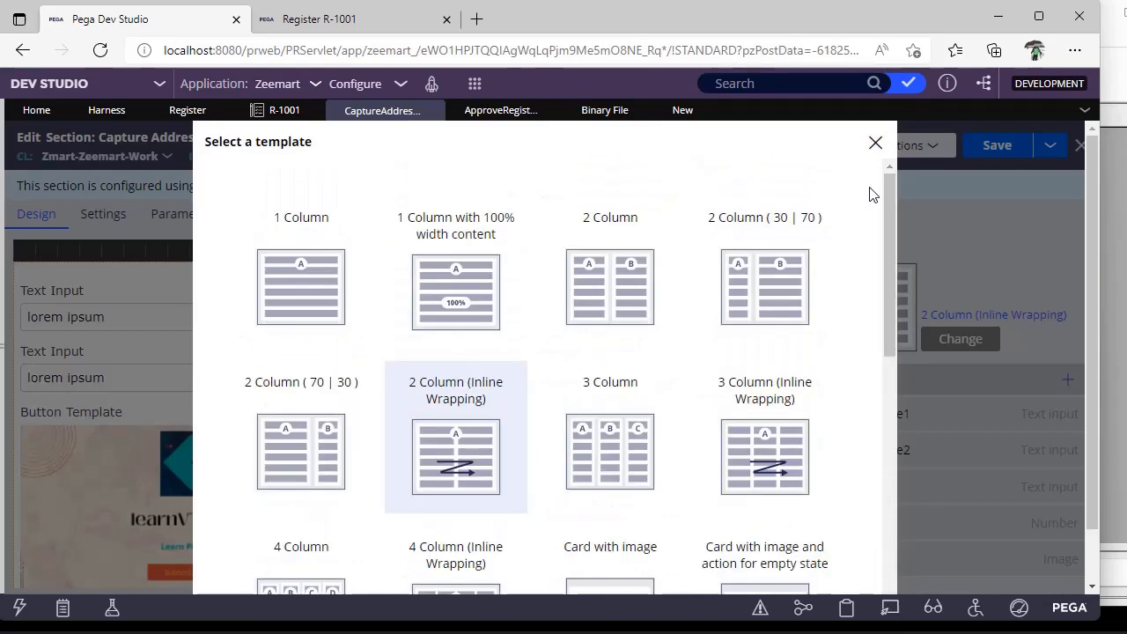
pyautogui.click(873, 142)
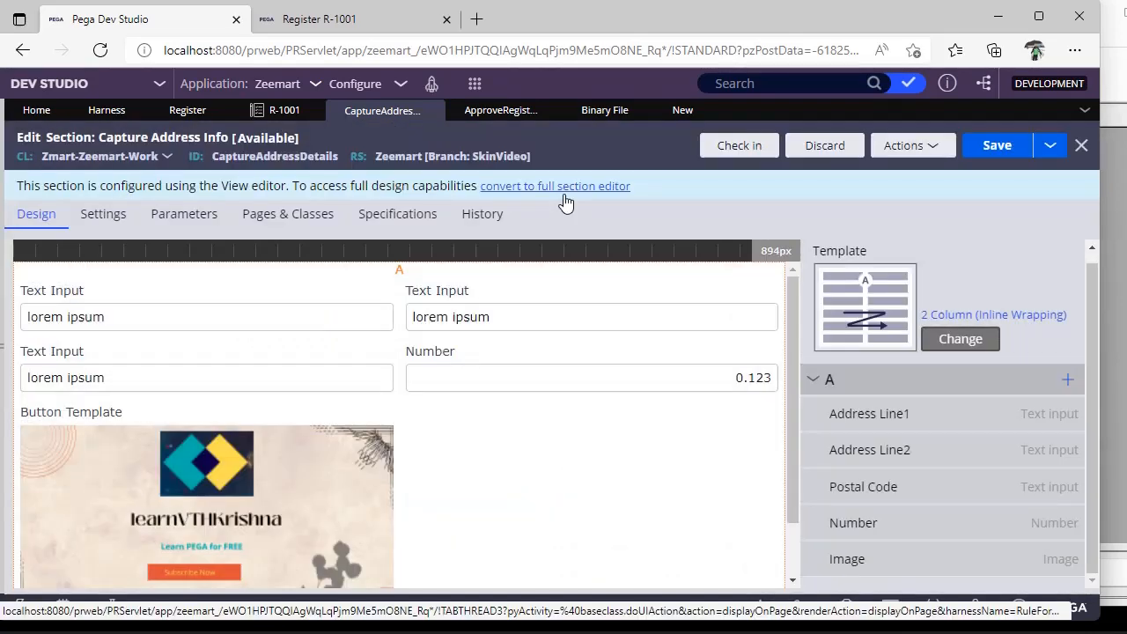
pyautogui.click(555, 187)
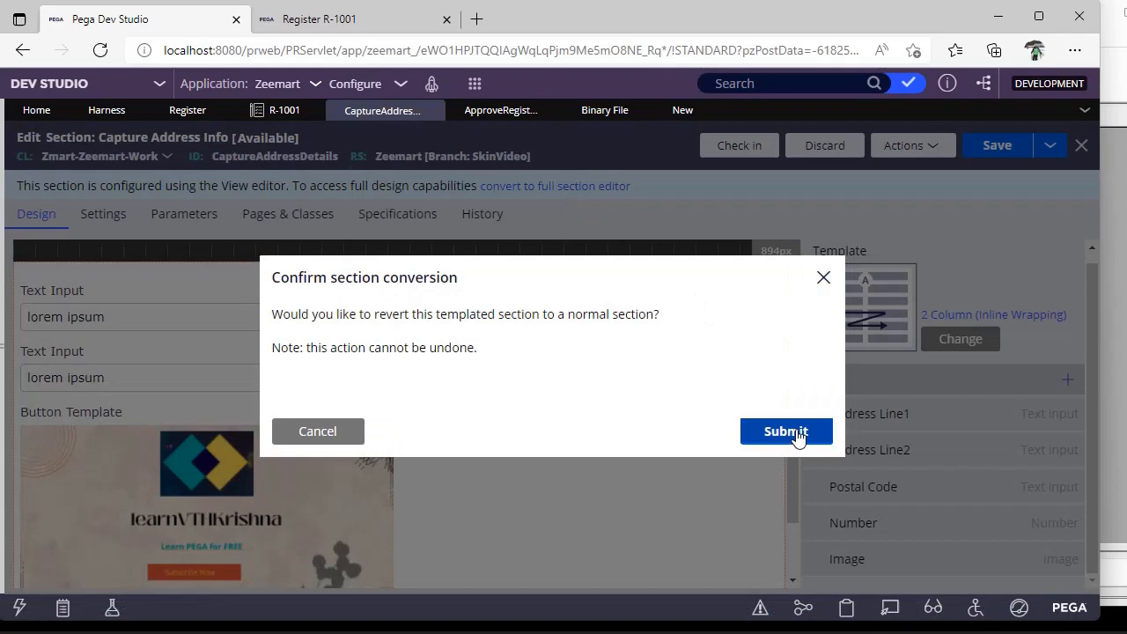
pyautogui.click(785, 429)
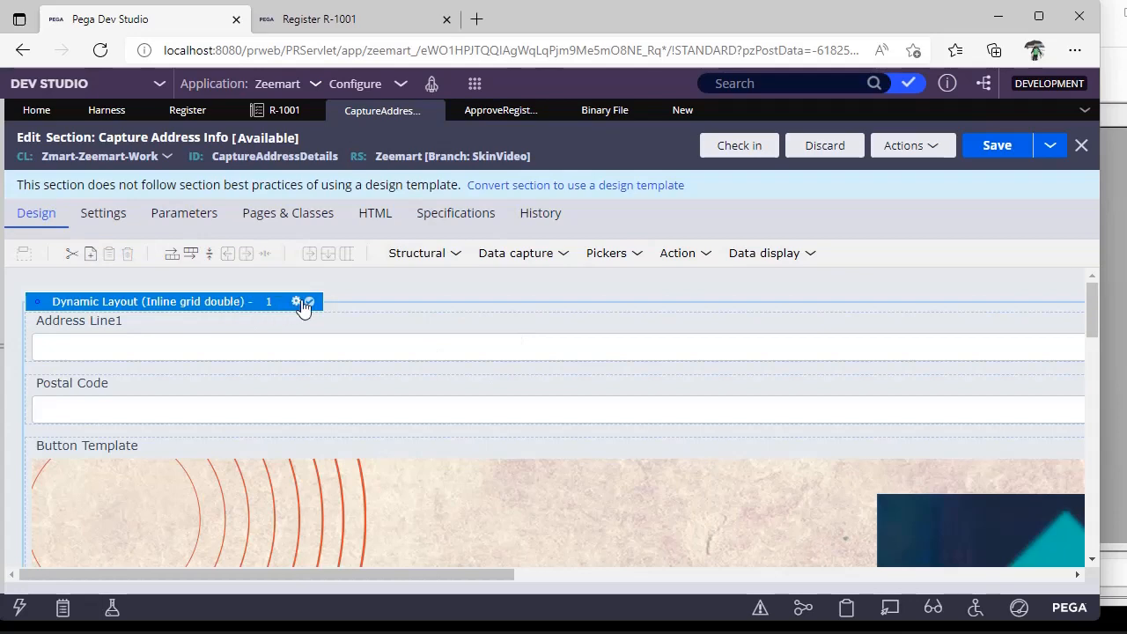
pyautogui.click(417, 253)
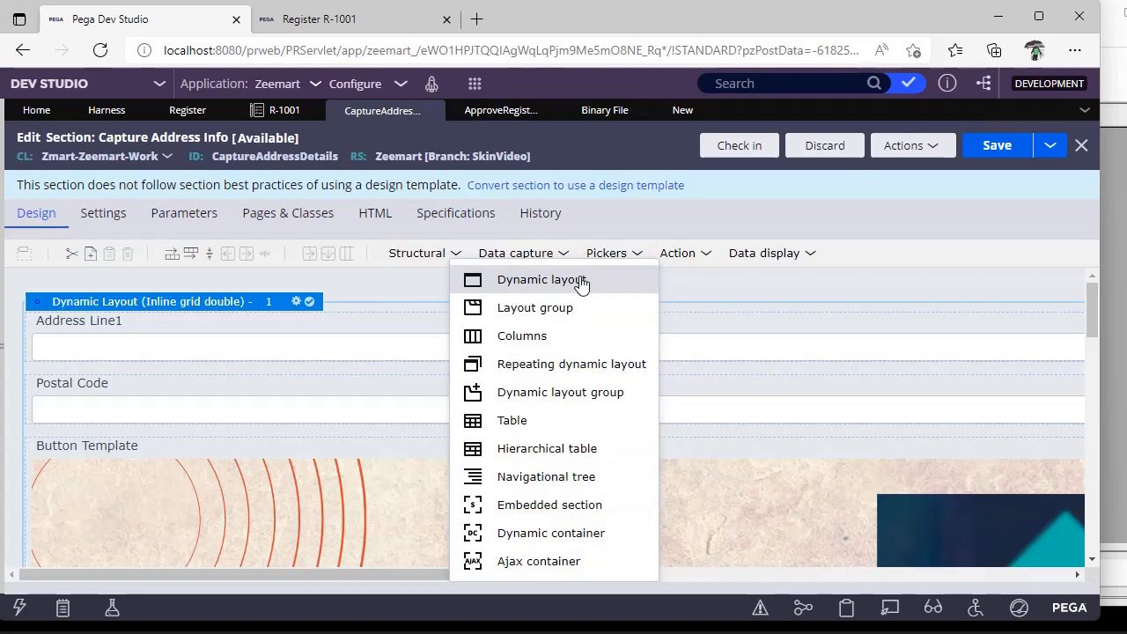
pyautogui.moveTo(563, 560)
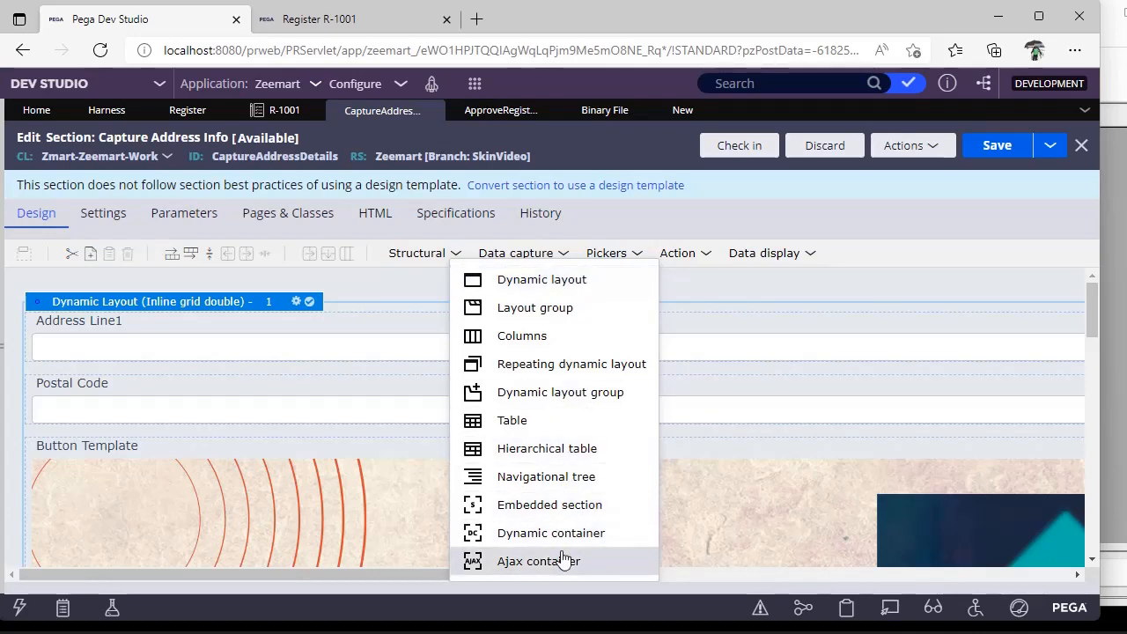
pyautogui.moveTo(560, 257)
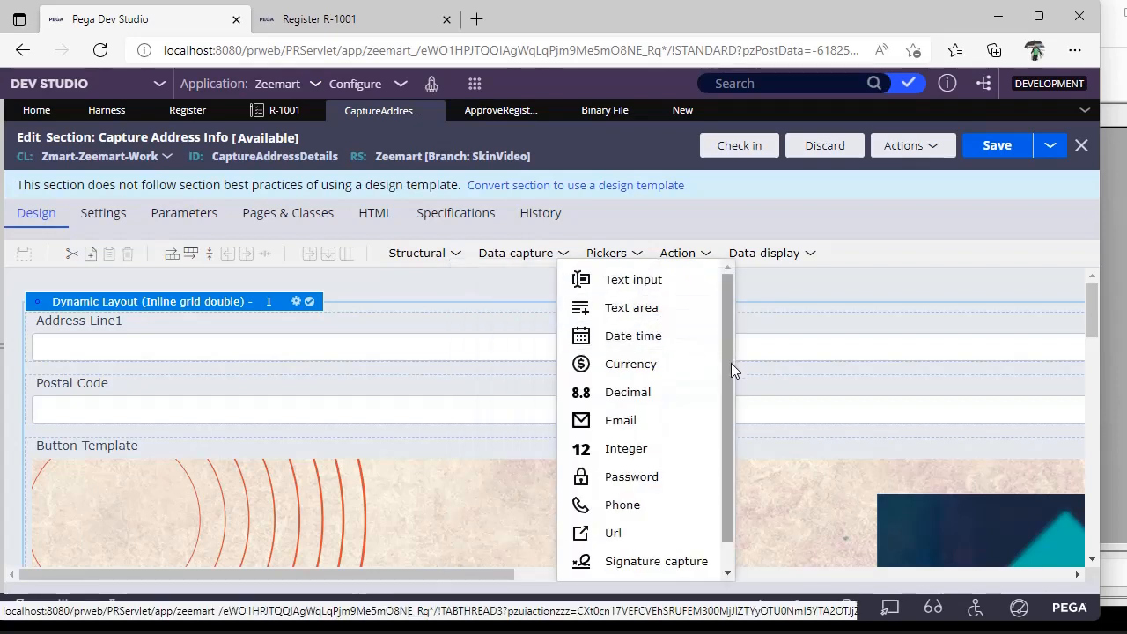
pyautogui.scroll(-3)
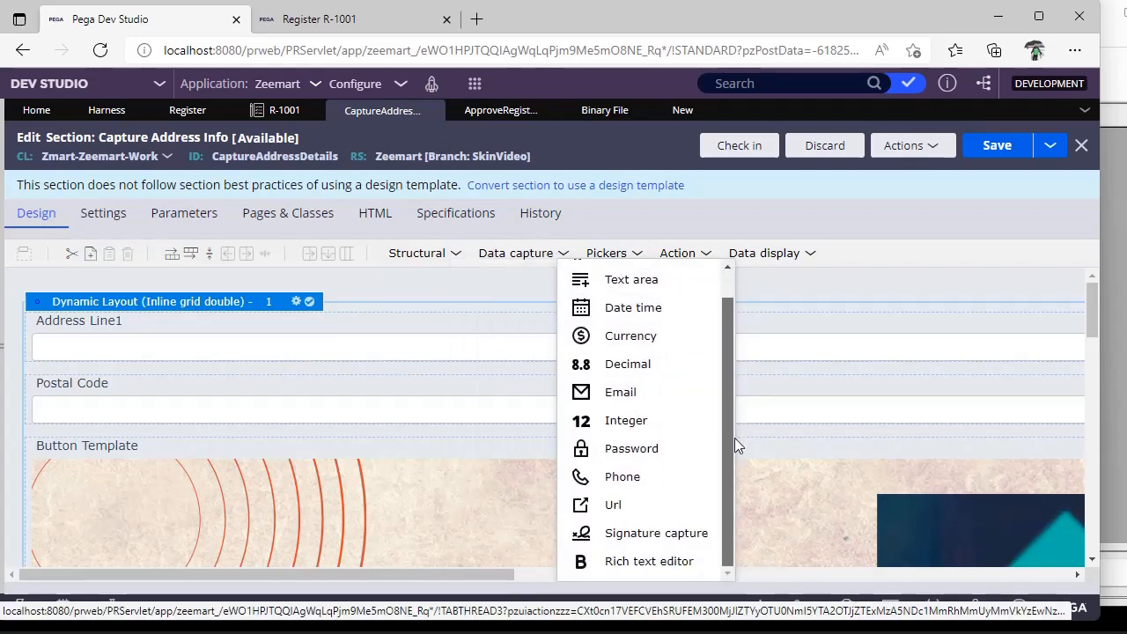
pyautogui.scroll(3)
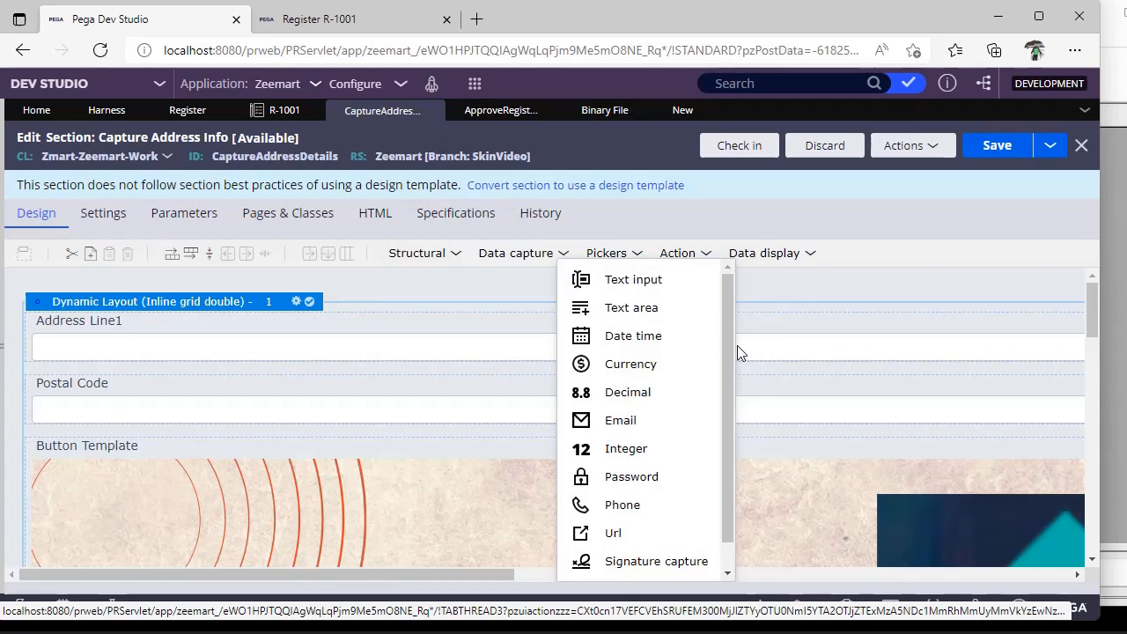
pyautogui.scroll(-3)
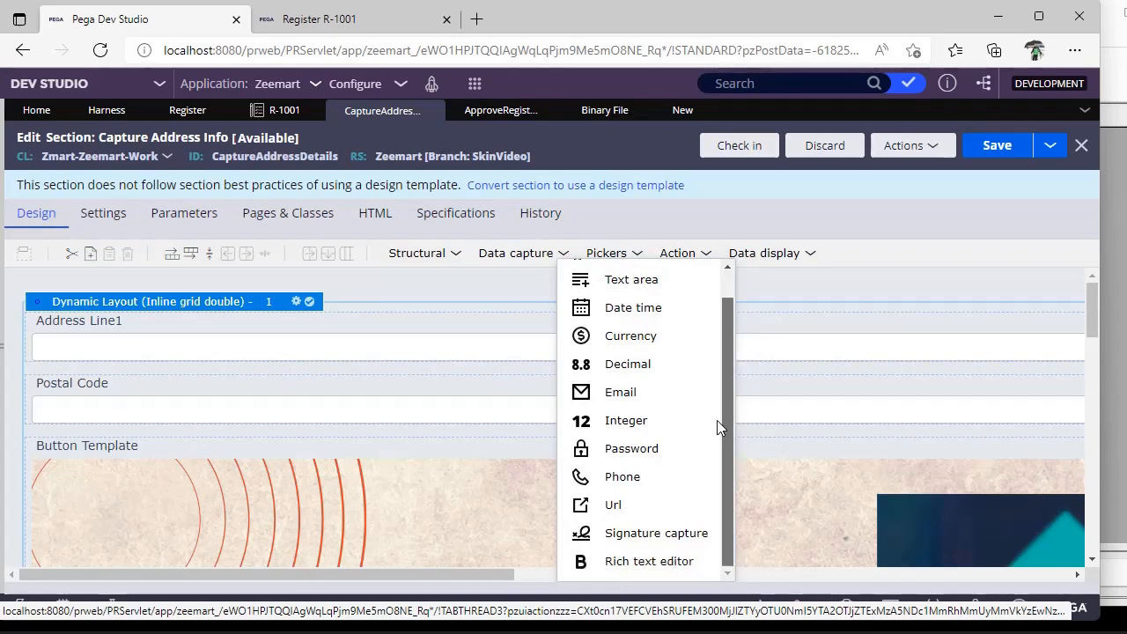
pyautogui.click(764, 254)
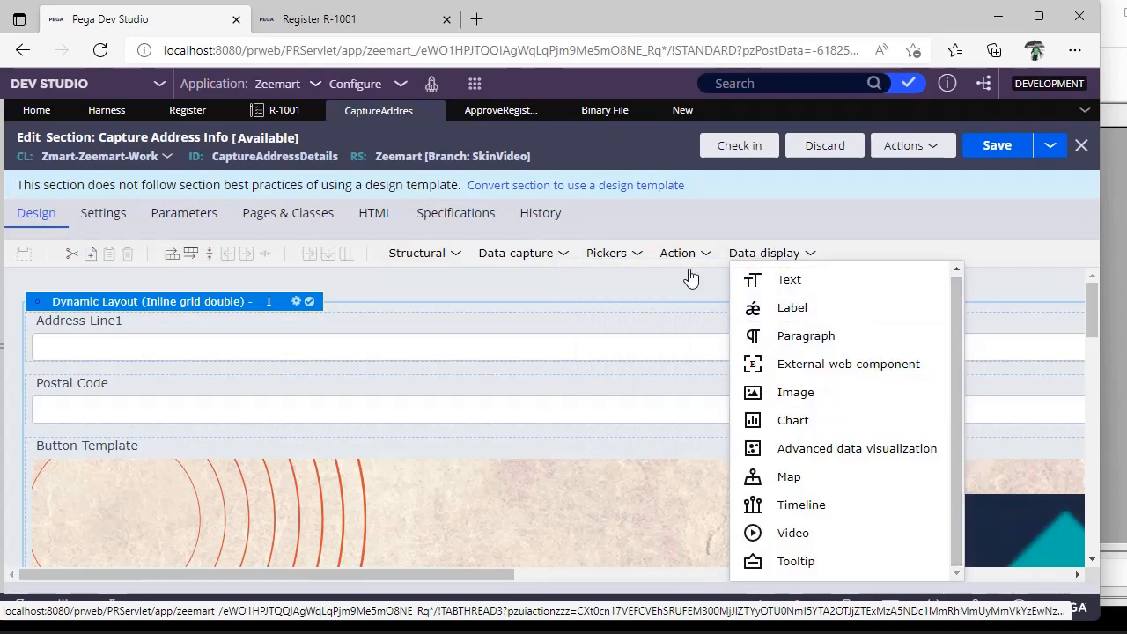
pyautogui.click(676, 253)
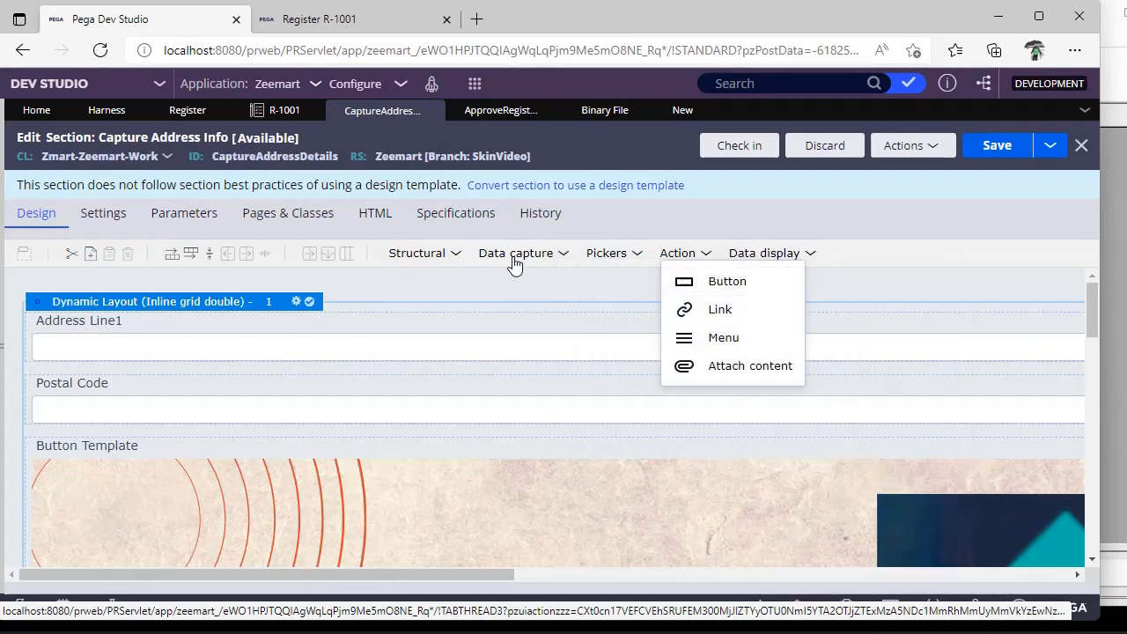
pyautogui.click(417, 253)
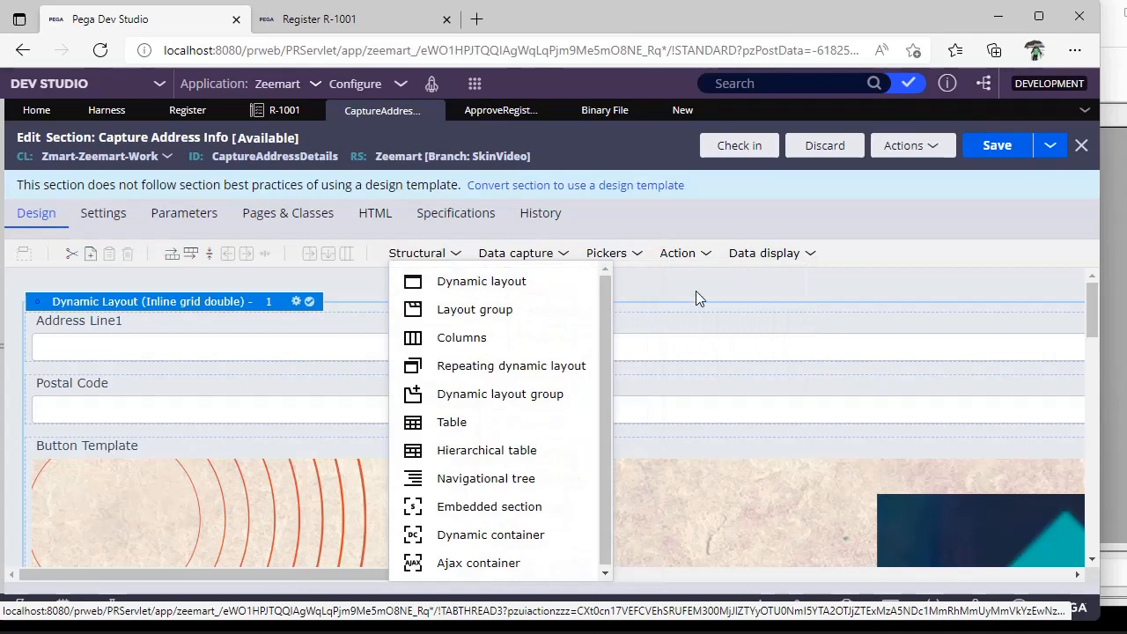
pyautogui.click(697, 297)
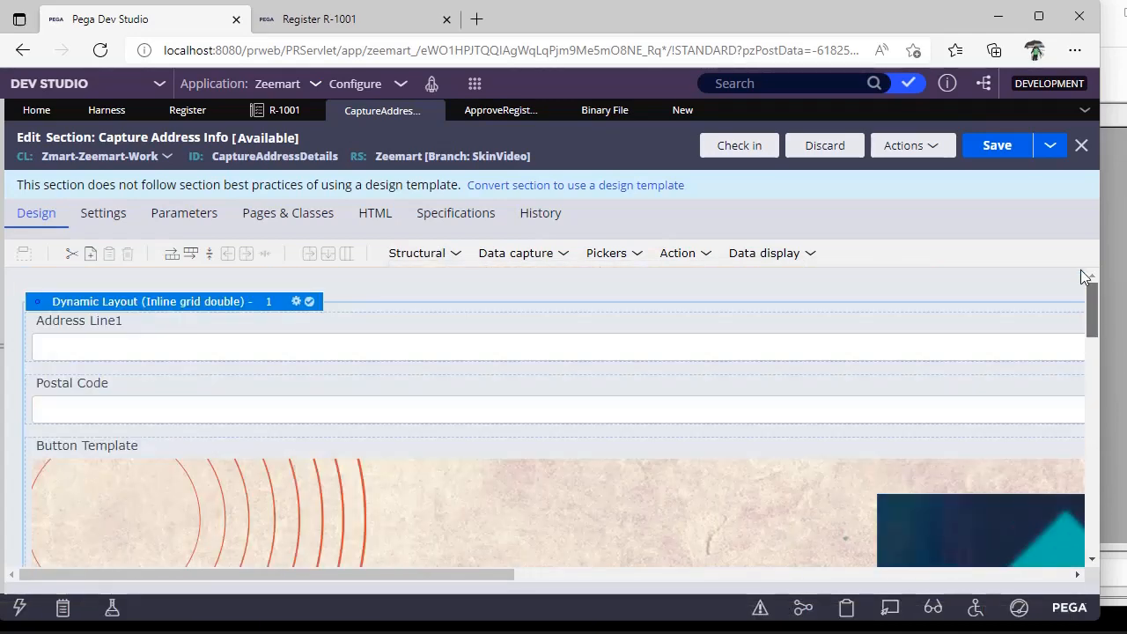
# Review the layout format choices in the dynamic layout properties
pyautogui.click(296, 301)
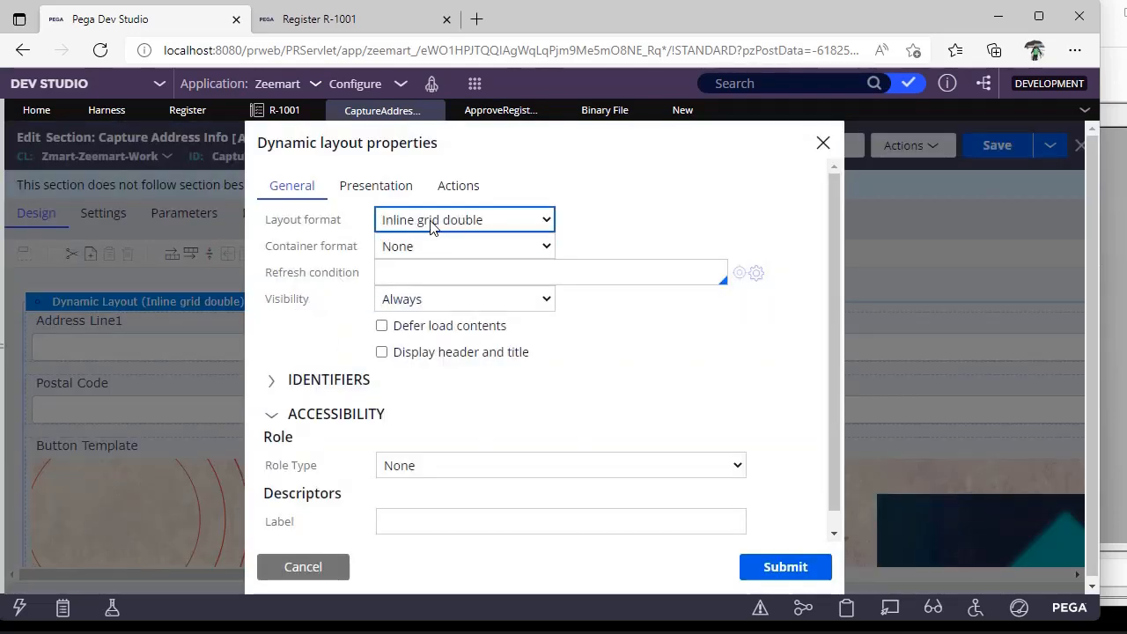
pyautogui.click(464, 218)
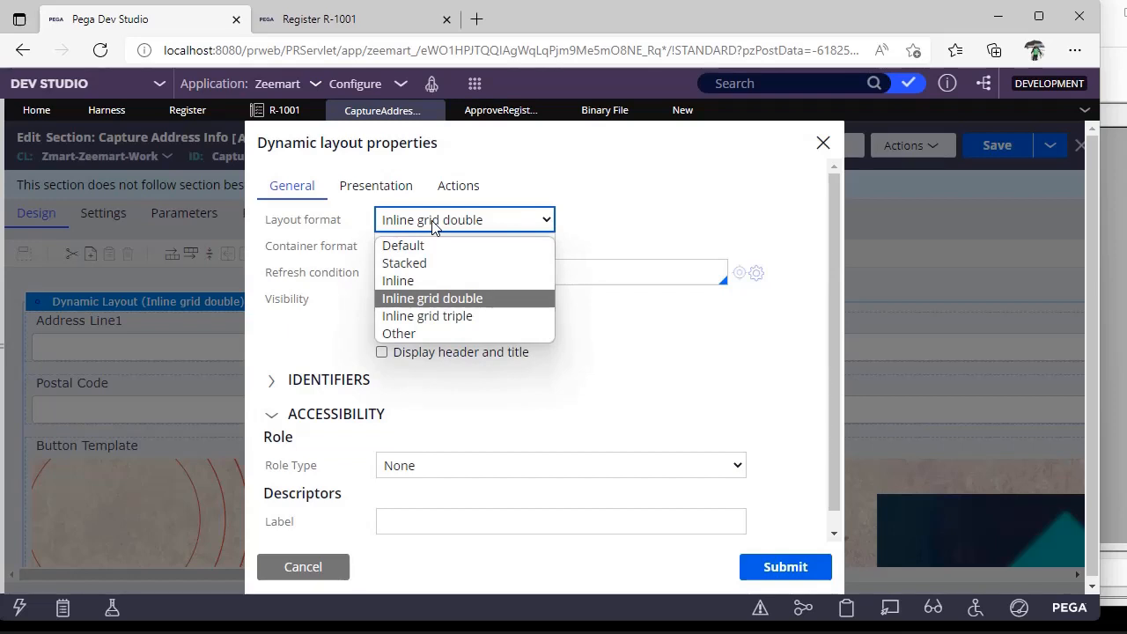
pyautogui.moveTo(450, 246)
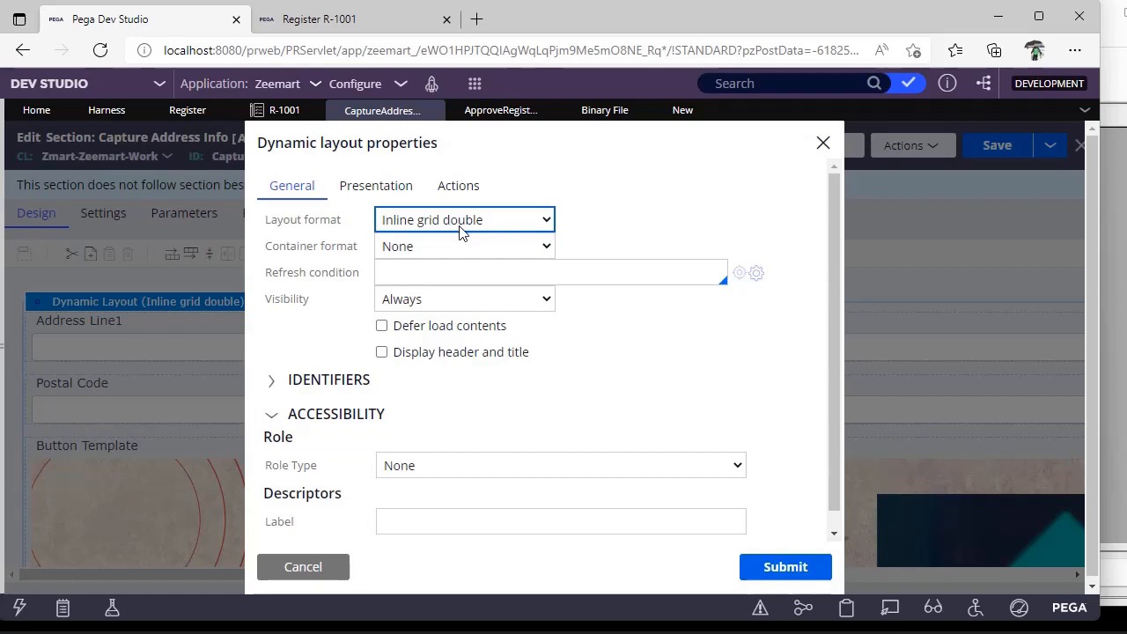
pyautogui.moveTo(482, 232)
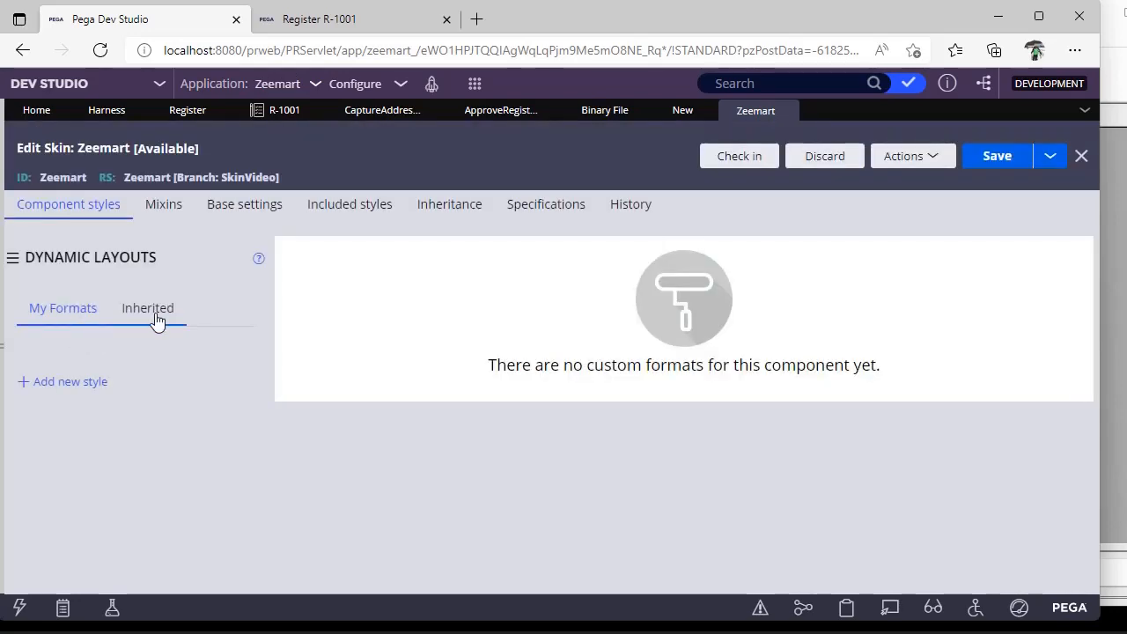
# Show the inherited dynamic layout formats and open Inline grid 30 70
pyautogui.click(148, 306)
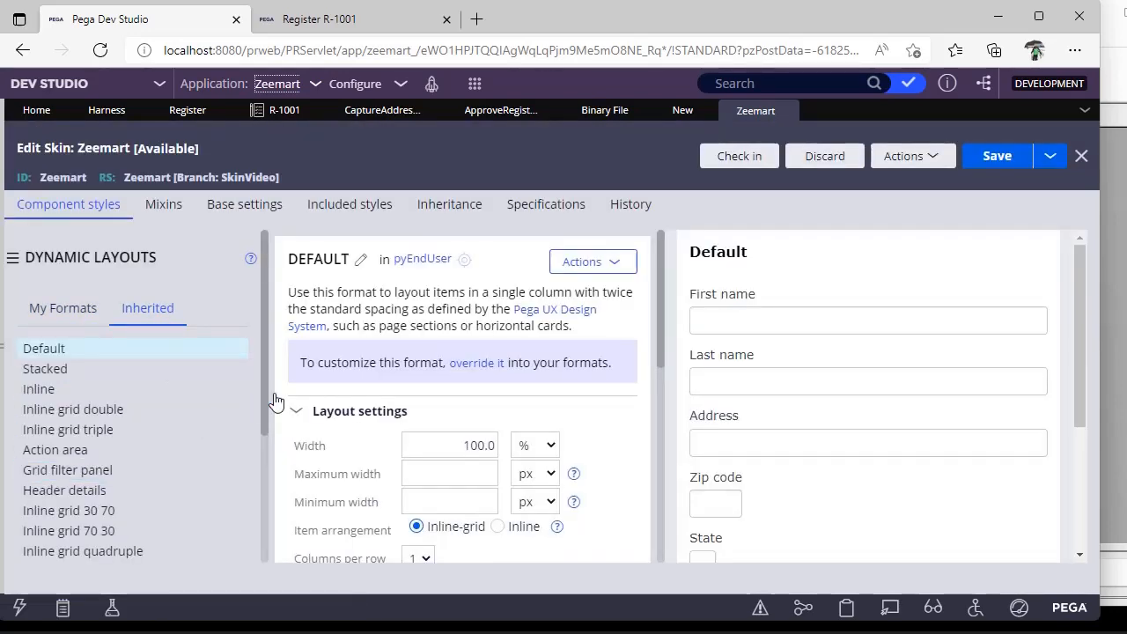
pyautogui.scroll(-3)
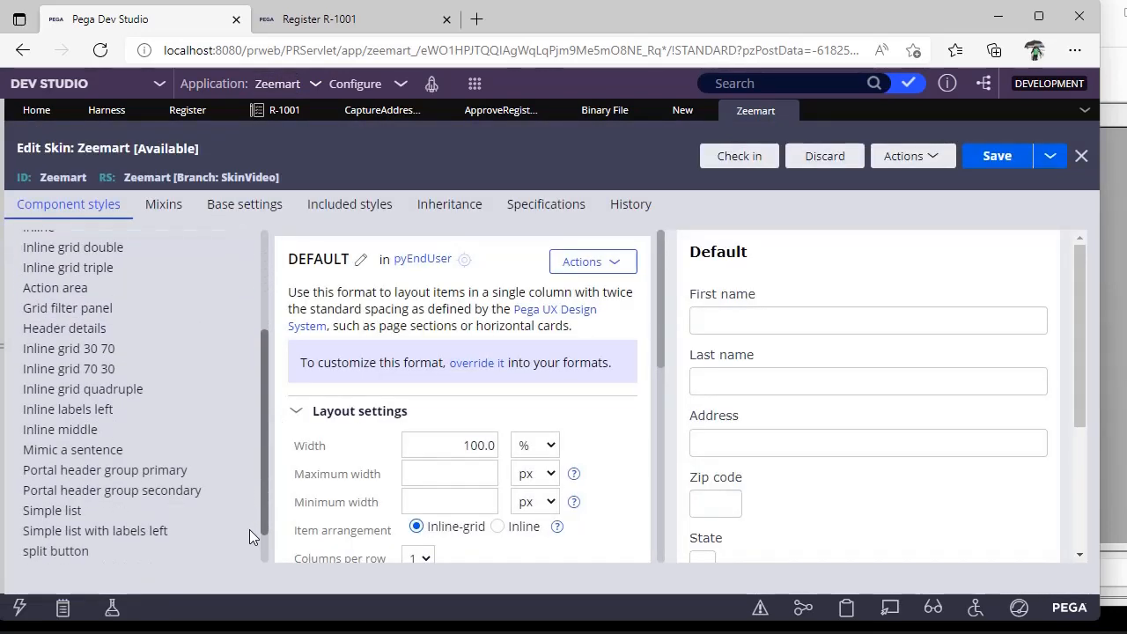
pyautogui.click(68, 305)
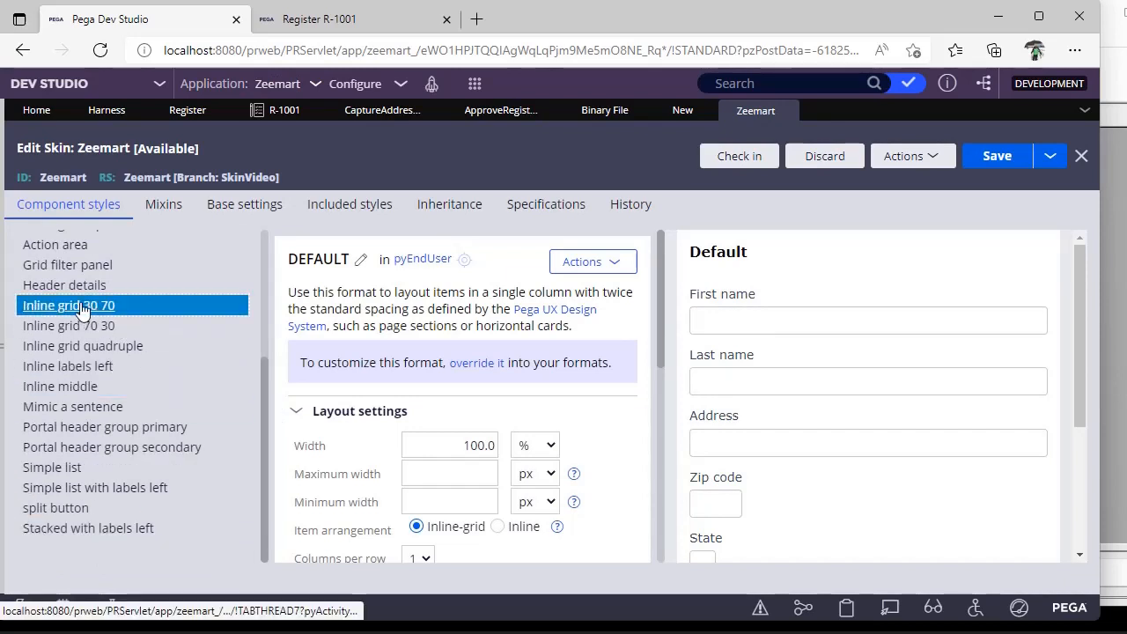
pyautogui.click(69, 304)
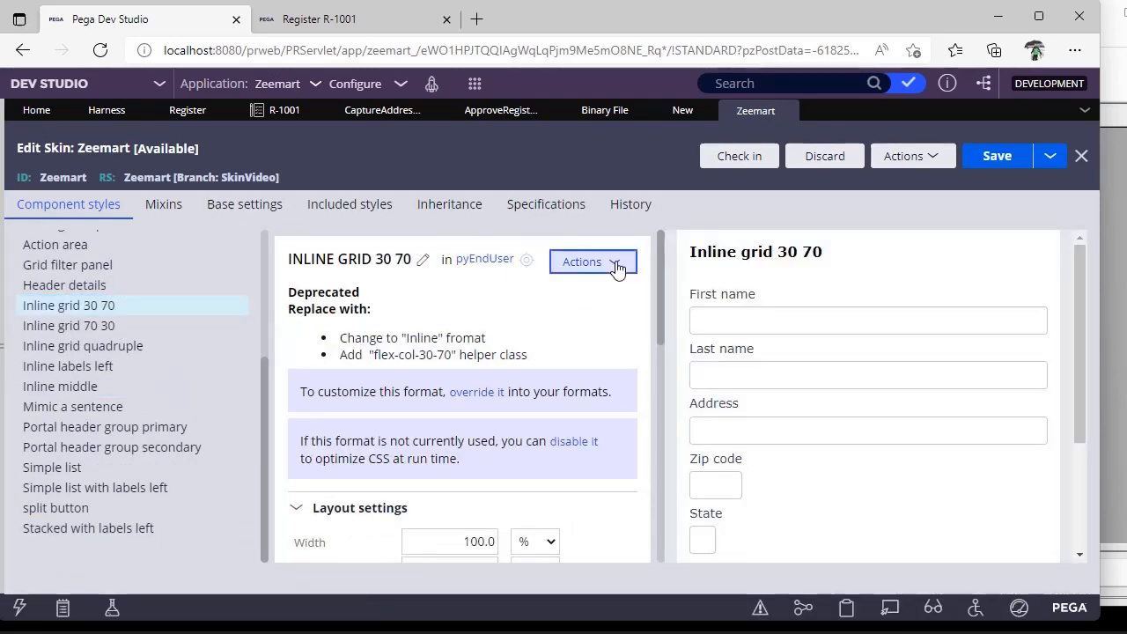
# Save a copy of the format renamed to Inline grid 30 30 20
pyautogui.click(591, 261)
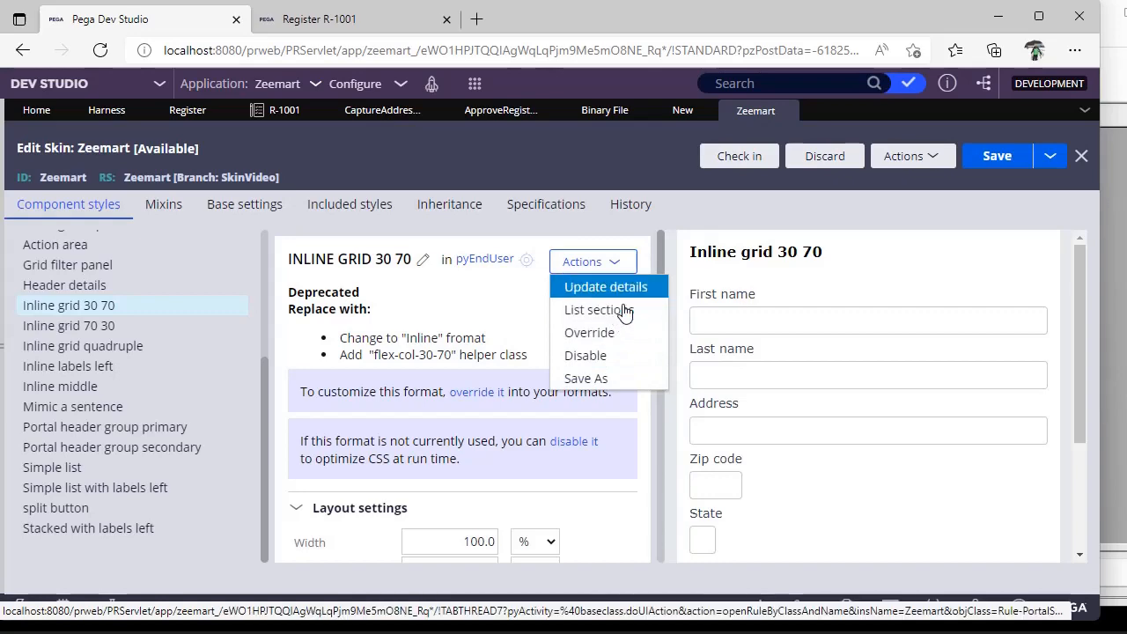
pyautogui.click(584, 376)
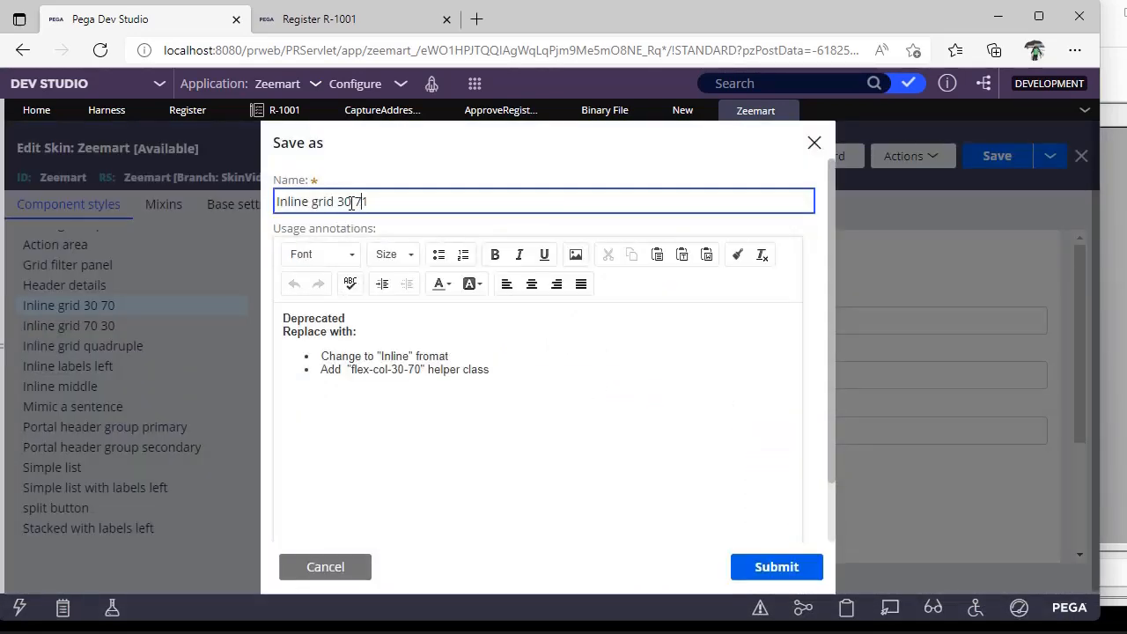
pyautogui.press('BackSpace')
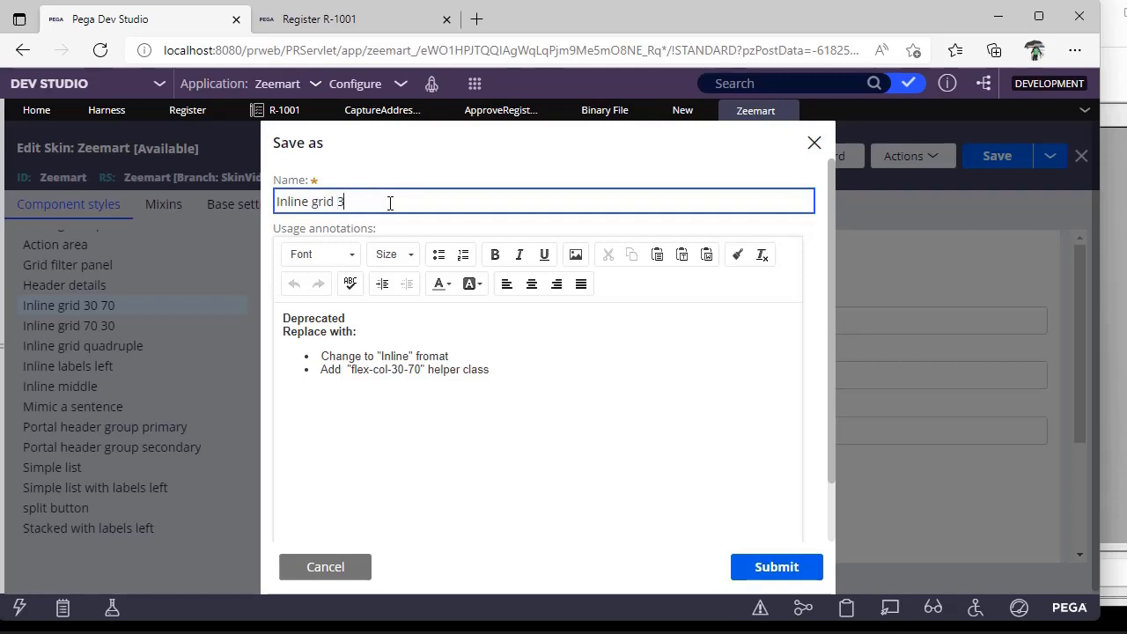
pyautogui.write('0 30 20')
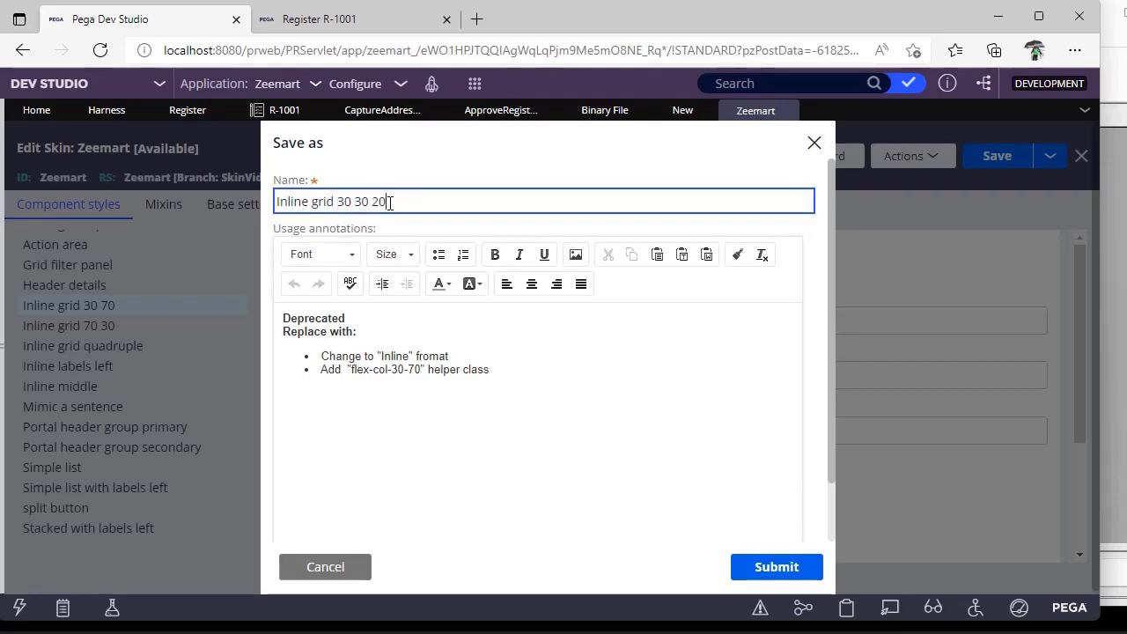
pyautogui.click(774, 567)
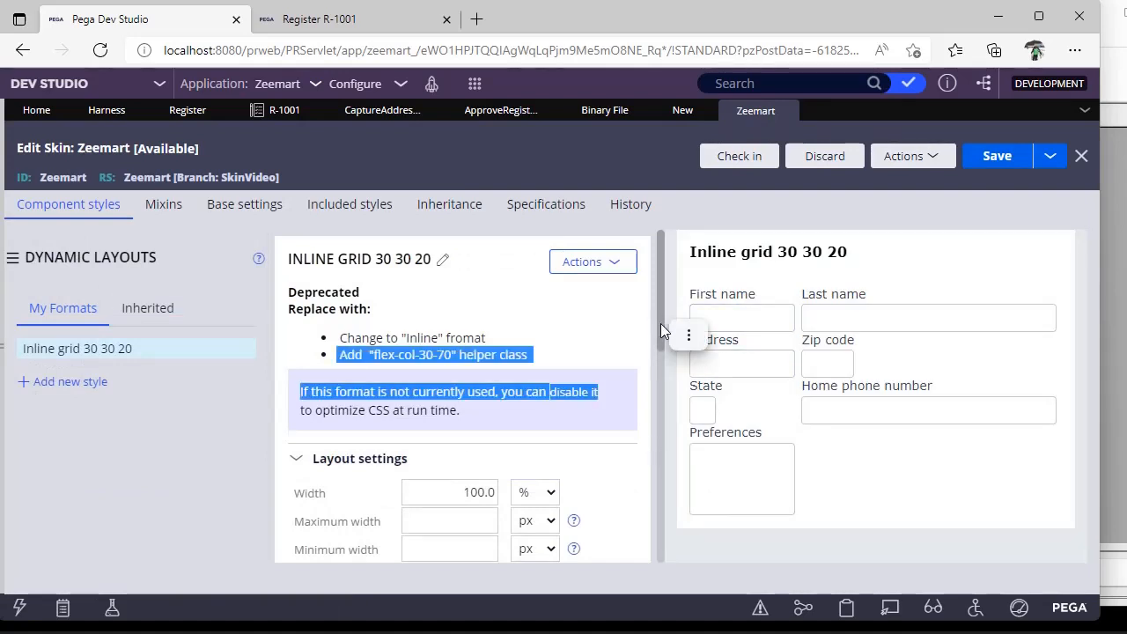
pyautogui.scroll(-3)
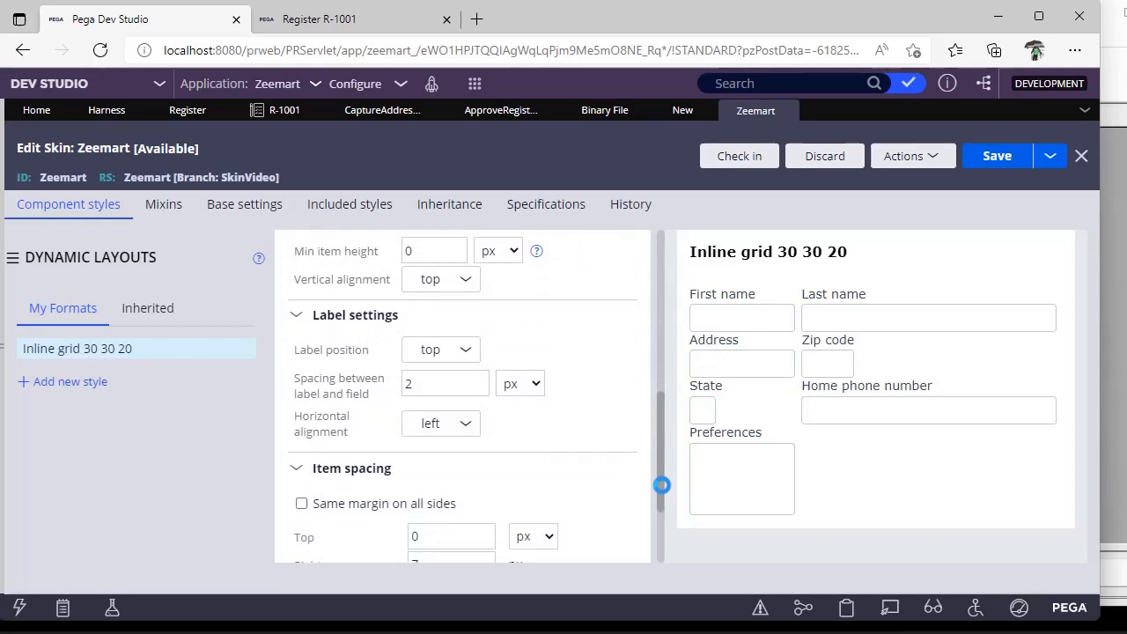
pyautogui.click(419, 399)
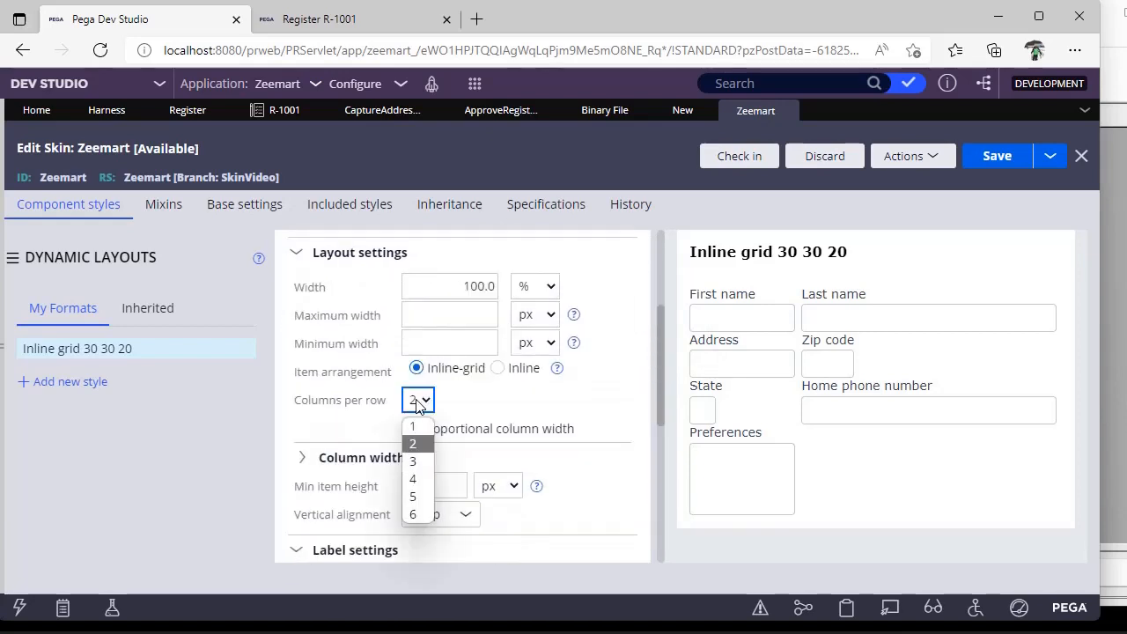
pyautogui.click(412, 461)
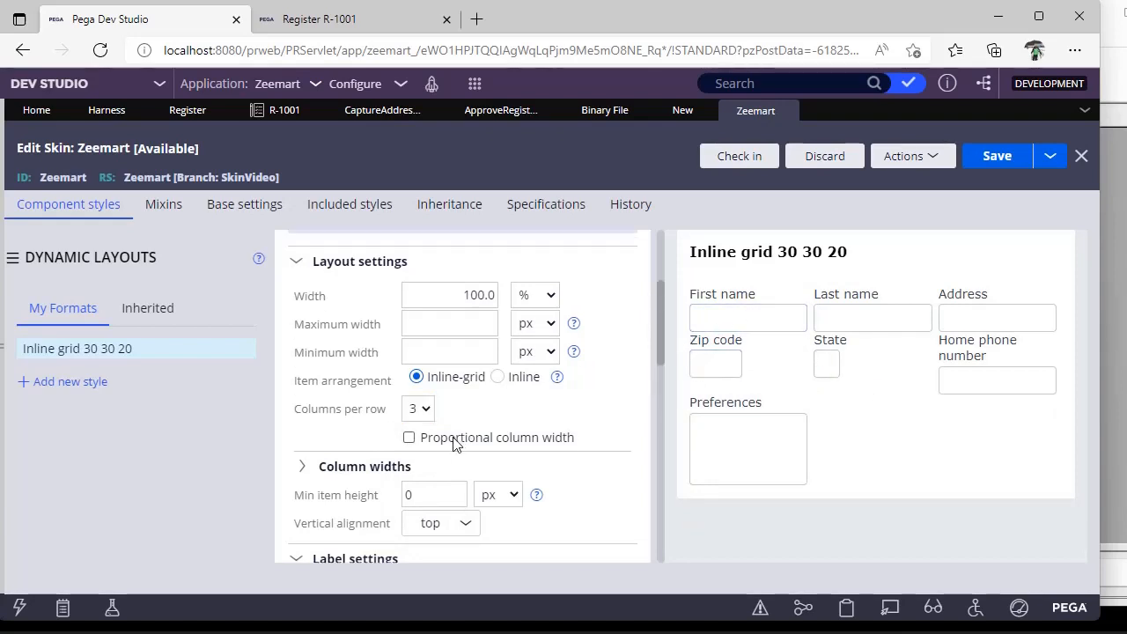
pyautogui.click(409, 437)
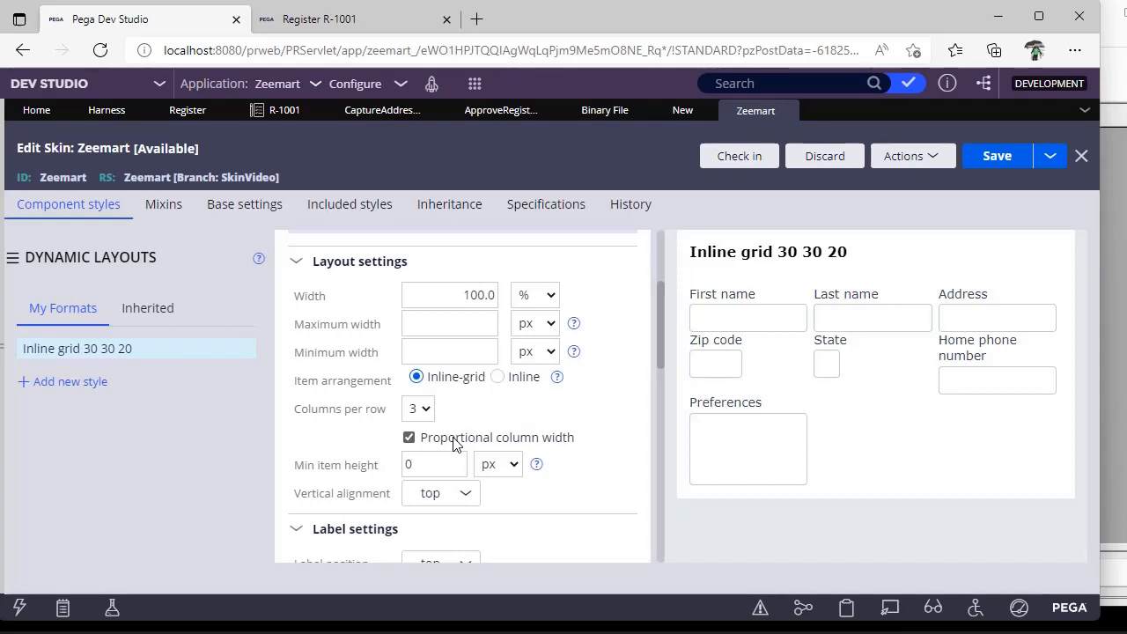
pyautogui.click(408, 437)
pyautogui.write('30')
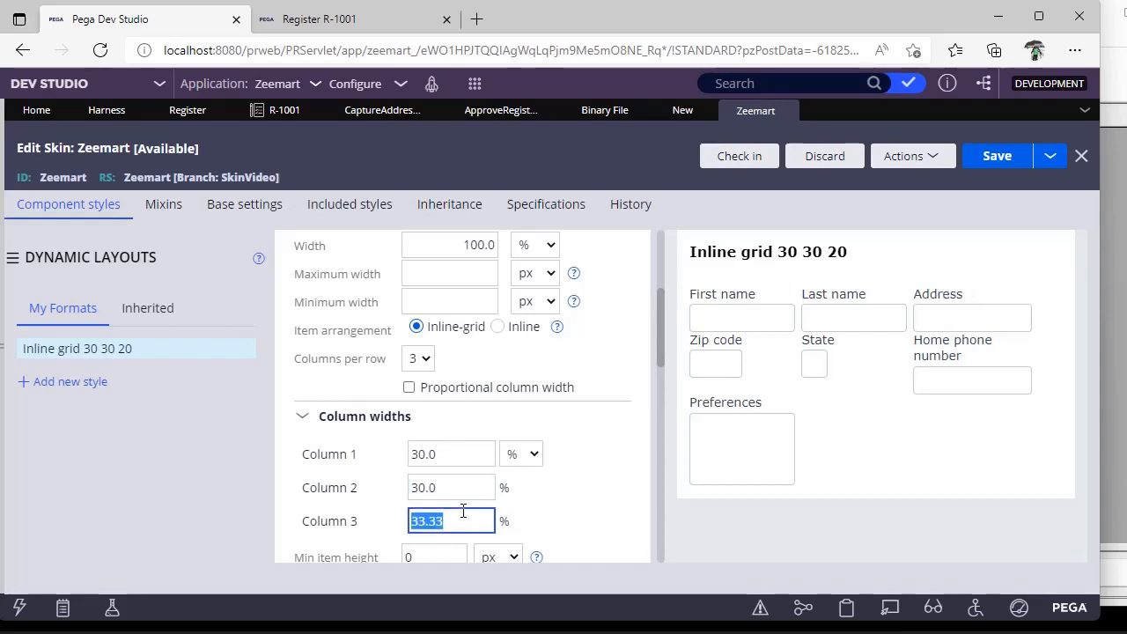
pyautogui.write('20.0')
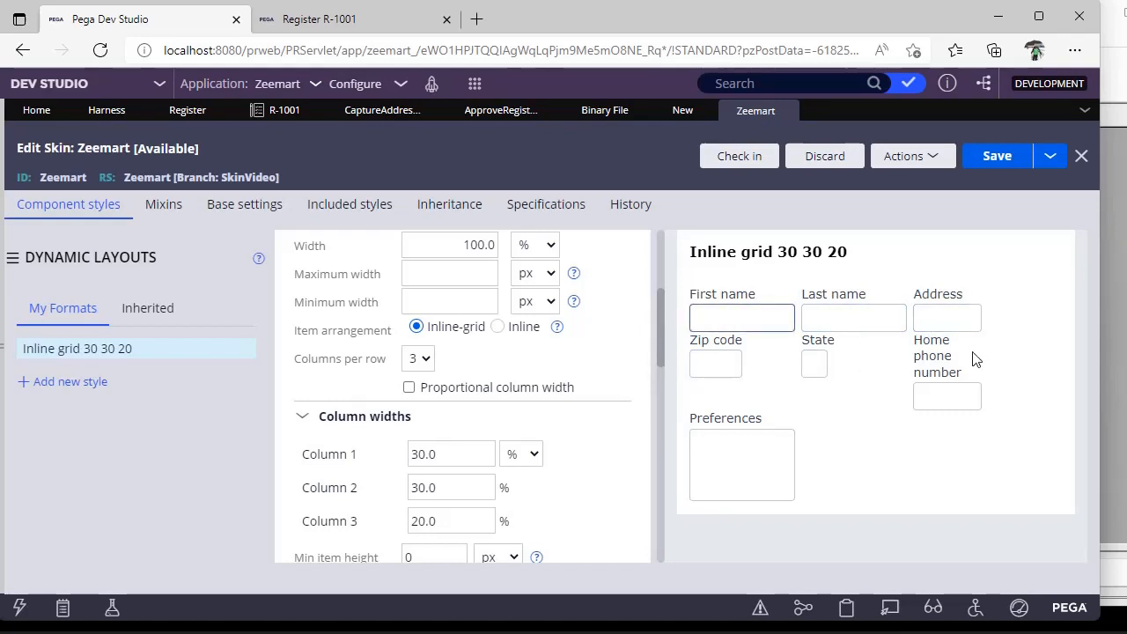
pyautogui.scroll(-3)
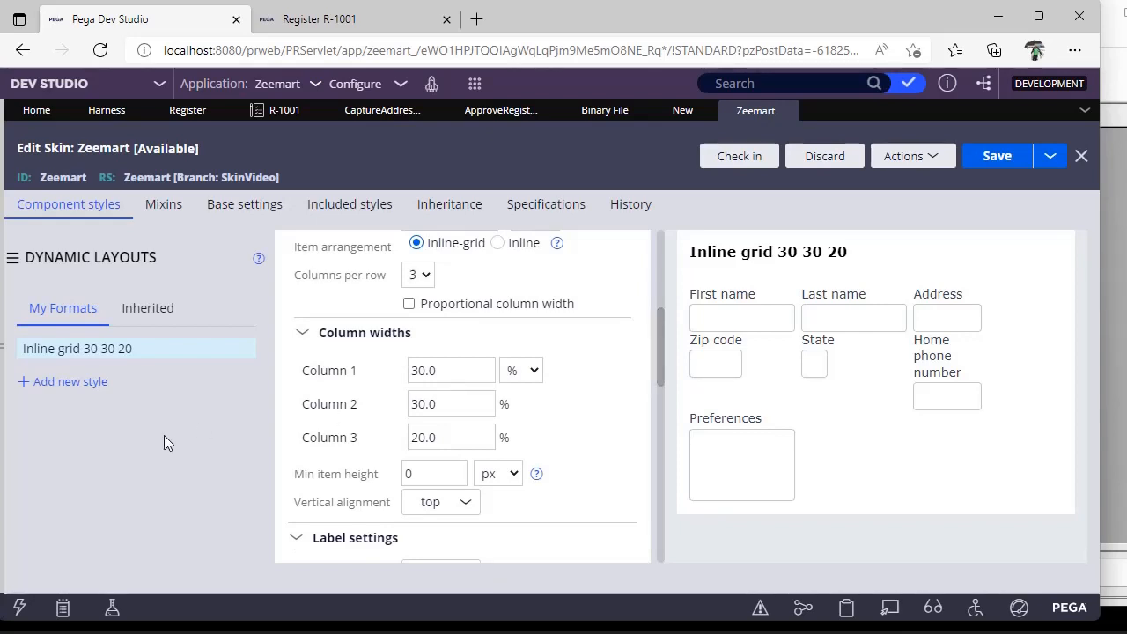
pyautogui.moveTo(103, 368)
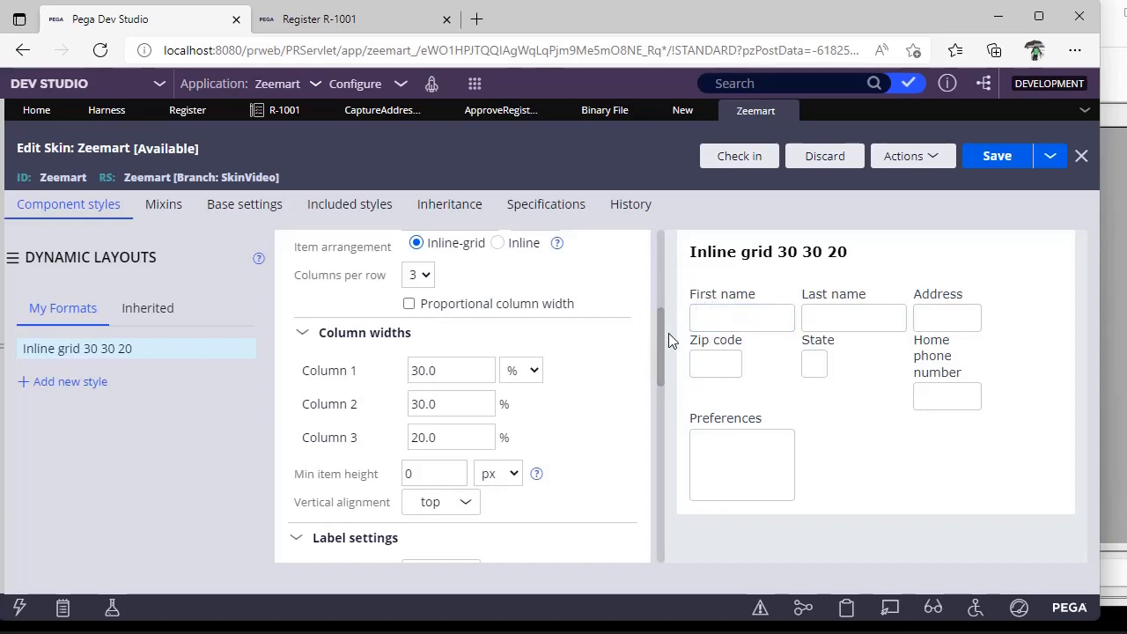
# Try Label position set to left, then return labels to the top of fields
pyautogui.scroll(-3)
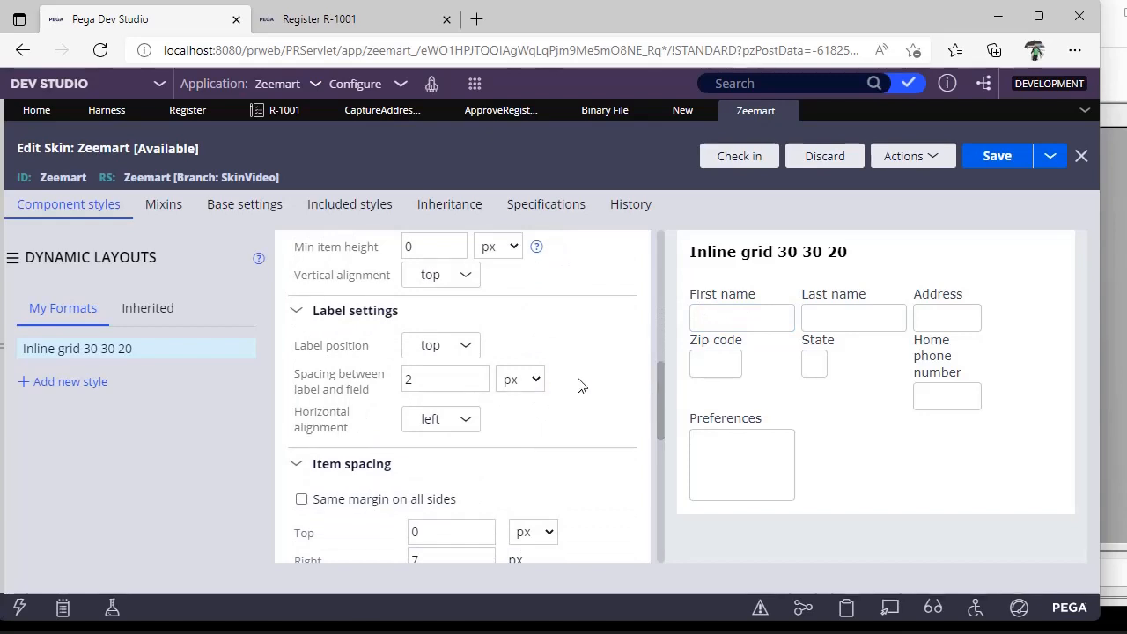
pyautogui.click(440, 344)
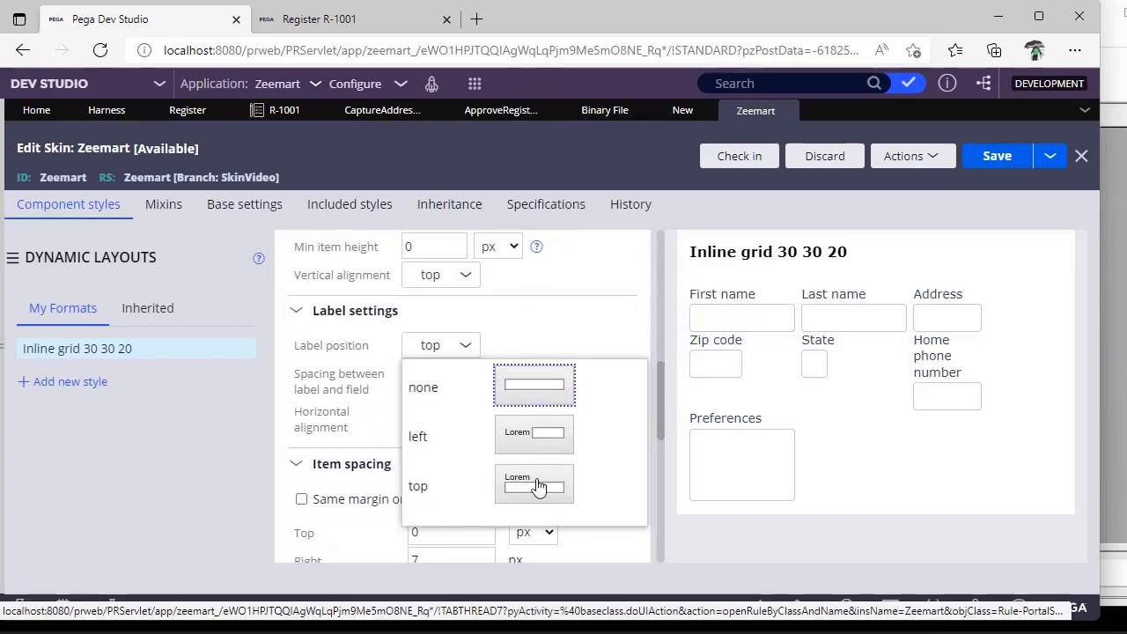
pyautogui.click(417, 437)
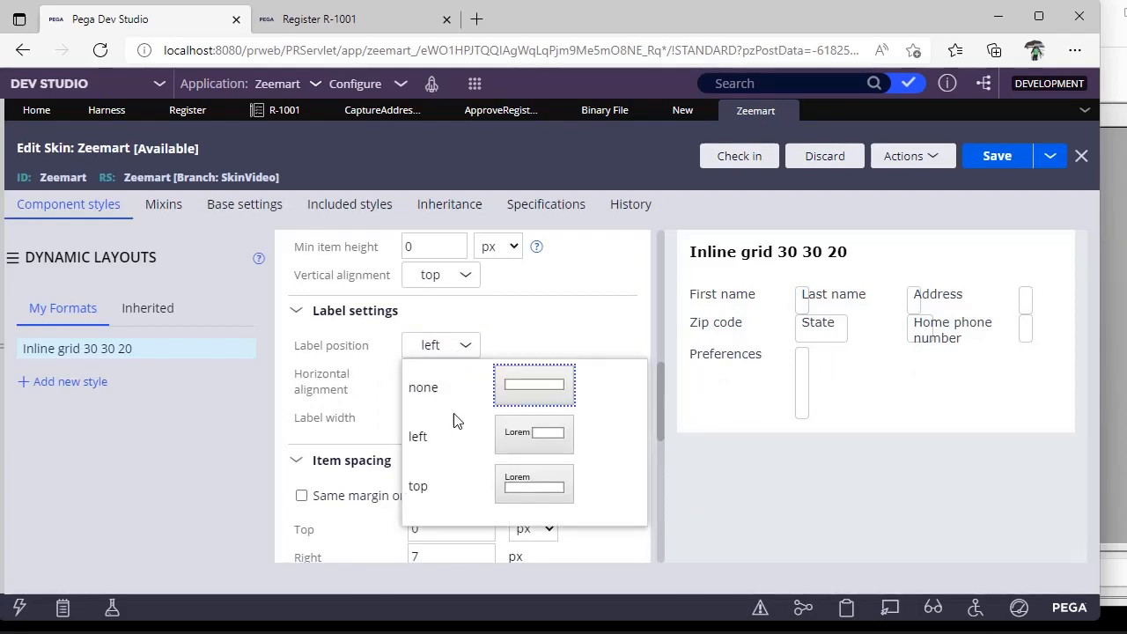
pyautogui.click(417, 486)
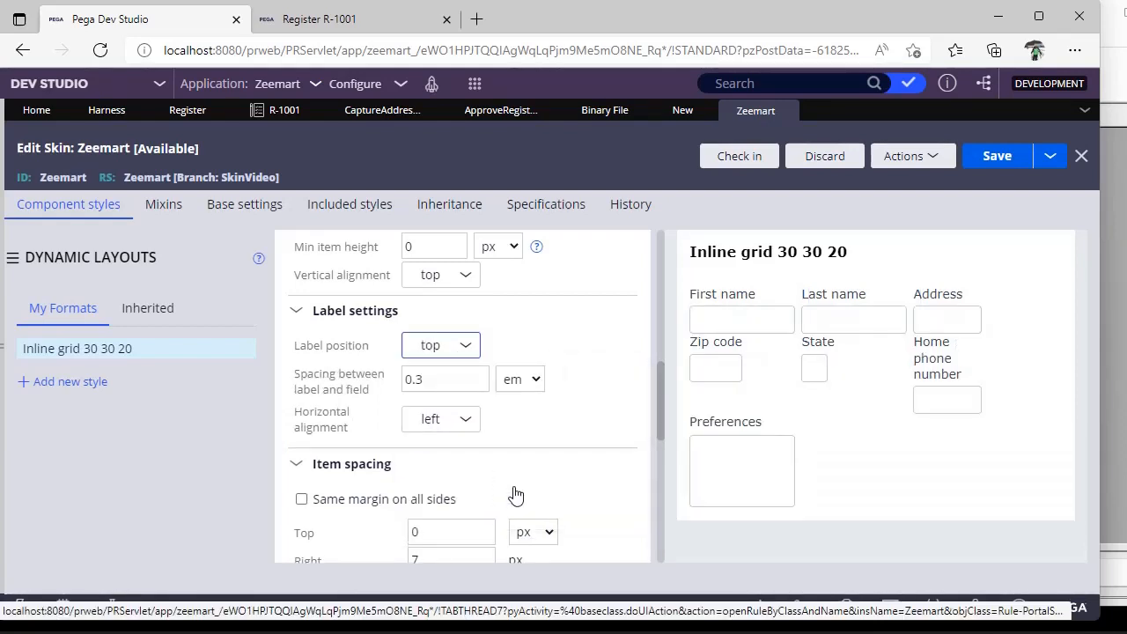
pyautogui.moveTo(564, 398)
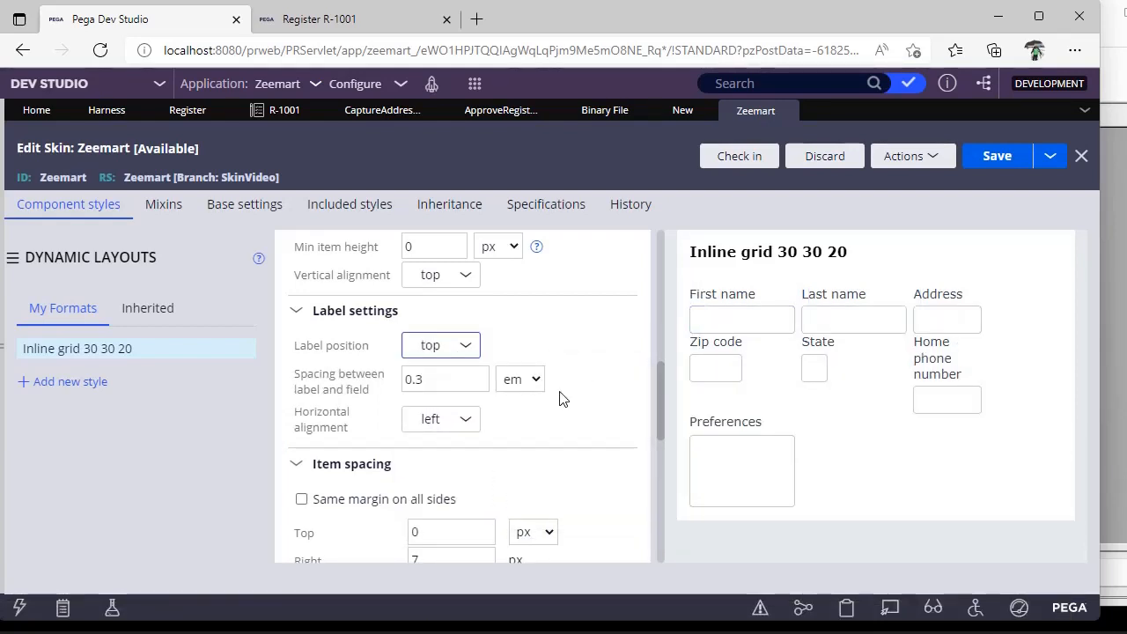
# Inspect the preview's First name field and item spacing, then the Responsive breakpoints area
pyautogui.scroll(-3)
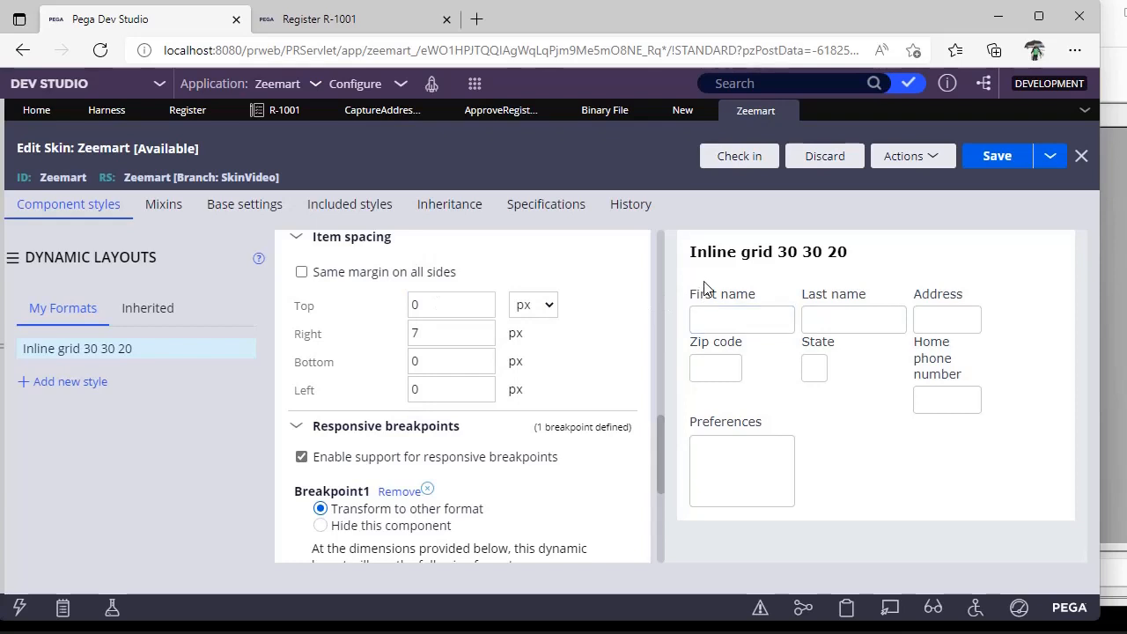
pyautogui.click(741, 318)
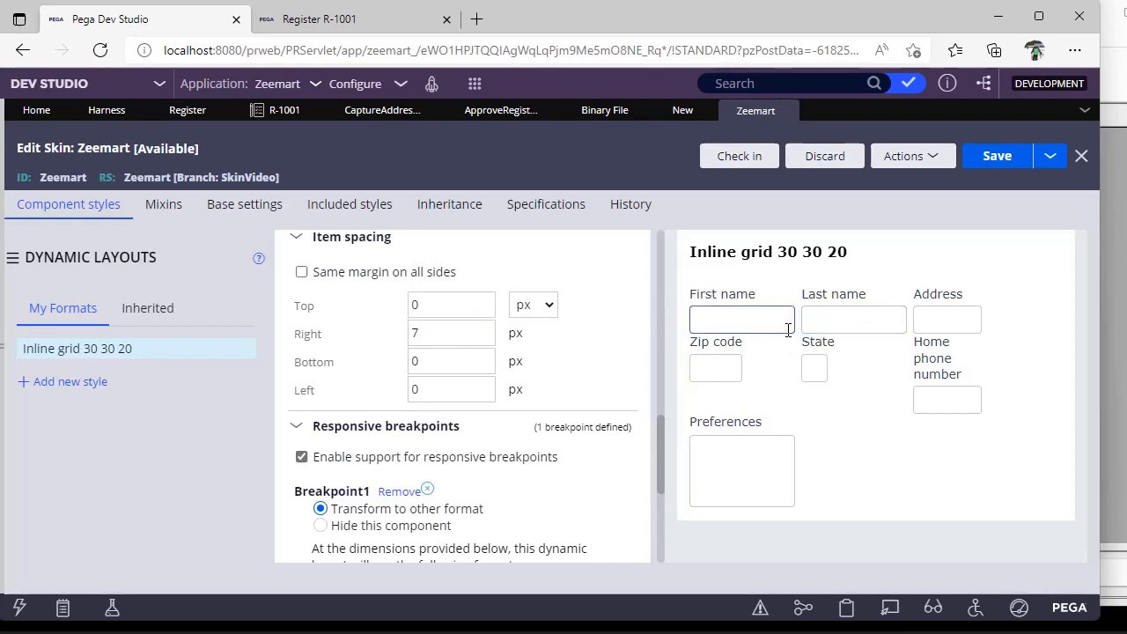
pyautogui.click(451, 389)
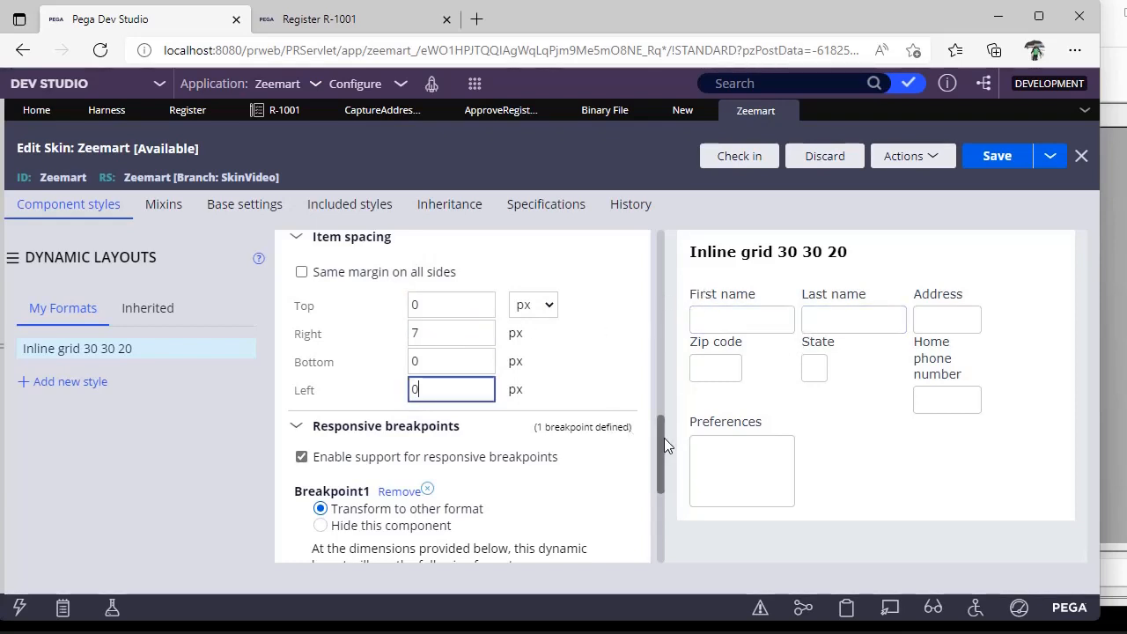
pyautogui.scroll(-3)
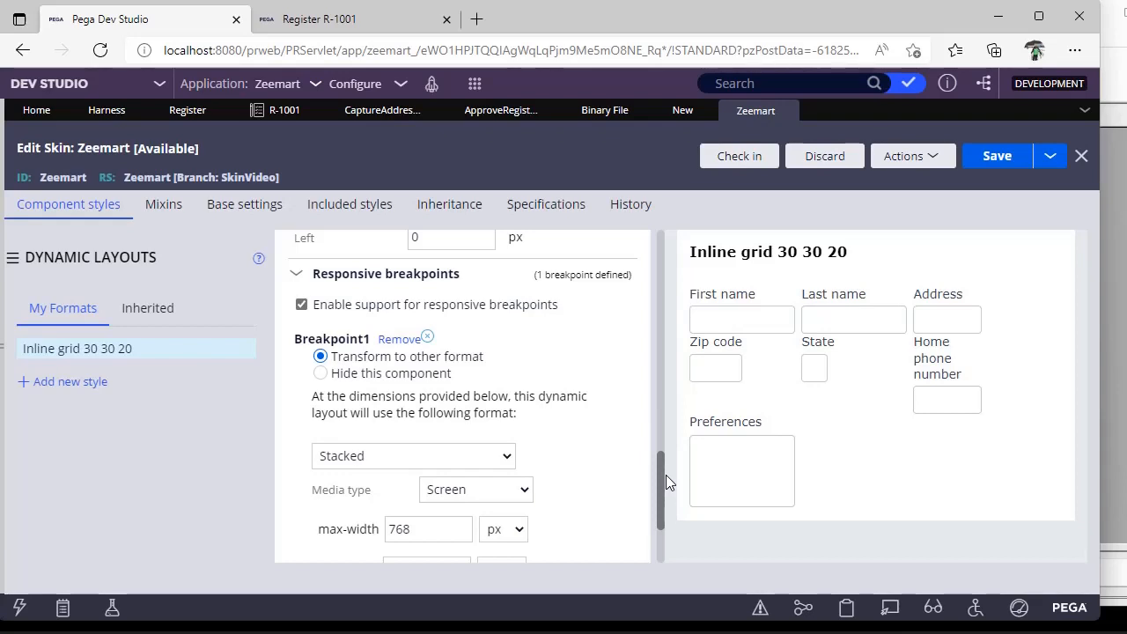
pyautogui.scroll(3)
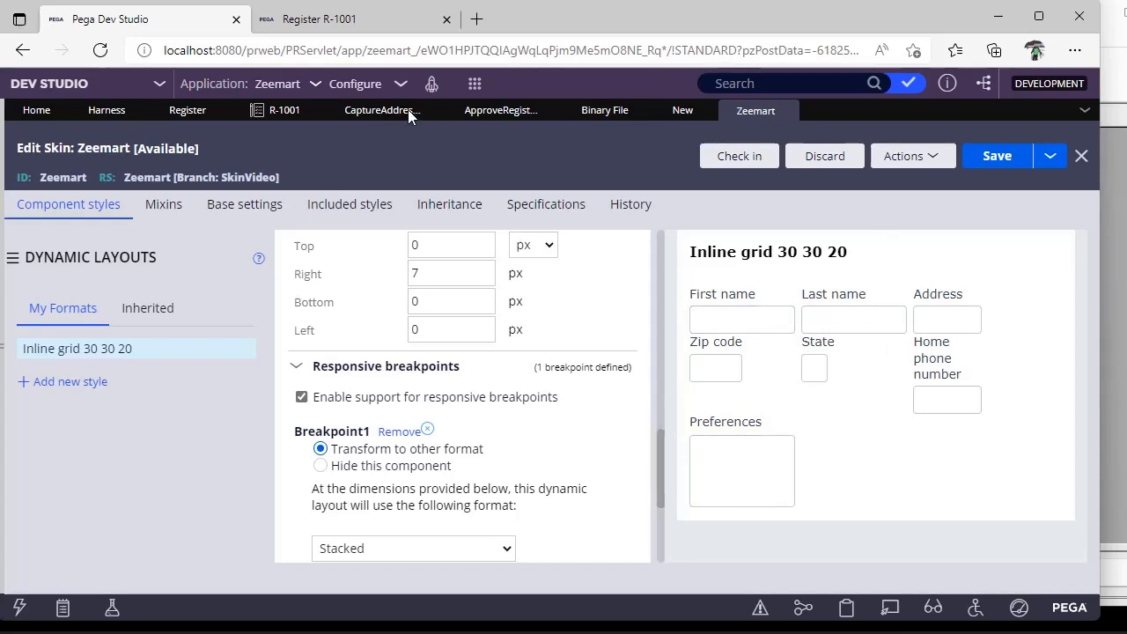
# Bring the Register R-1001 case form forward and focus its Address Line2 field
pyautogui.click(352, 17)
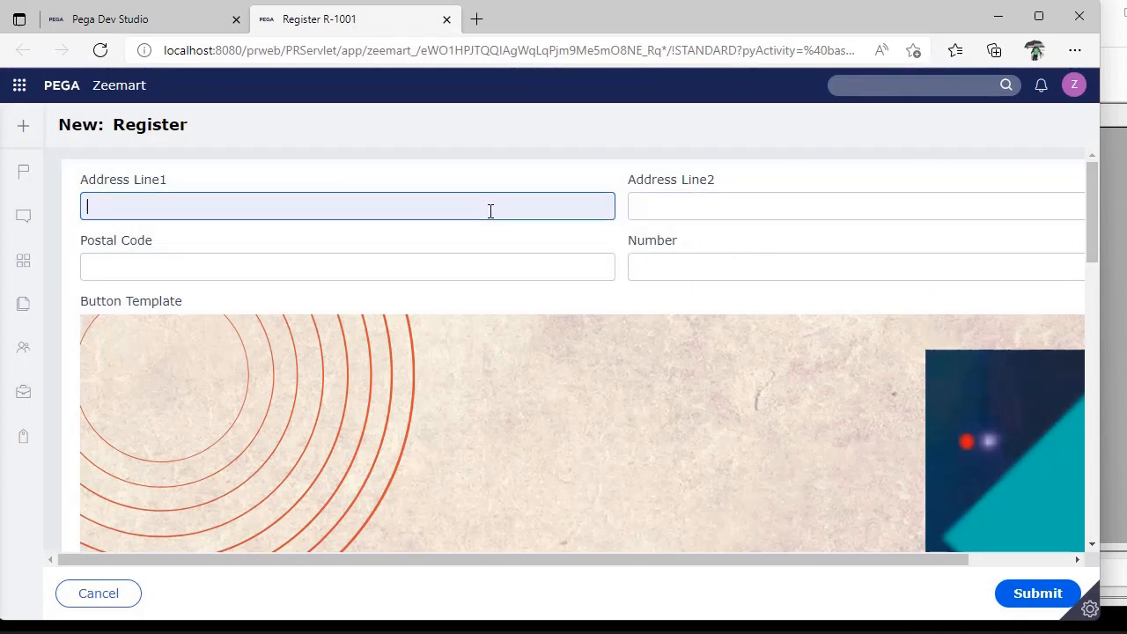
pyautogui.click(854, 206)
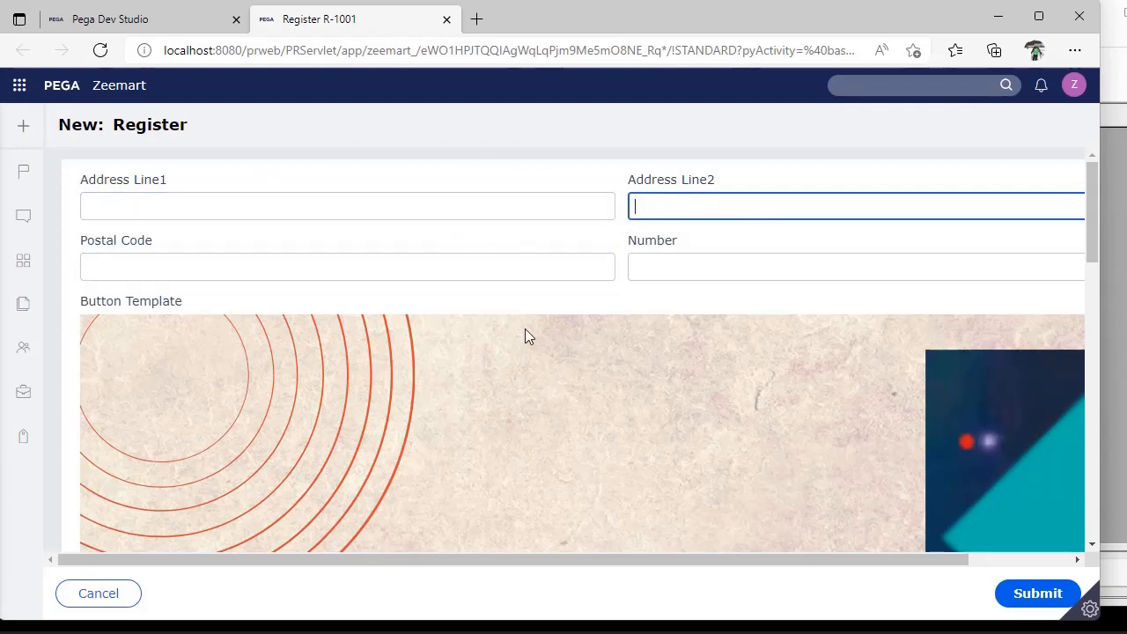
pyautogui.moveTo(1028, 269)
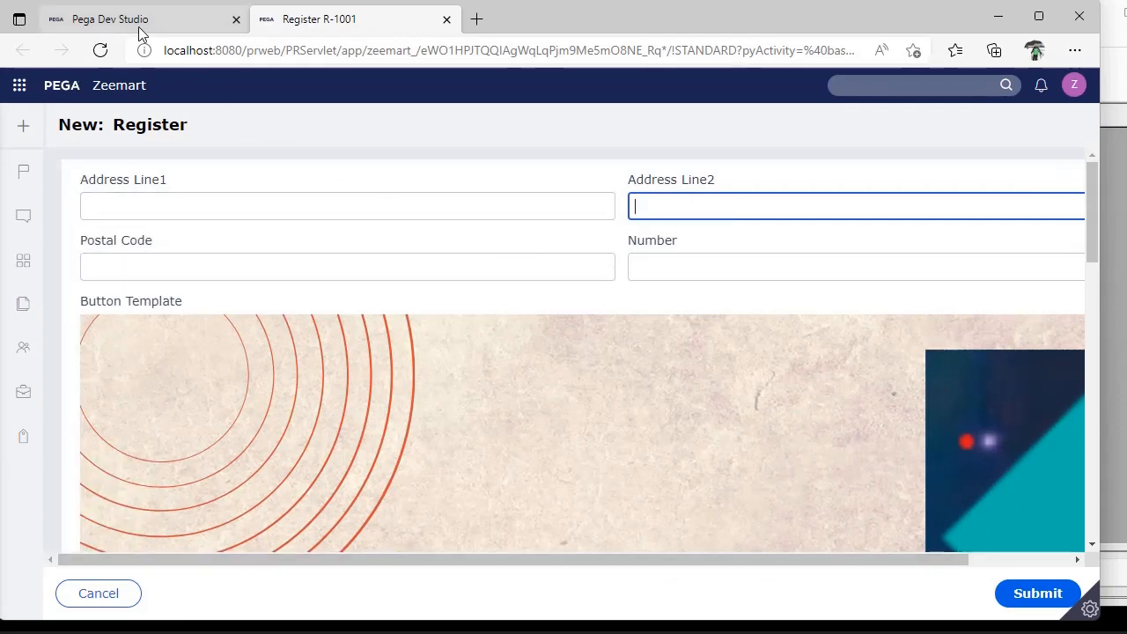
# Back in the skin editor, confirm Breakpoint1 keeps Stacked as its format
pyautogui.click(132, 18)
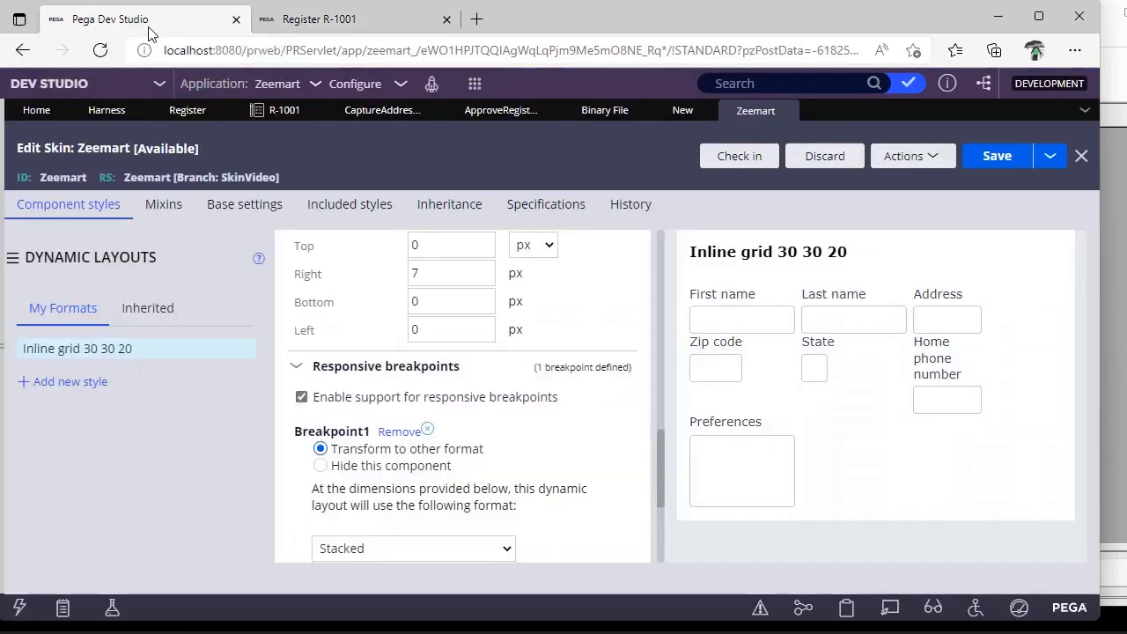
pyautogui.scroll(-3)
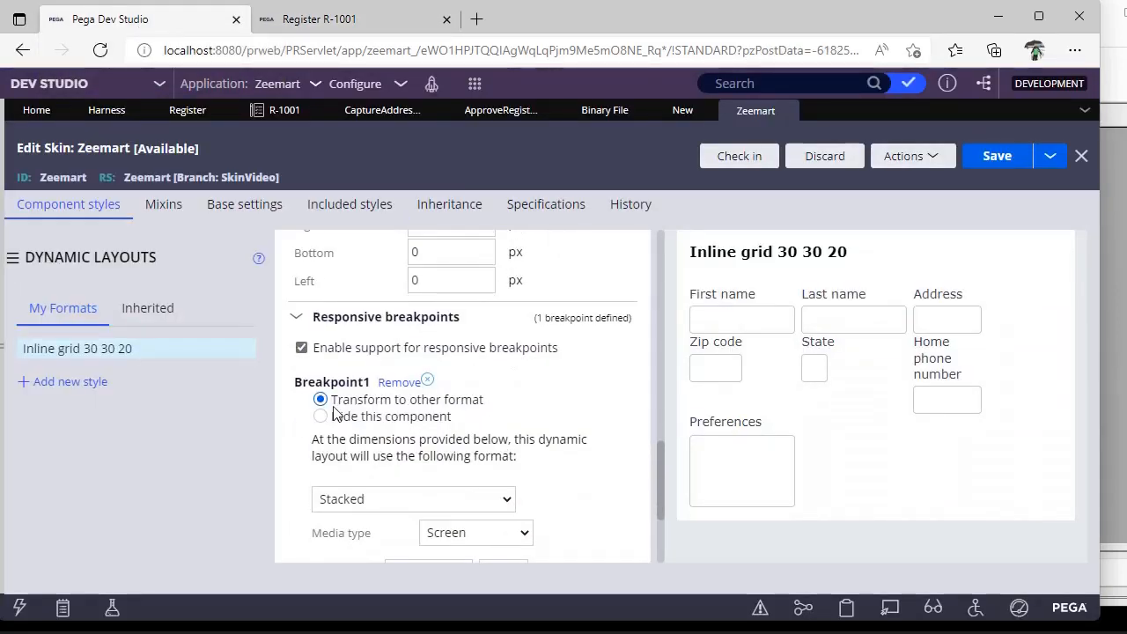
pyautogui.moveTo(489, 403)
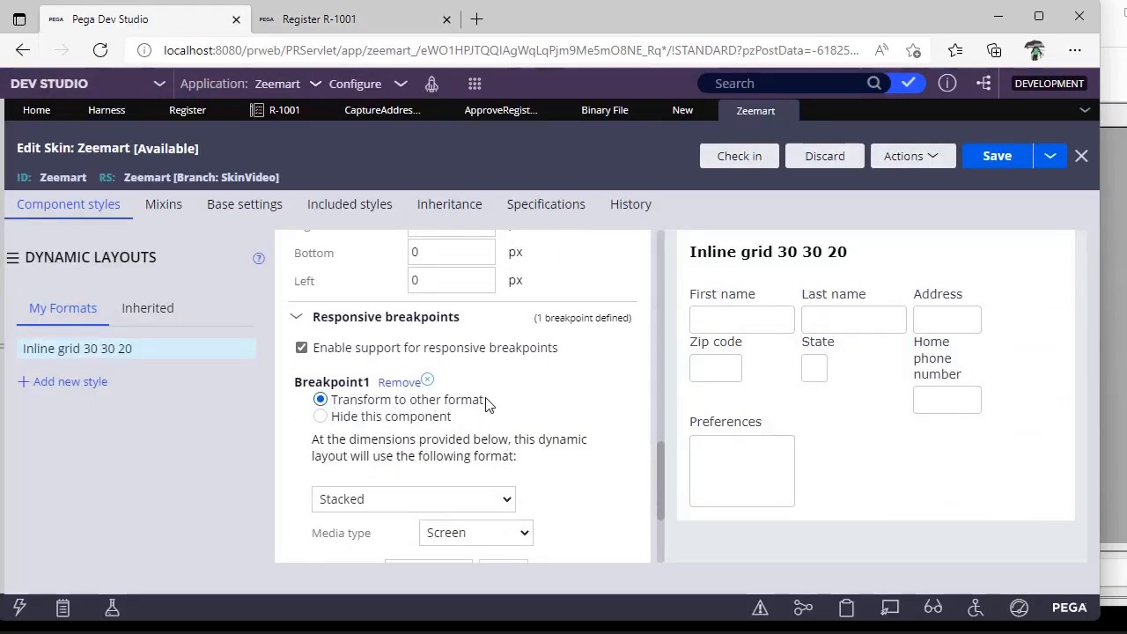
pyautogui.scroll(-3)
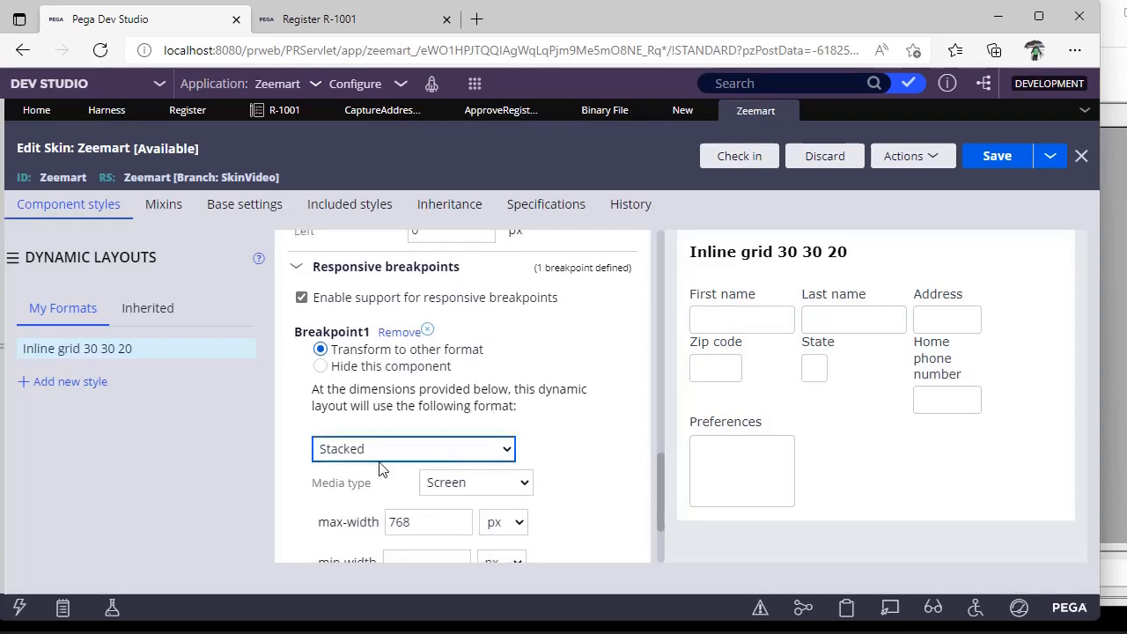
pyautogui.click(412, 449)
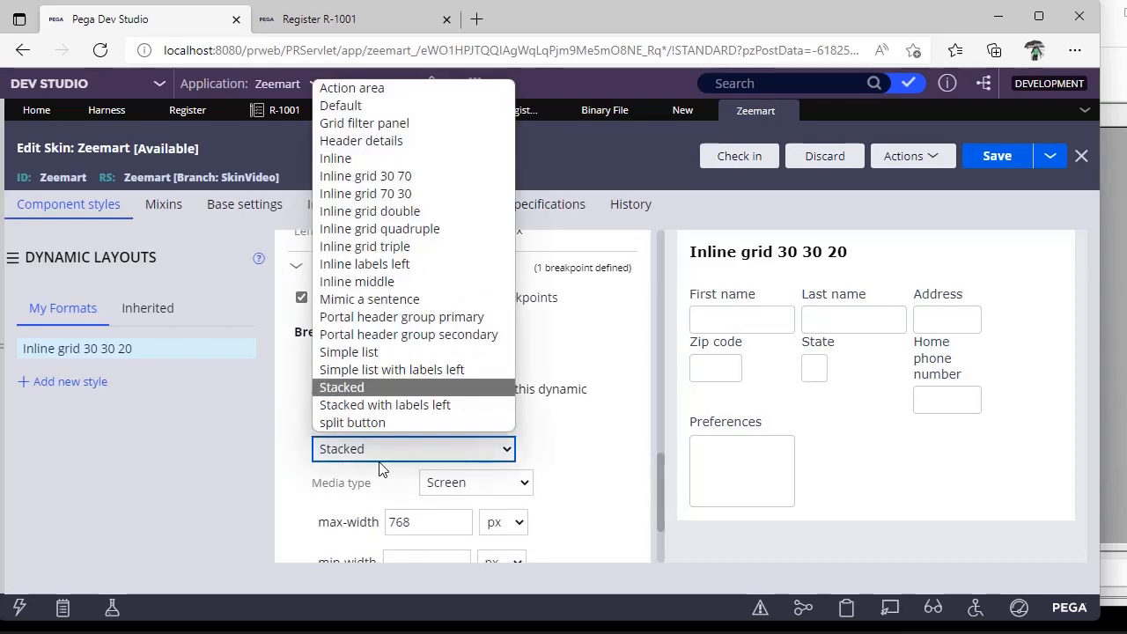
pyautogui.click(341, 387)
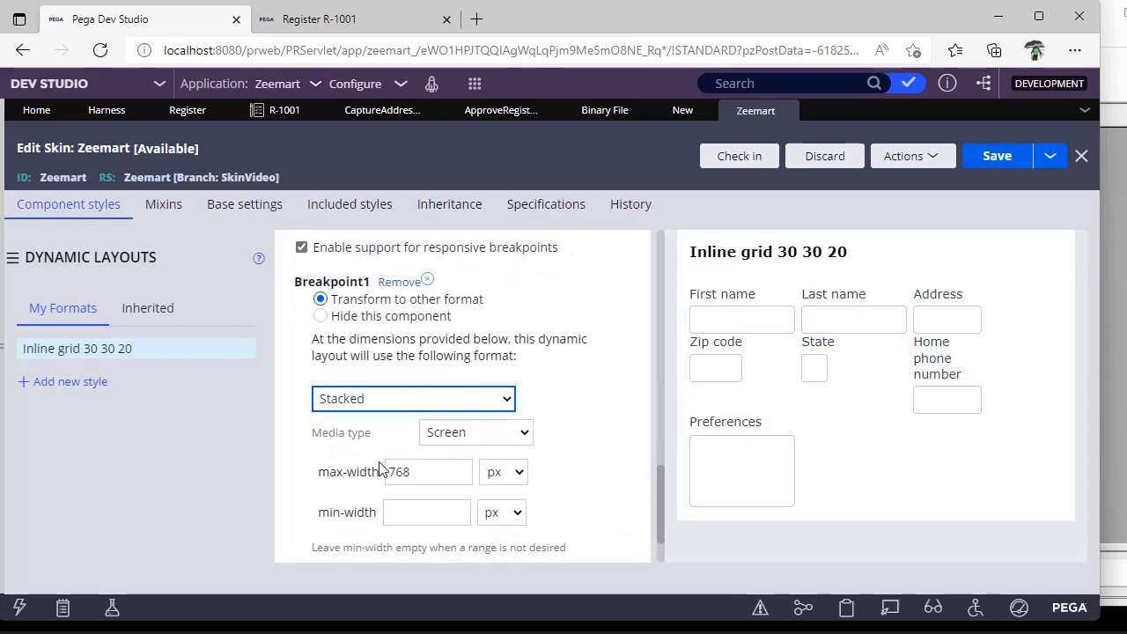
# Review the breakpoint's 768 px max-width value and return to the top of the format
pyautogui.click(426, 472)
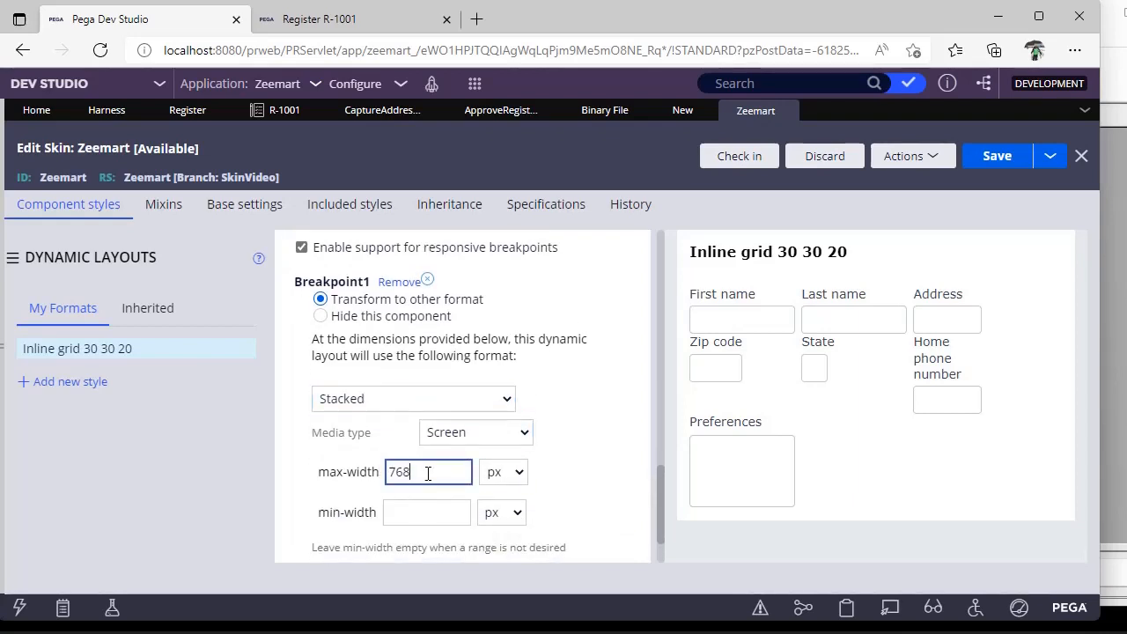
pyautogui.moveTo(426, 419)
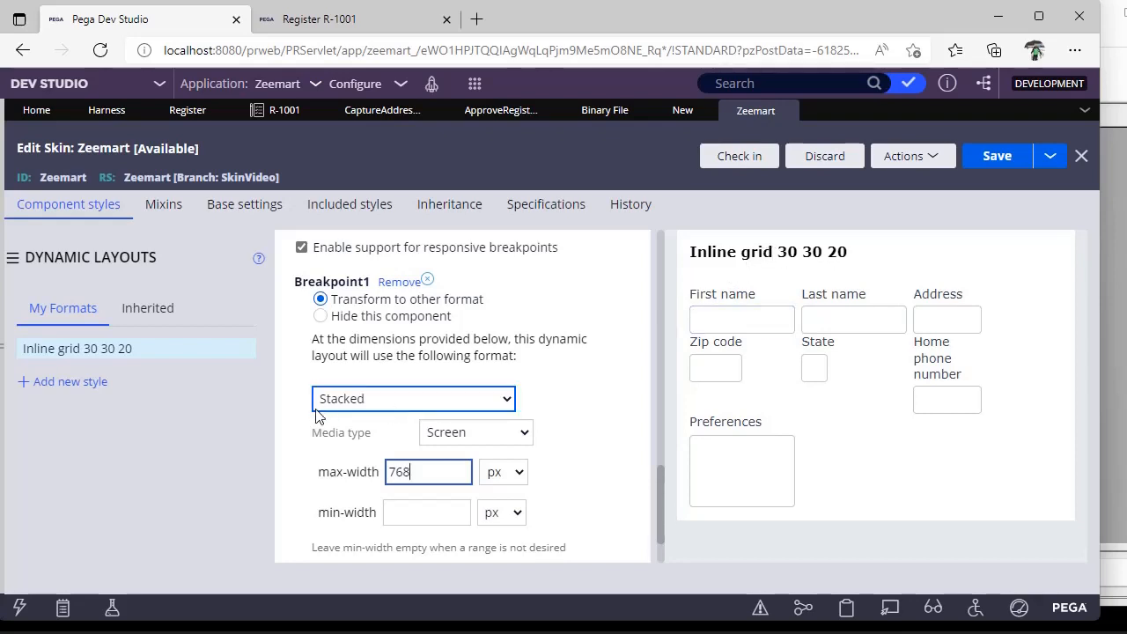
pyautogui.click(414, 398)
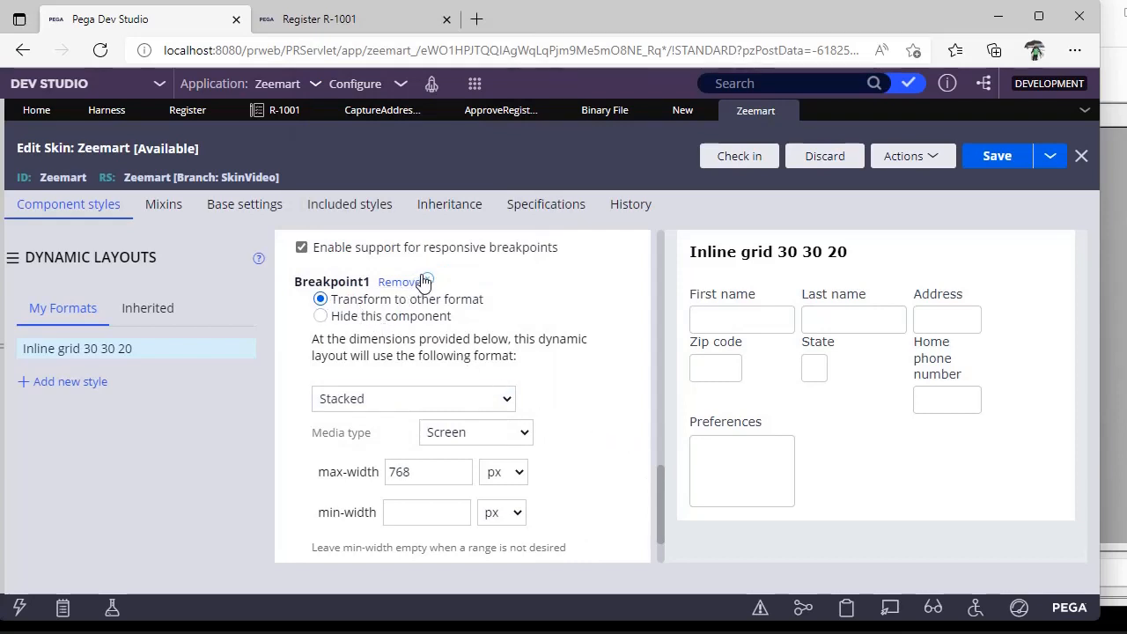
pyautogui.scroll(3)
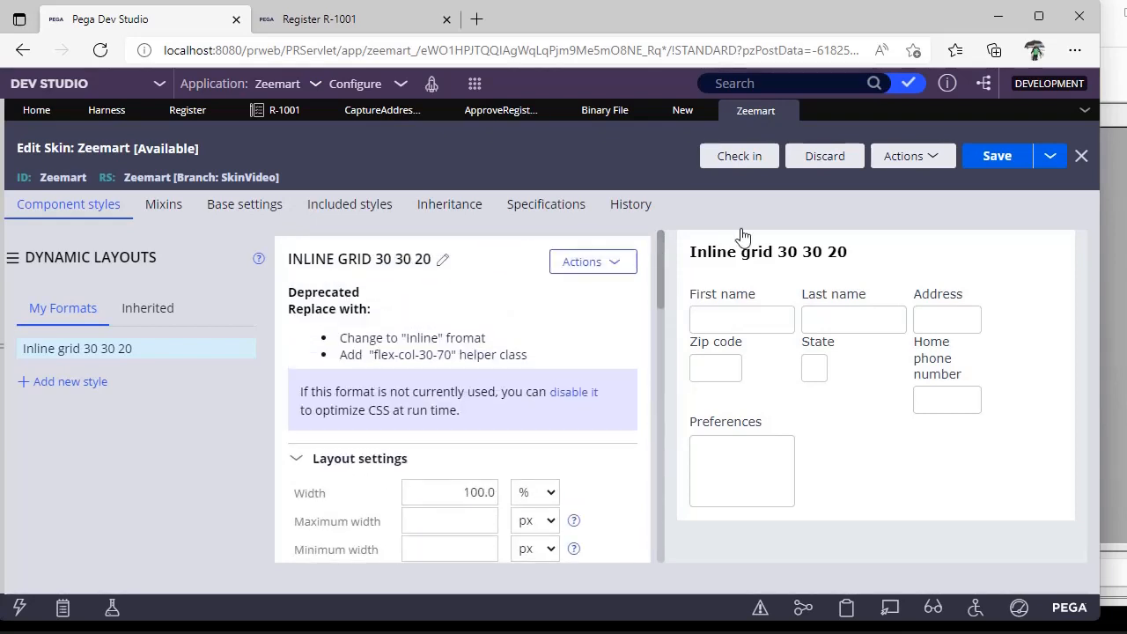
# Set the dynamic layout's format to Other with Inline grid 30 30 20 and submit
pyautogui.click(996, 155)
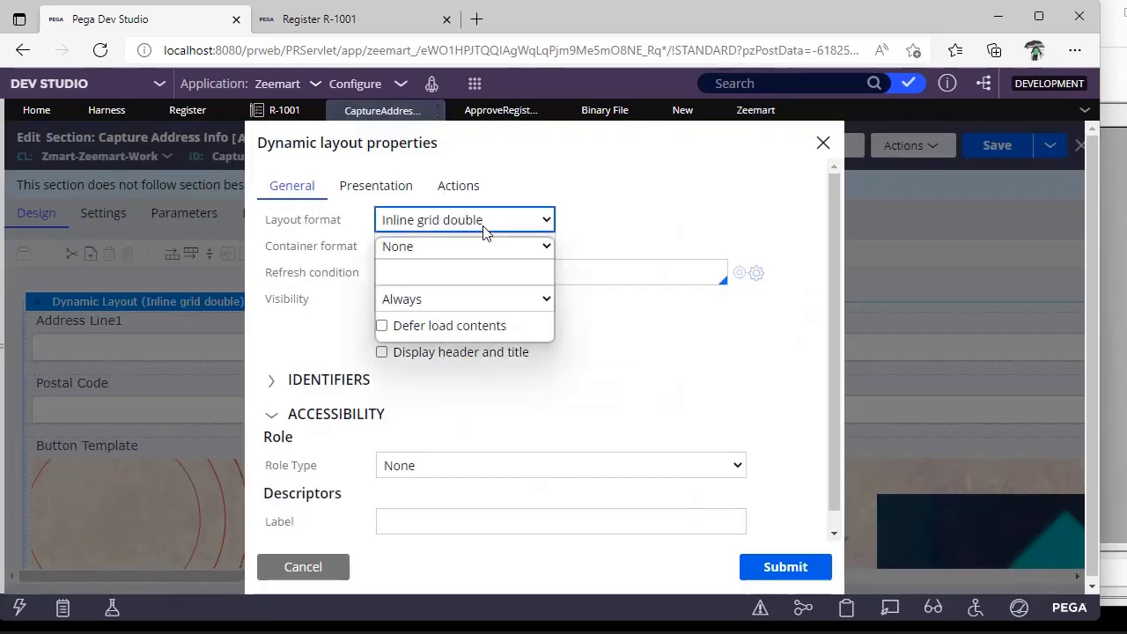
pyautogui.click(465, 218)
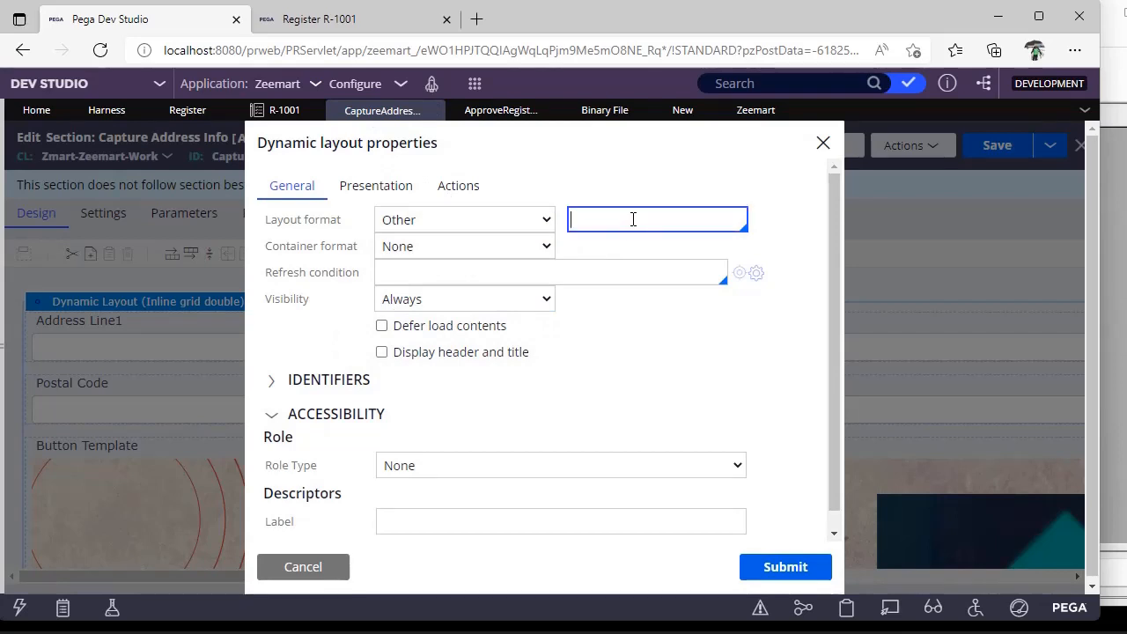
pyautogui.click(656, 218)
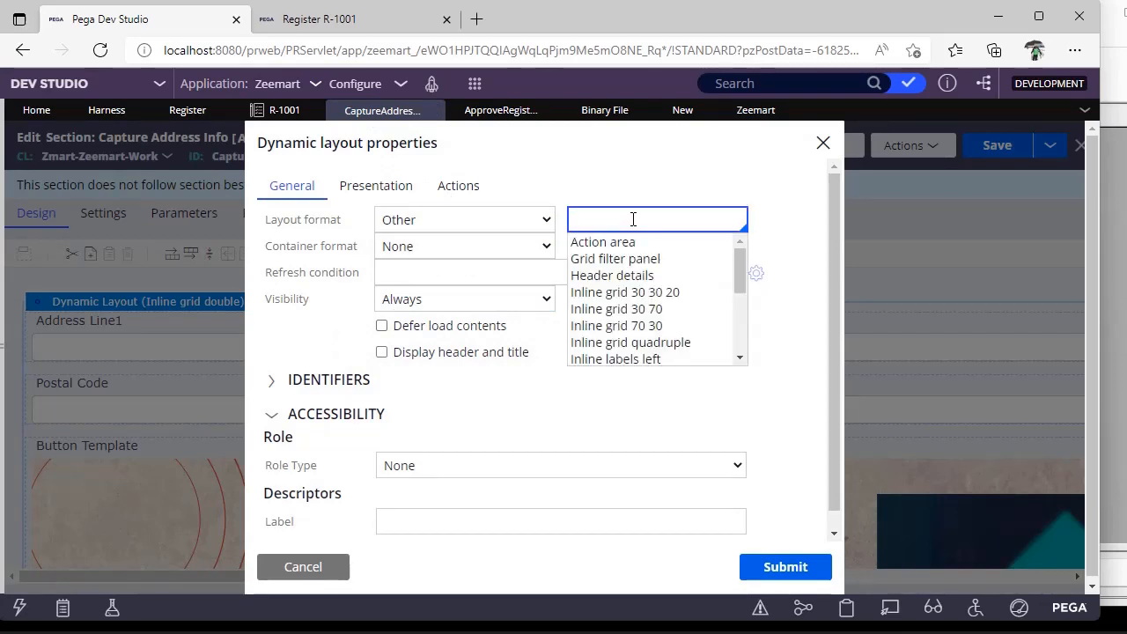
pyautogui.click(623, 292)
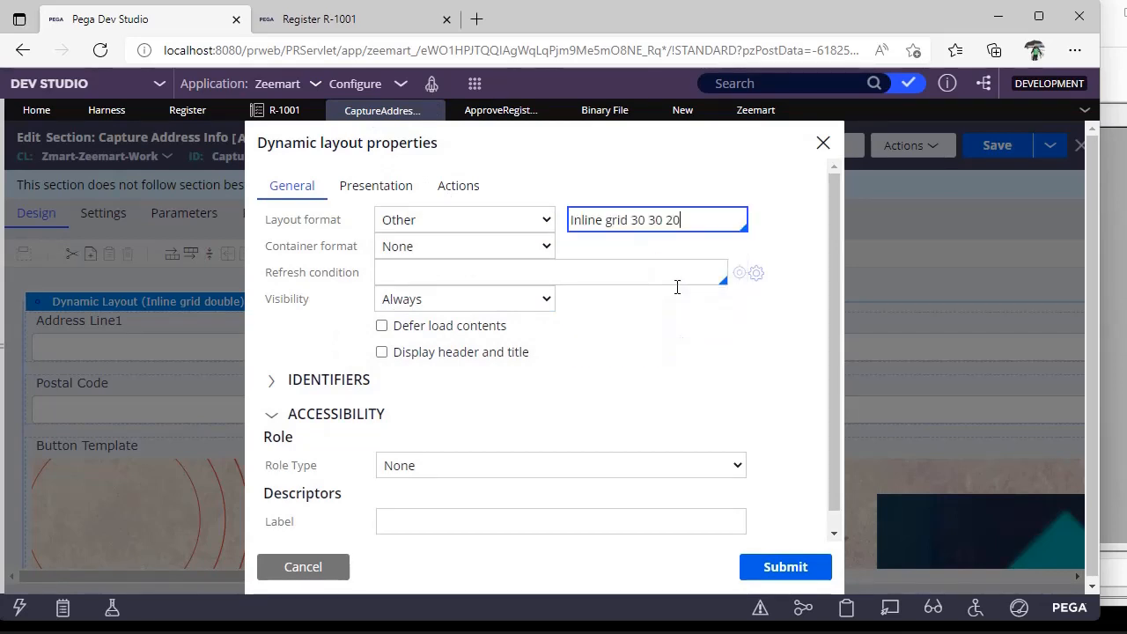
pyautogui.click(784, 567)
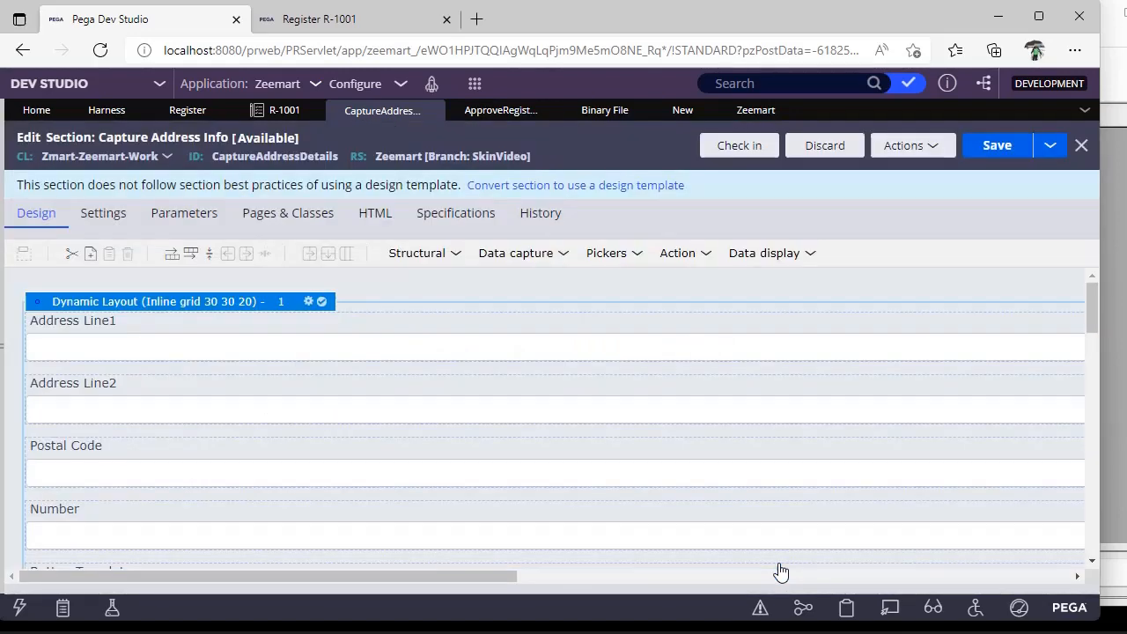
pyautogui.scroll(-3)
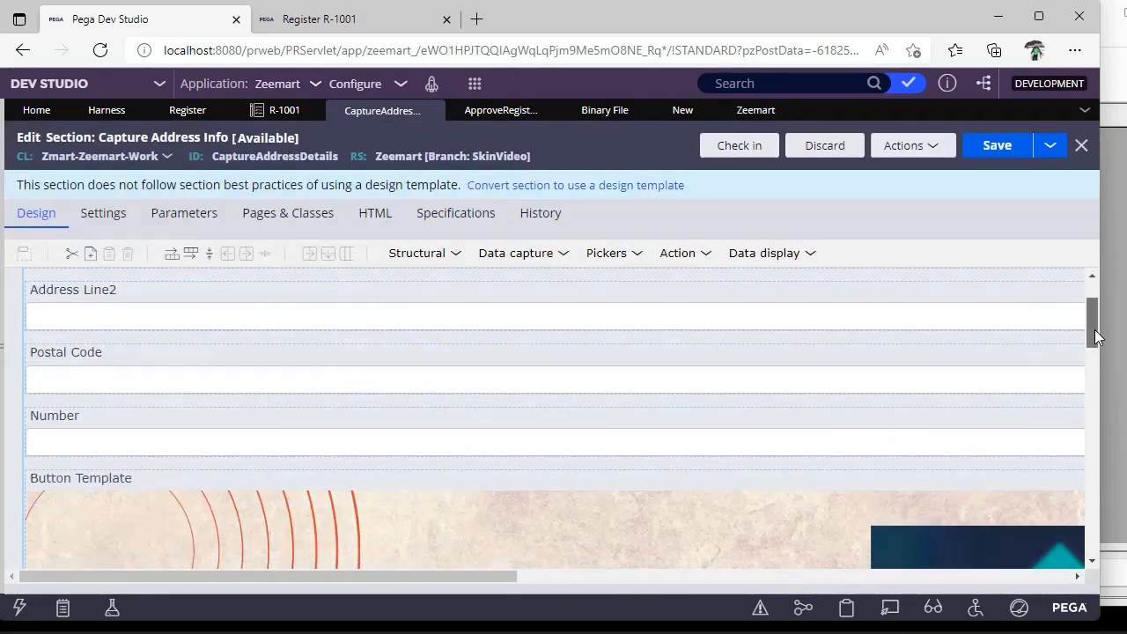
pyautogui.scroll(-3)
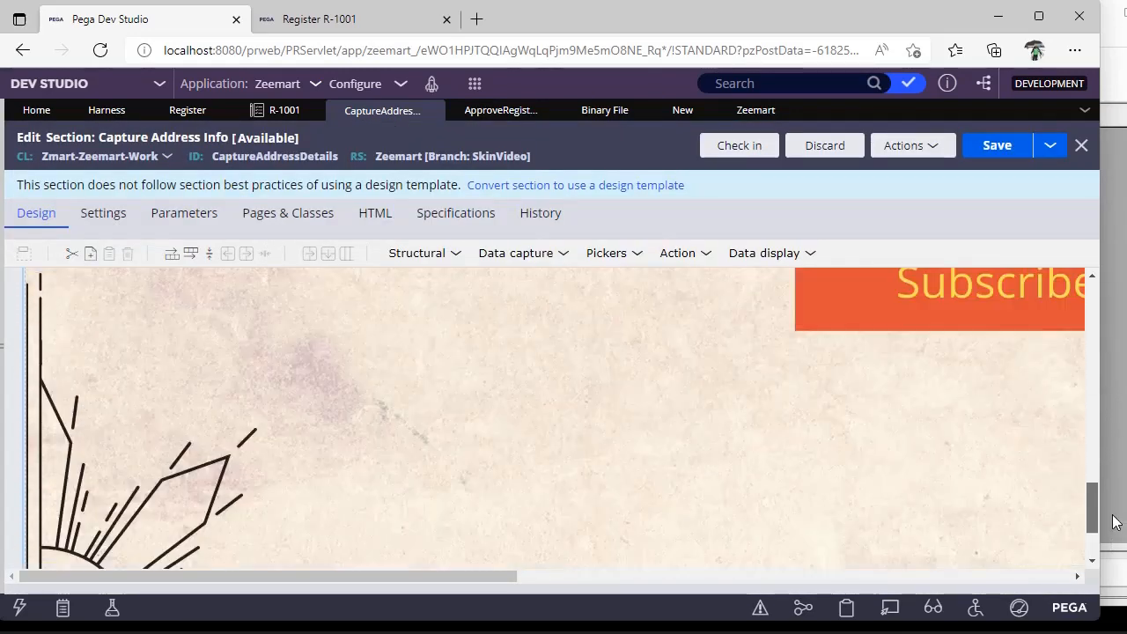
pyautogui.click(996, 144)
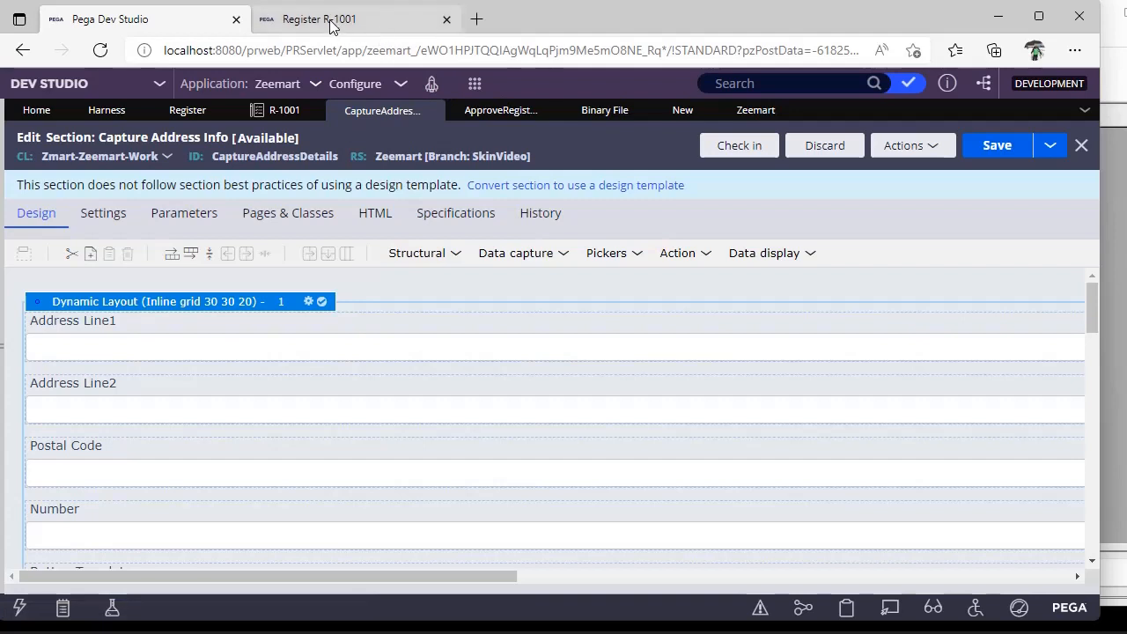
pyautogui.click(317, 18)
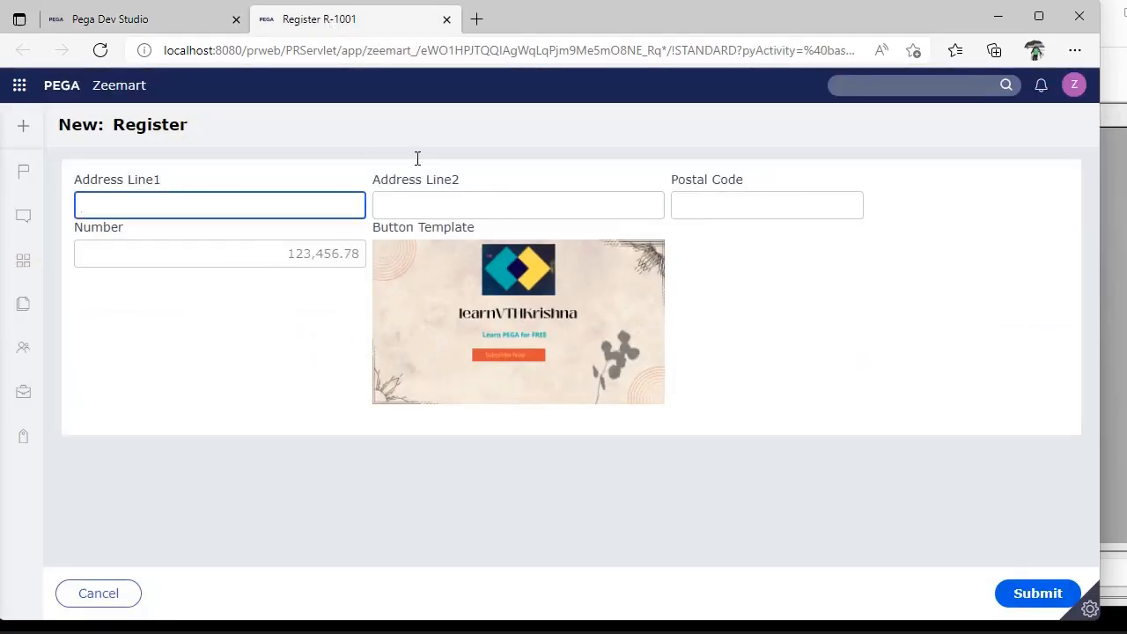
pyautogui.moveTo(345, 218)
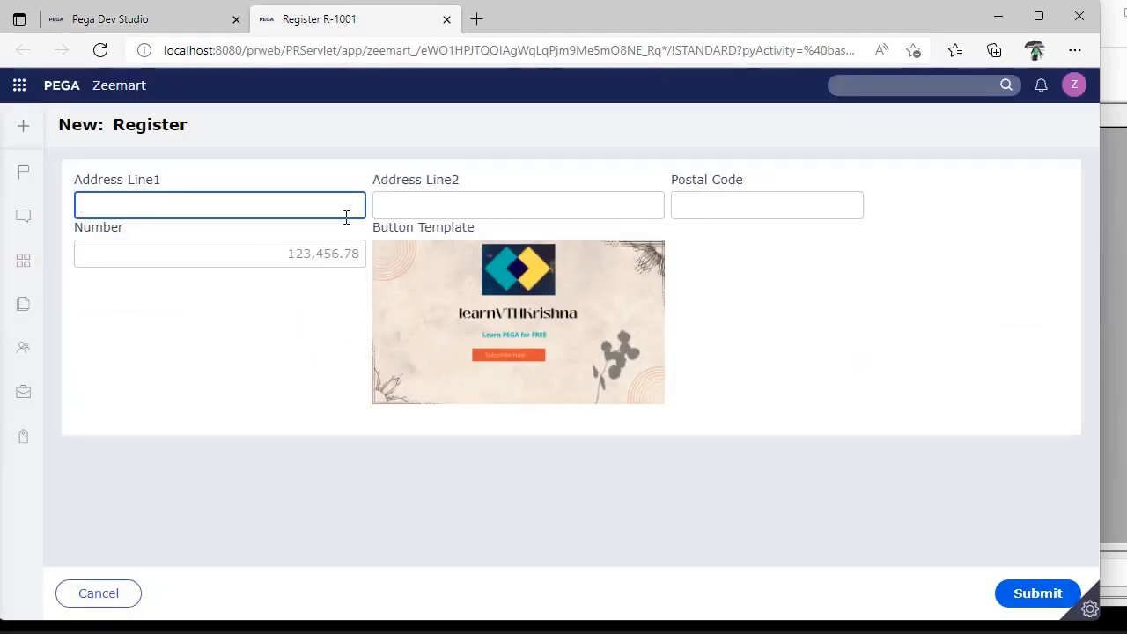
pyautogui.moveTo(570, 246)
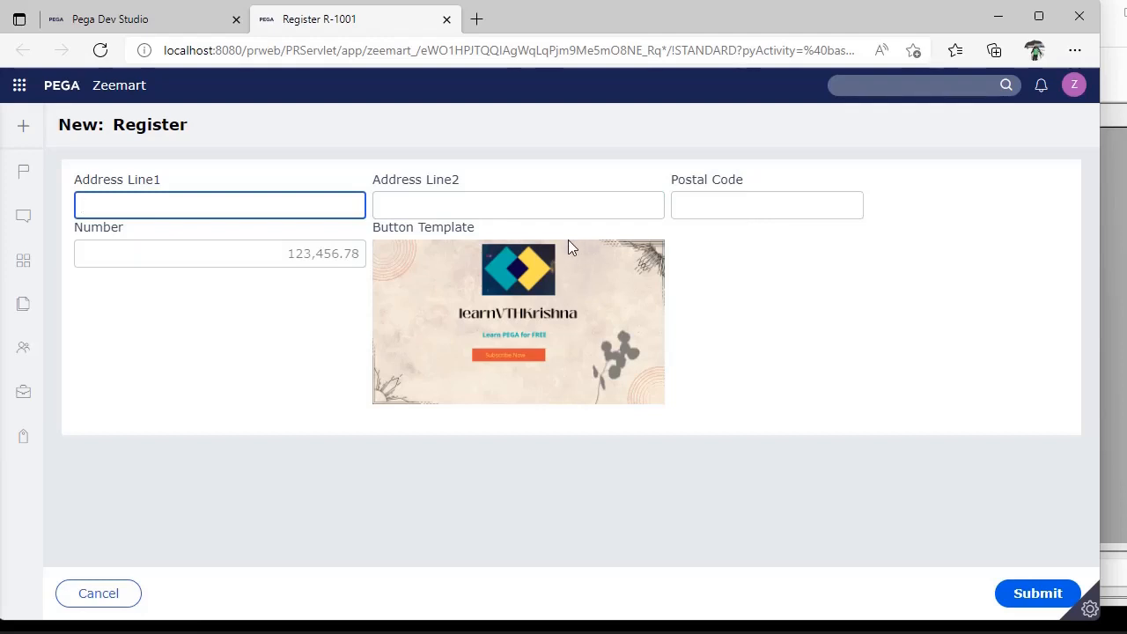
pyautogui.moveTo(880, 281)
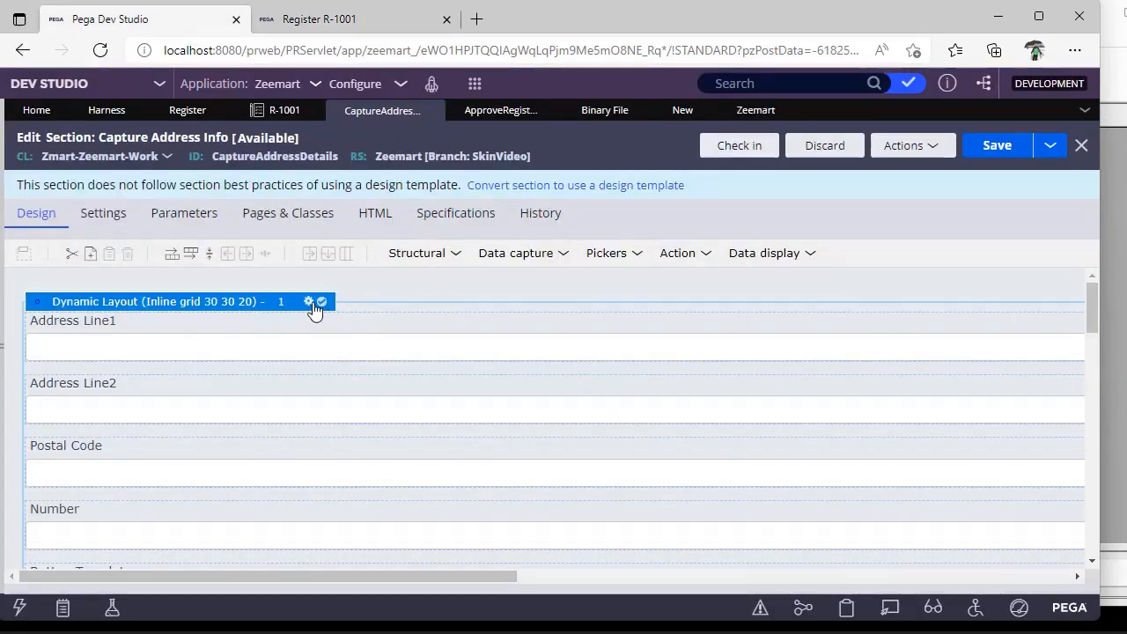
# Open the dynamic layout's properties and the Container format choices
pyautogui.click(310, 301)
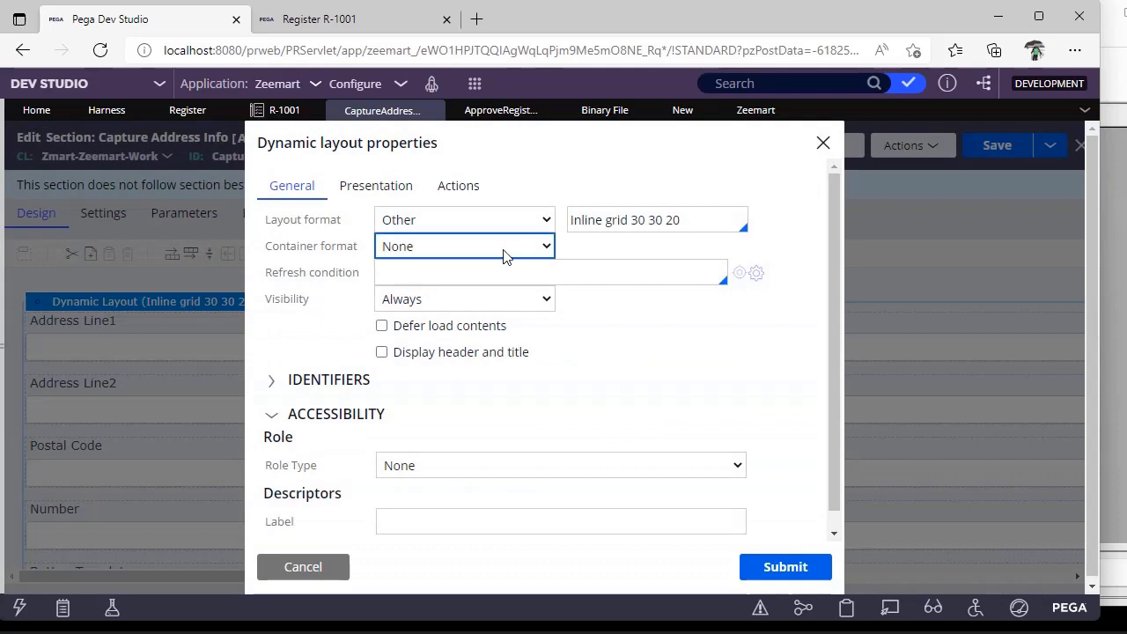
pyautogui.click(465, 247)
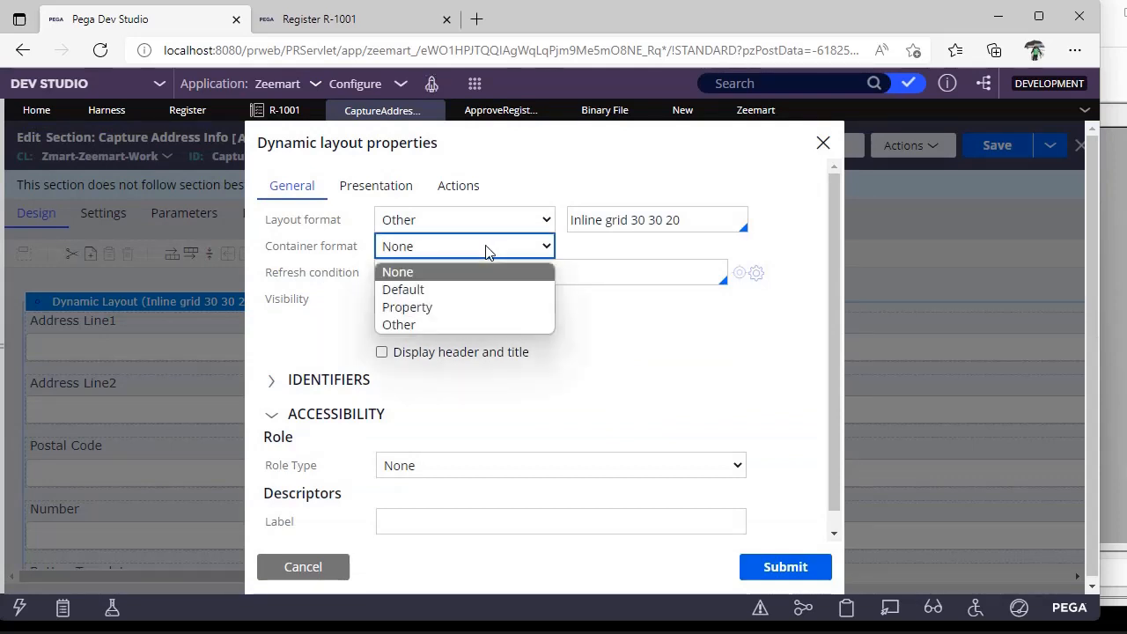
pyautogui.moveTo(402, 289)
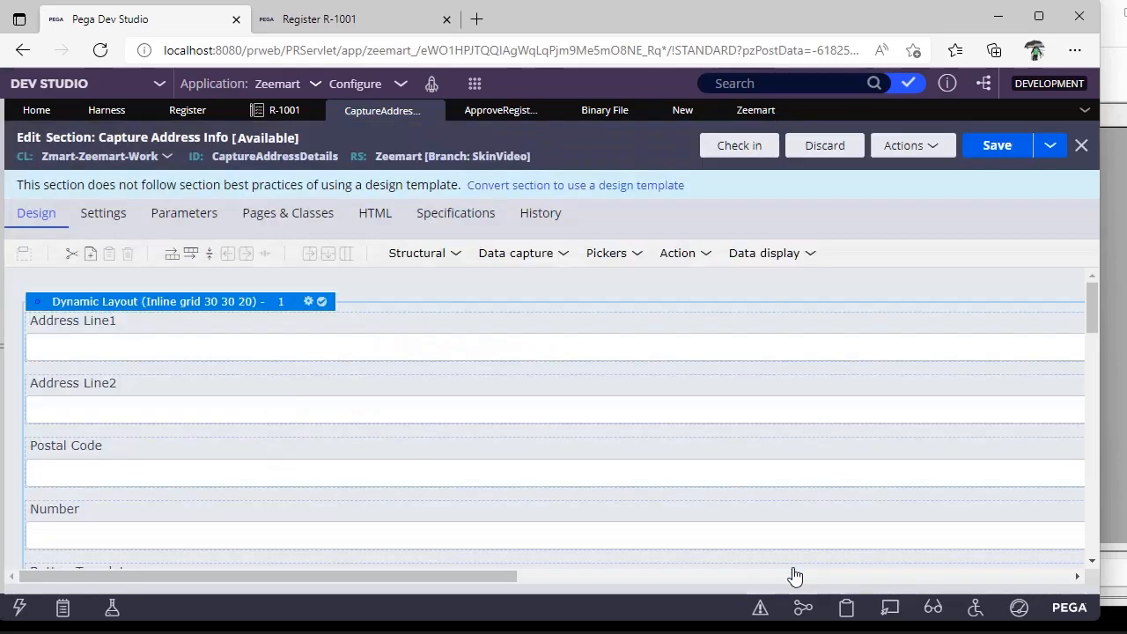
# Refresh the Register case form to preview the layout, then return to the section editor
pyautogui.click(996, 144)
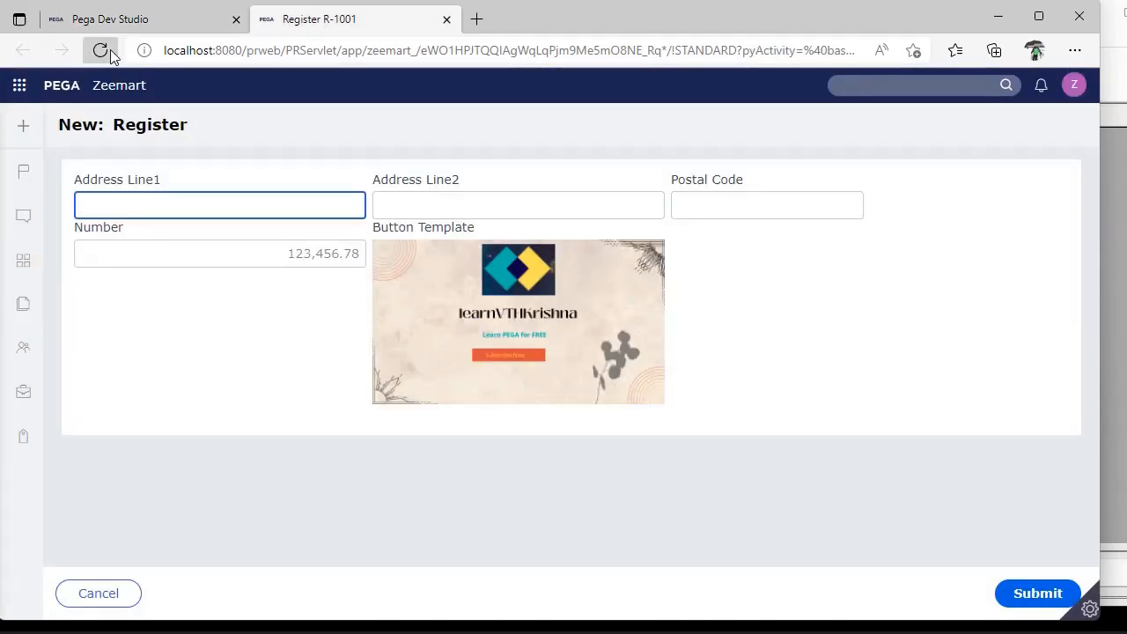
pyautogui.click(19, 85)
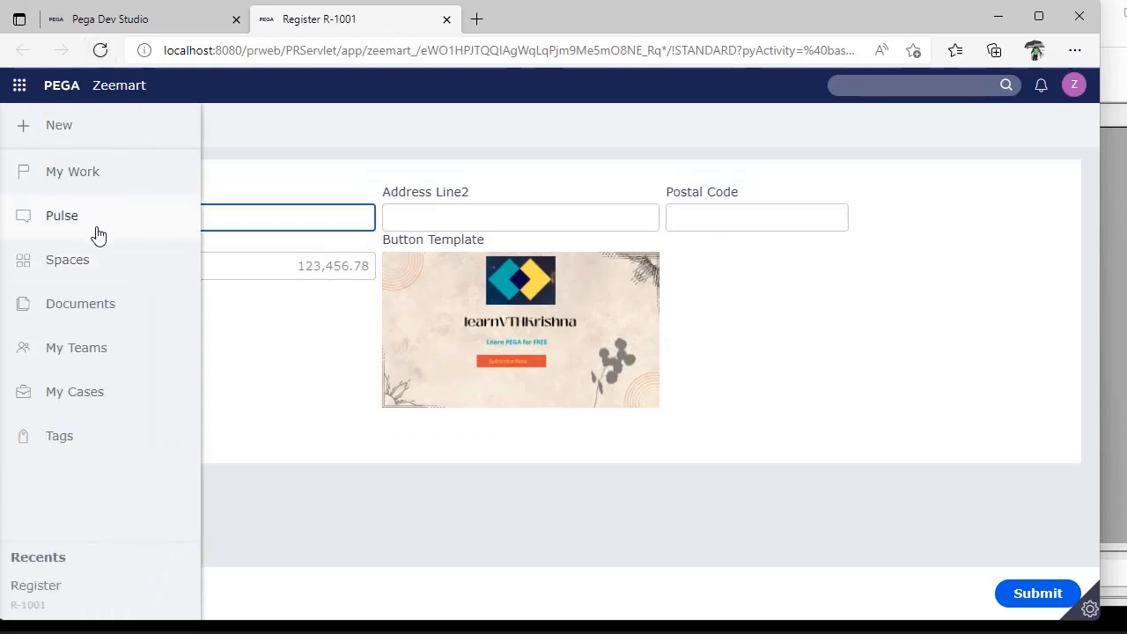
pyautogui.click(563, 352)
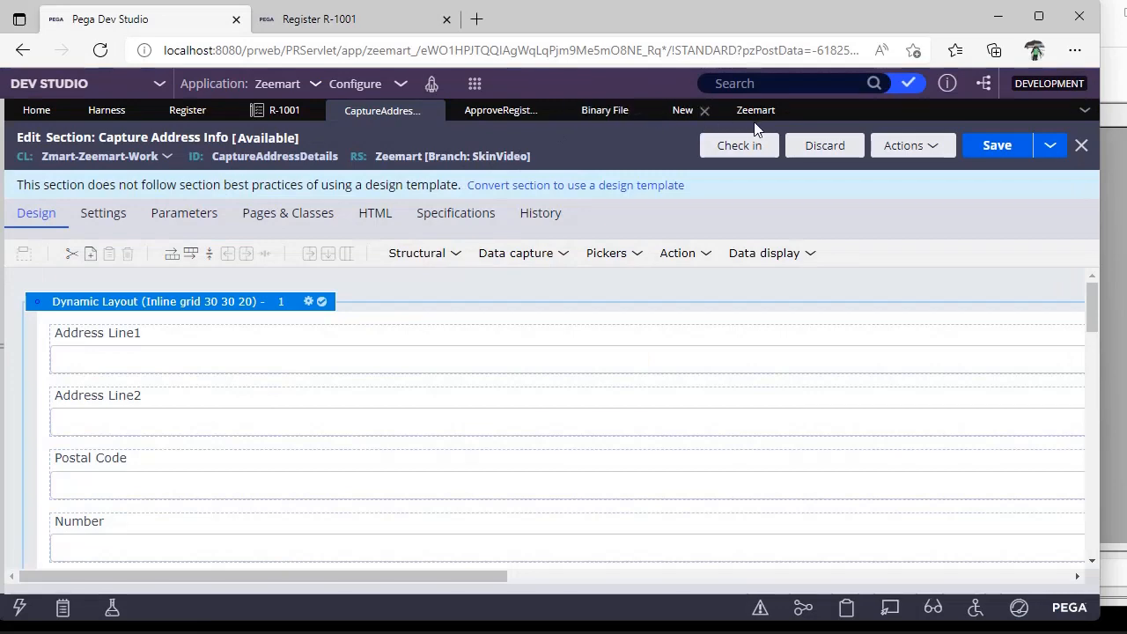
# In the Zeemart skin, list the Inherited container formats and view Default's content styling
pyautogui.click(754, 109)
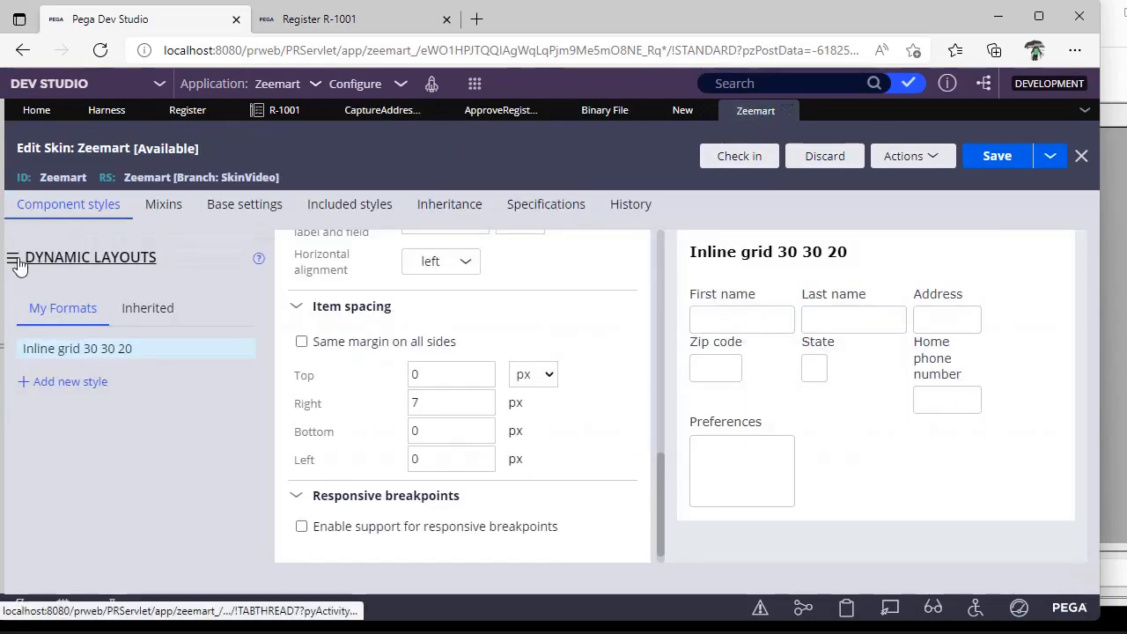
pyautogui.click(14, 262)
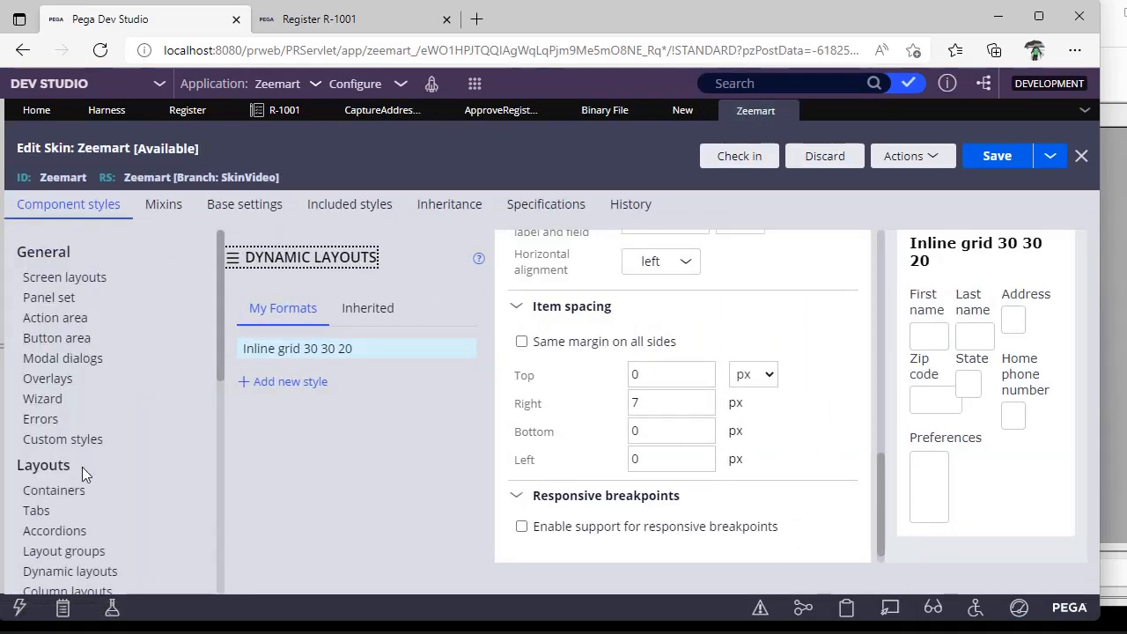
pyautogui.click(53, 490)
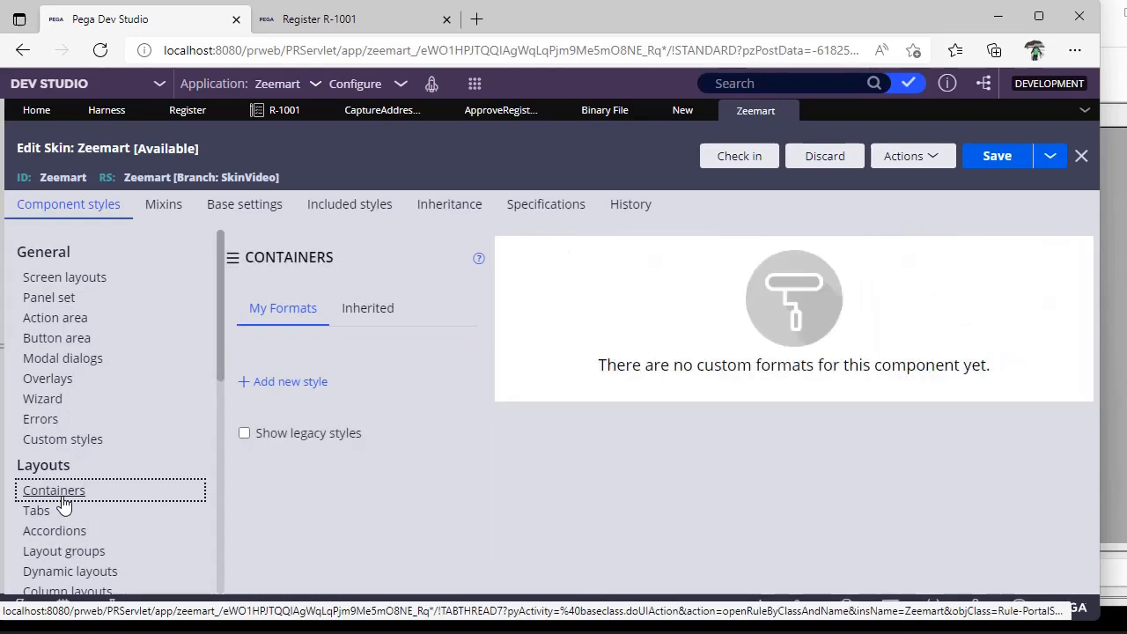
pyautogui.click(367, 307)
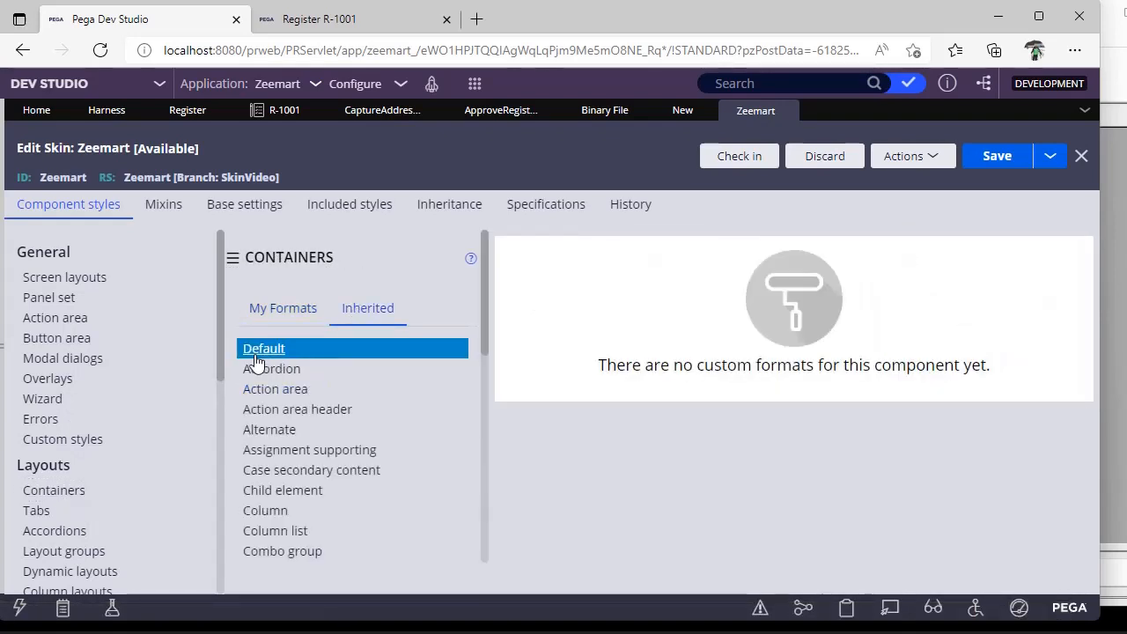
pyautogui.click(264, 349)
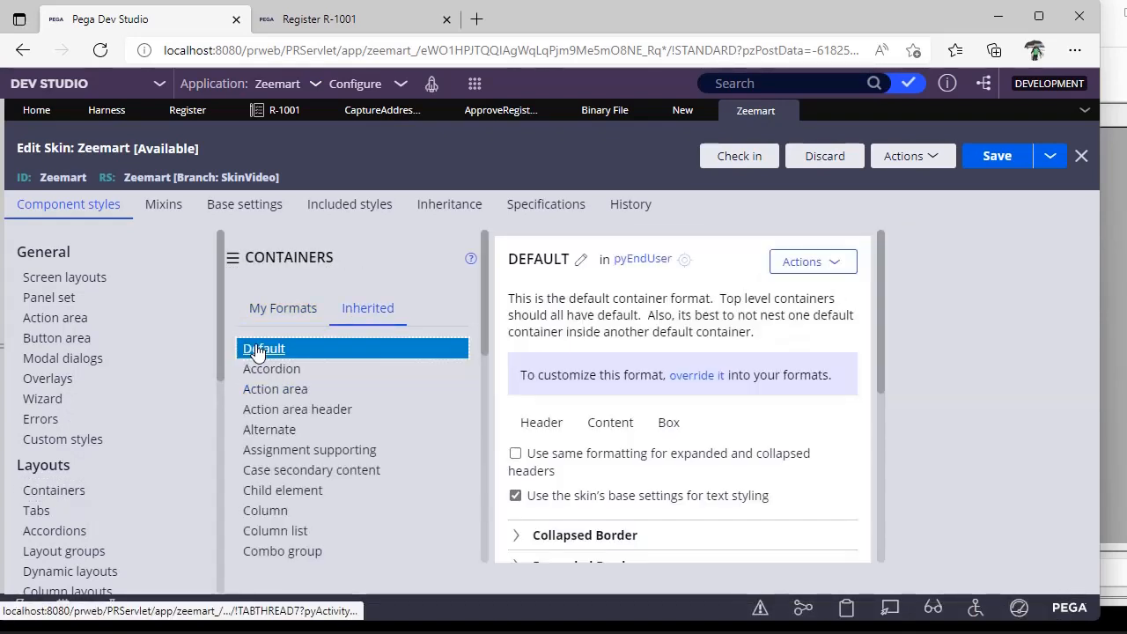
pyautogui.scroll(-3)
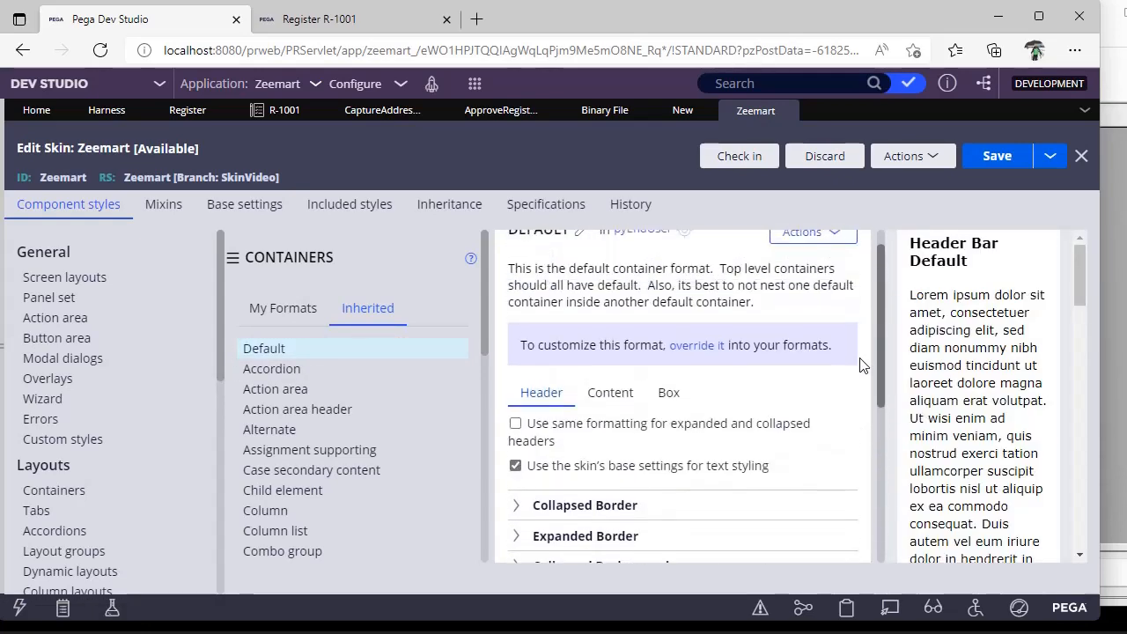
pyautogui.click(271, 368)
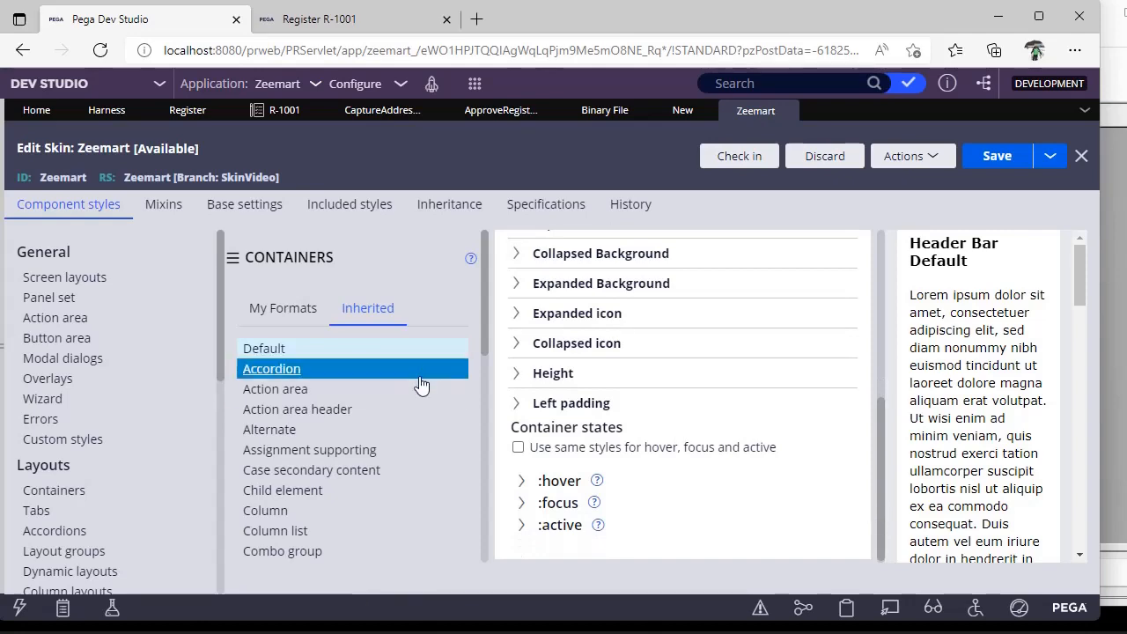
pyautogui.click(264, 349)
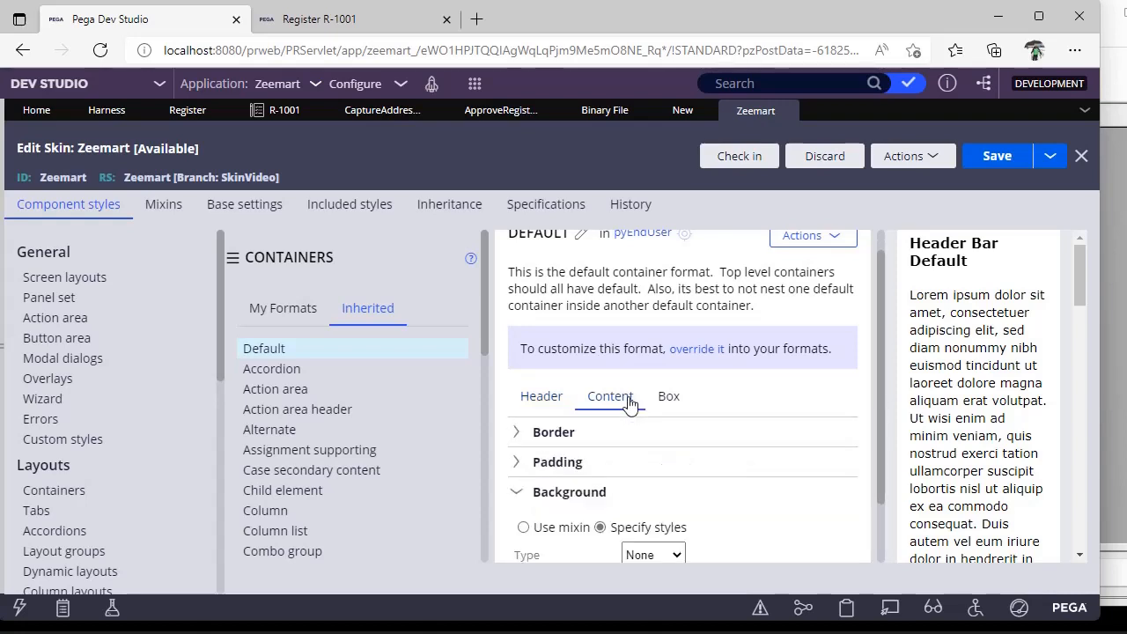
# Inspect Default's 14 px right and left margins, then select the Errors container format
pyautogui.scroll(-3)
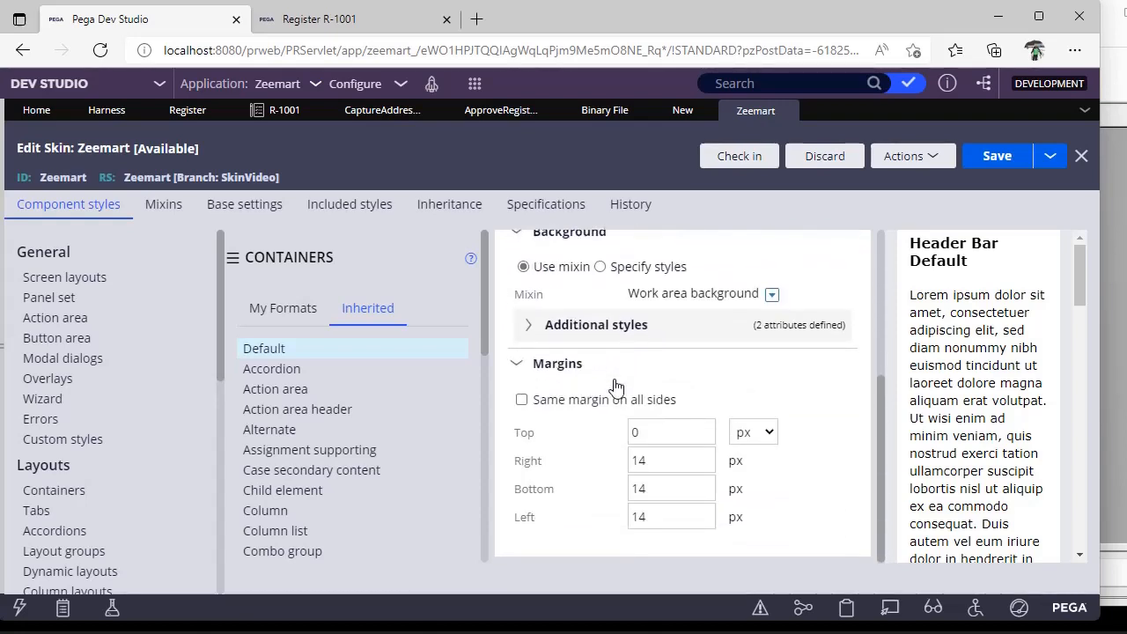
pyautogui.click(671, 459)
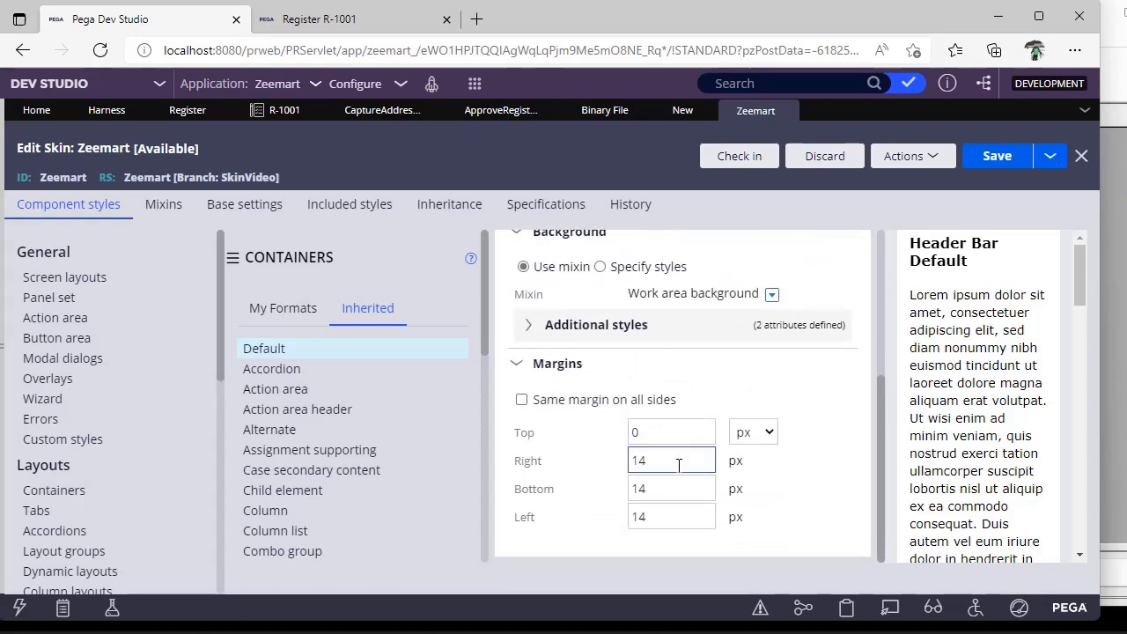
pyautogui.click(671, 516)
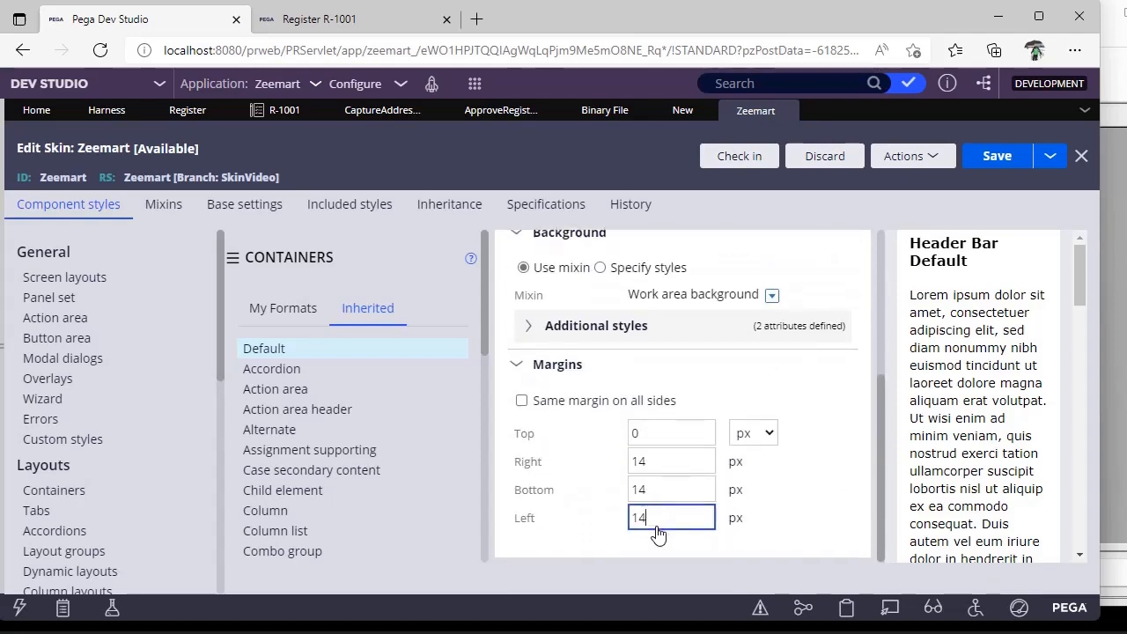
pyautogui.scroll(3)
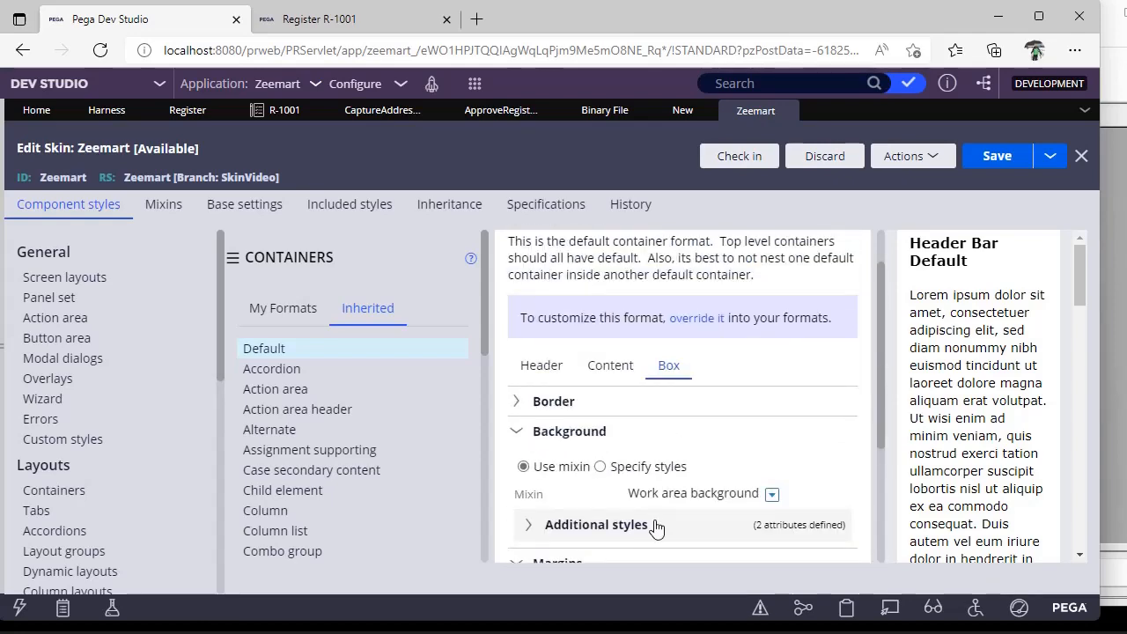
pyautogui.click(264, 510)
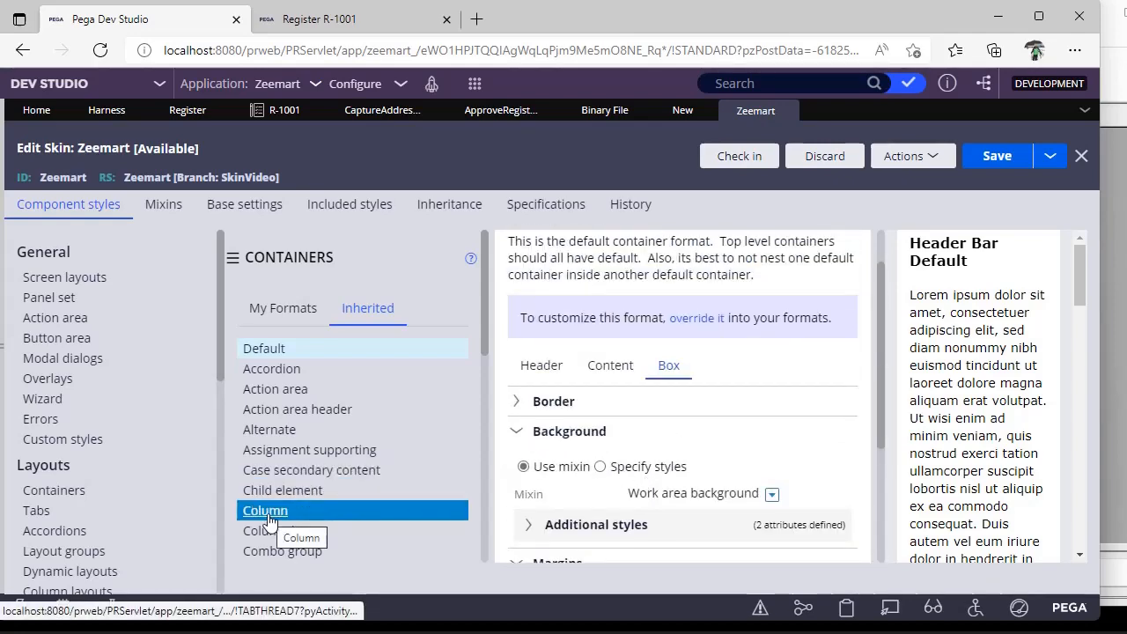
pyautogui.click(261, 502)
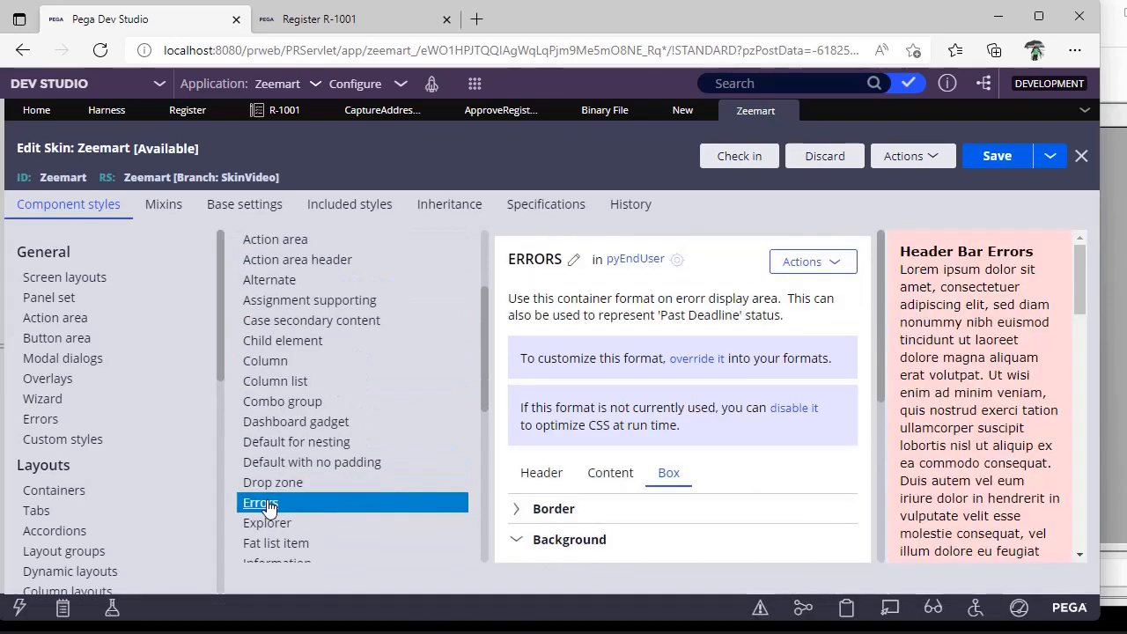
pyautogui.click(569, 538)
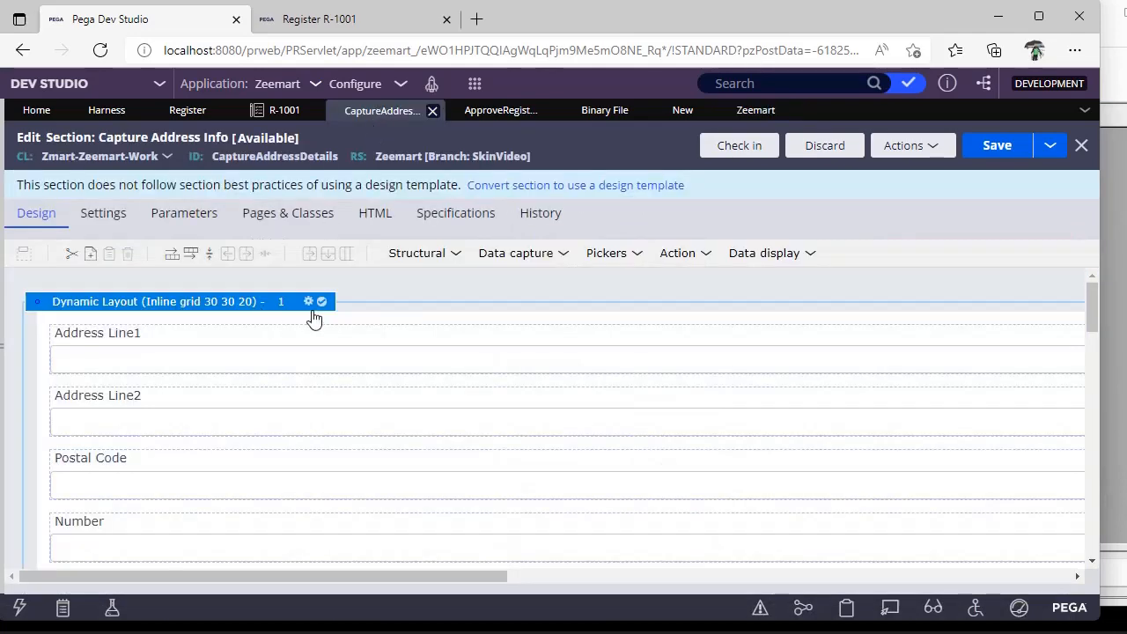
# Set the layout's Container format to Other > Errors, submit, and save the section
pyautogui.click(465, 246)
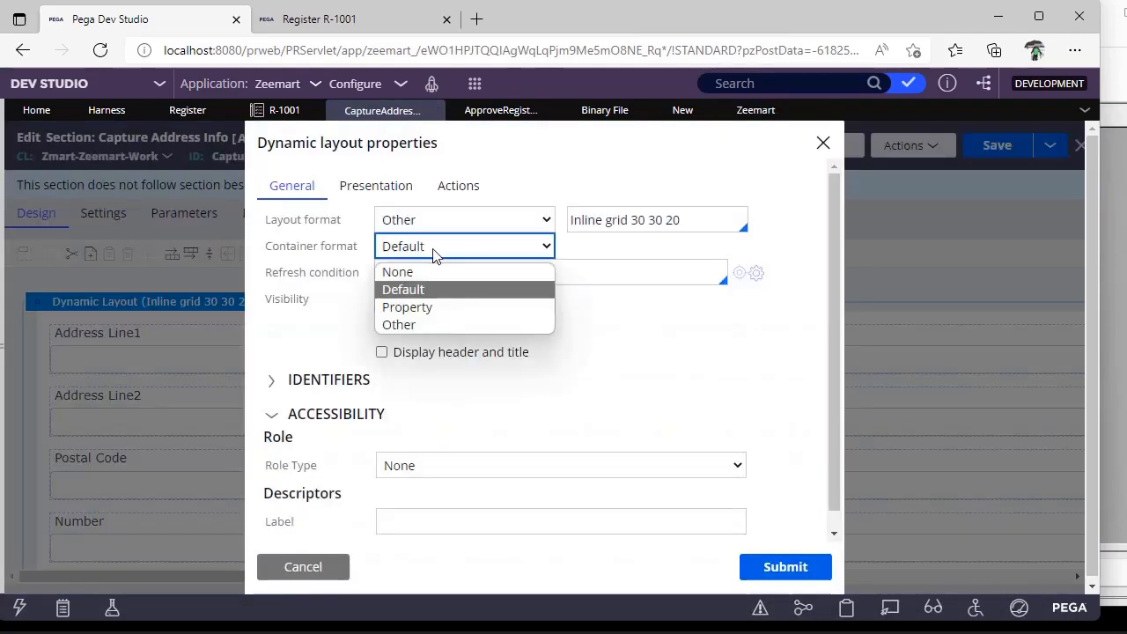
pyautogui.click(398, 324)
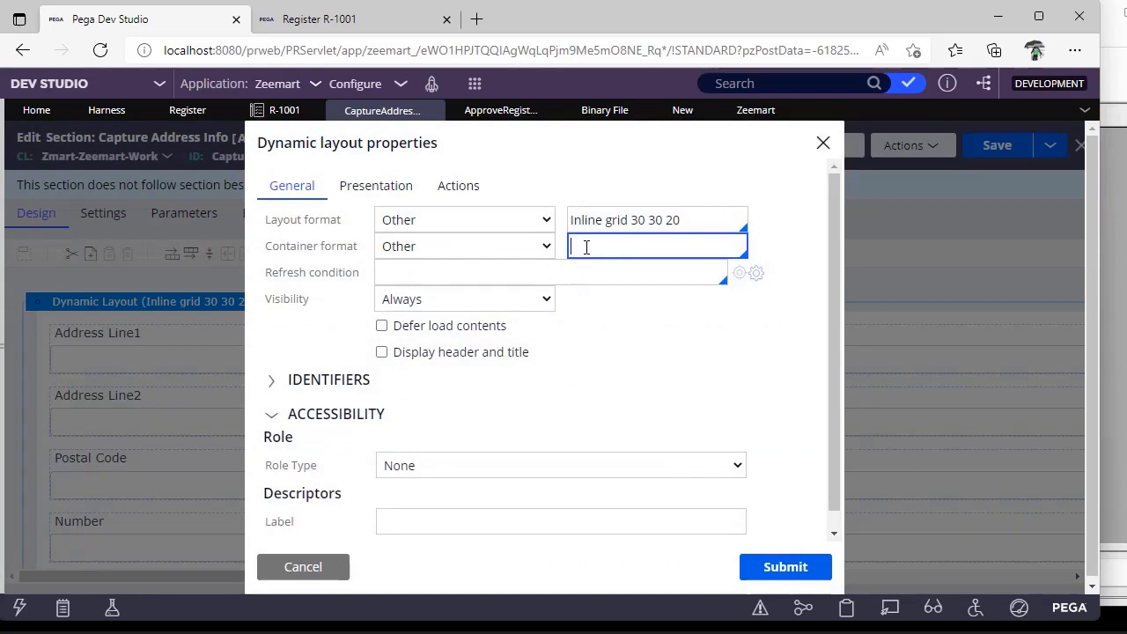
pyautogui.click(655, 245)
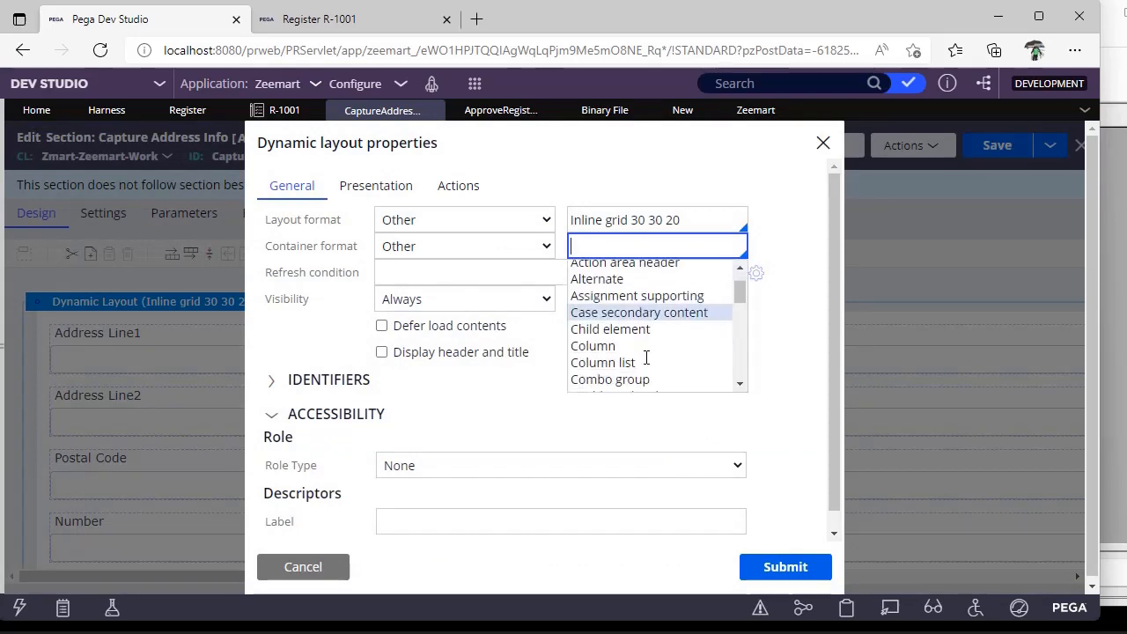
pyautogui.write('Errors')
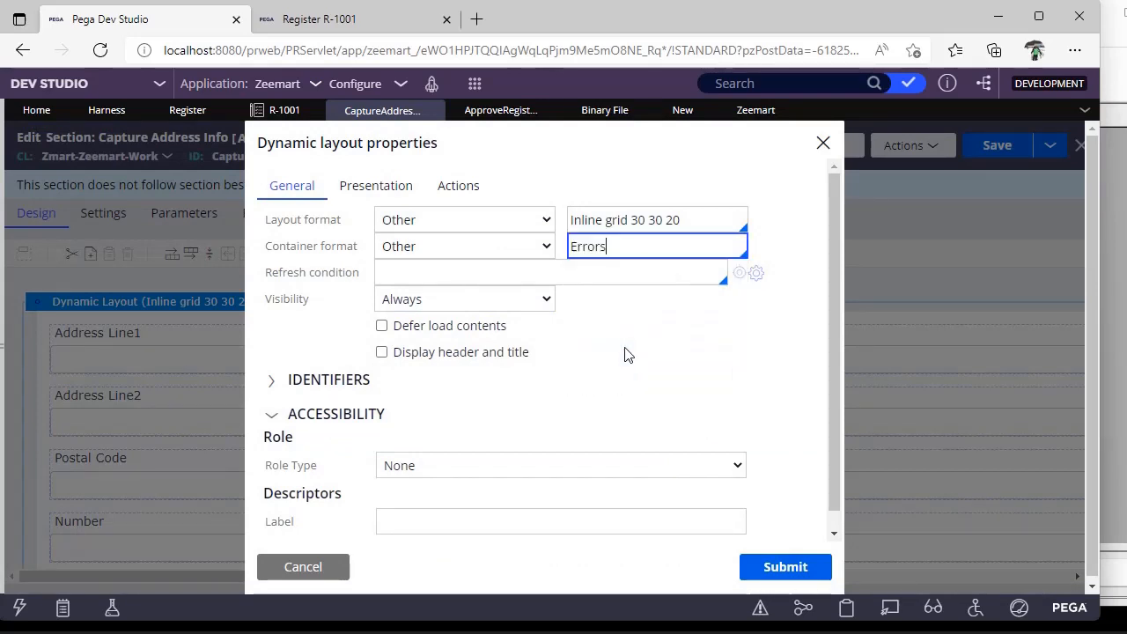
pyautogui.click(785, 567)
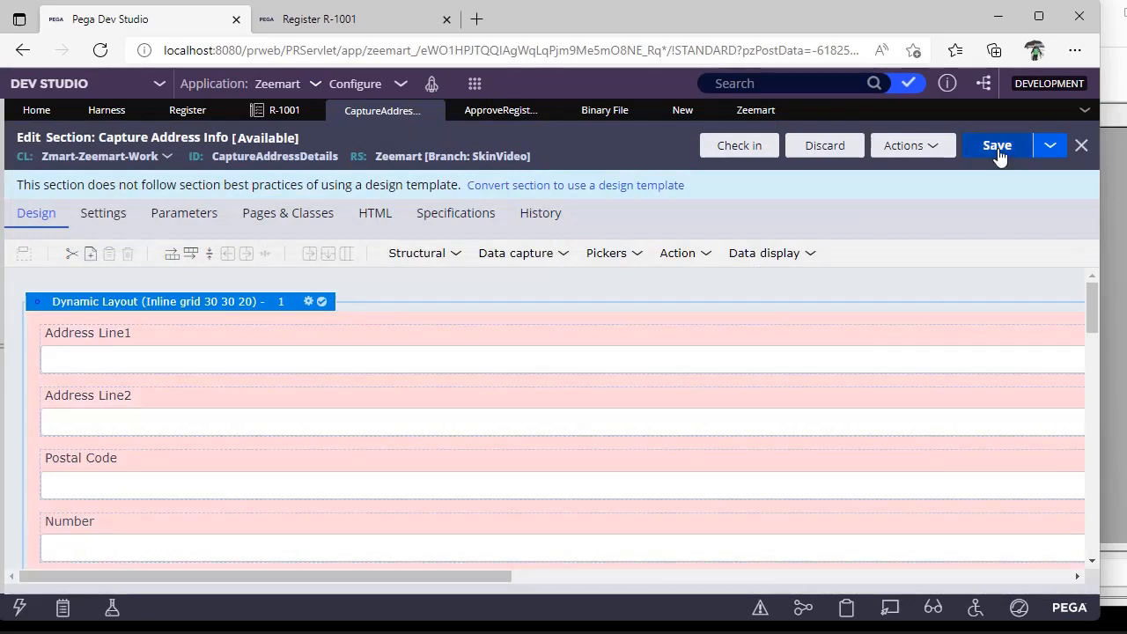
pyautogui.click(997, 144)
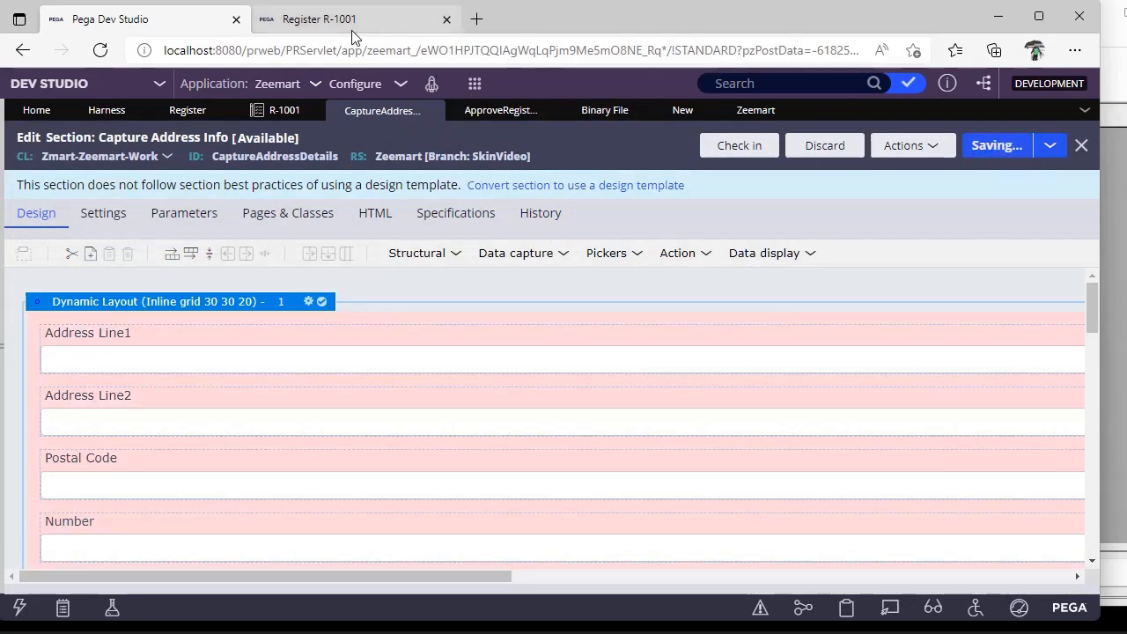
pyautogui.moveTo(352, 18)
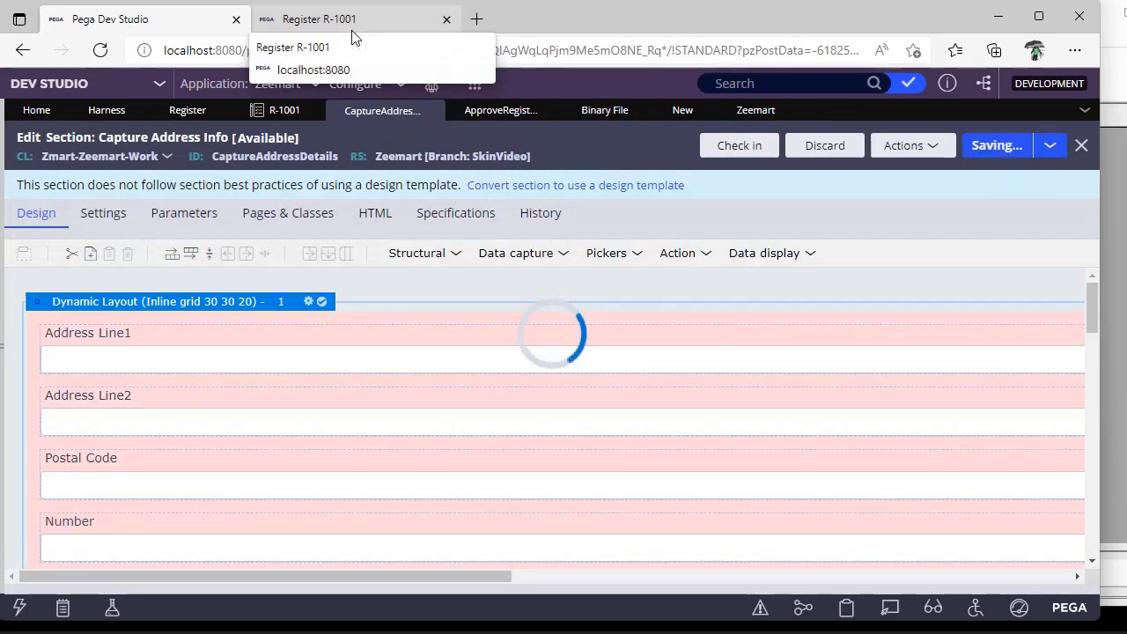
# Preview the pink Errors container on the Register form, then return to Dev Studio
pyautogui.click(352, 17)
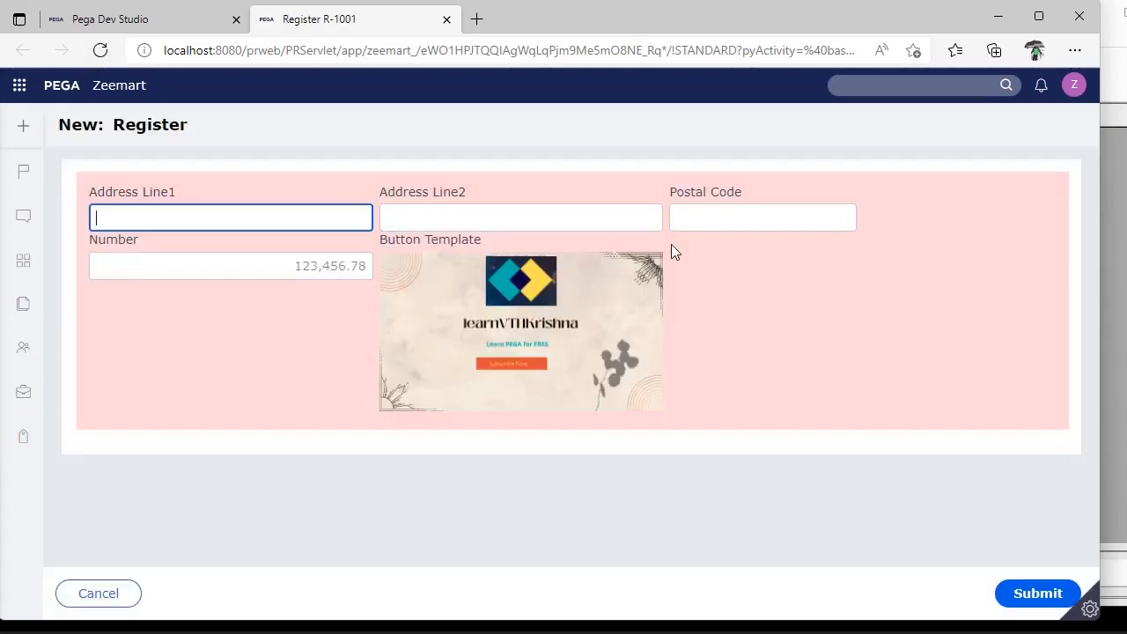
pyautogui.moveTo(648, 424)
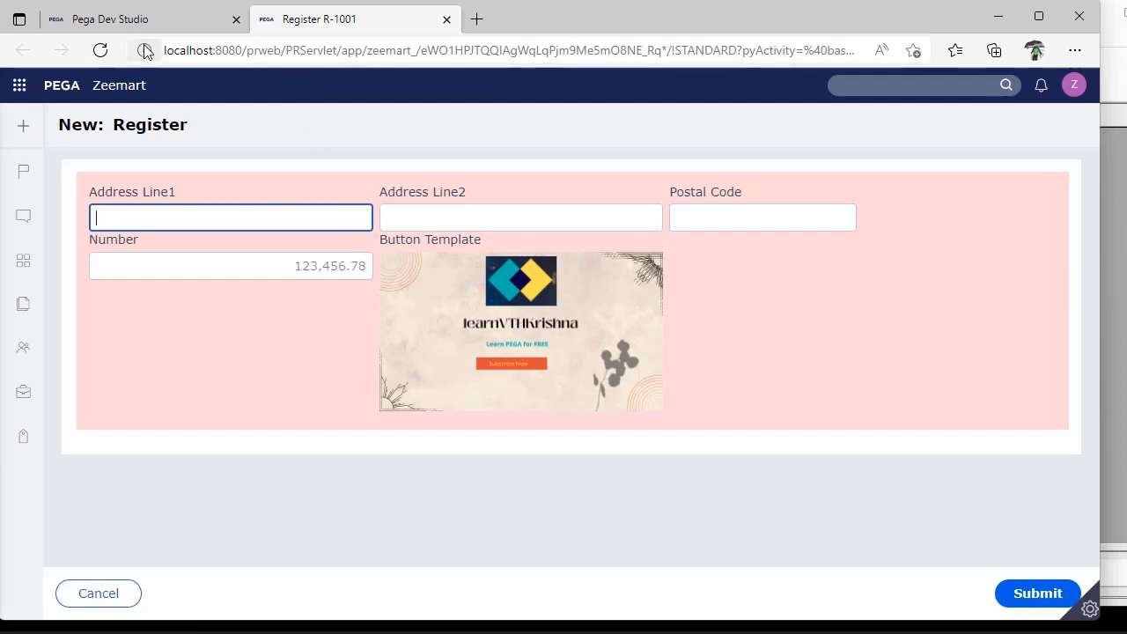
pyautogui.click(109, 18)
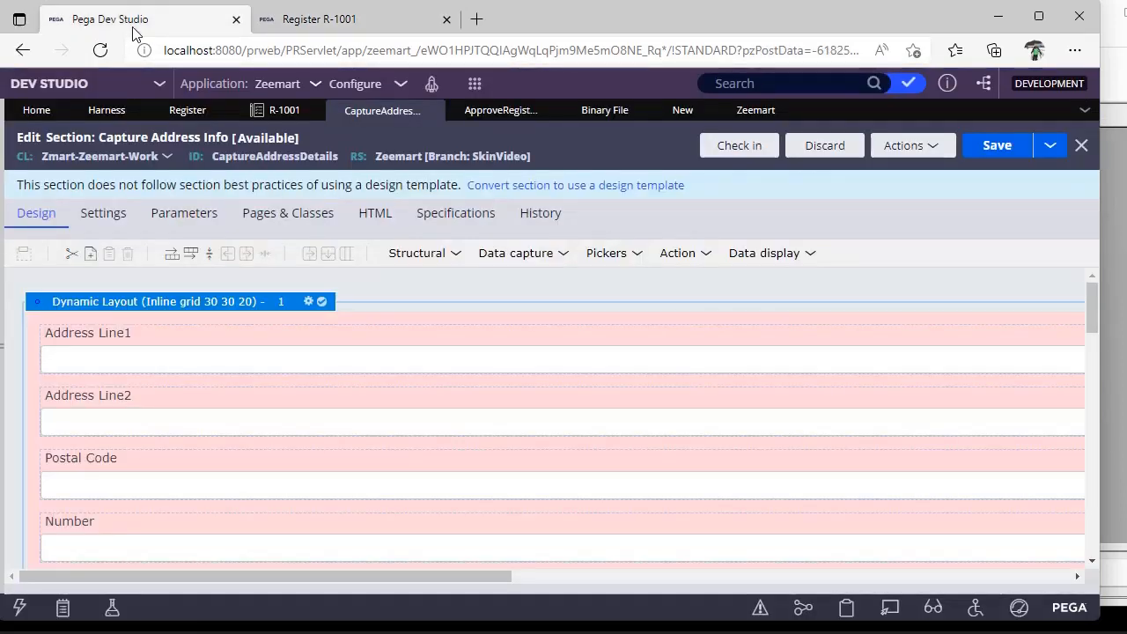
pyautogui.click(754, 109)
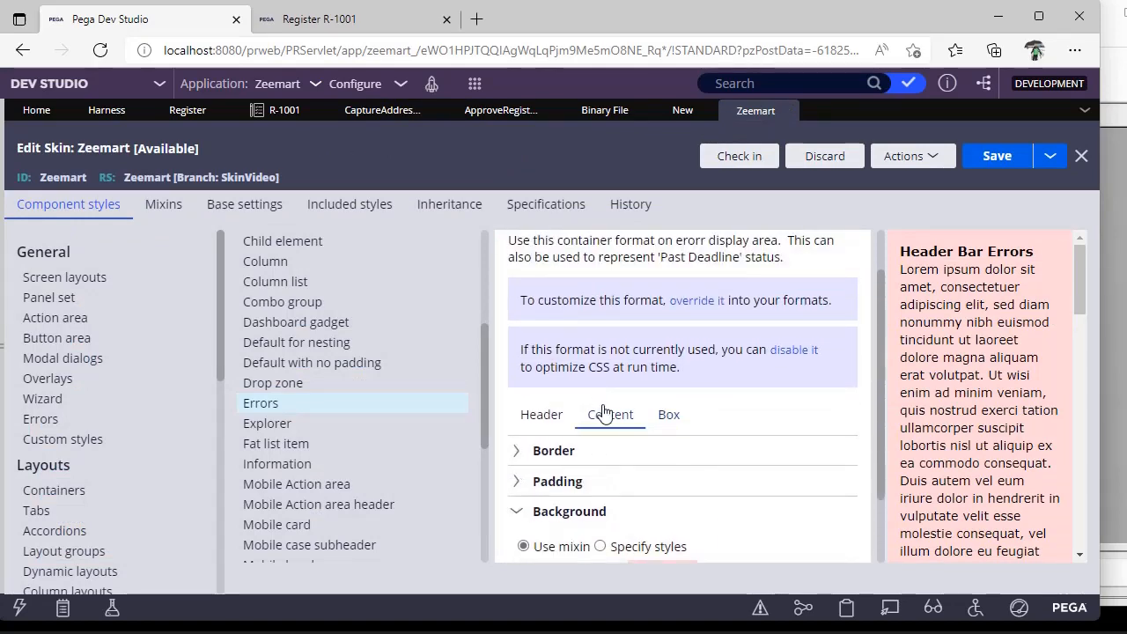
pyautogui.click(540, 414)
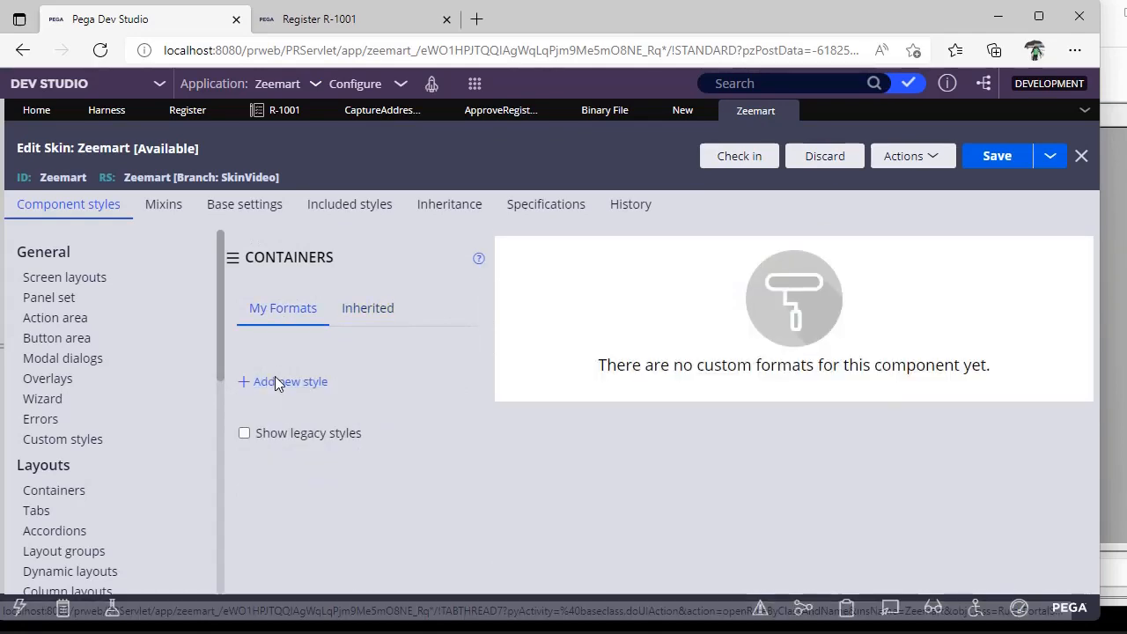
pyautogui.moveTo(278, 391)
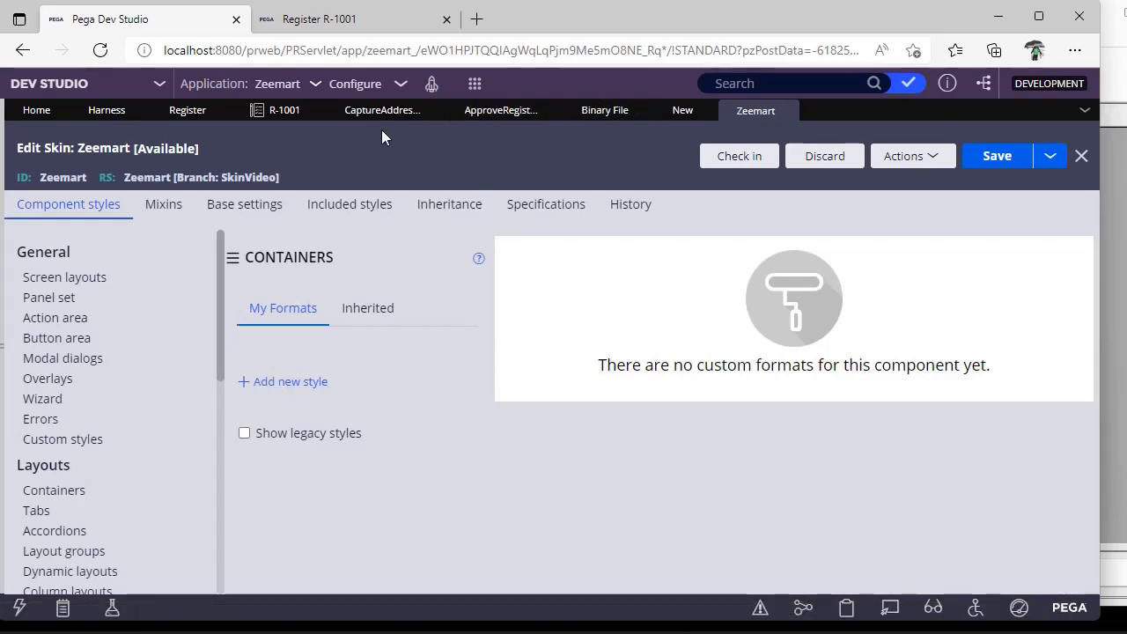
pyautogui.click(380, 109)
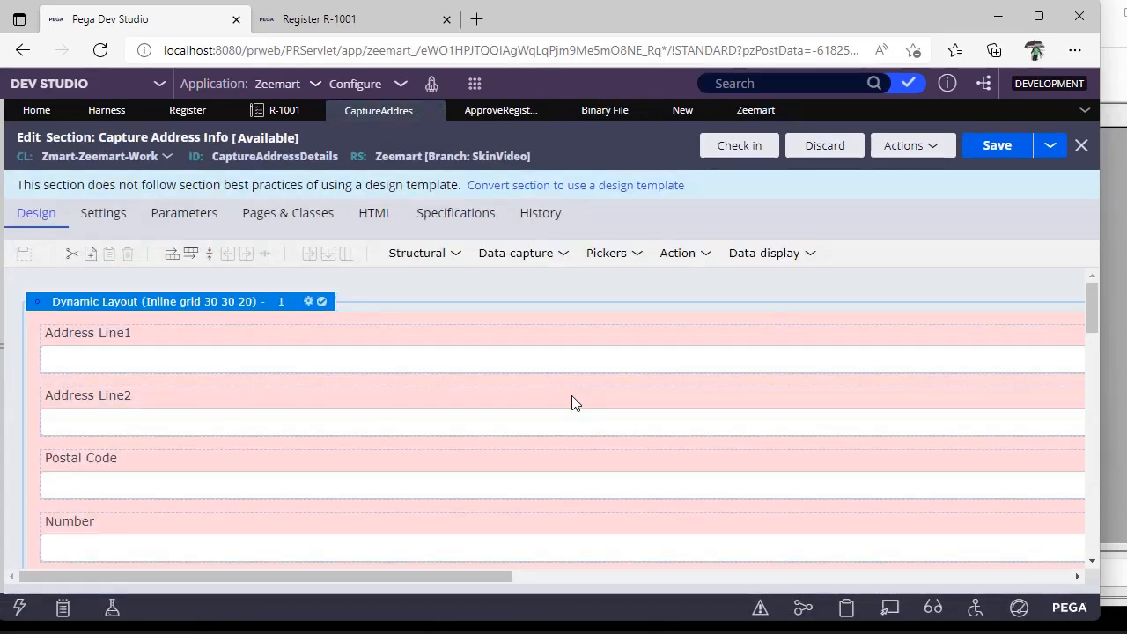
# Convert Capture Address Info to a one-column design template and return to design view
pyautogui.click(576, 184)
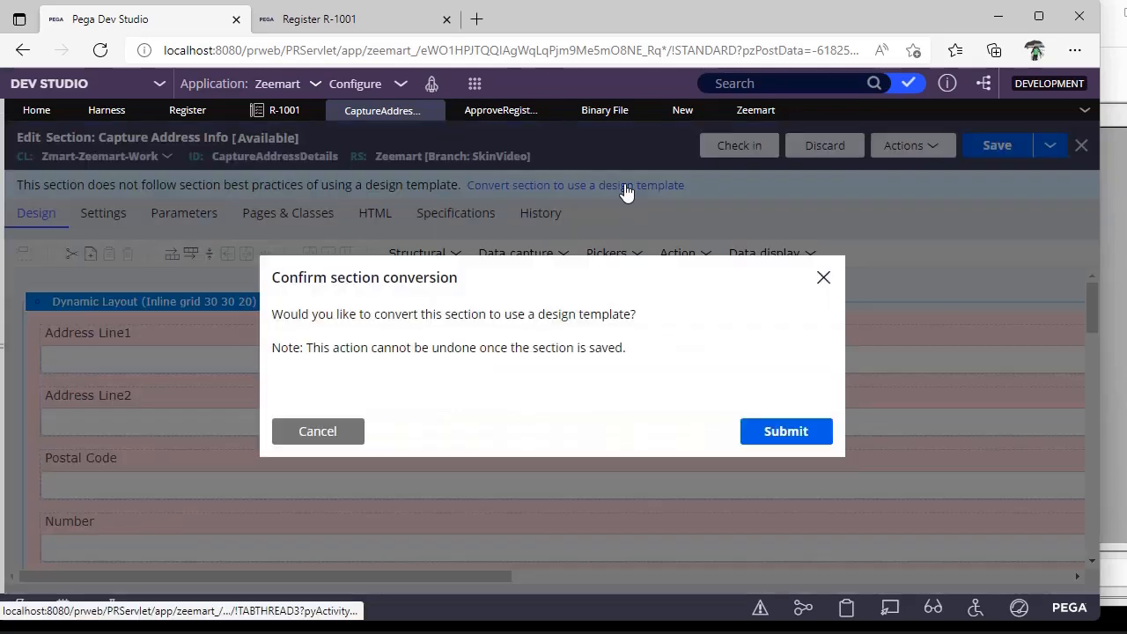
pyautogui.click(785, 430)
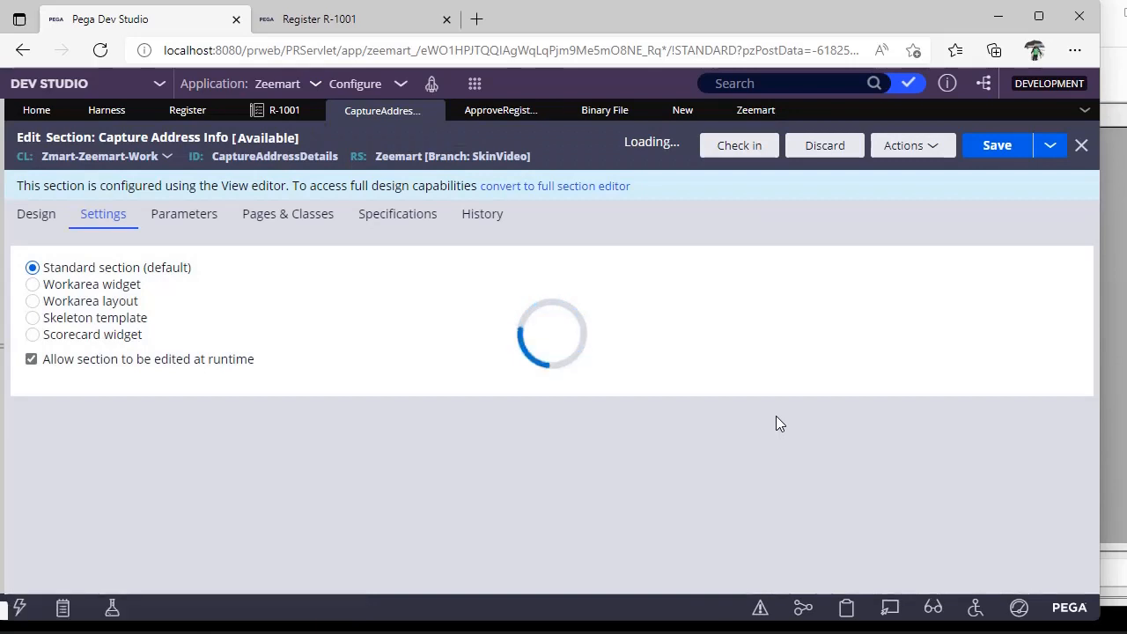
pyautogui.click(35, 213)
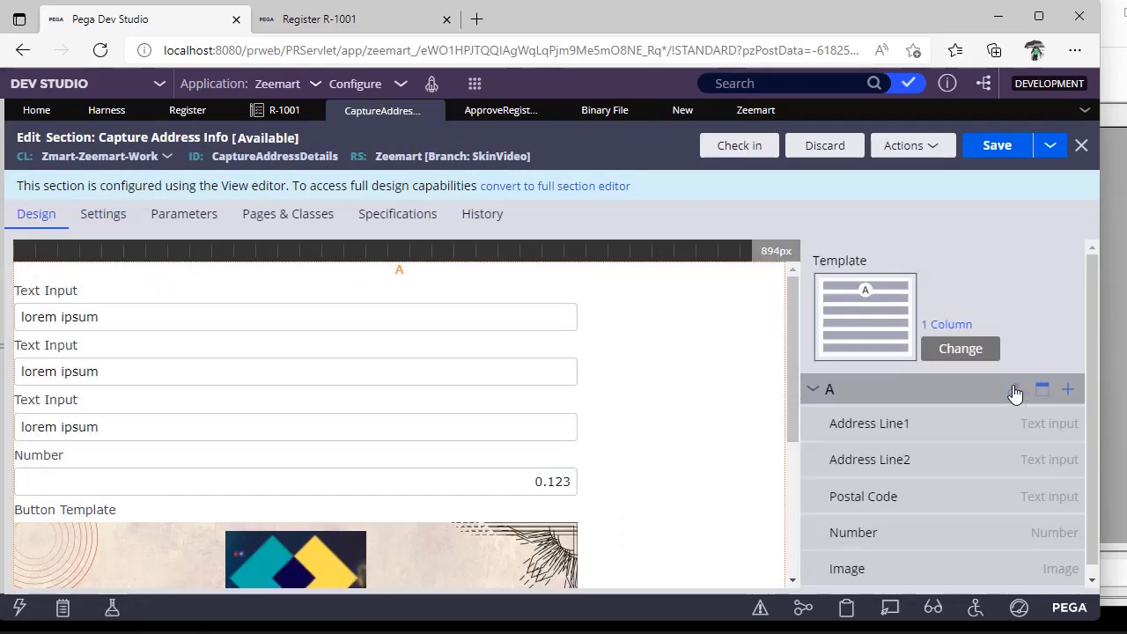
# Override region A's default settings, keeping its container format None, and submit
pyautogui.click(1014, 389)
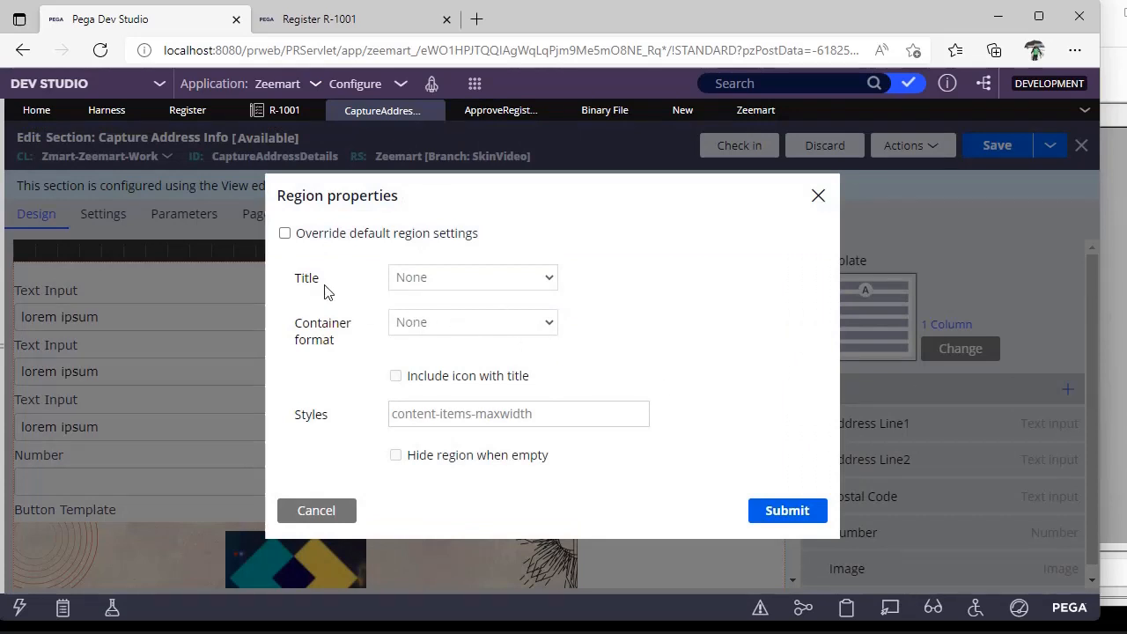
pyautogui.click(472, 320)
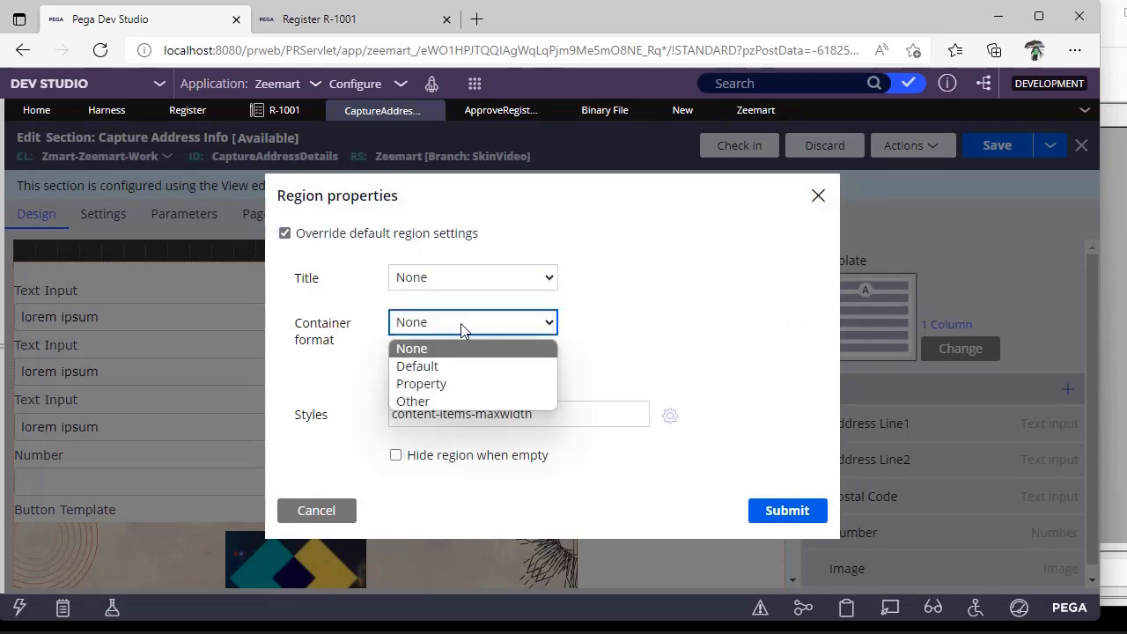
pyautogui.click(412, 349)
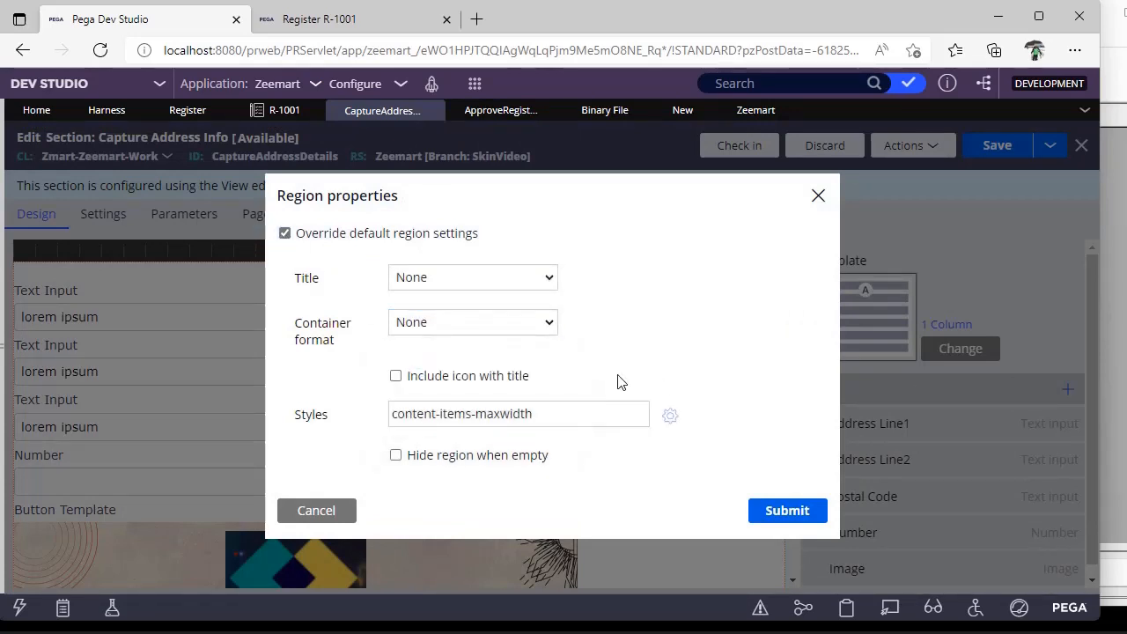
pyautogui.click(785, 510)
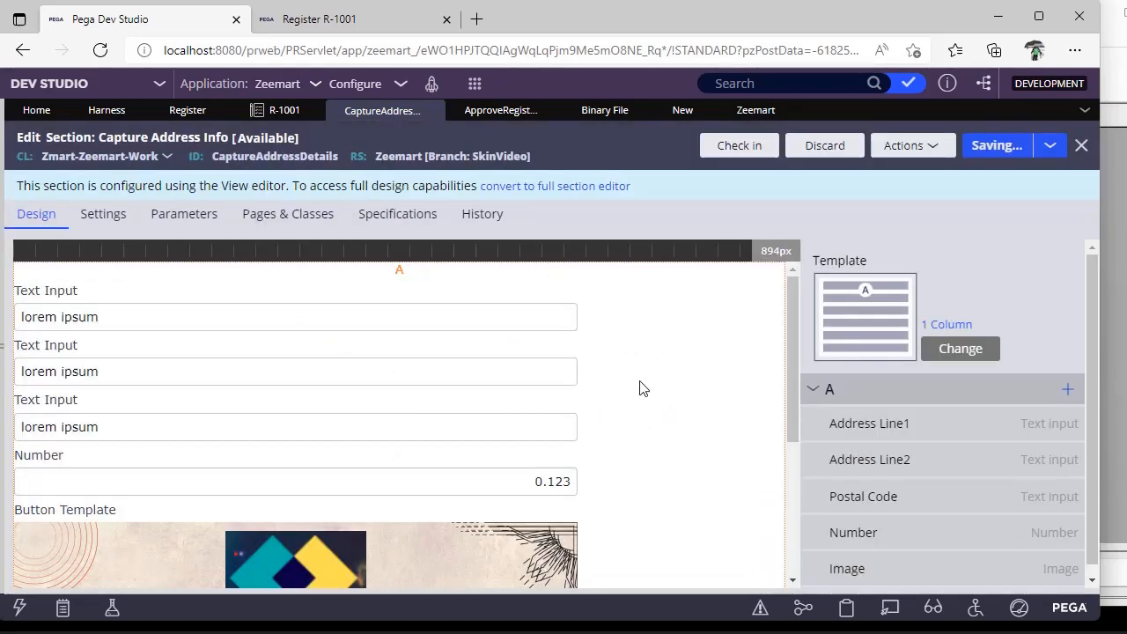